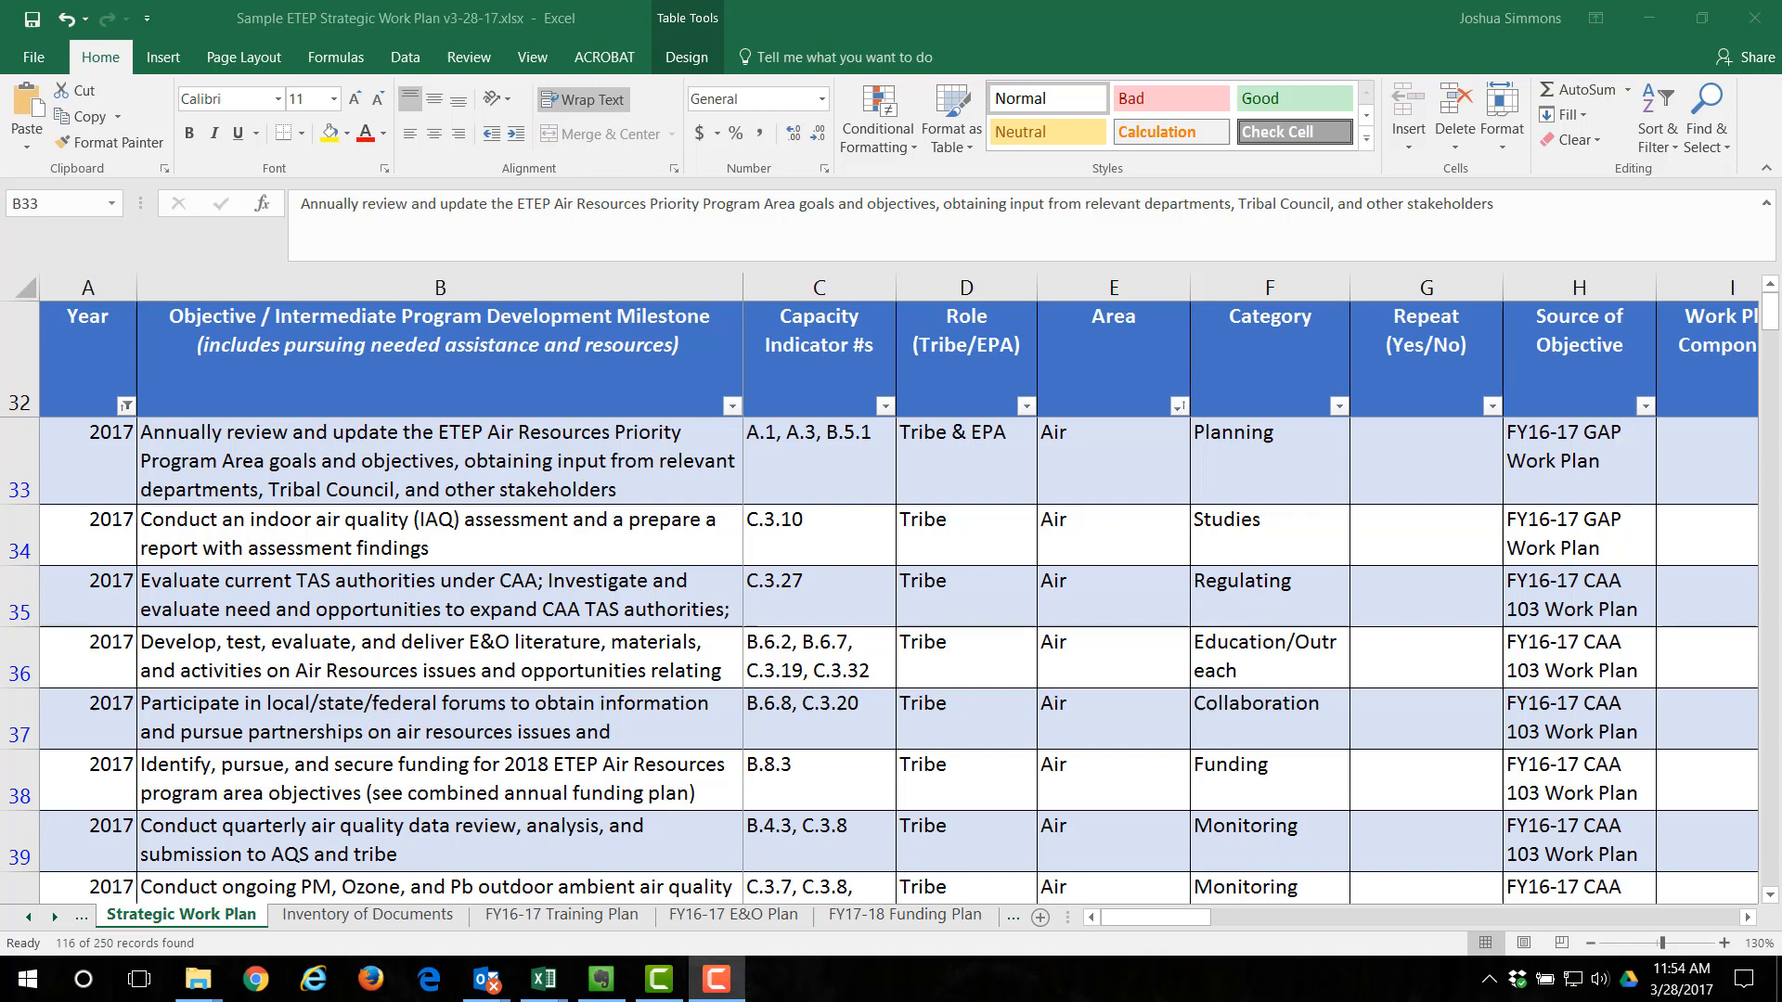
Show the Data ribbon with the sorting and filtering tools
click(404, 57)
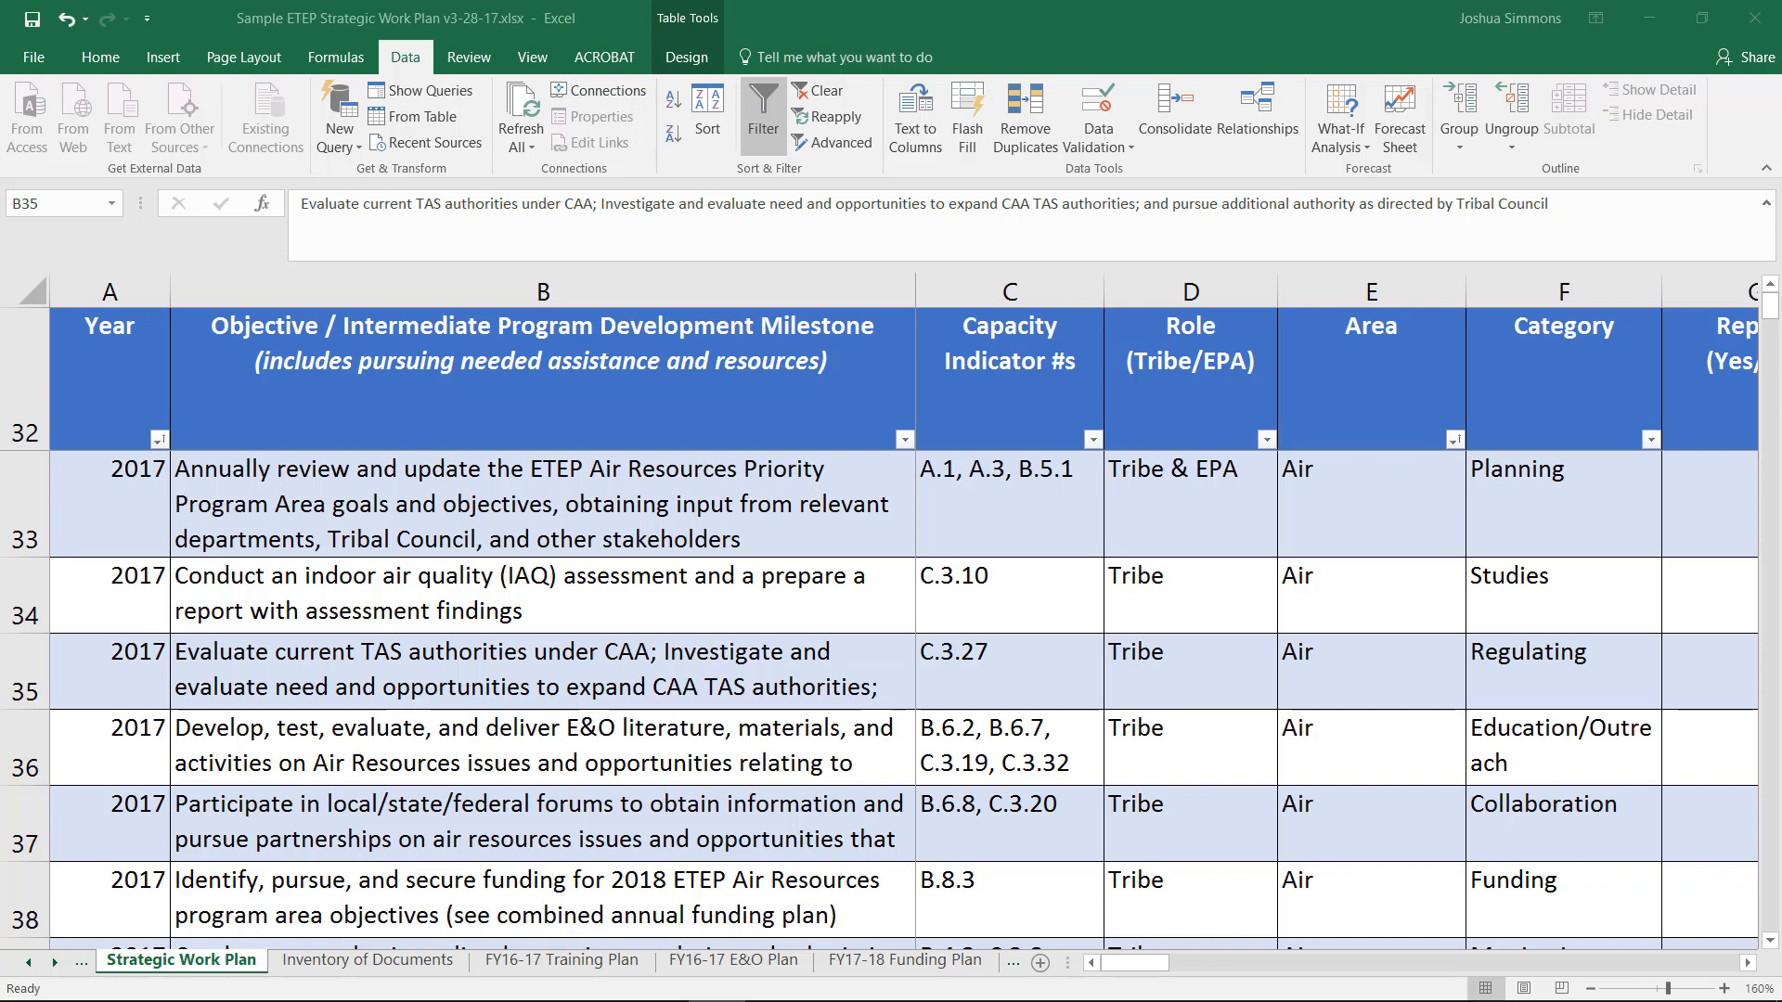
mouse_move(1665, 459)
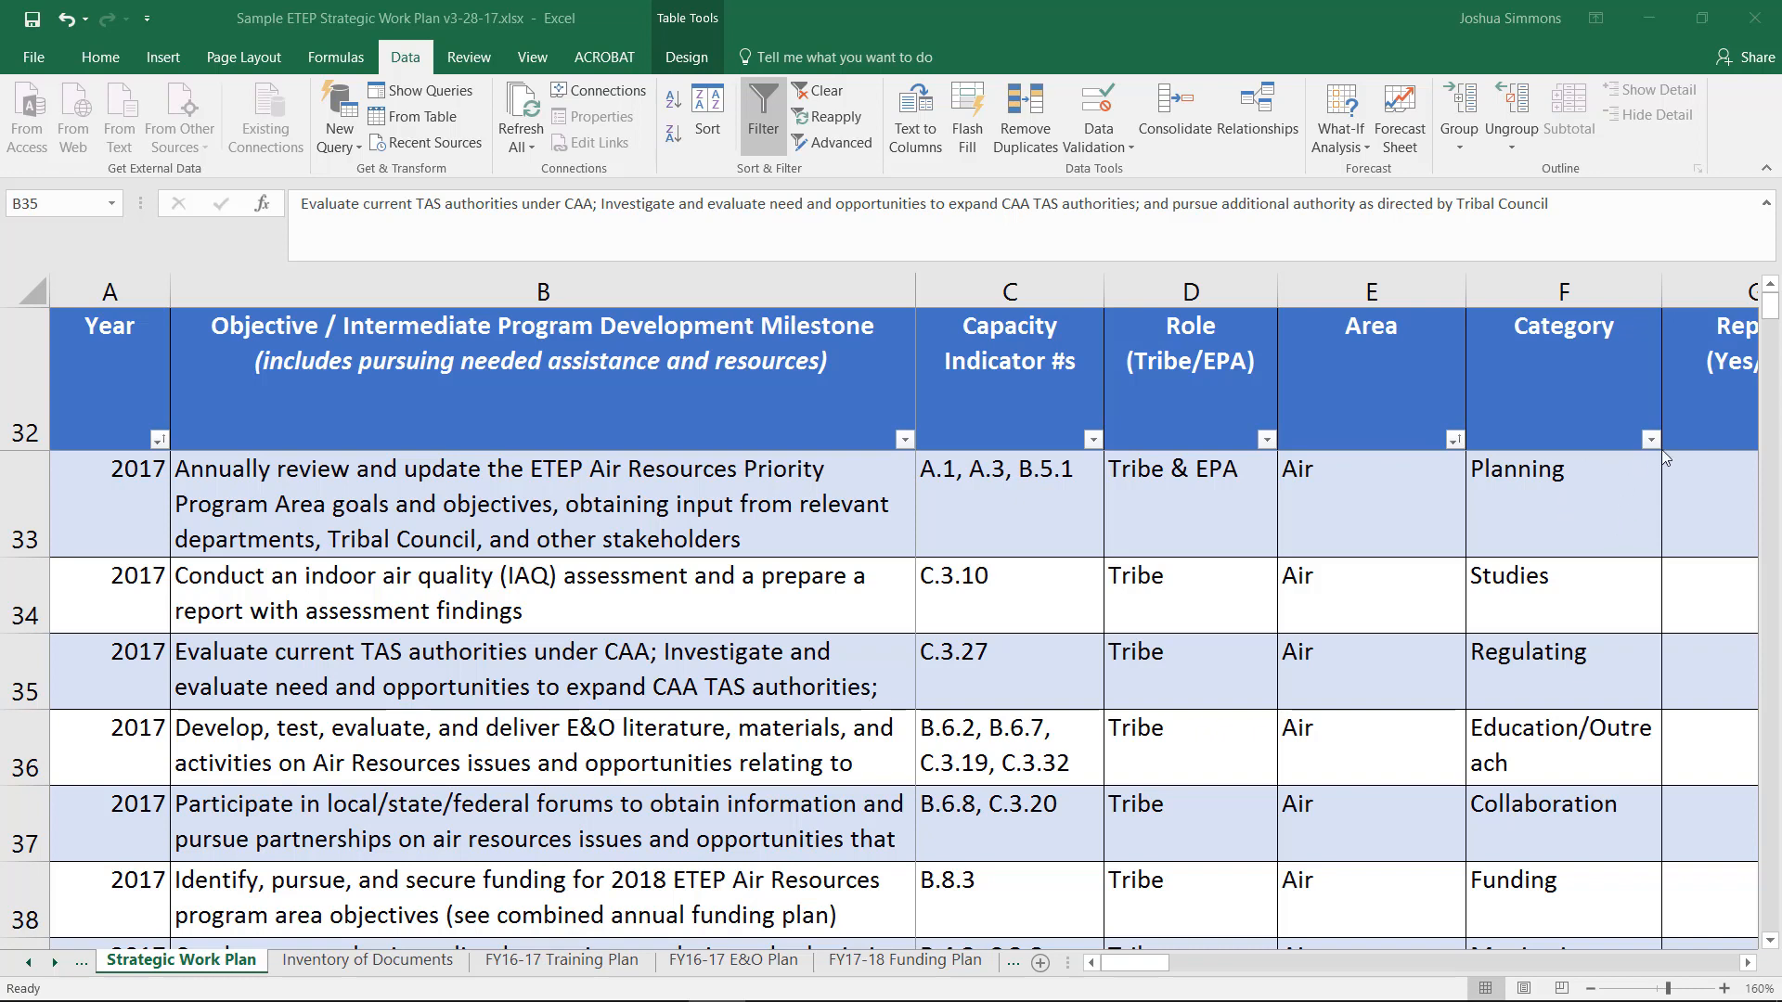
Filter Category to Training and read the air resources and combined training plan objectives
click(1651, 440)
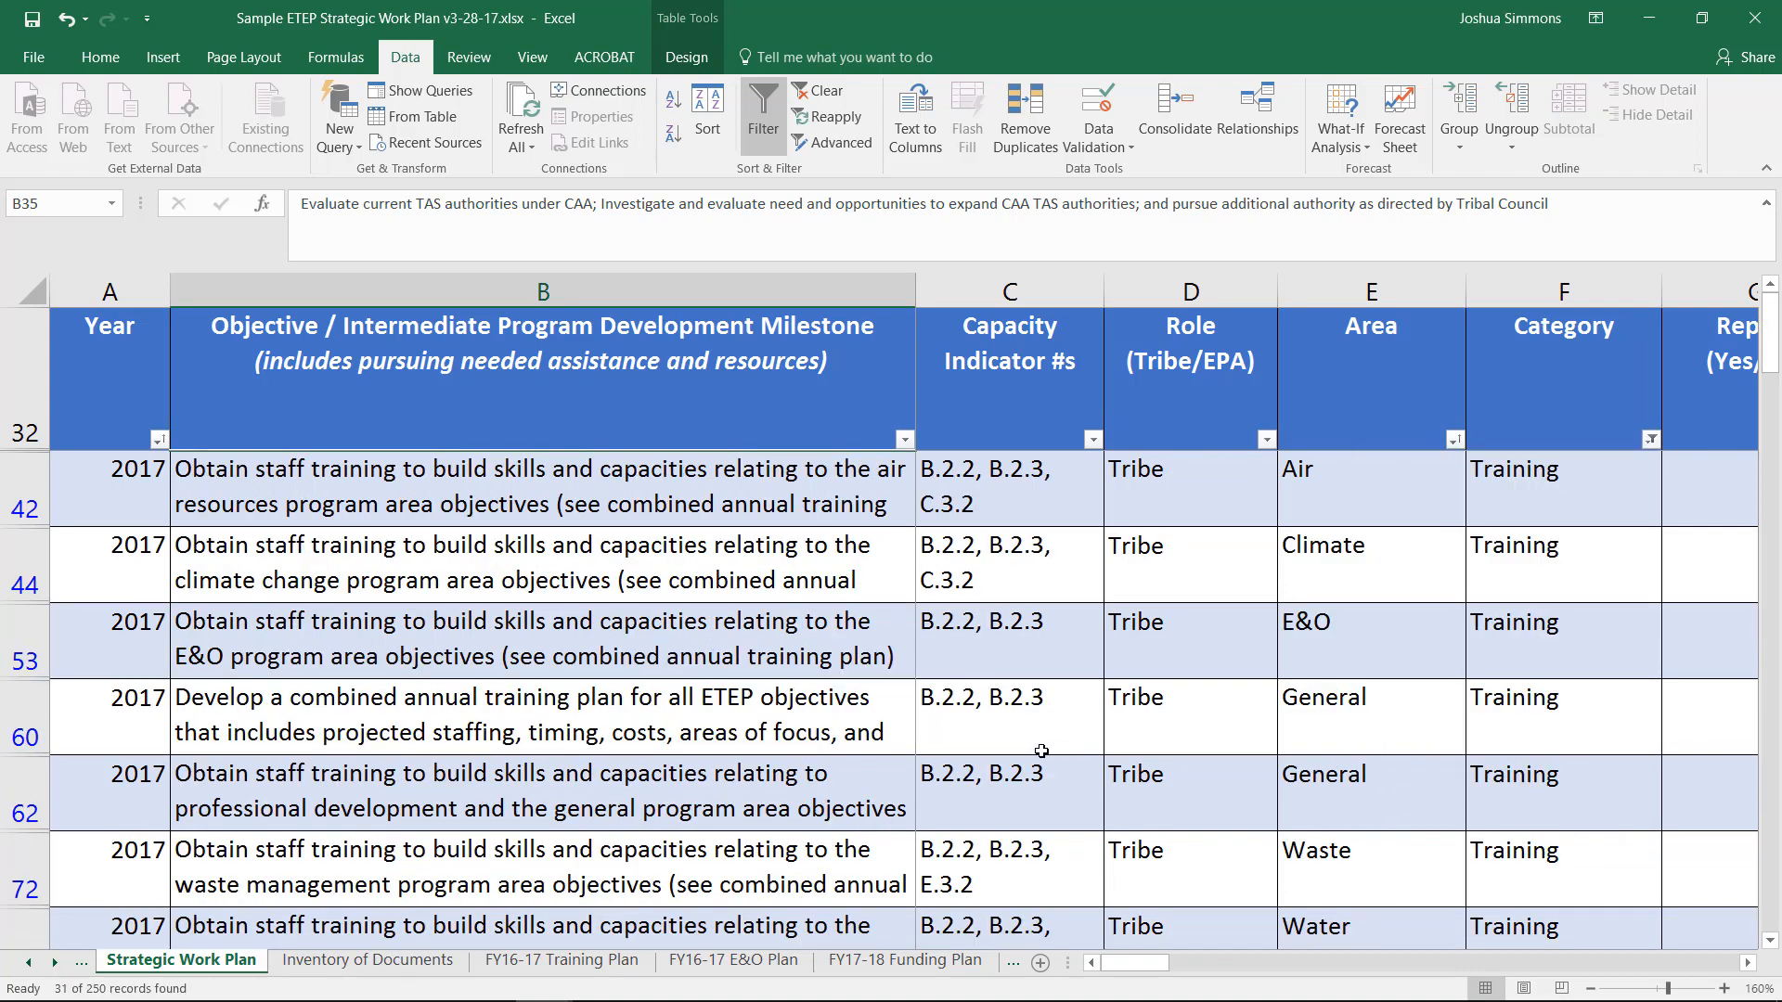
click(544, 486)
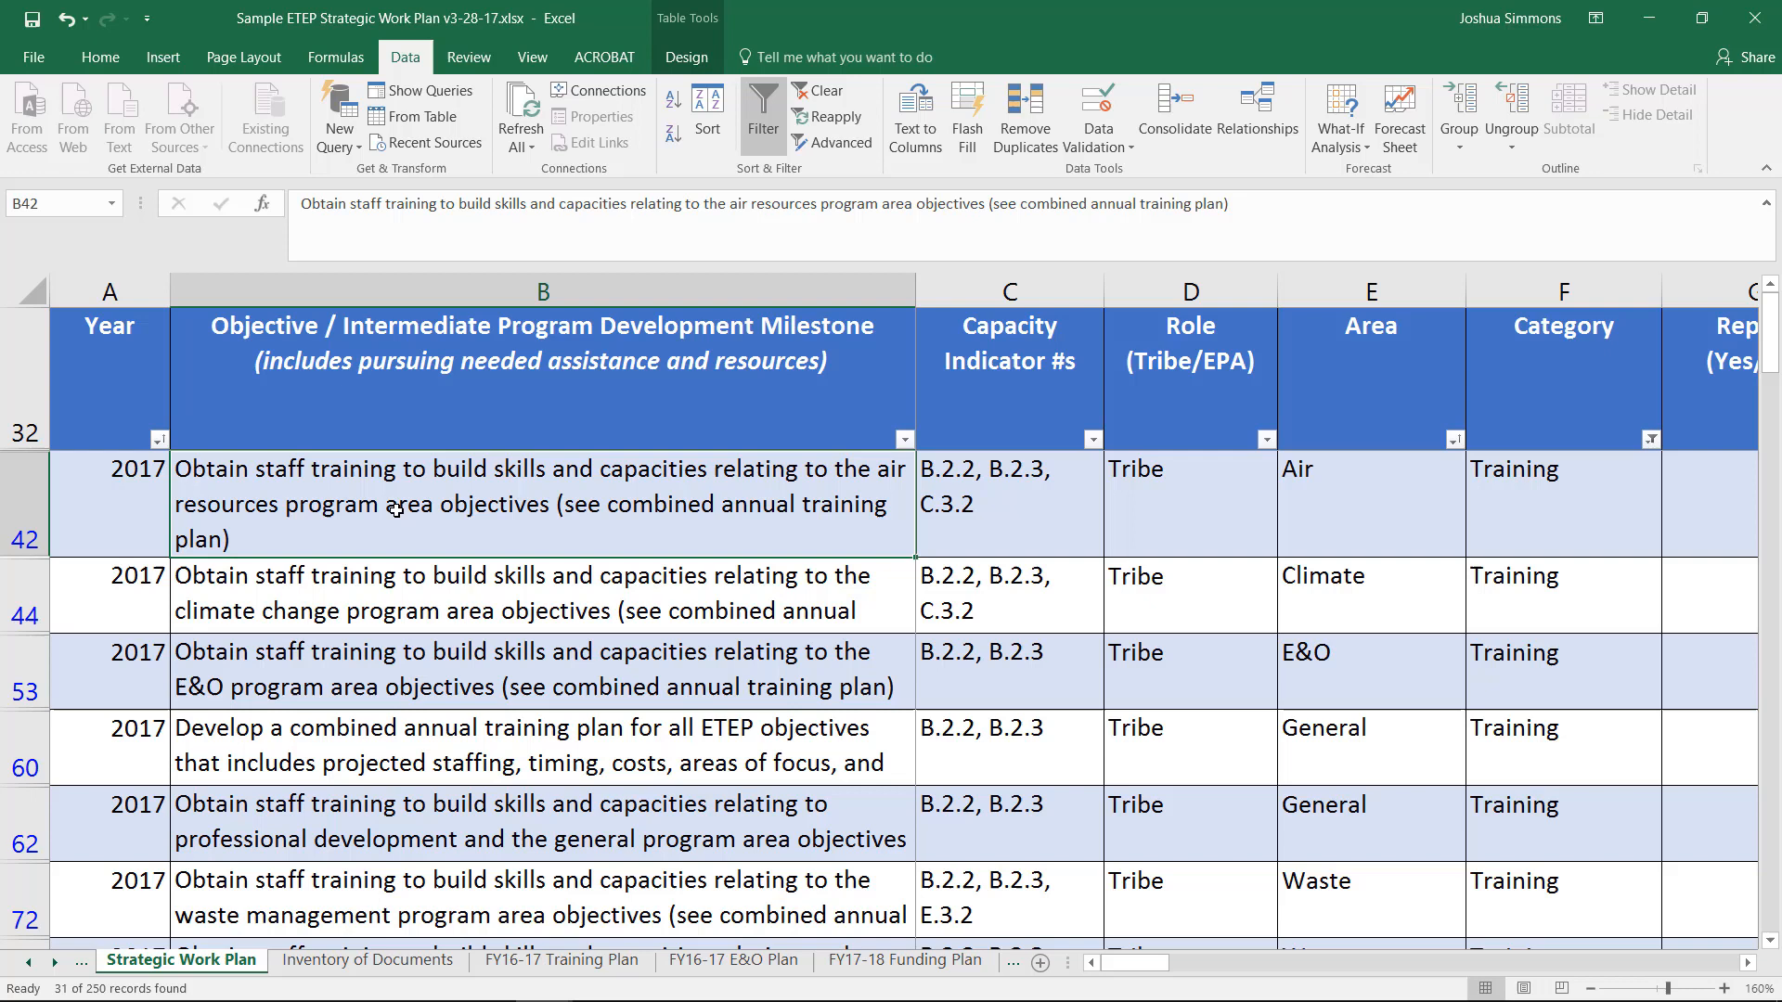
mouse_move(646, 490)
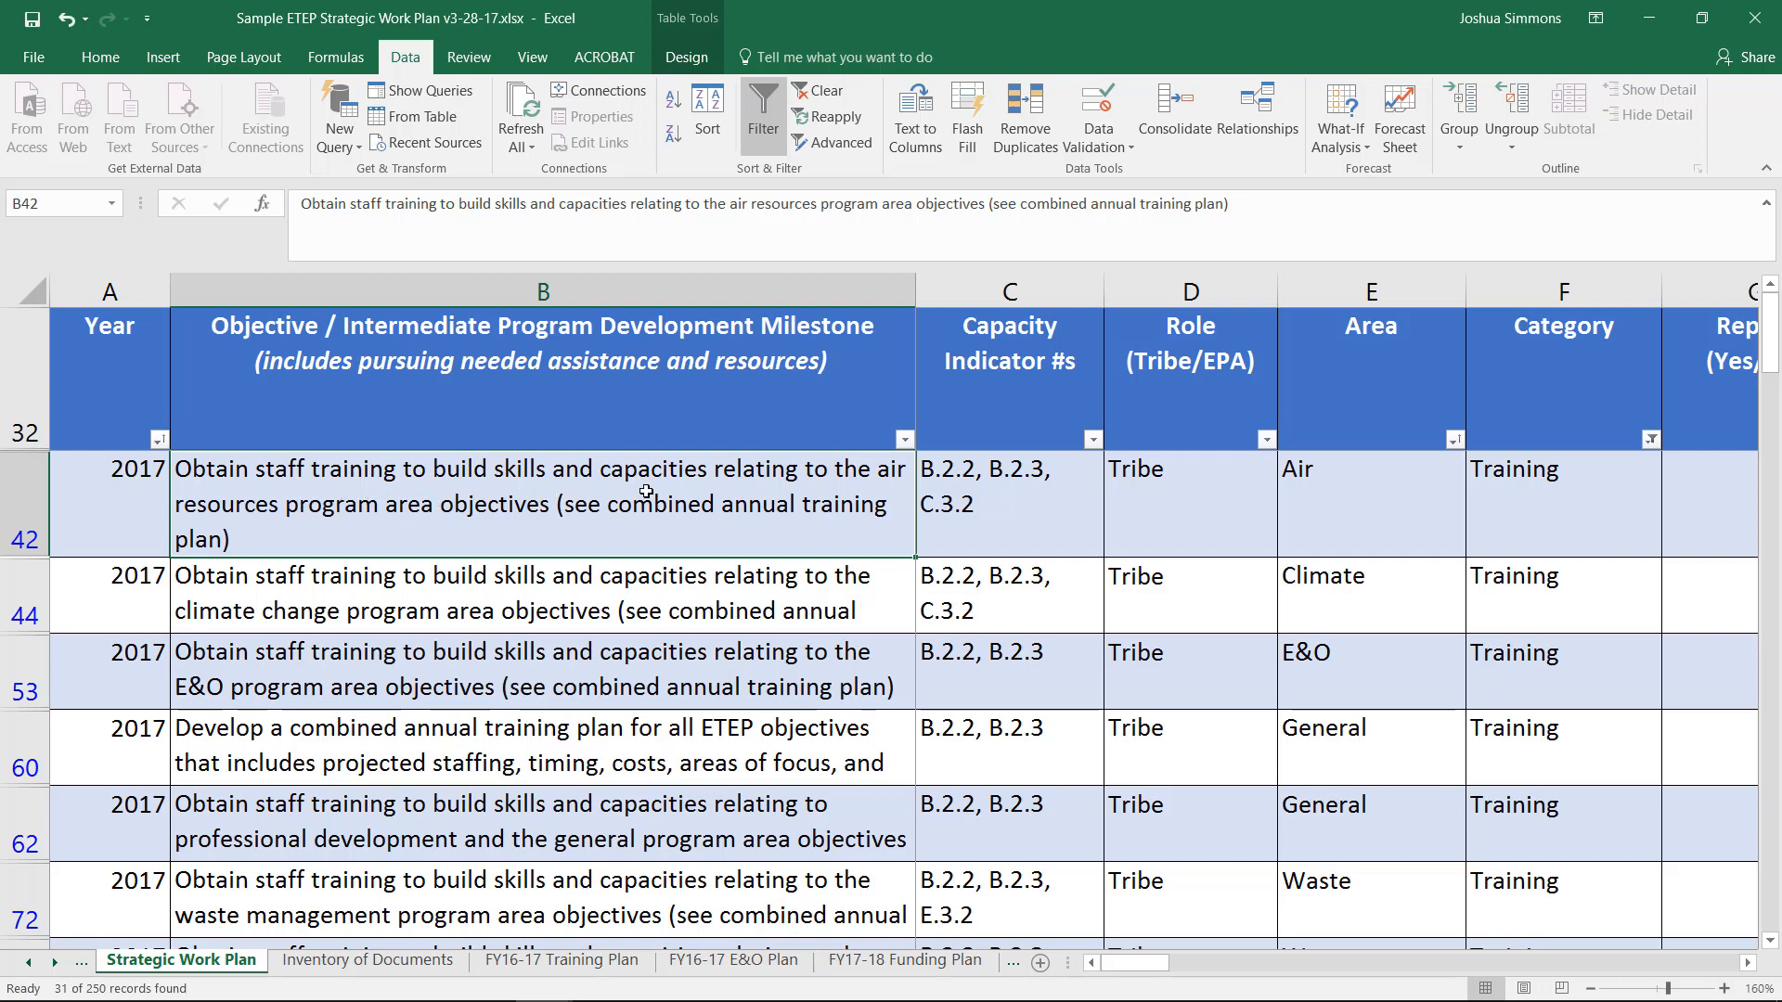
mouse_move(227, 534)
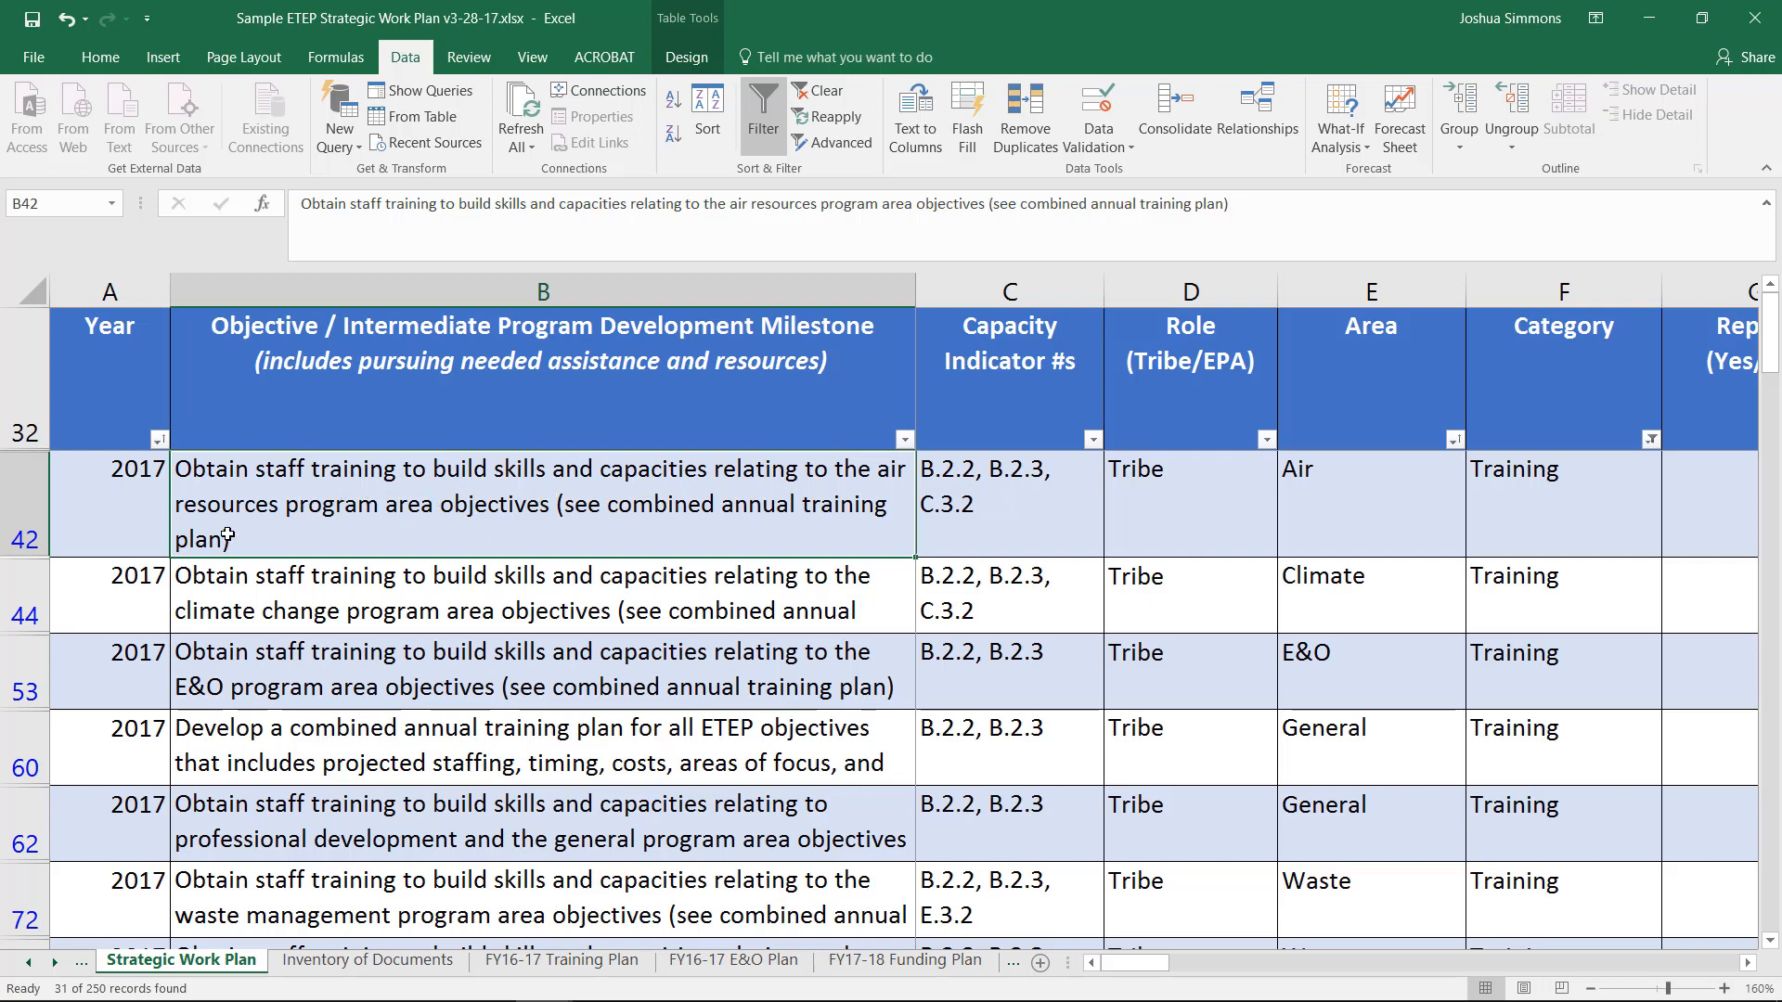
mouse_move(675, 520)
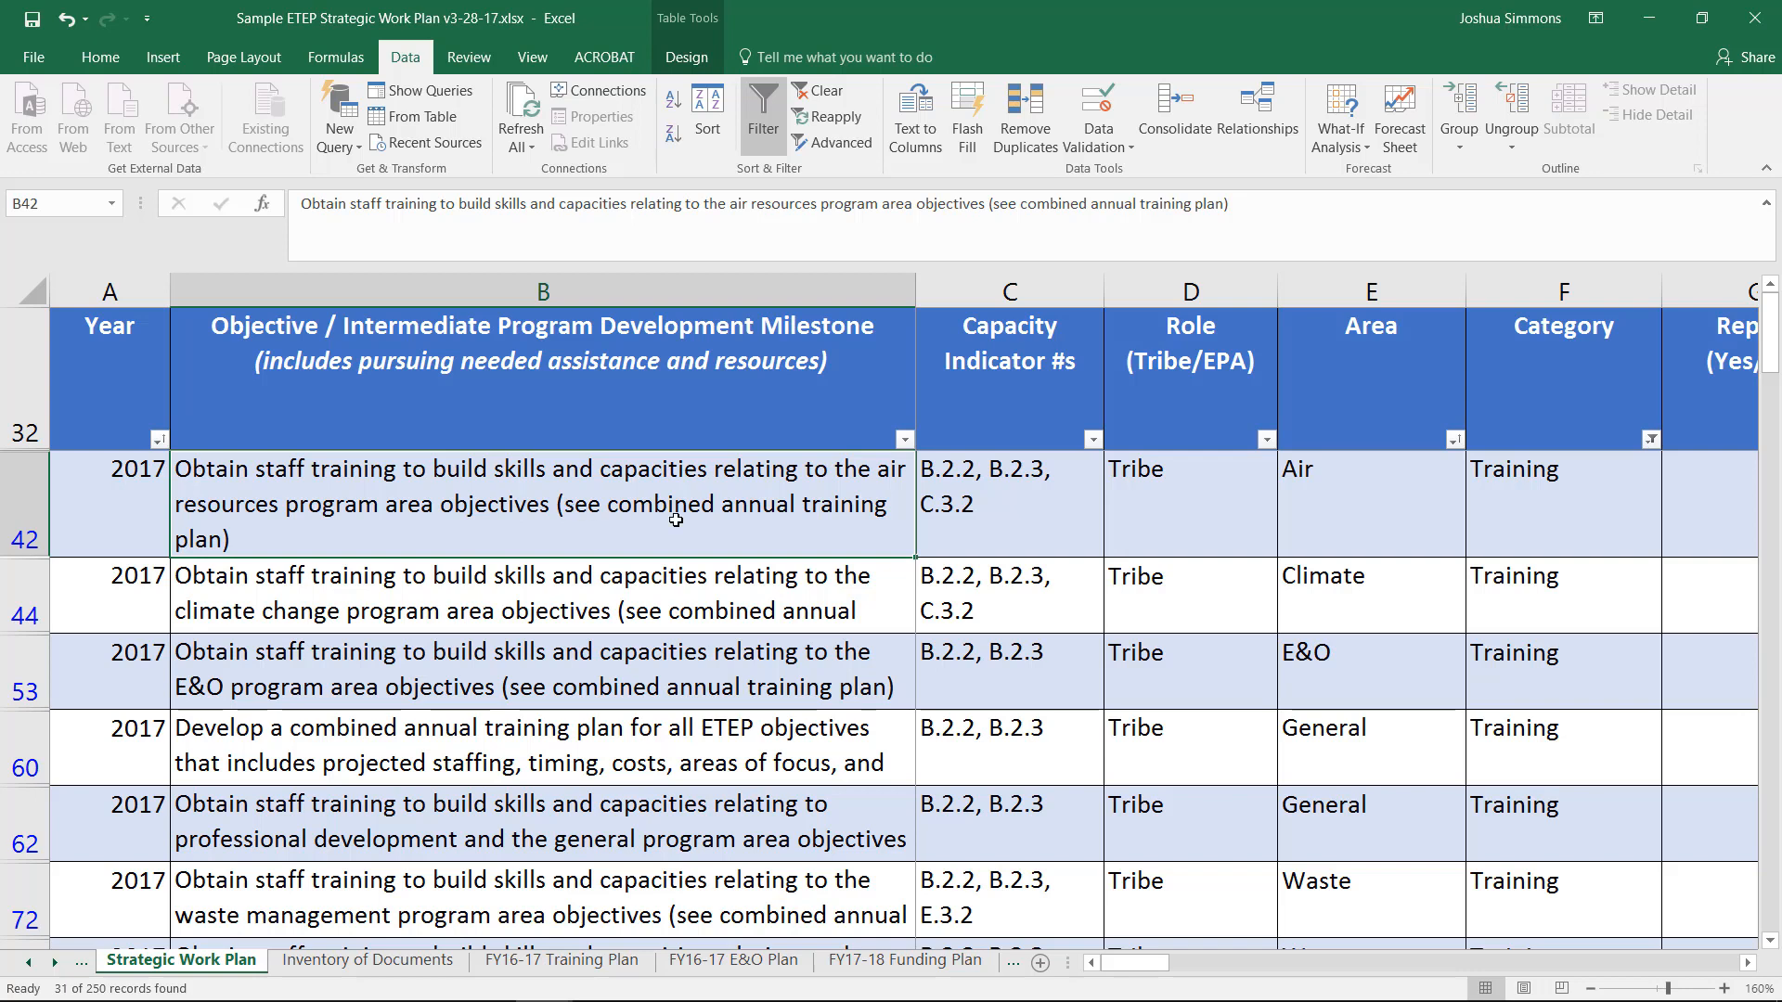
mouse_move(844, 655)
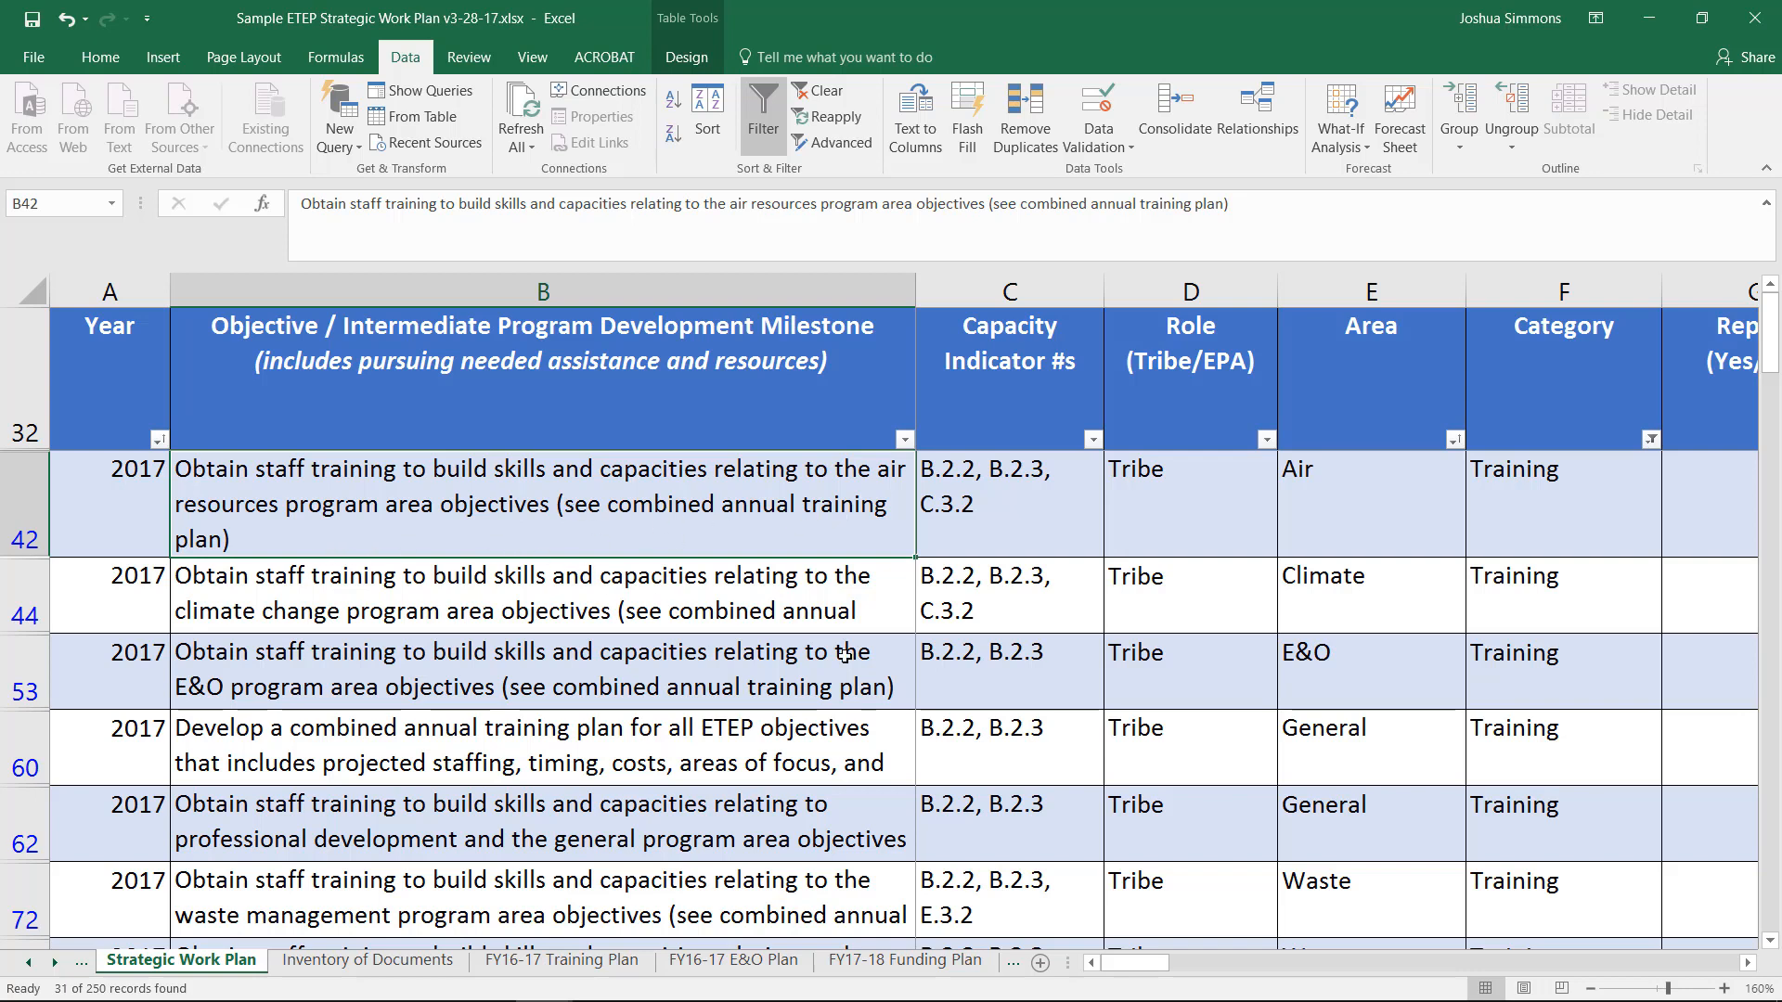
mouse_move(1180, 843)
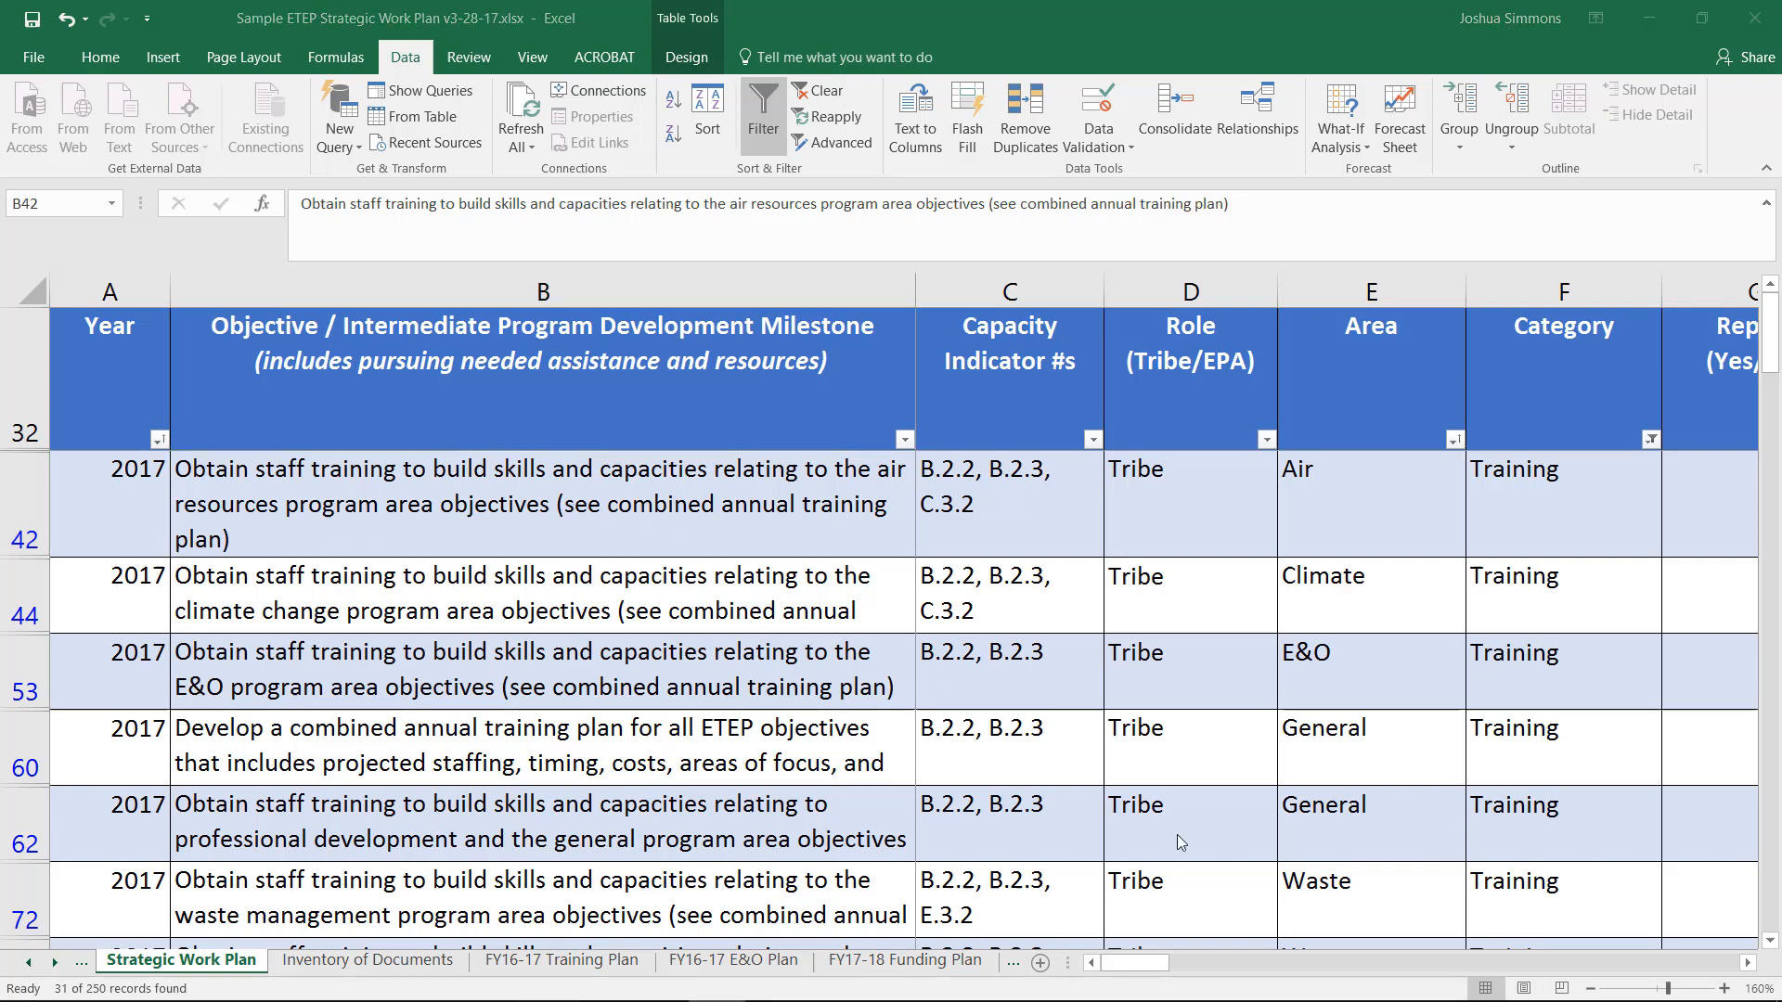
click(542, 763)
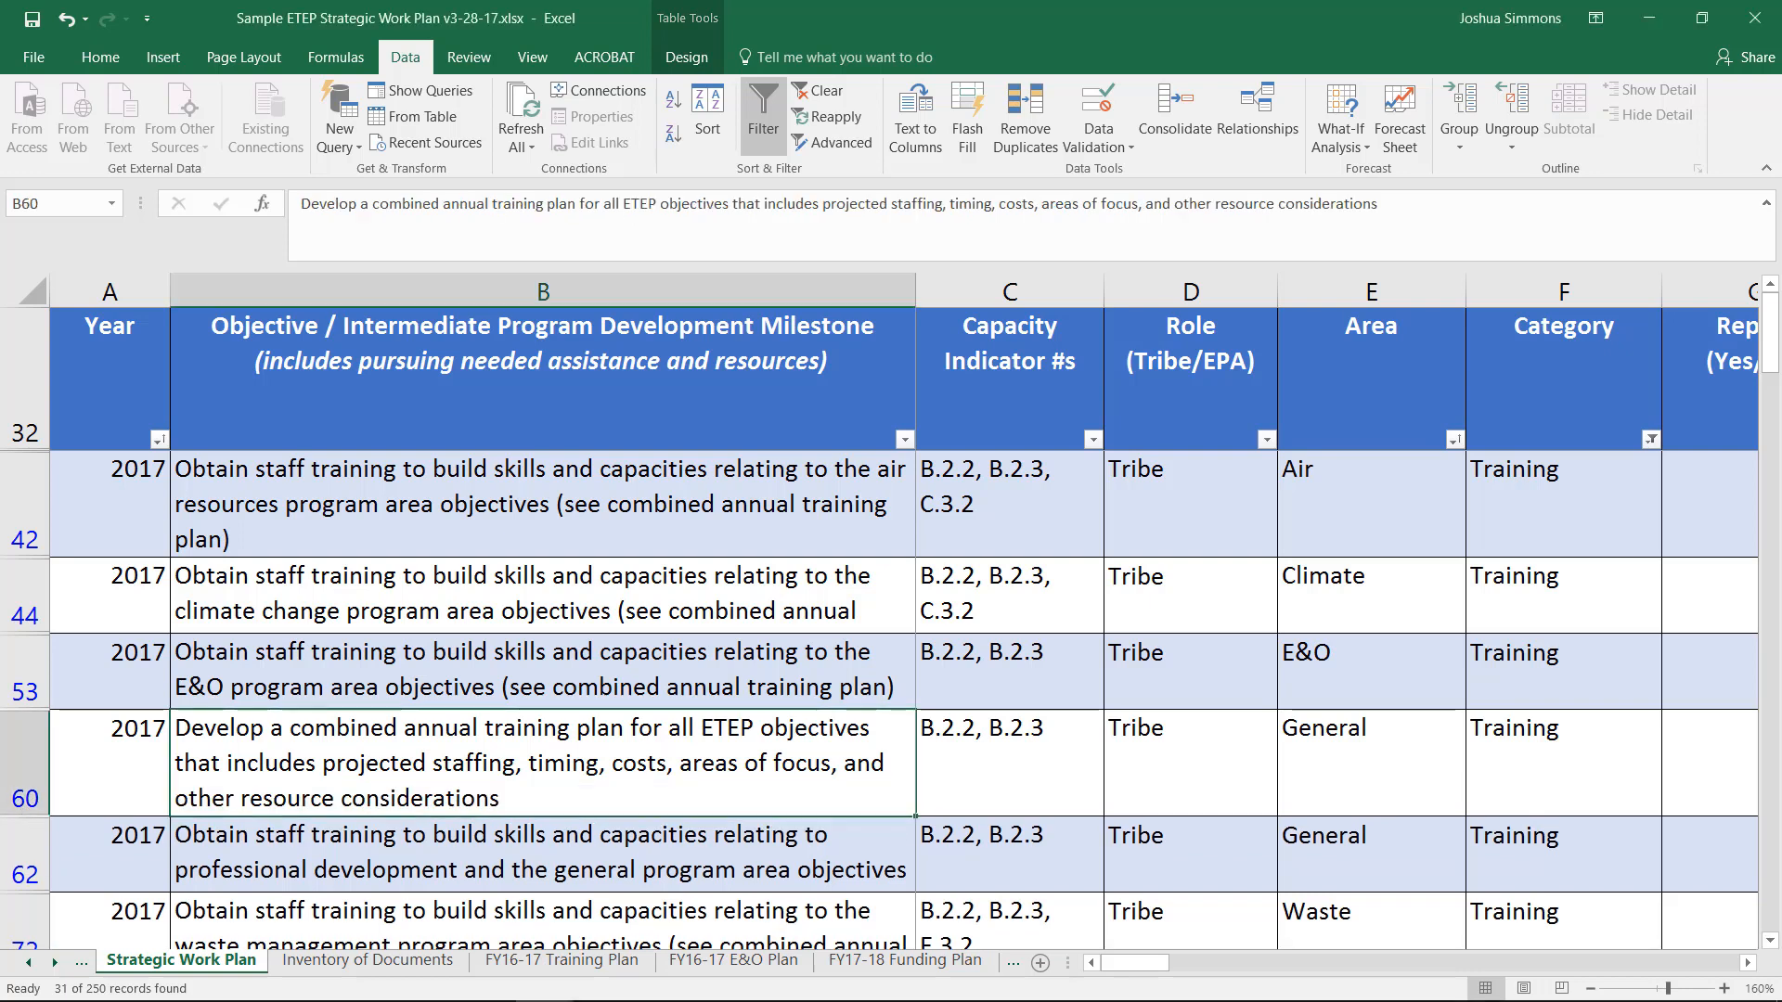
mouse_move(1259, 793)
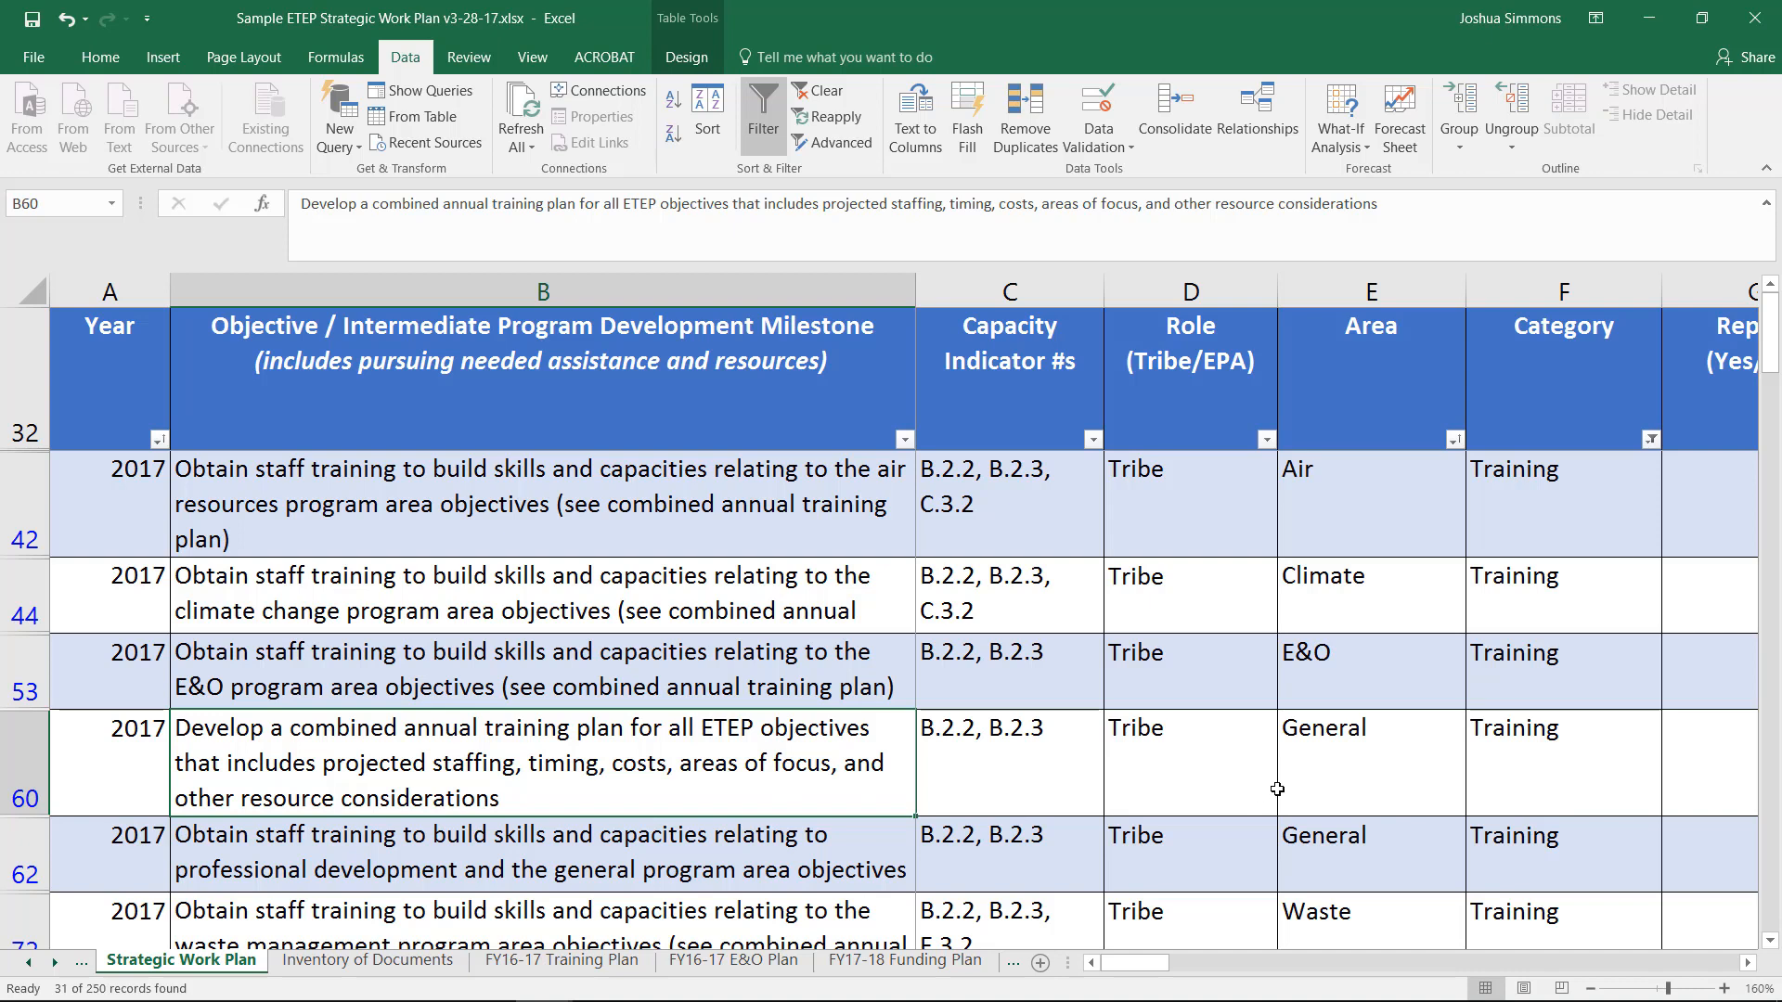
mouse_move(1263, 787)
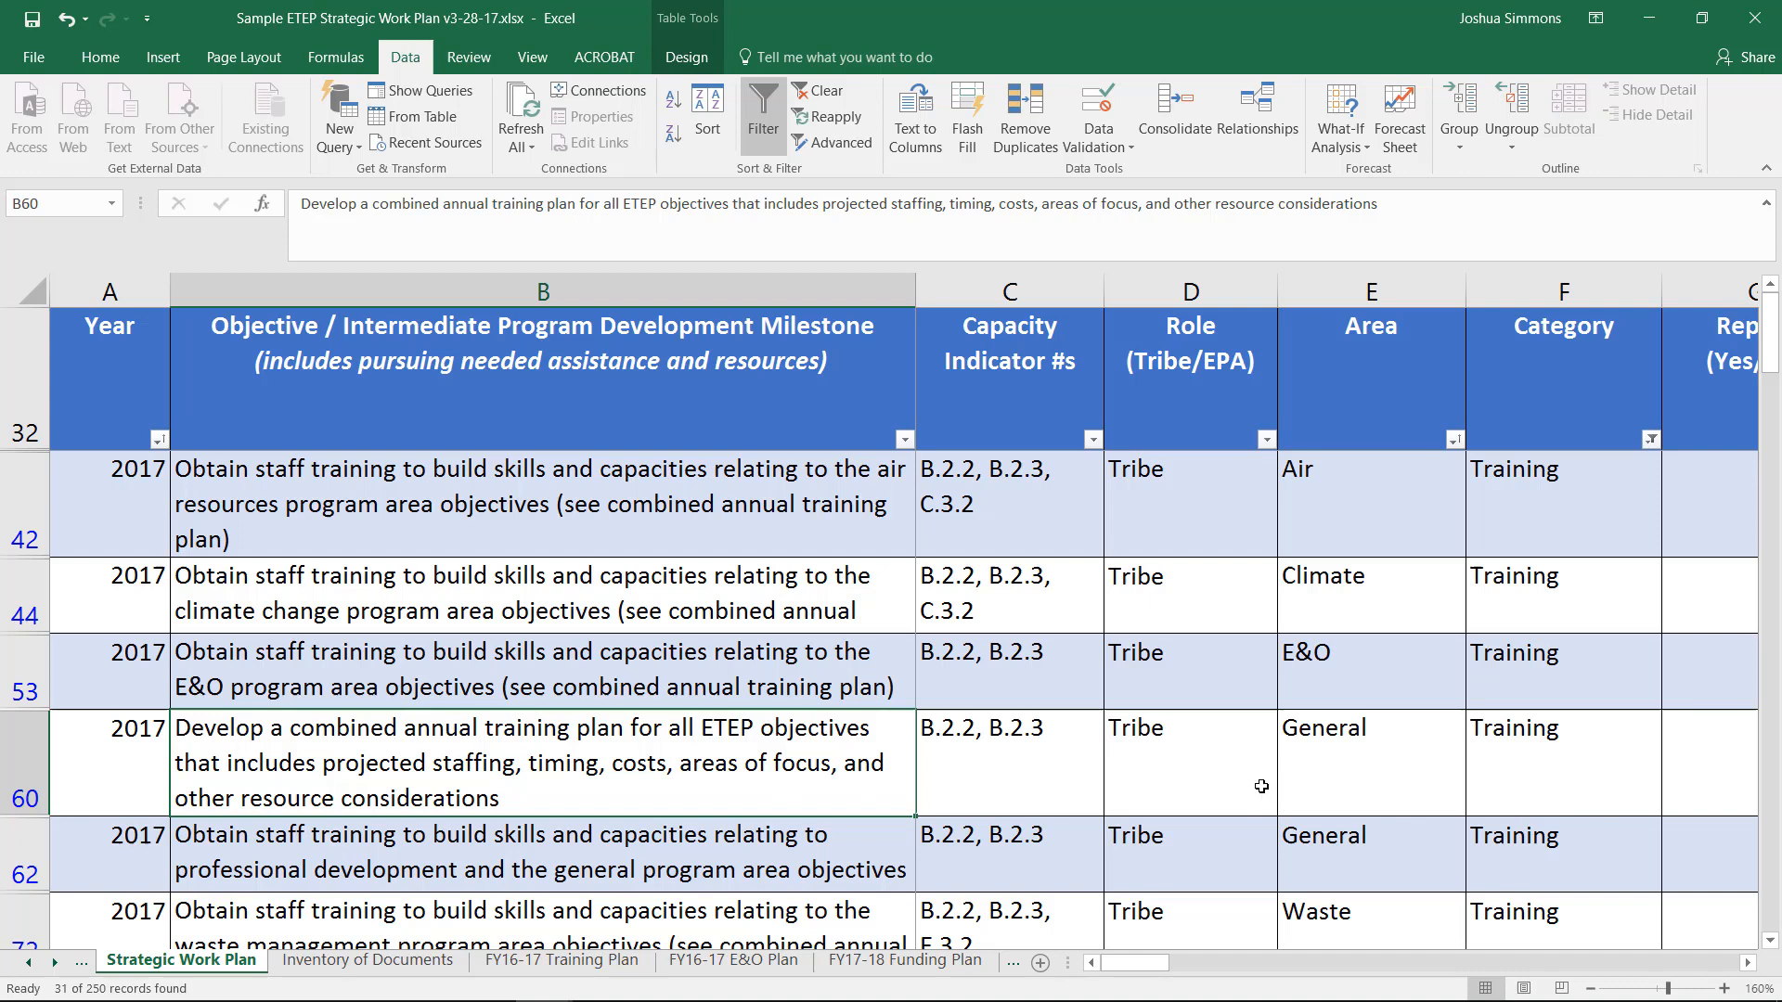
mouse_move(1203, 782)
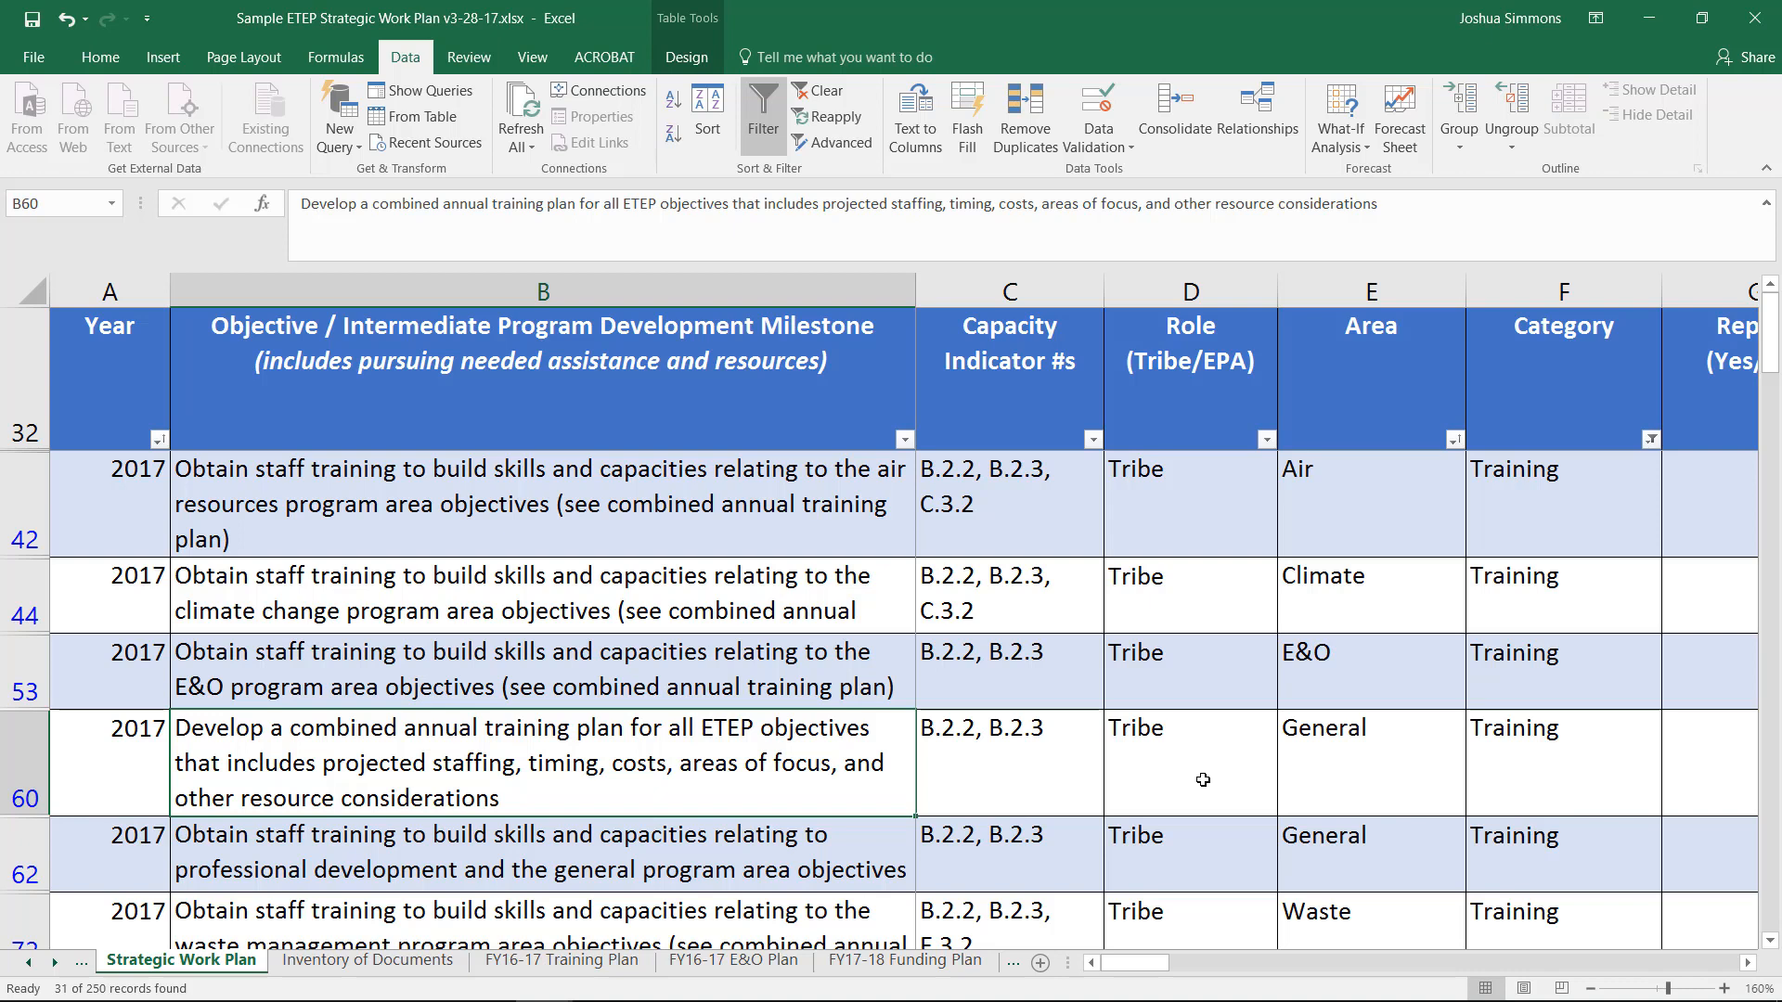
mouse_move(719, 513)
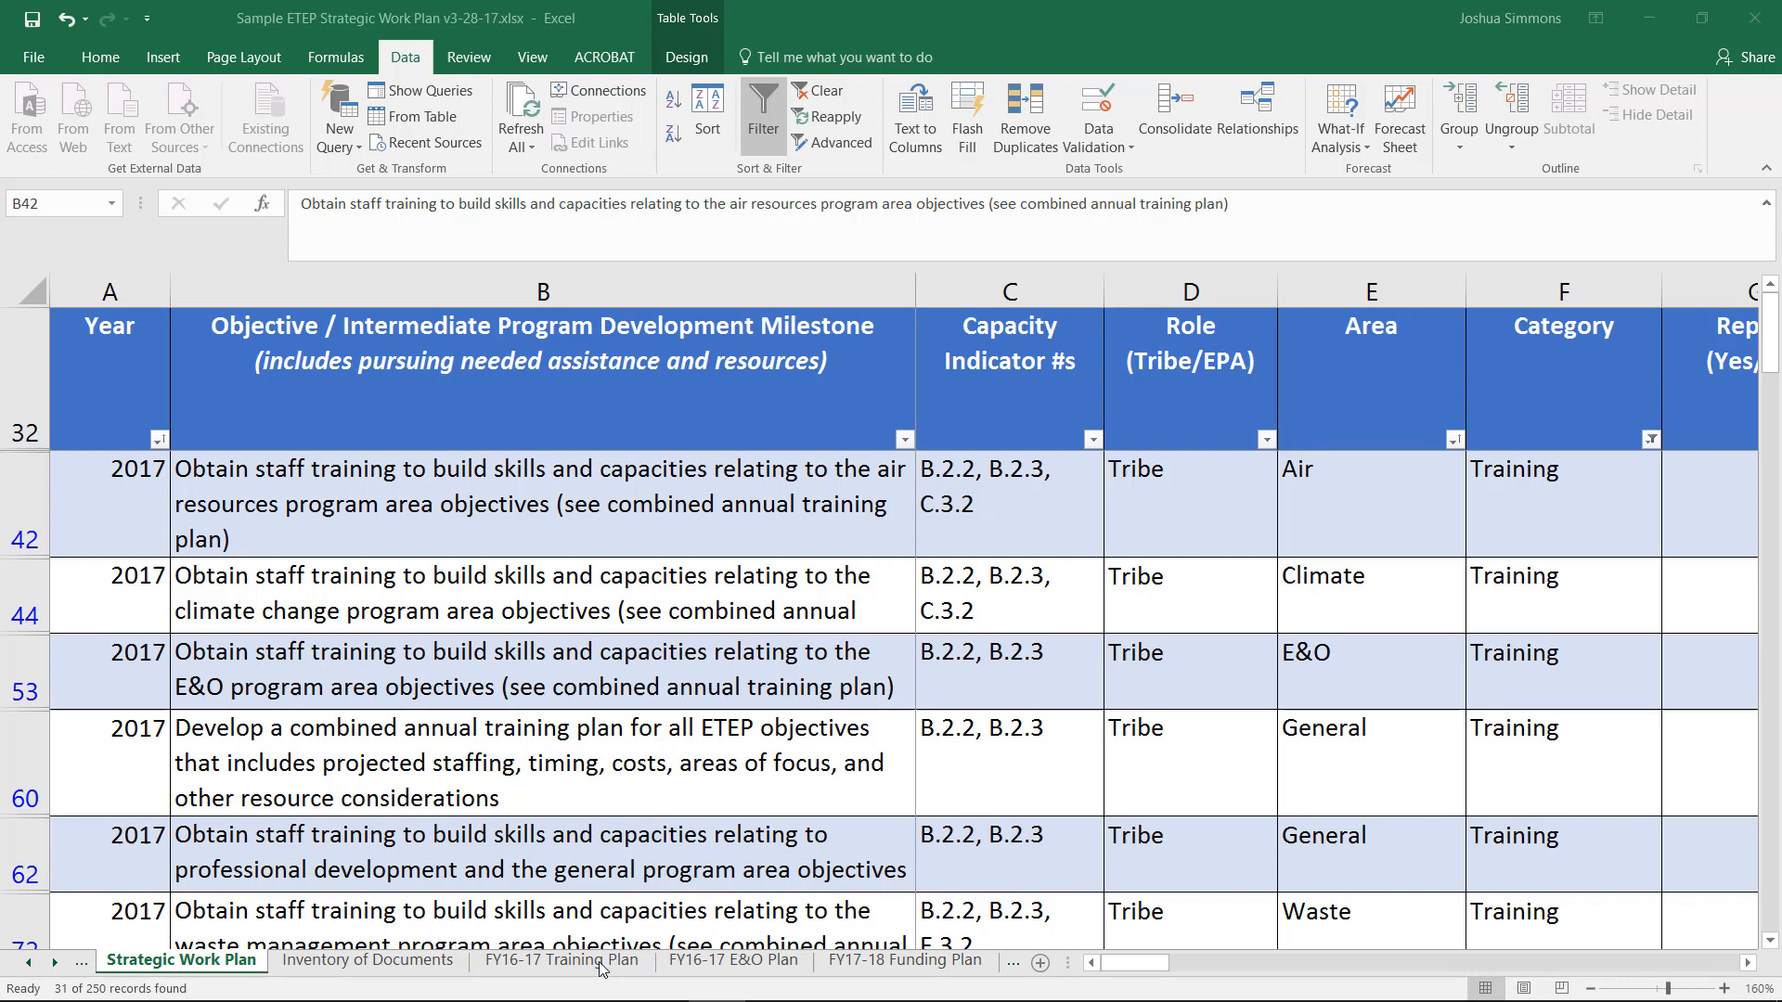
Switch to the FY16-17 Training Plan sheet and review the Title through Training Date(s) headers
click(561, 967)
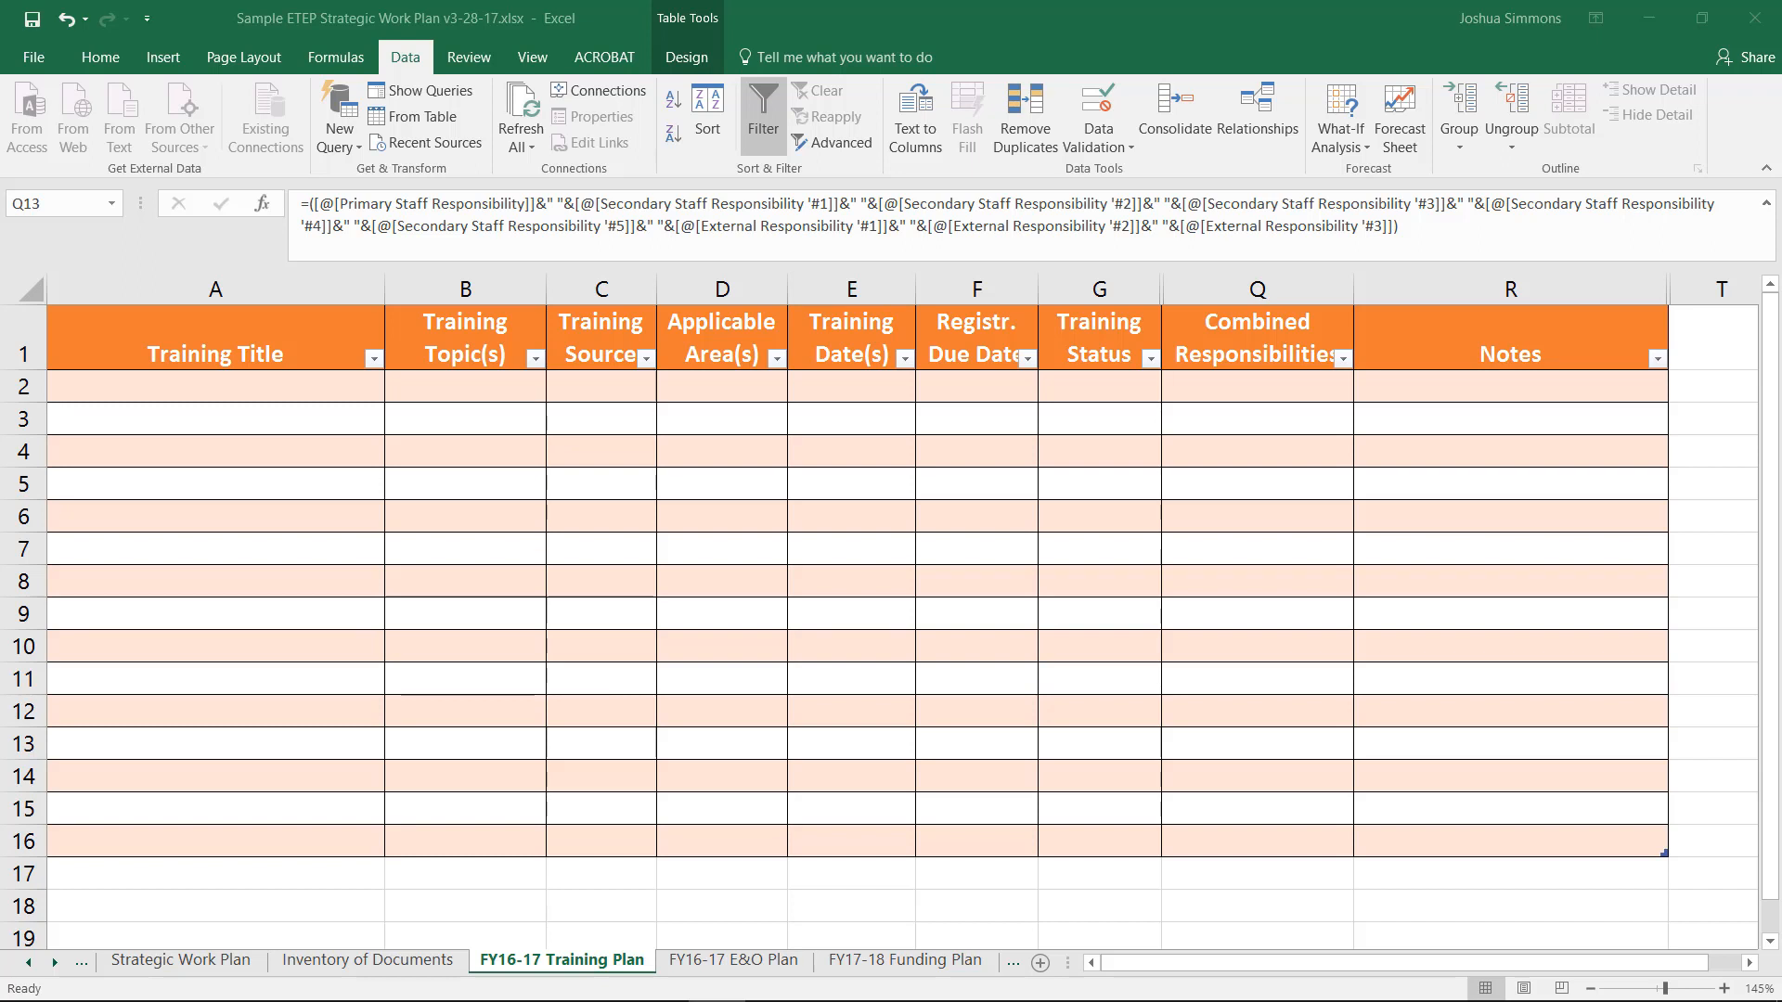
click(464, 352)
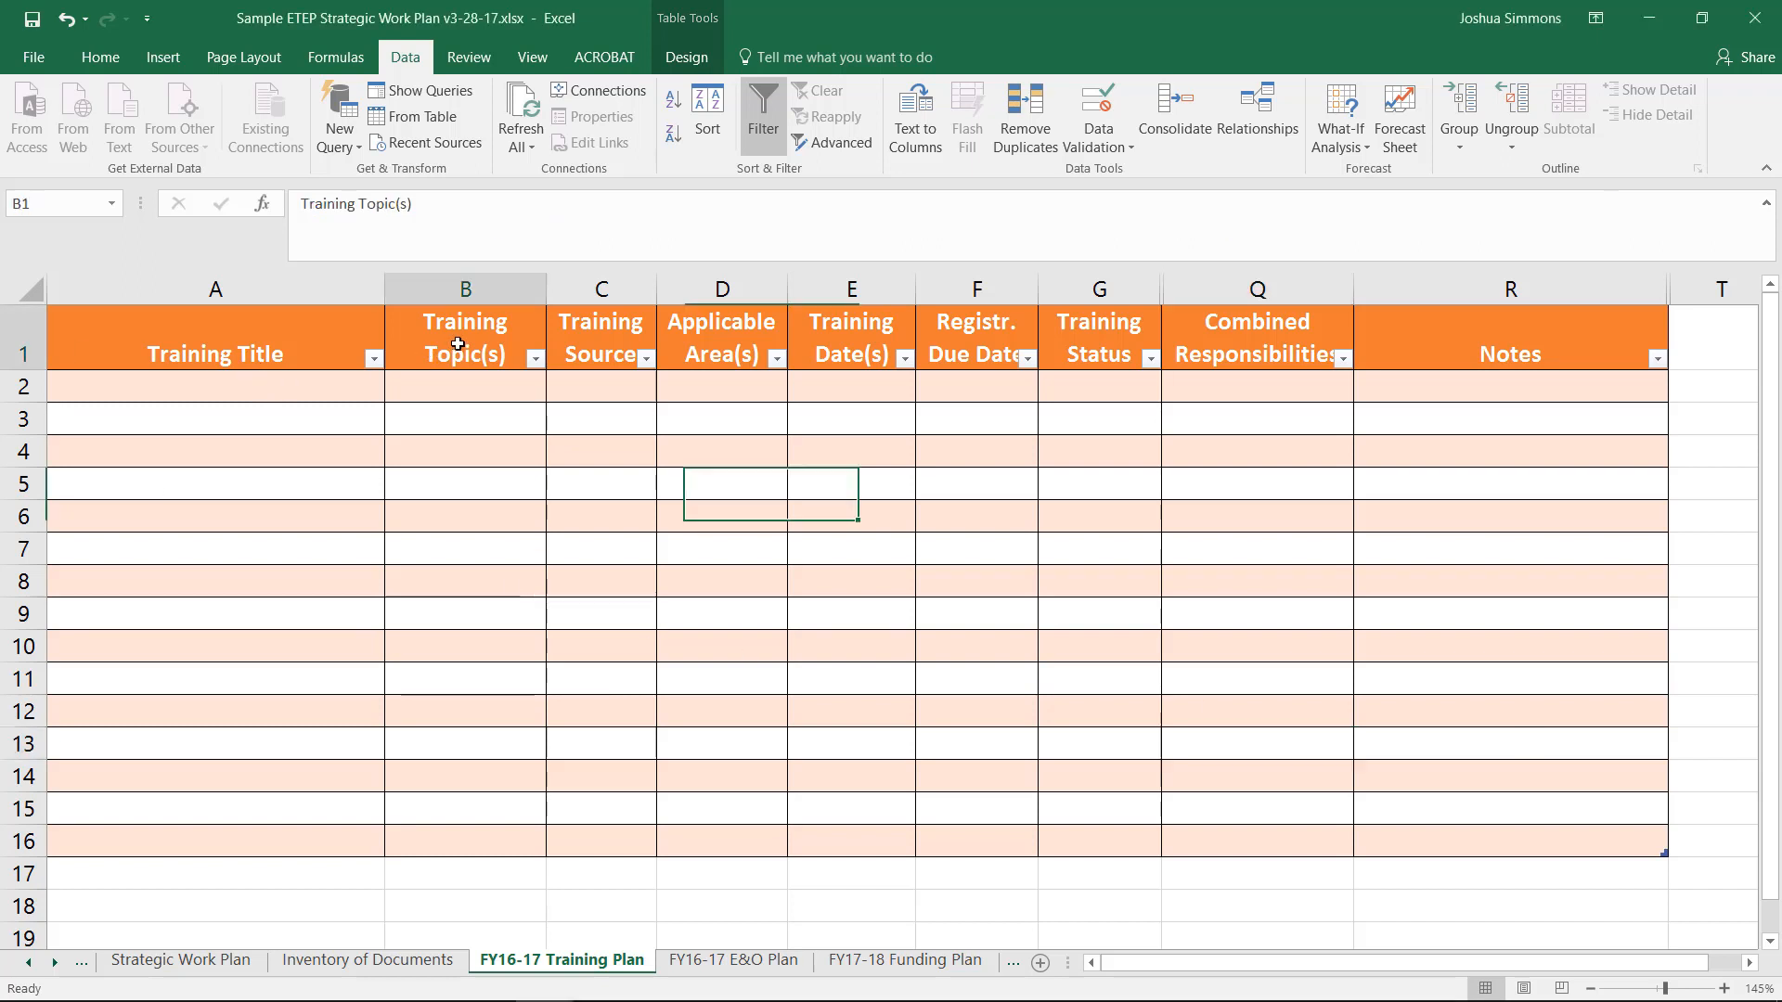
click(600, 353)
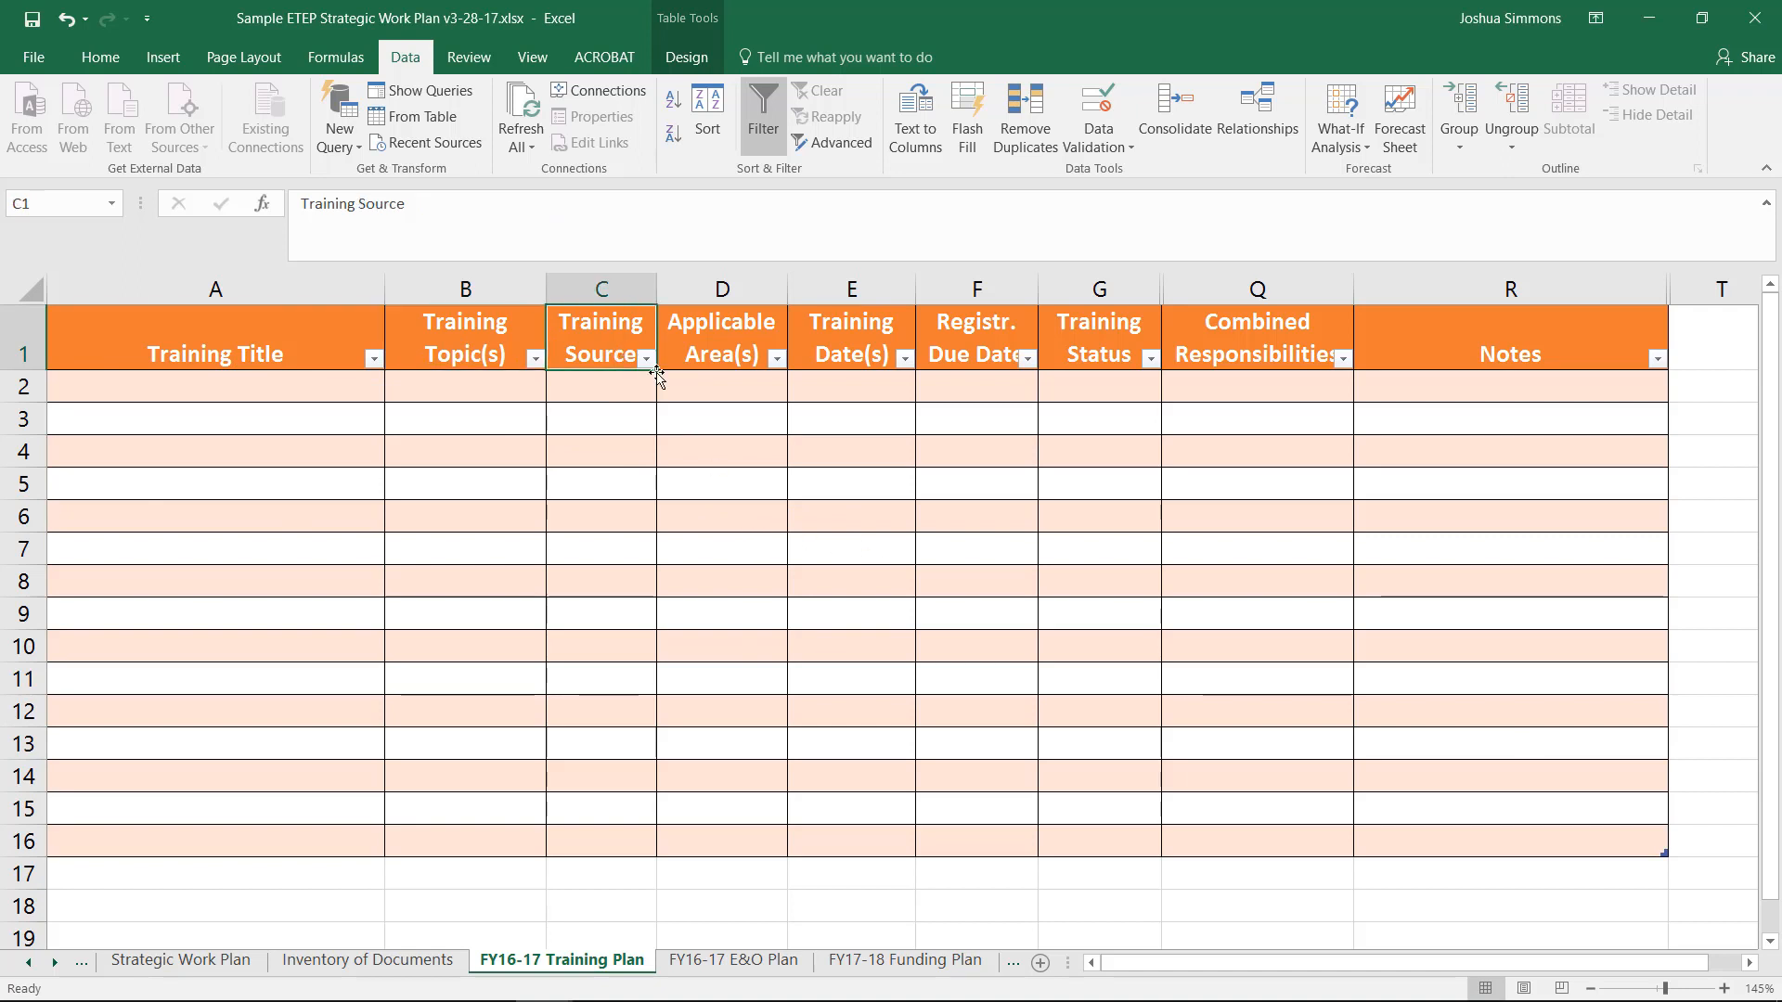
click(721, 336)
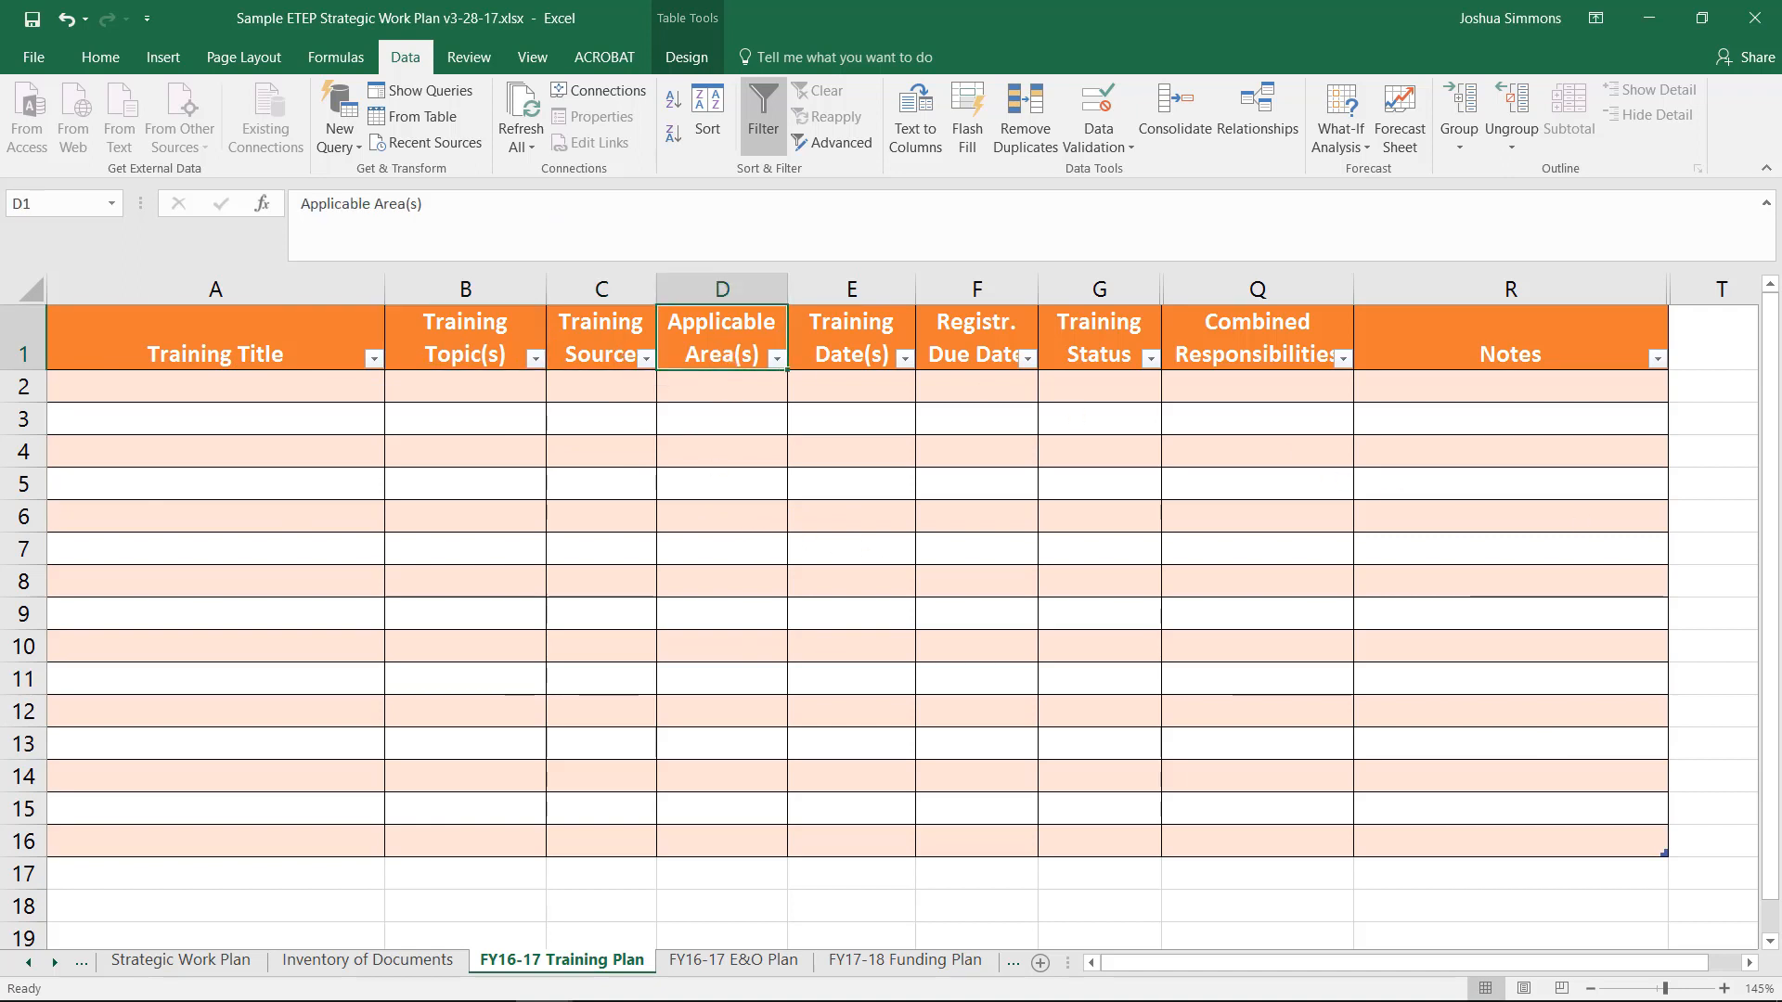
mouse_move(889, 344)
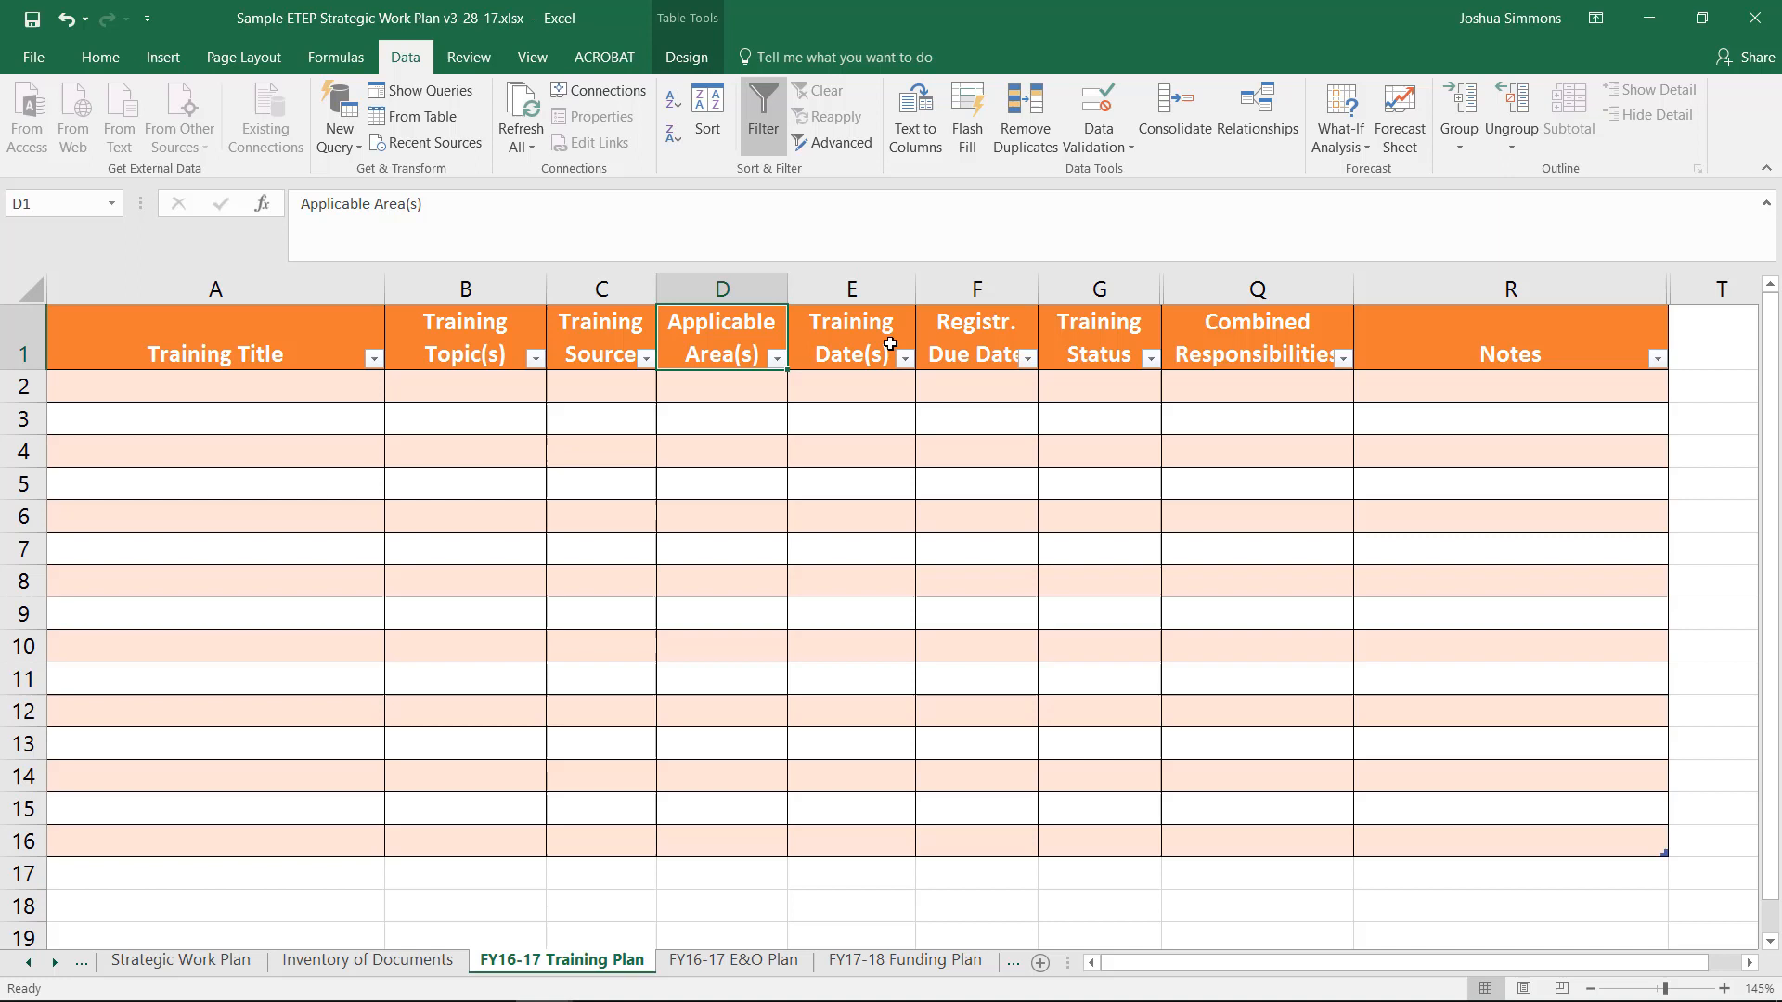
click(852, 352)
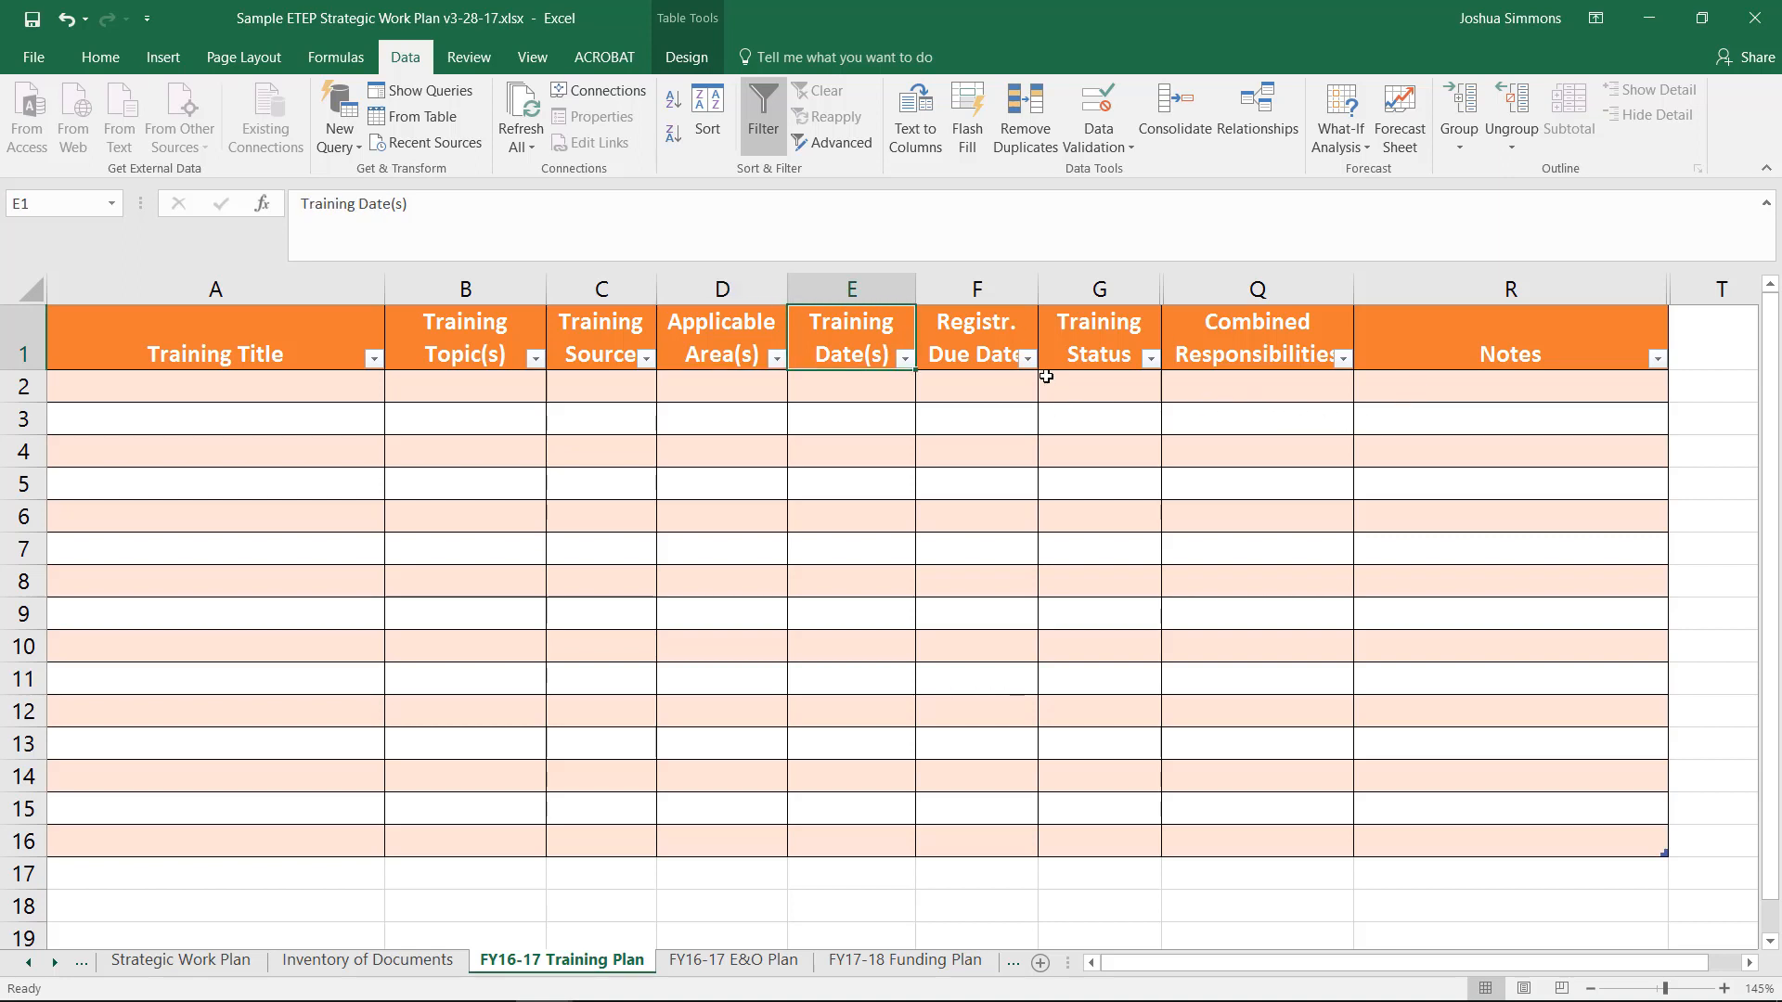
Unhide the staff responsibility columns and review headers through Combined Responsibilities
click(975, 353)
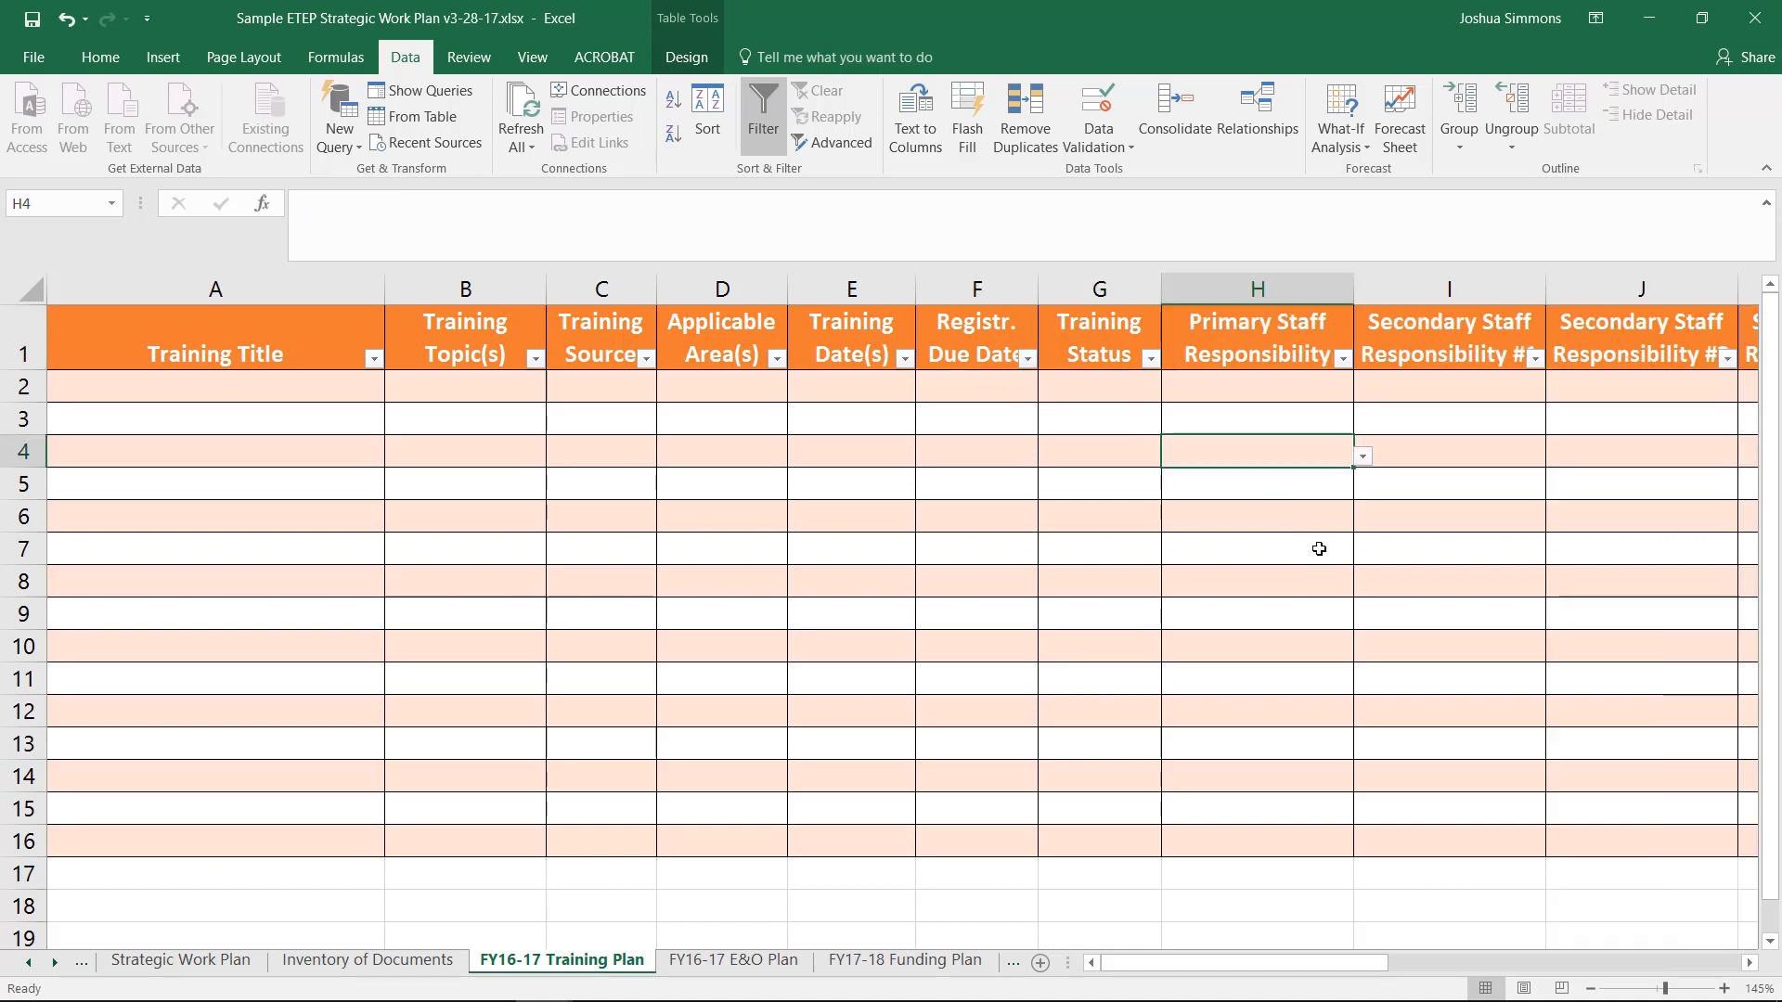
mouse_move(1136, 414)
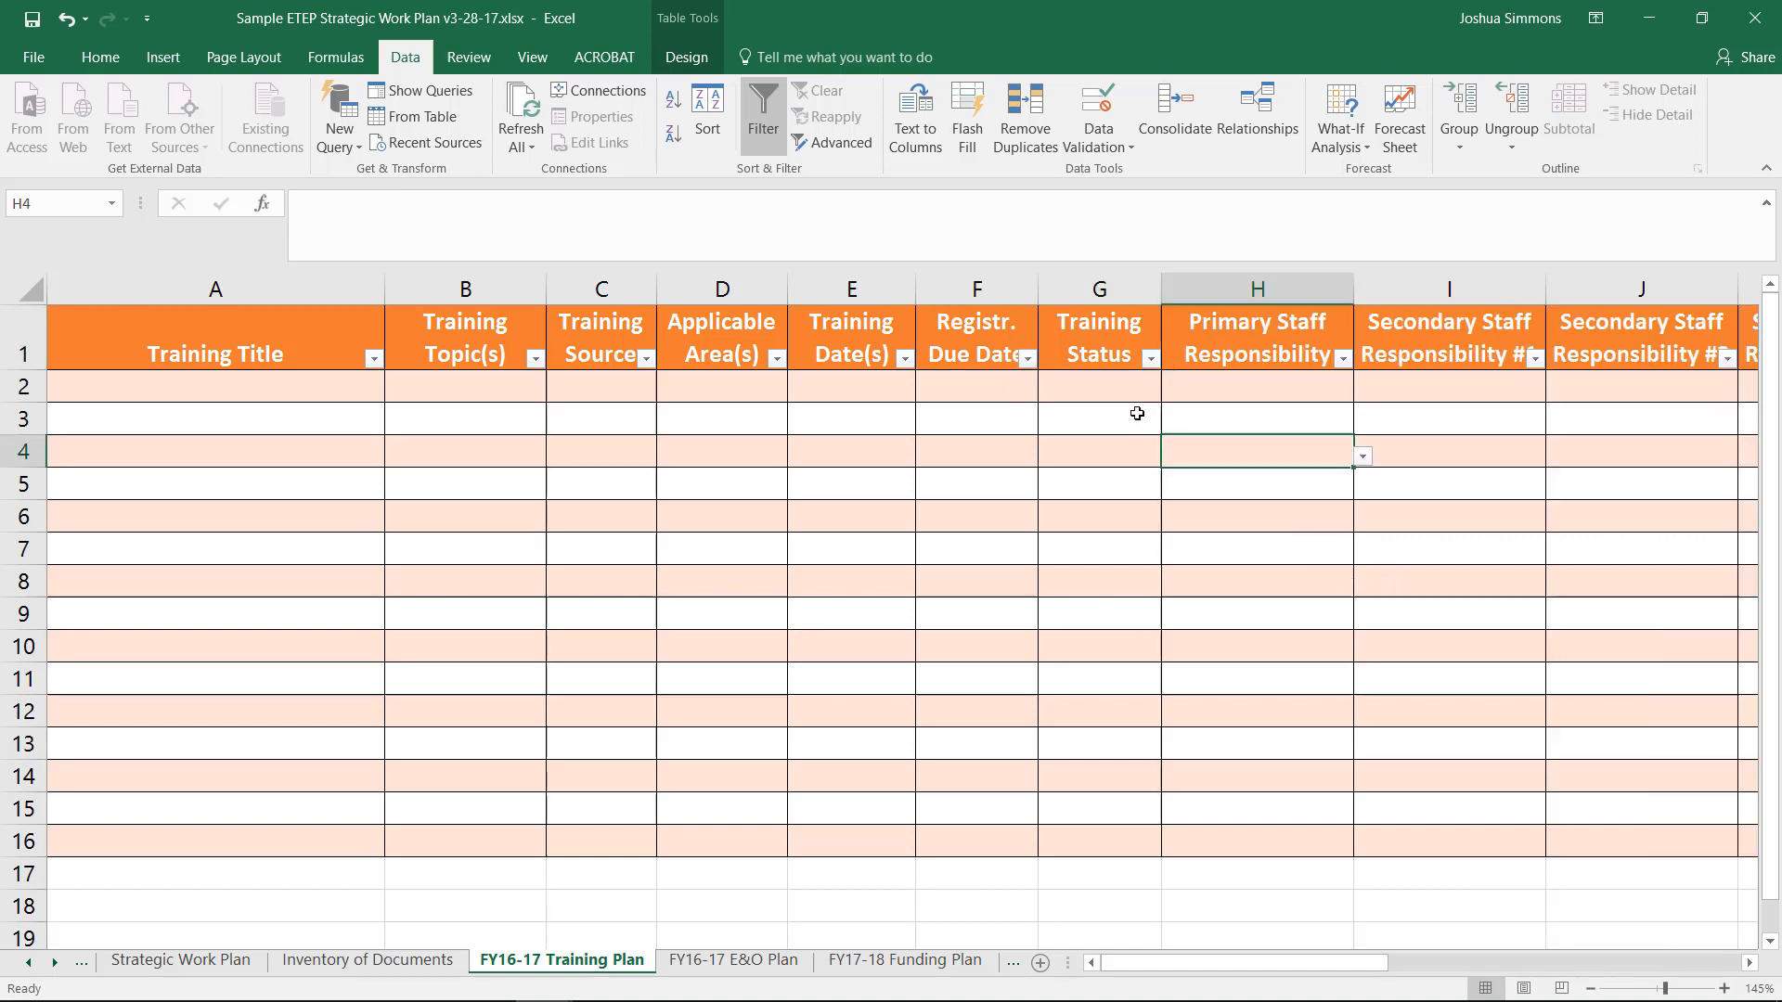
click(1097, 386)
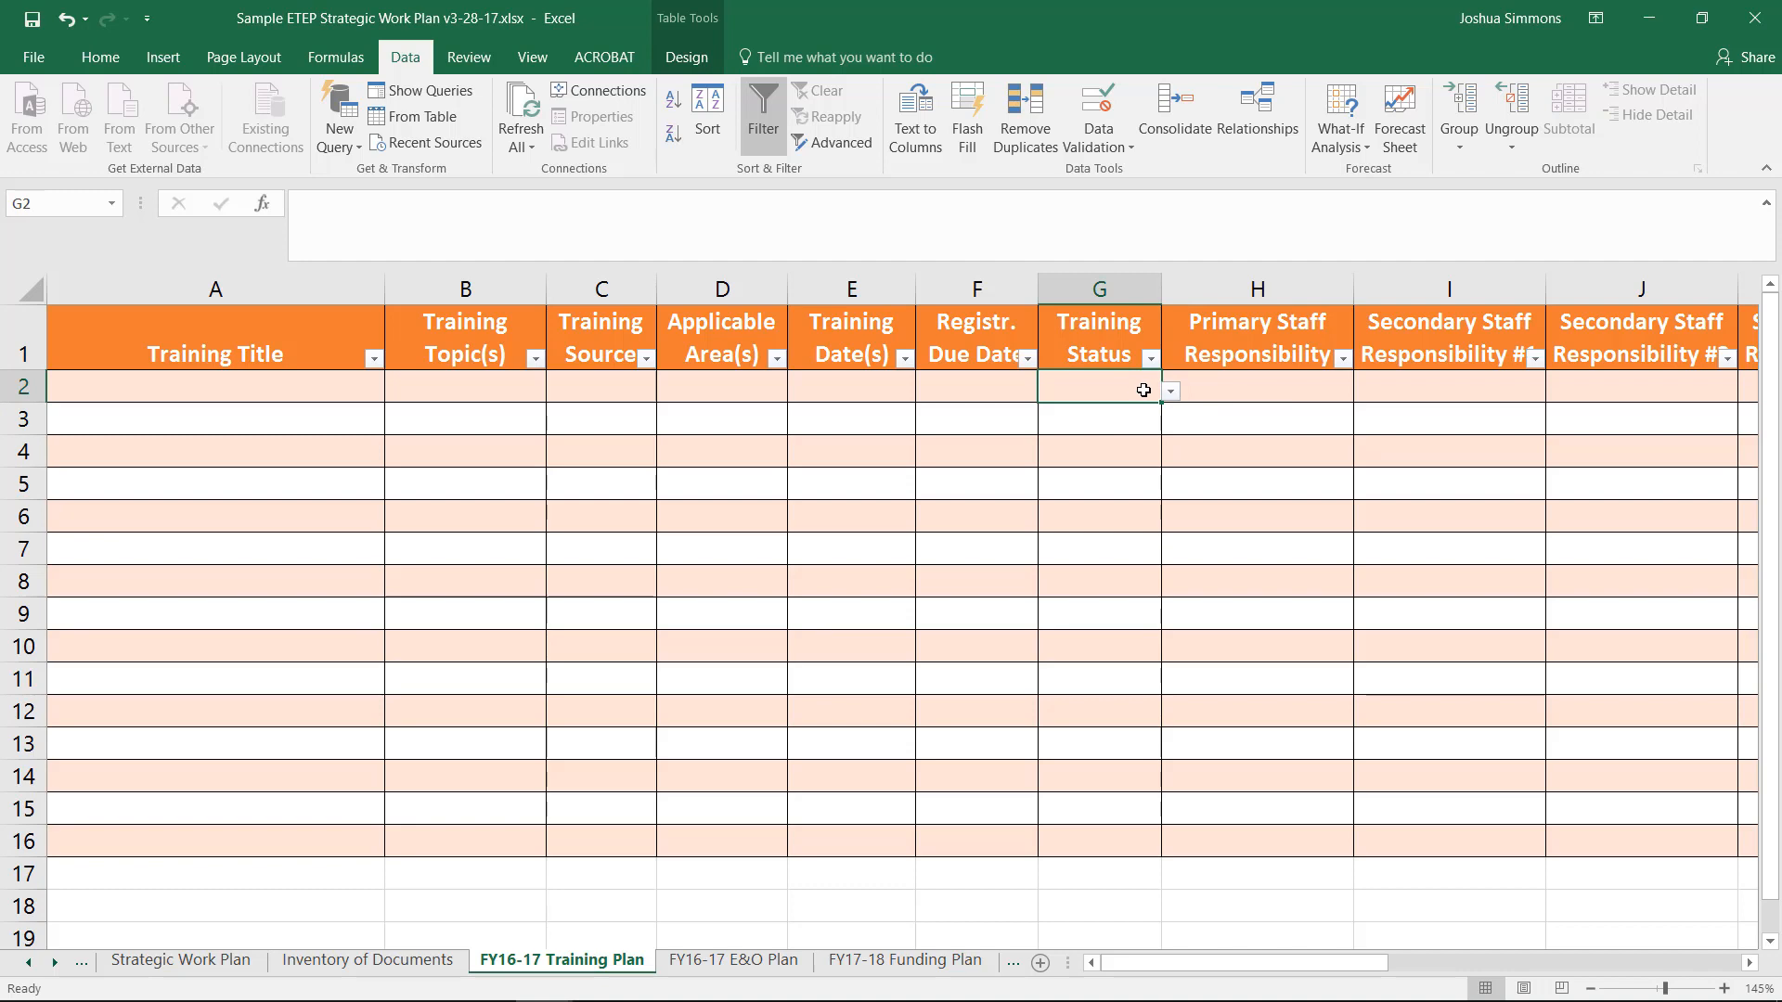
click(1448, 387)
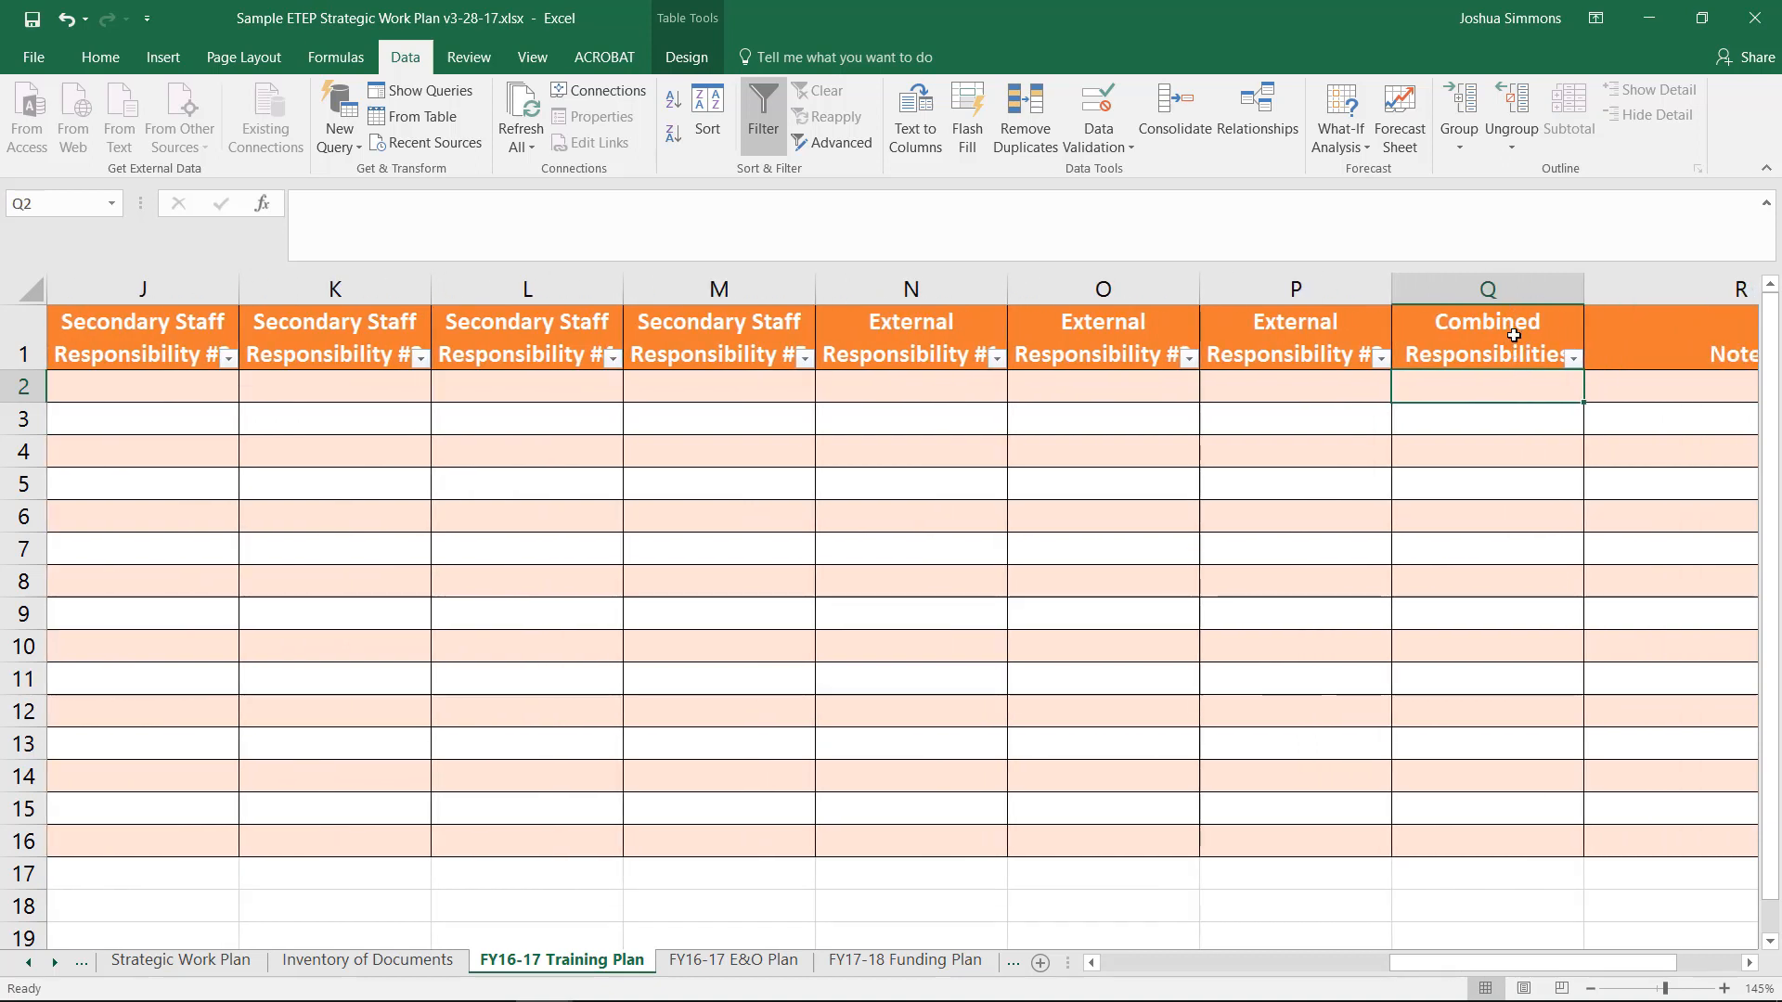
click(1485, 336)
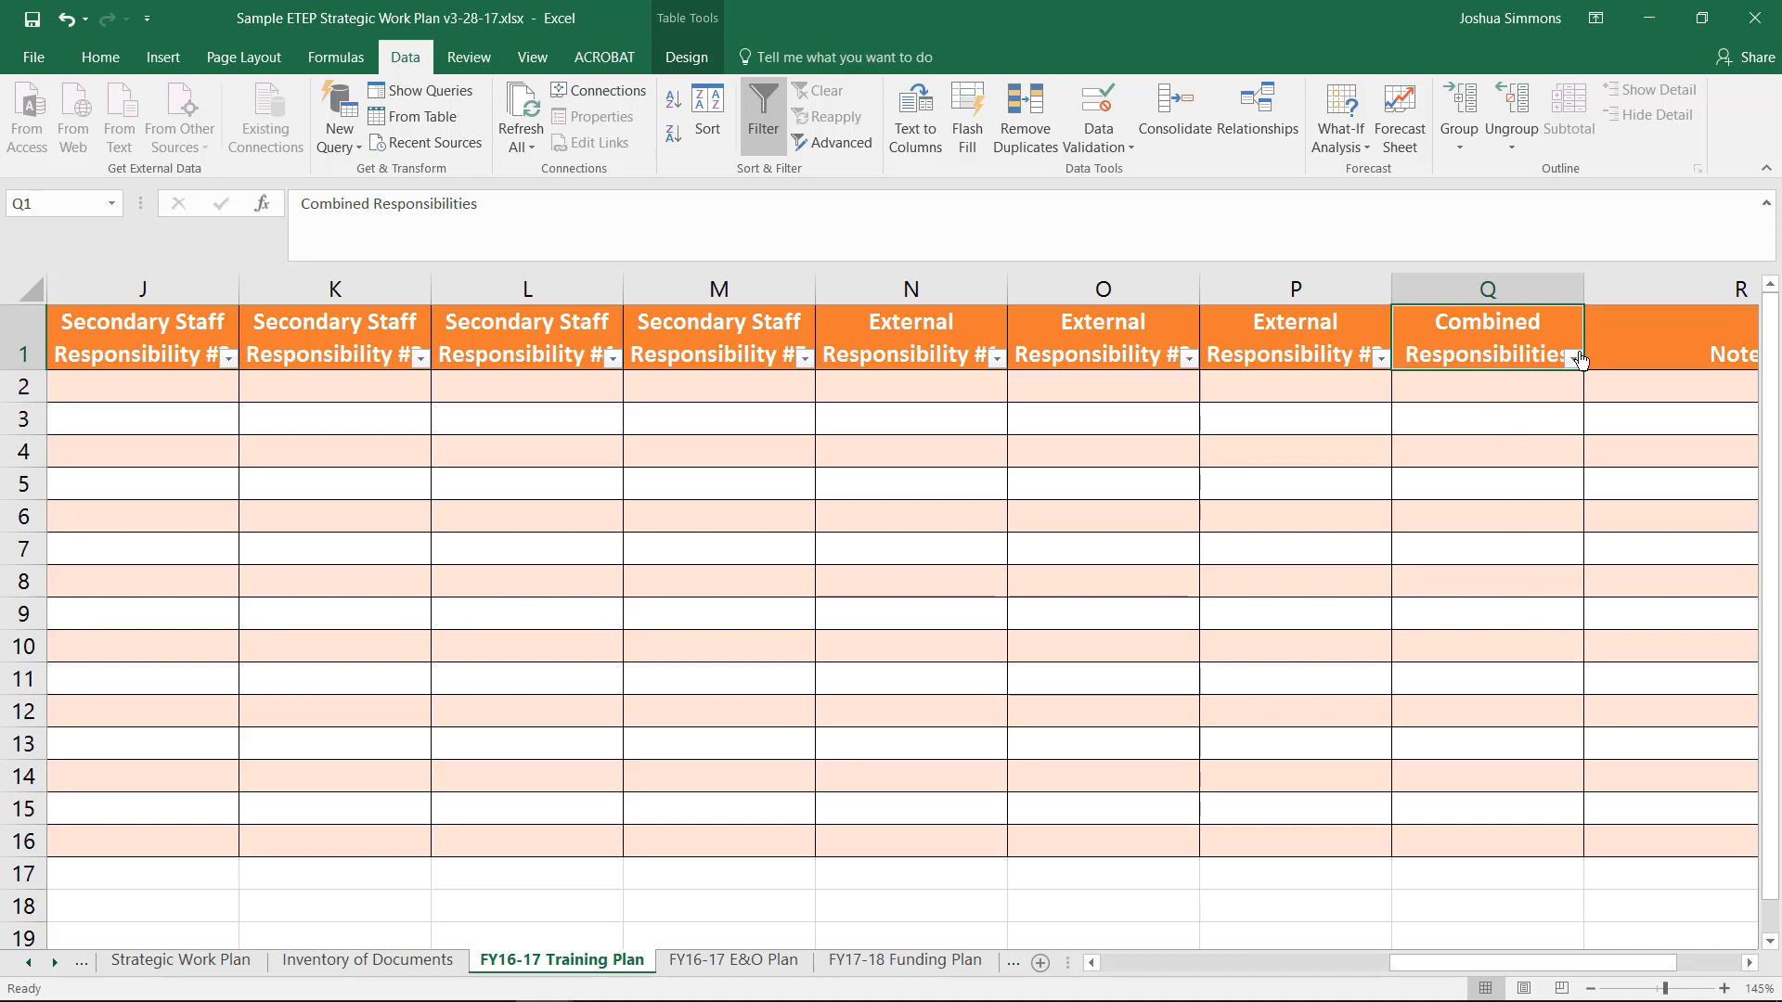
click(1669, 386)
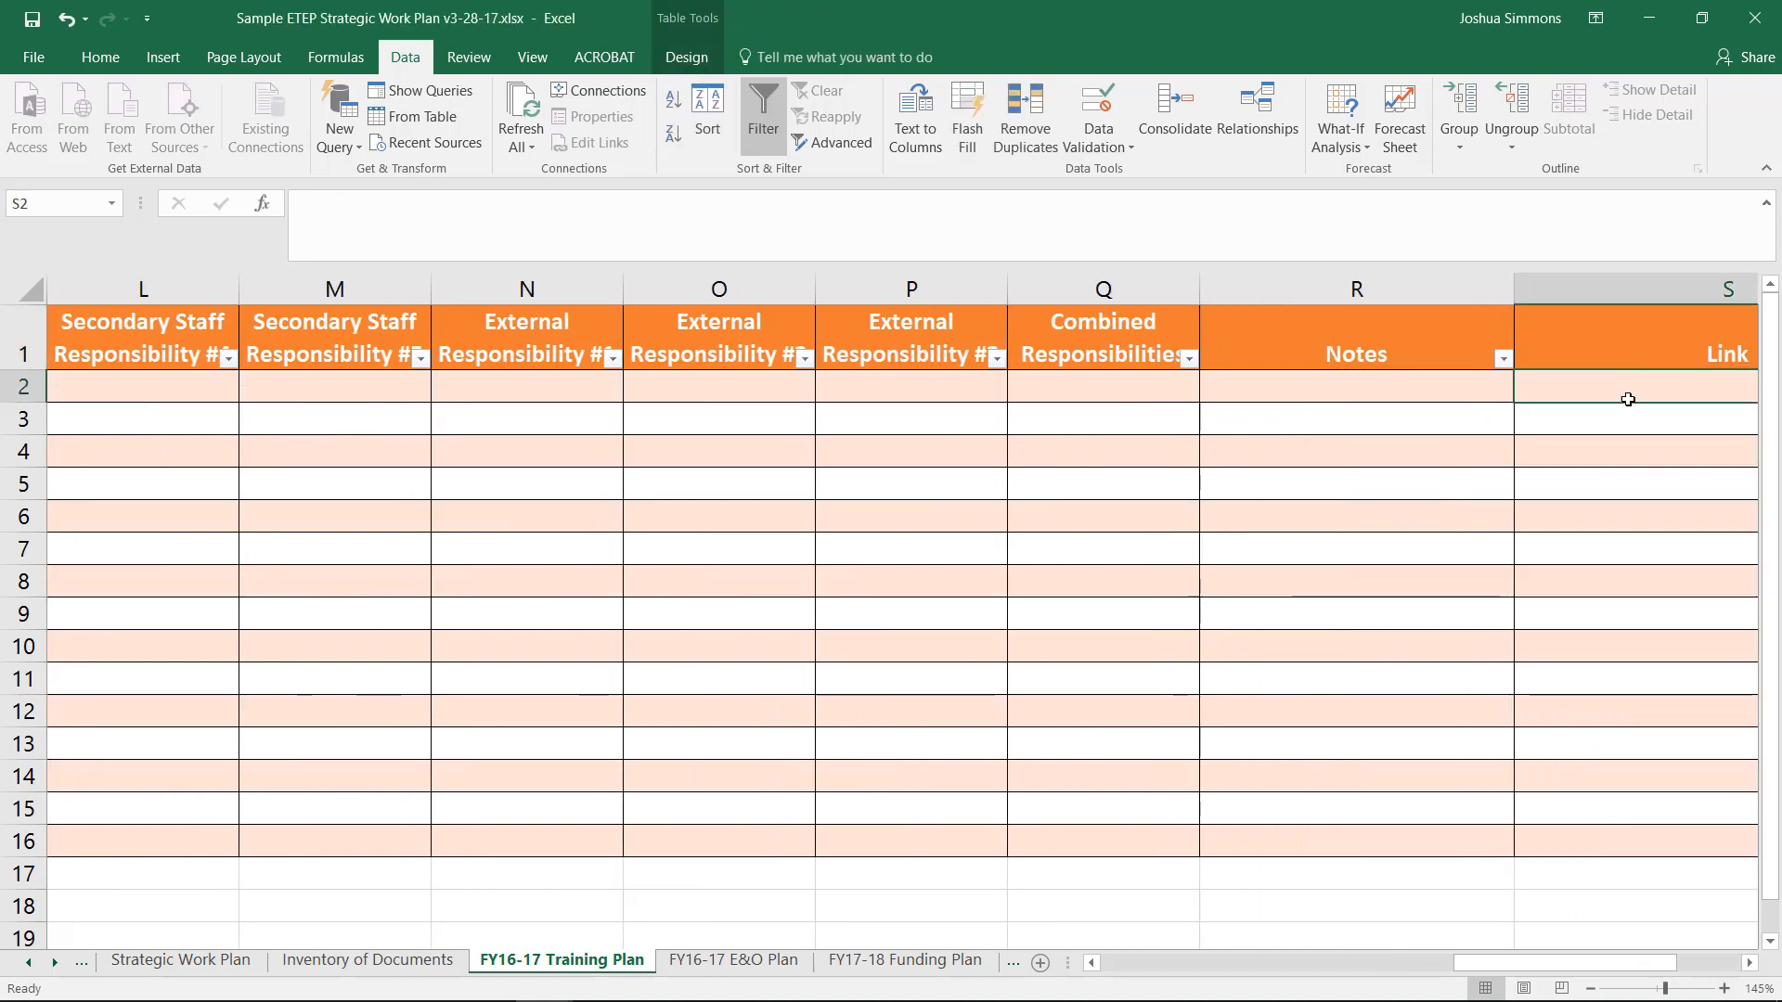
scroll(left, 3)
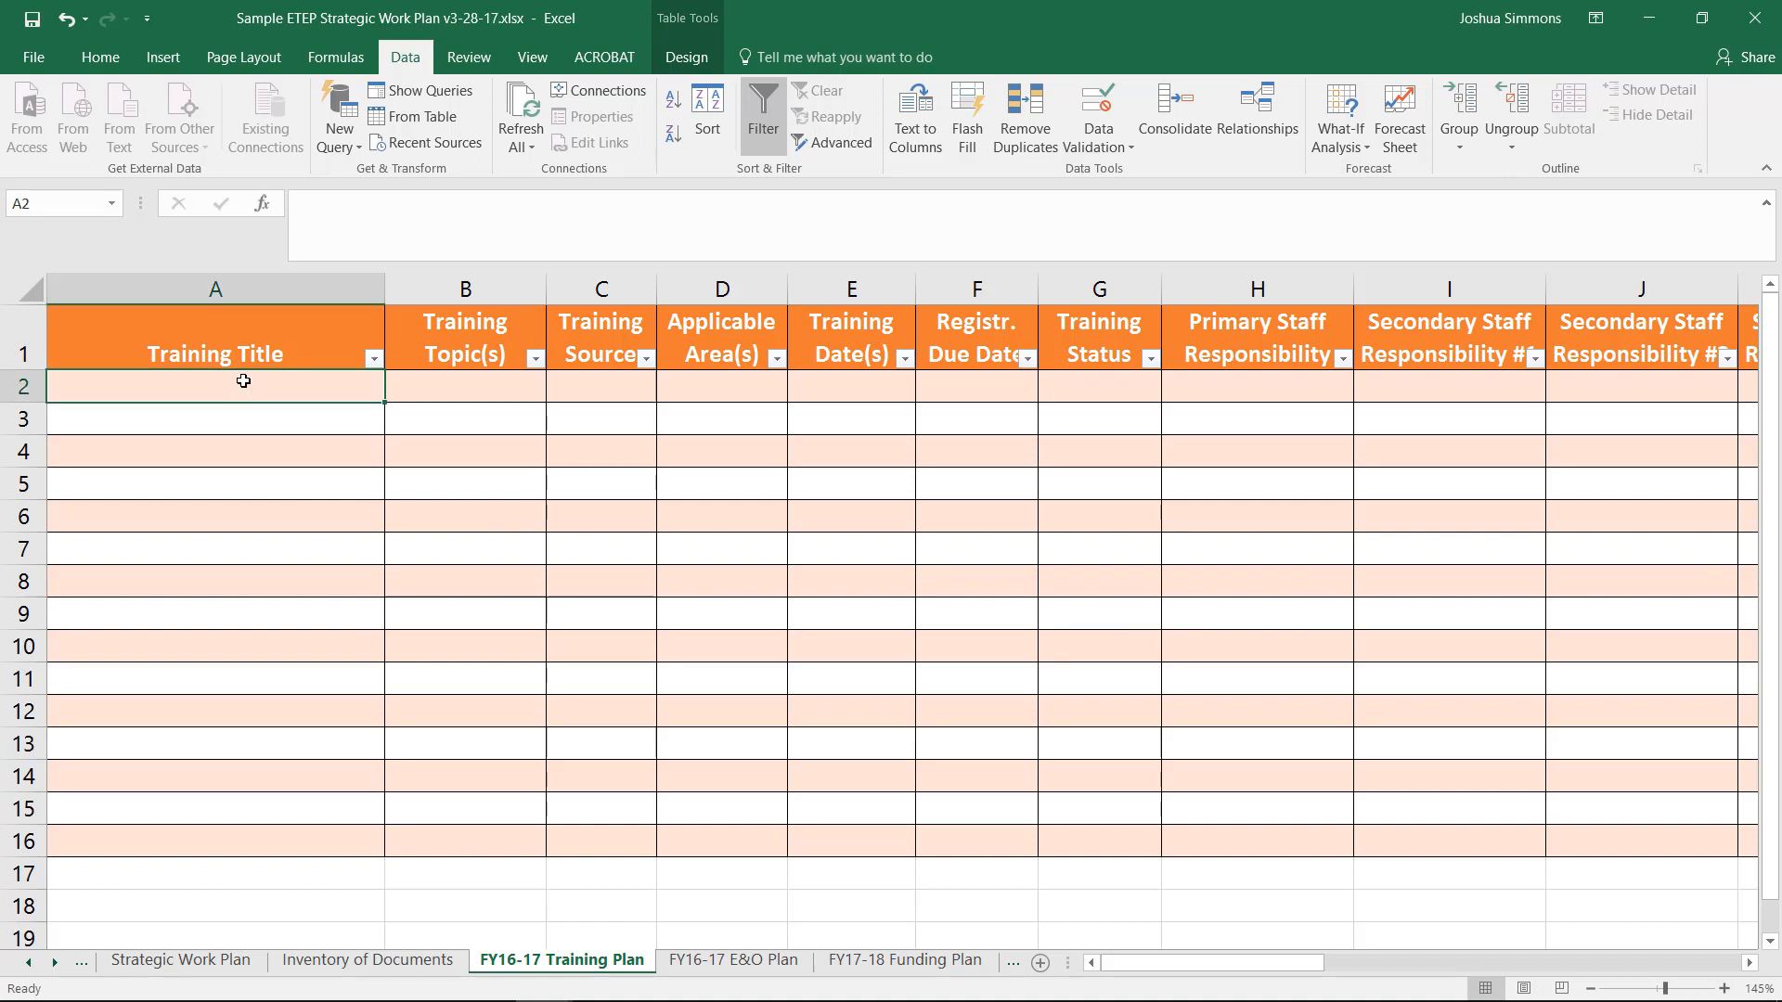
Enter 2017 EPA Annual Conference, Multimedia, EPA and Multiple in the first training row
text(2017)
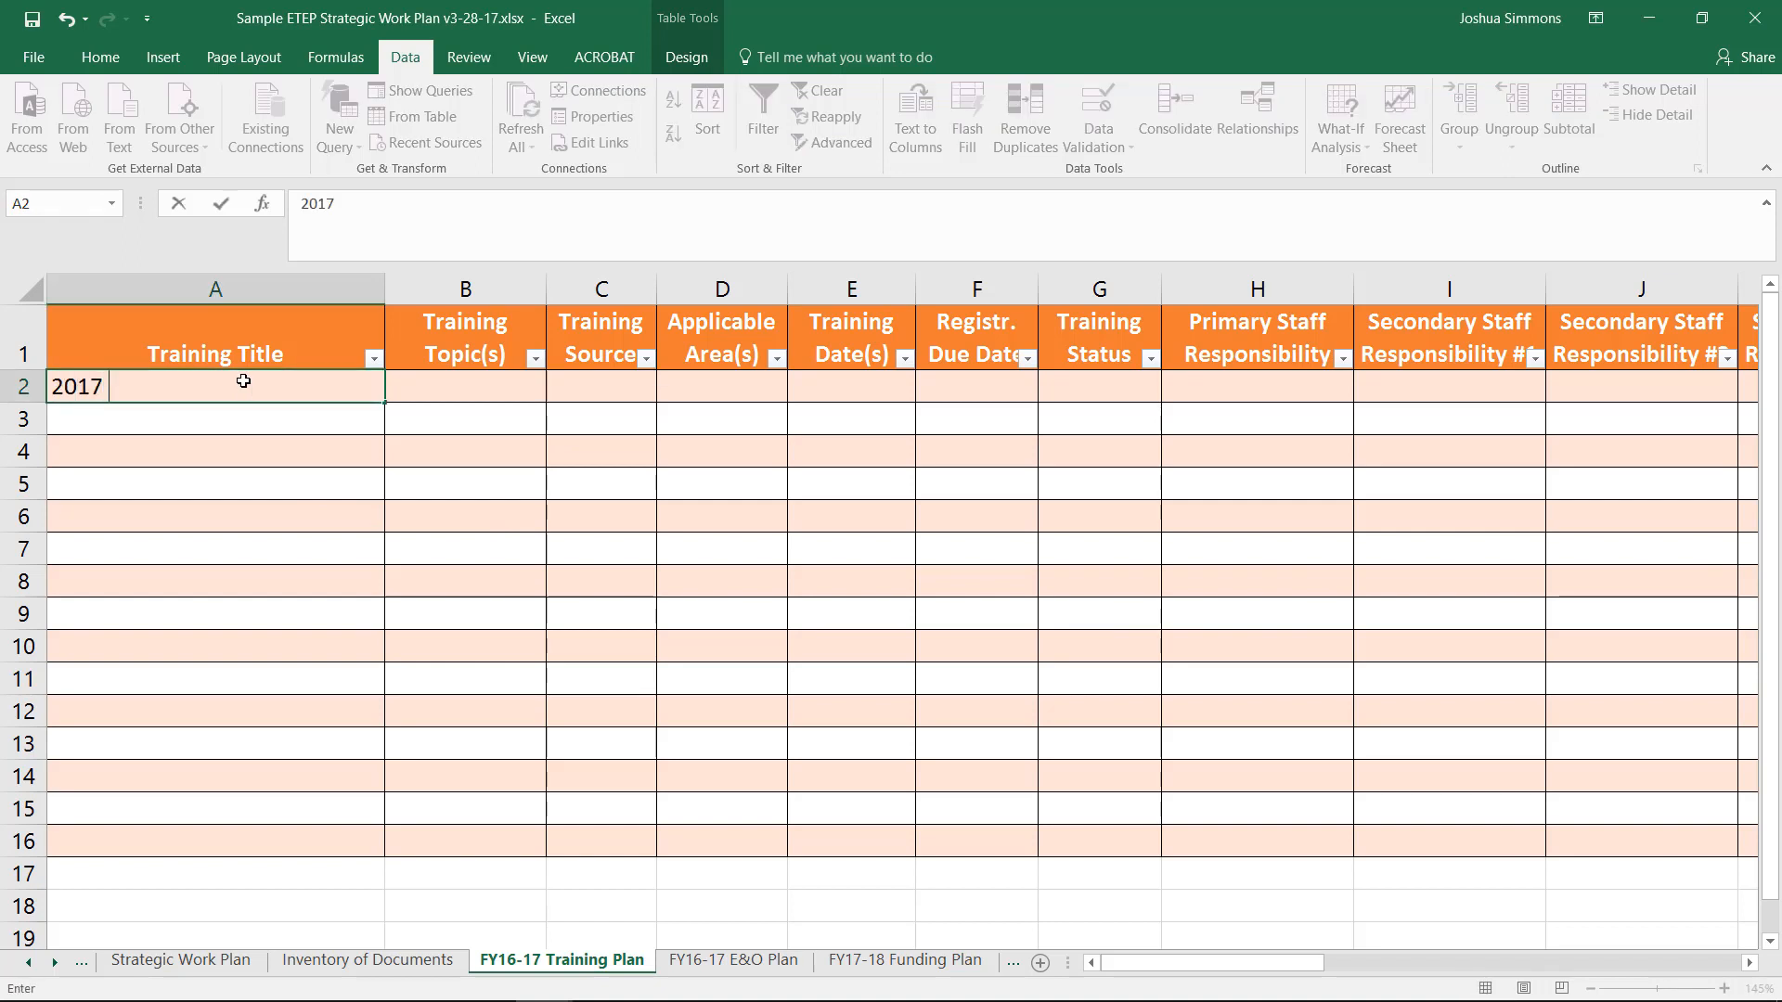
text(EPA A)
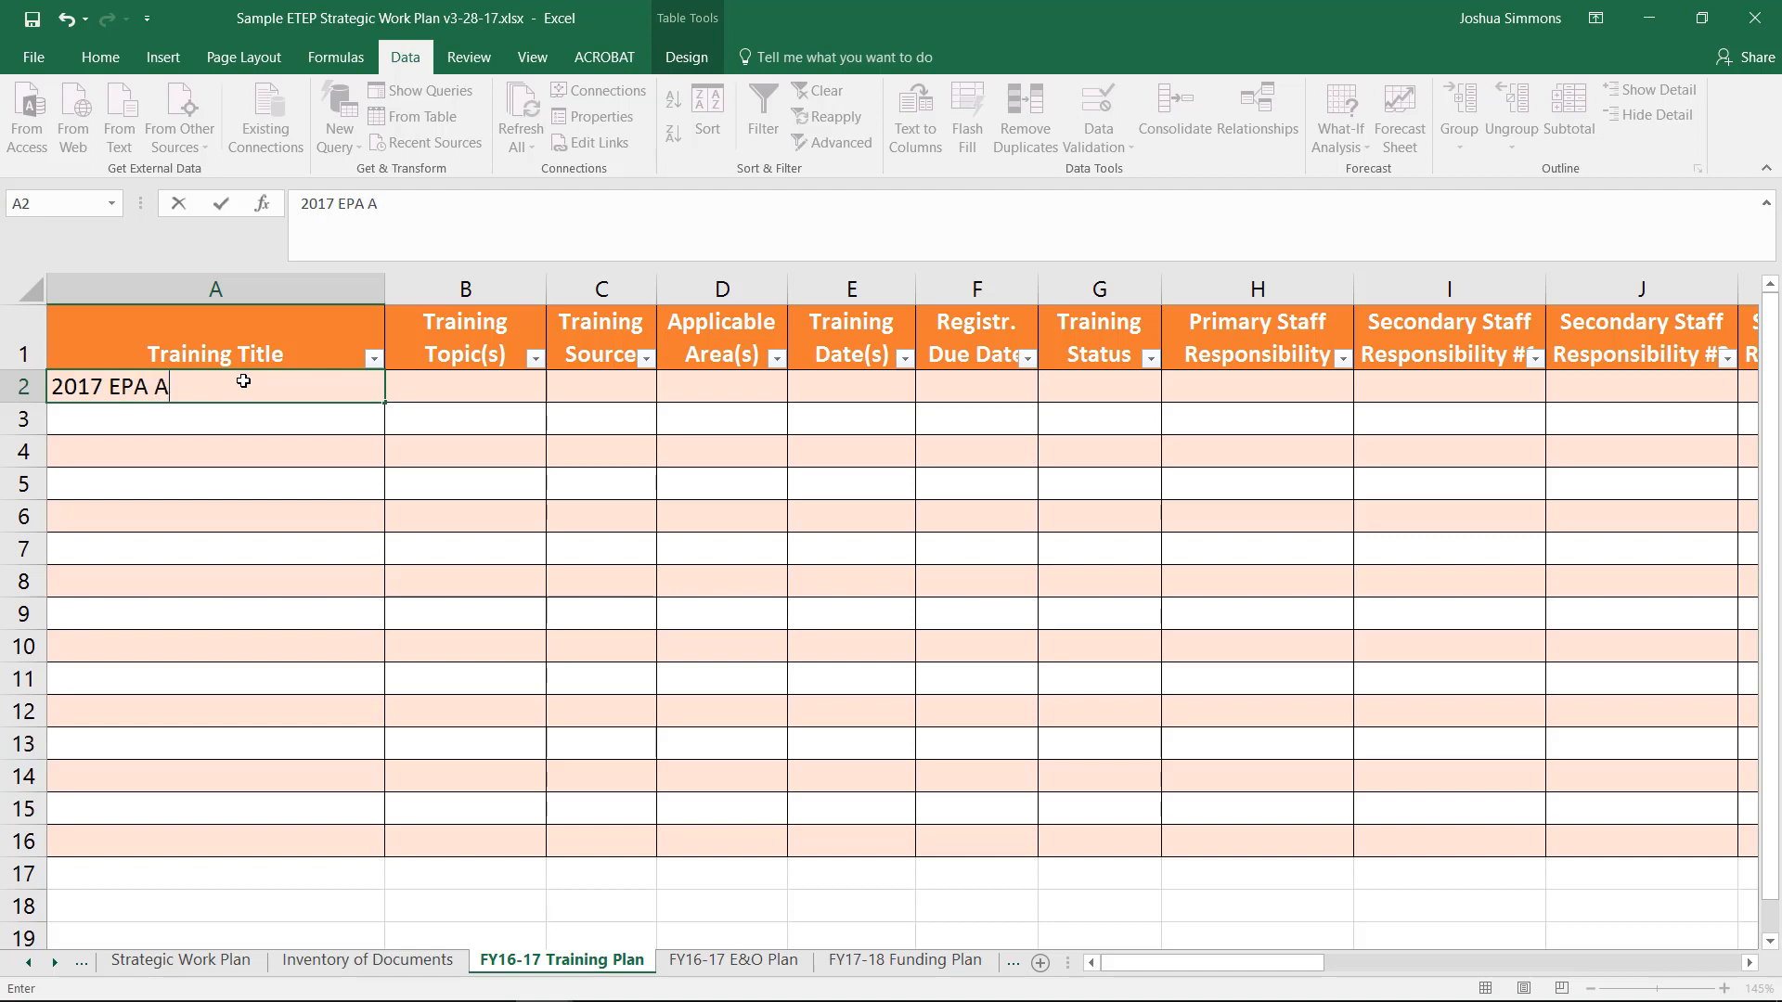
text(nnual Conference)
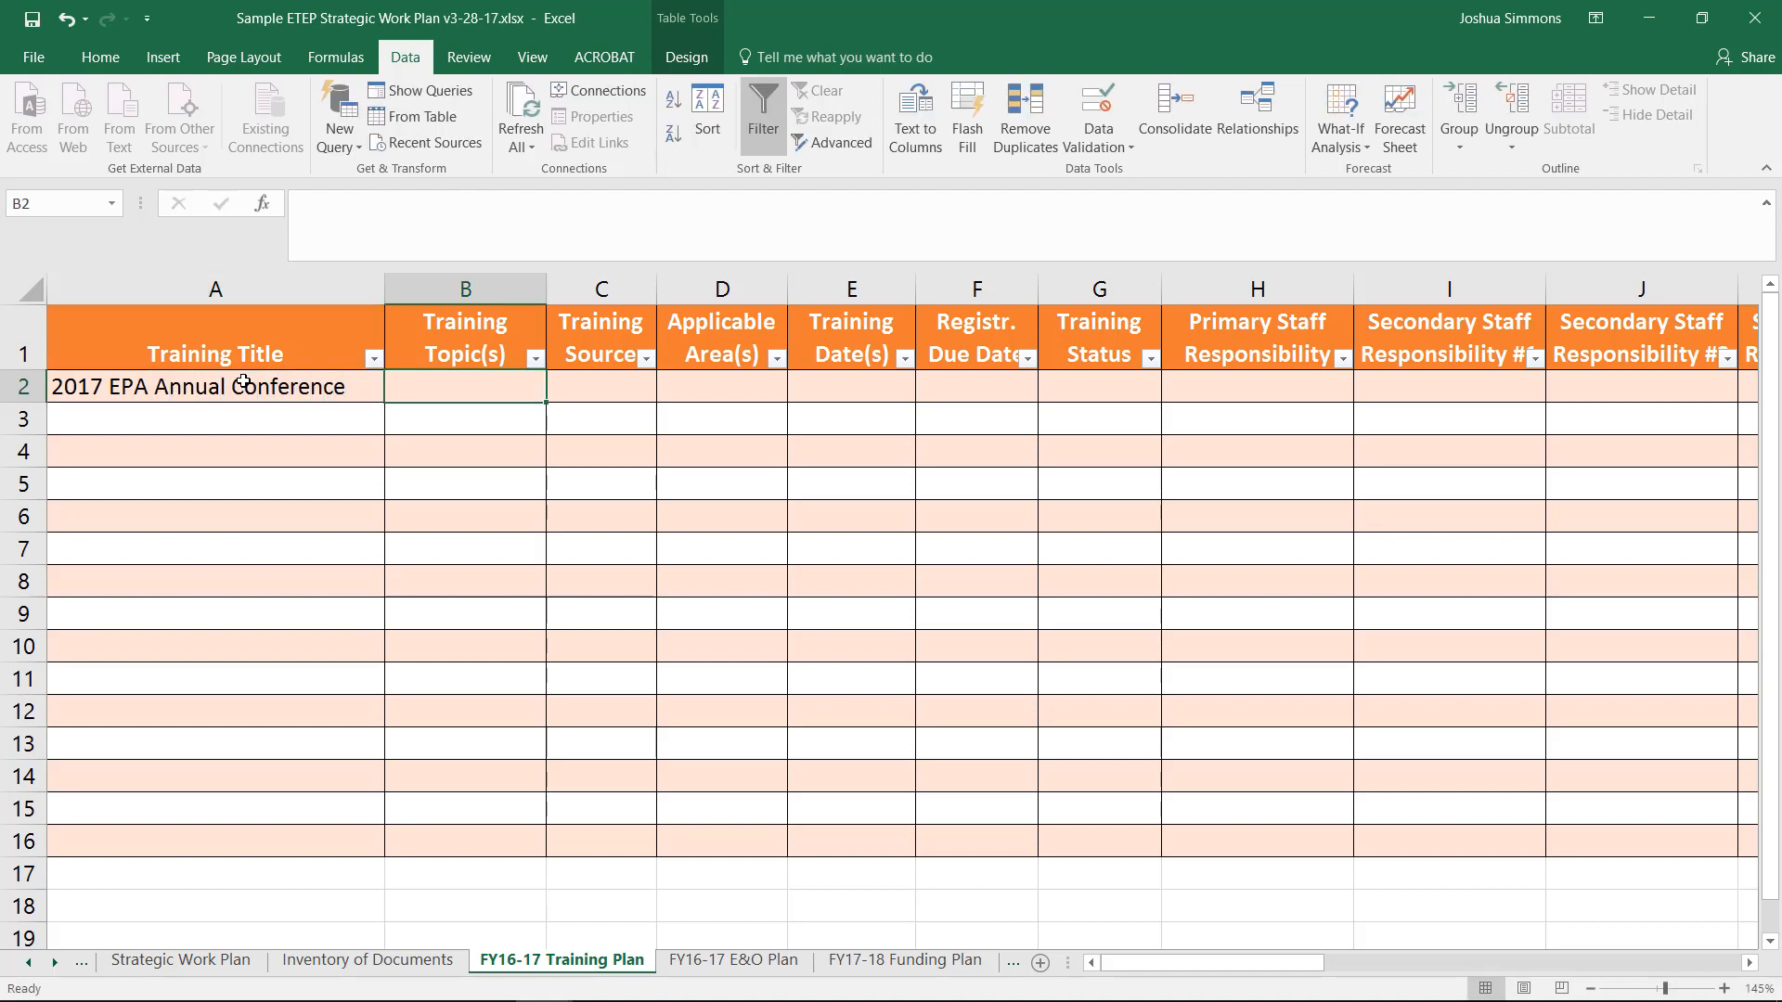
text(M)
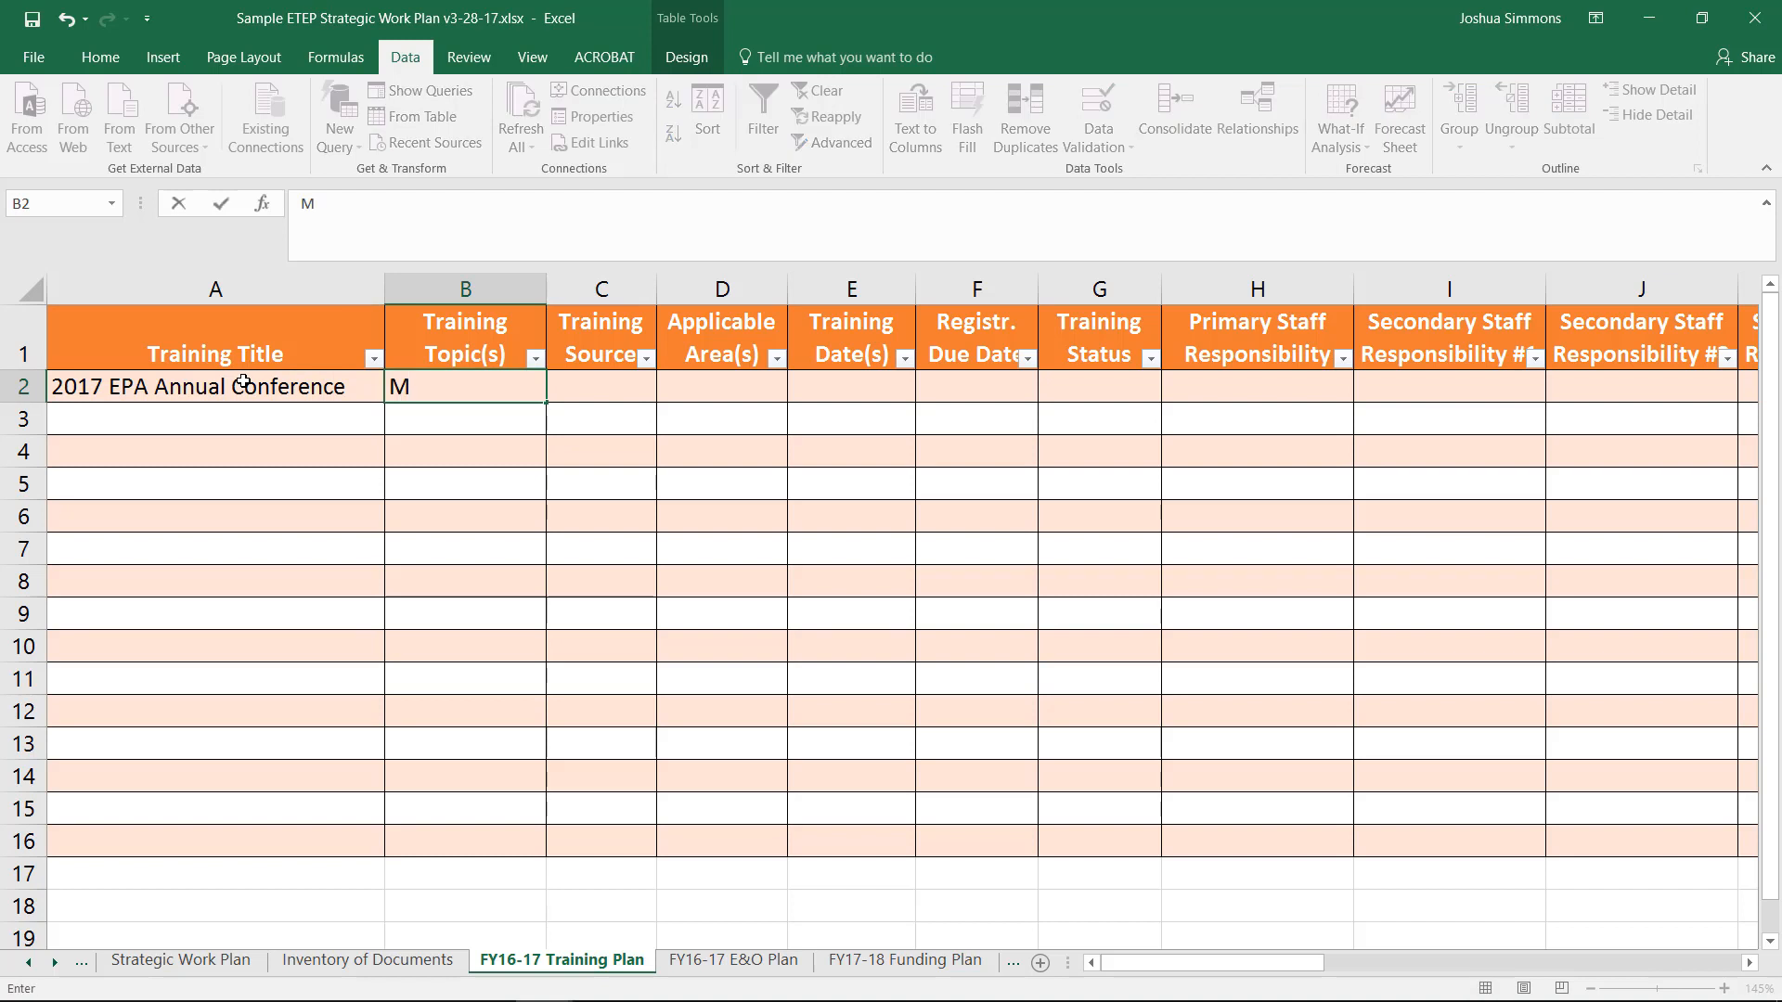
text(ultimedia)
click(600, 386)
text(EPA)
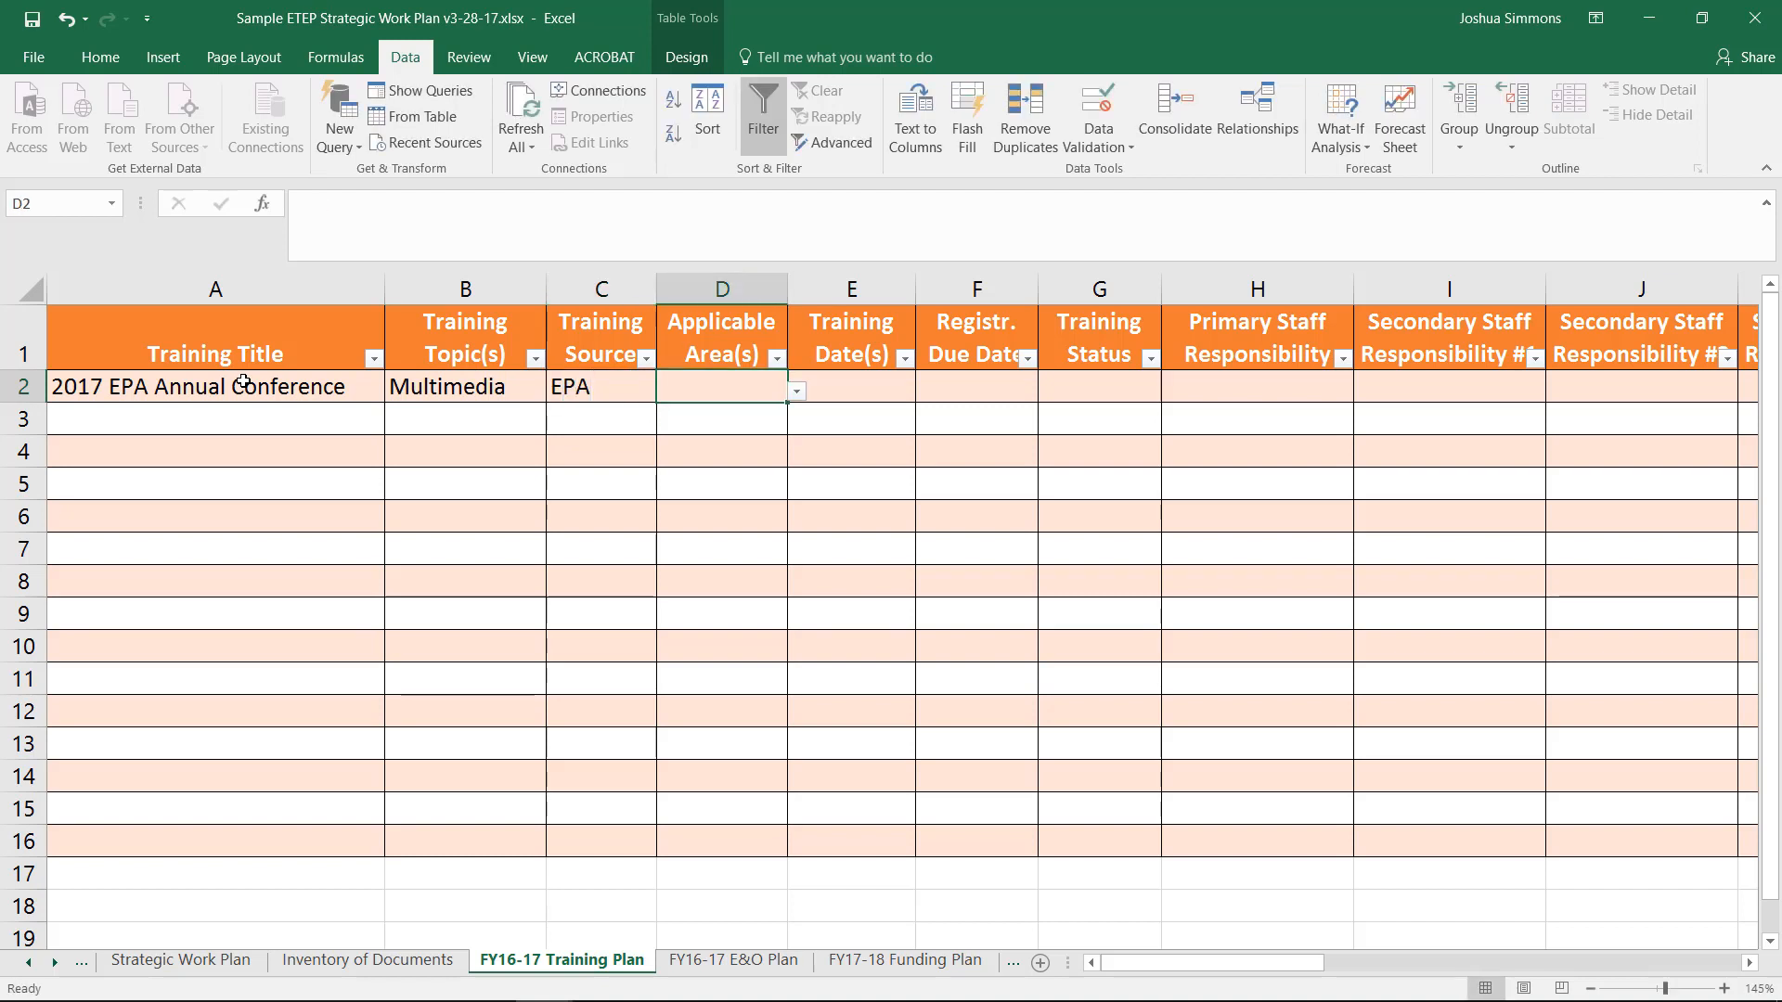
mouse_move(754, 401)
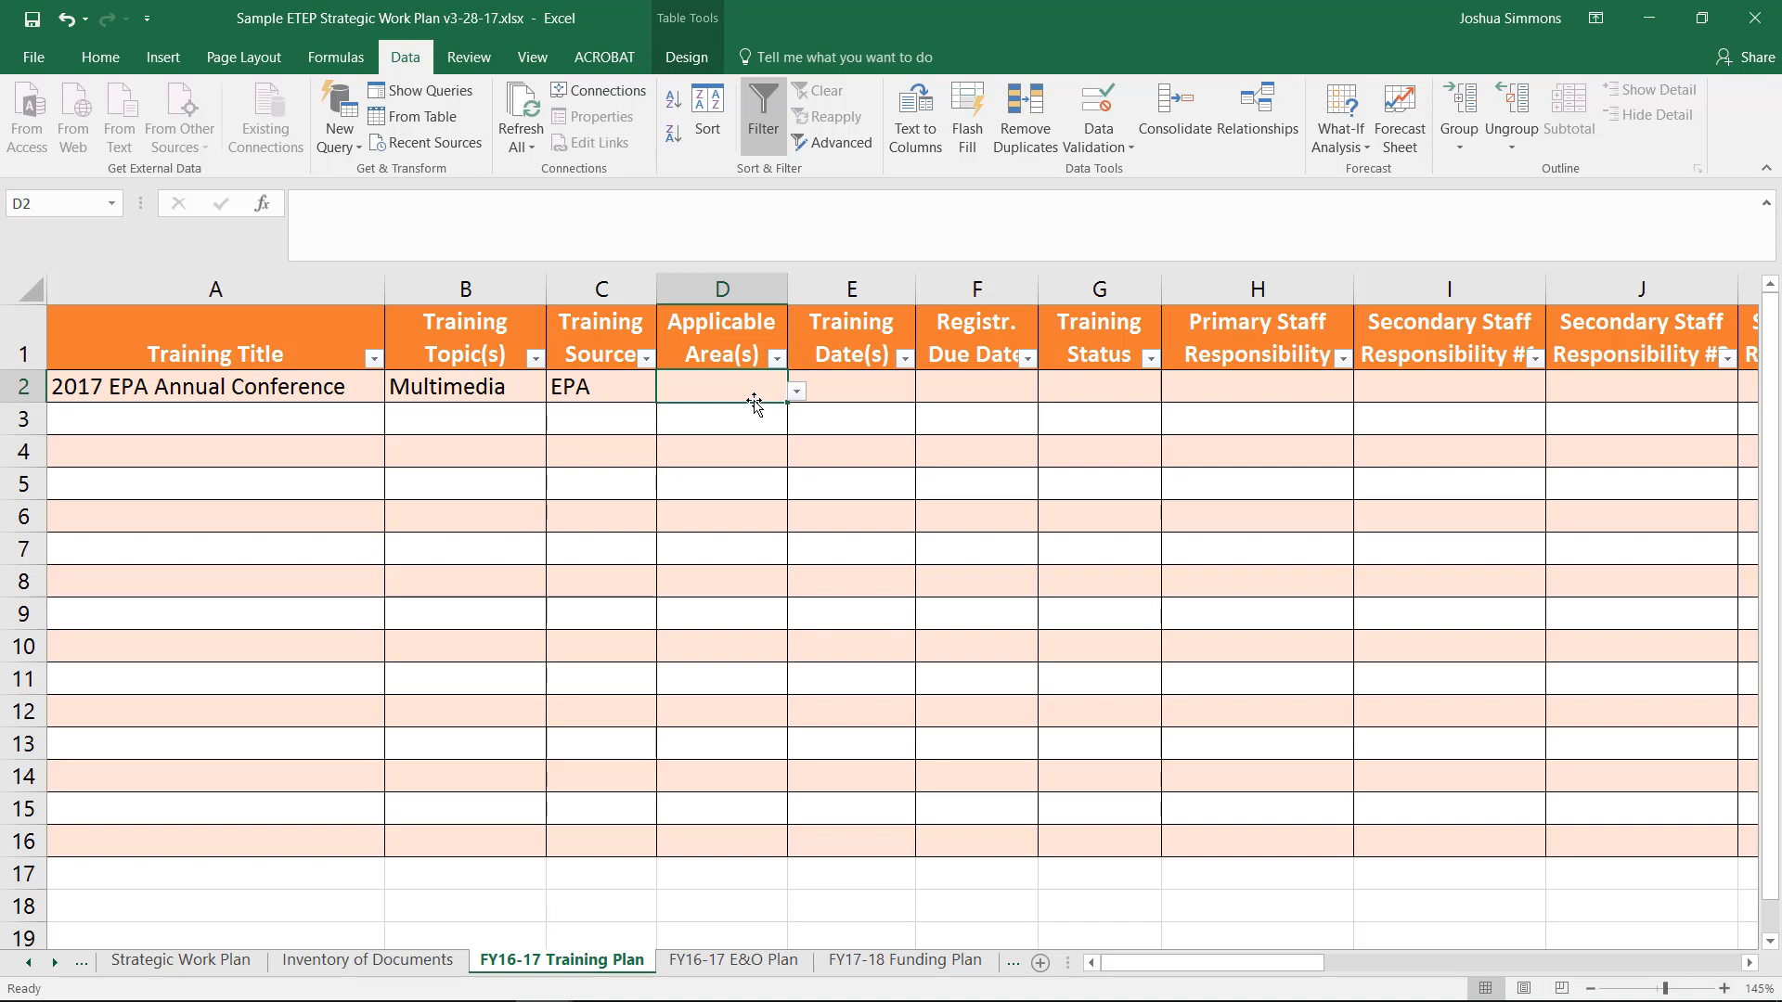
text(Multiple)
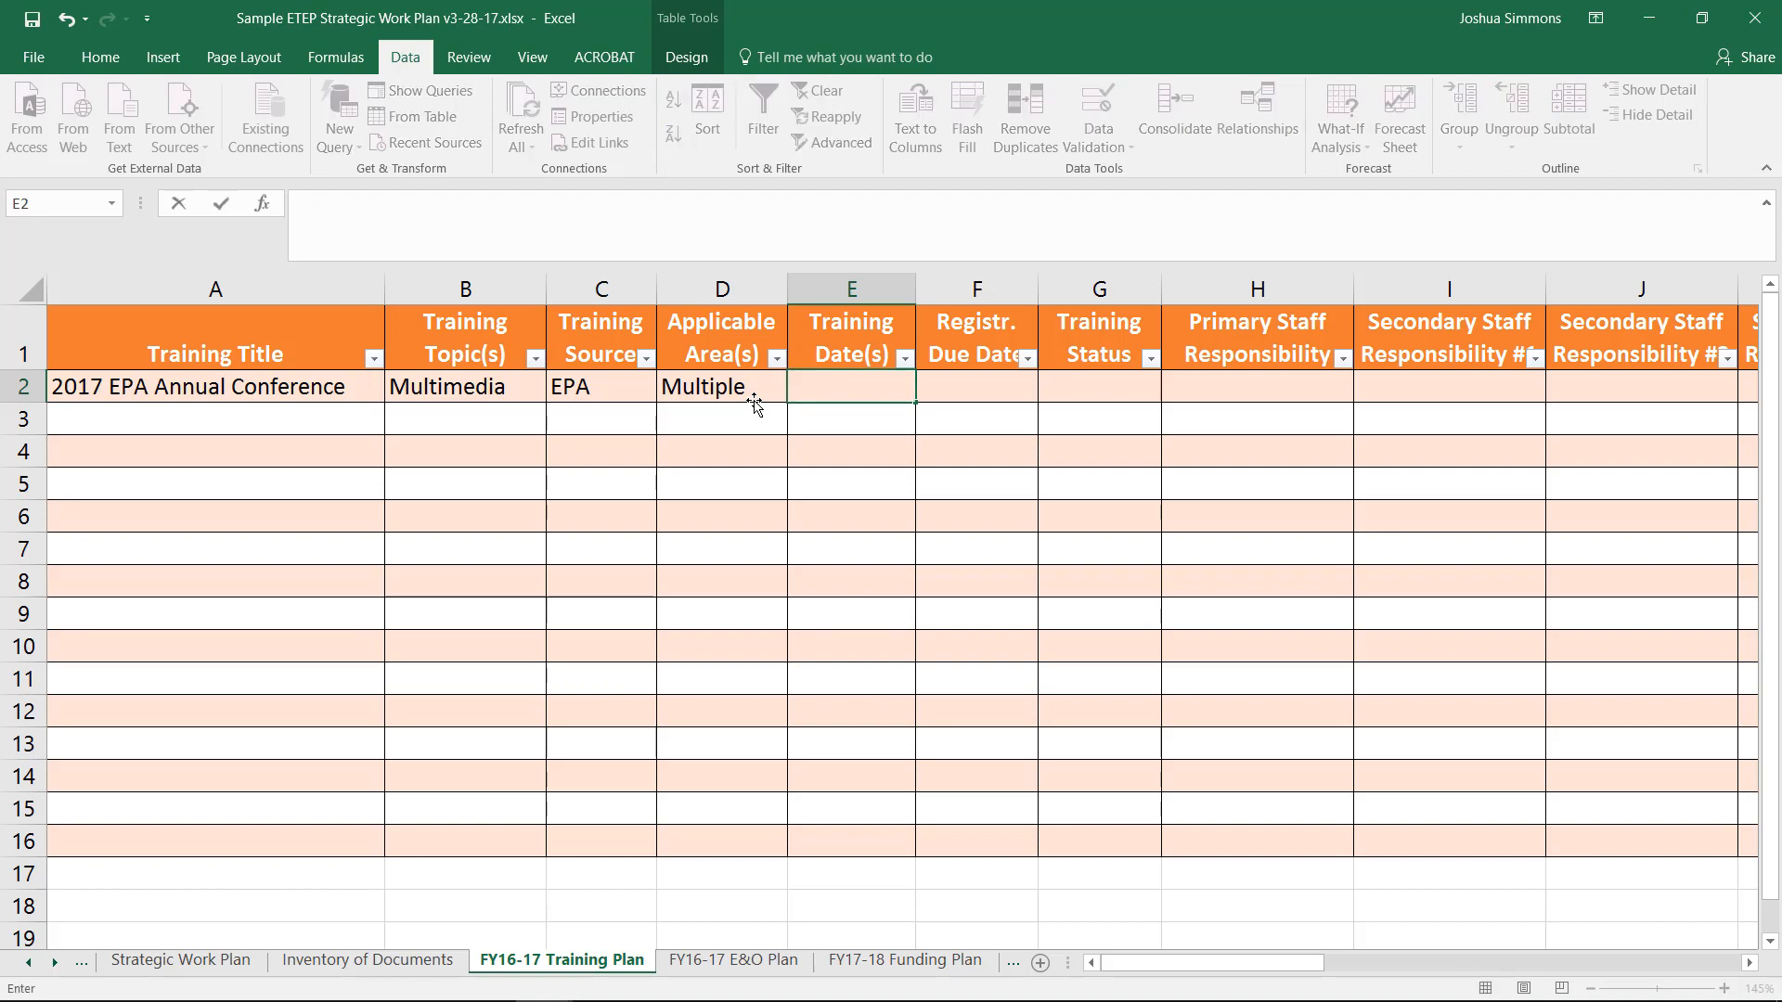
Enter training date 8/14/2017, due date 7/1/17 and set status to Not Started
text(8/14/2)
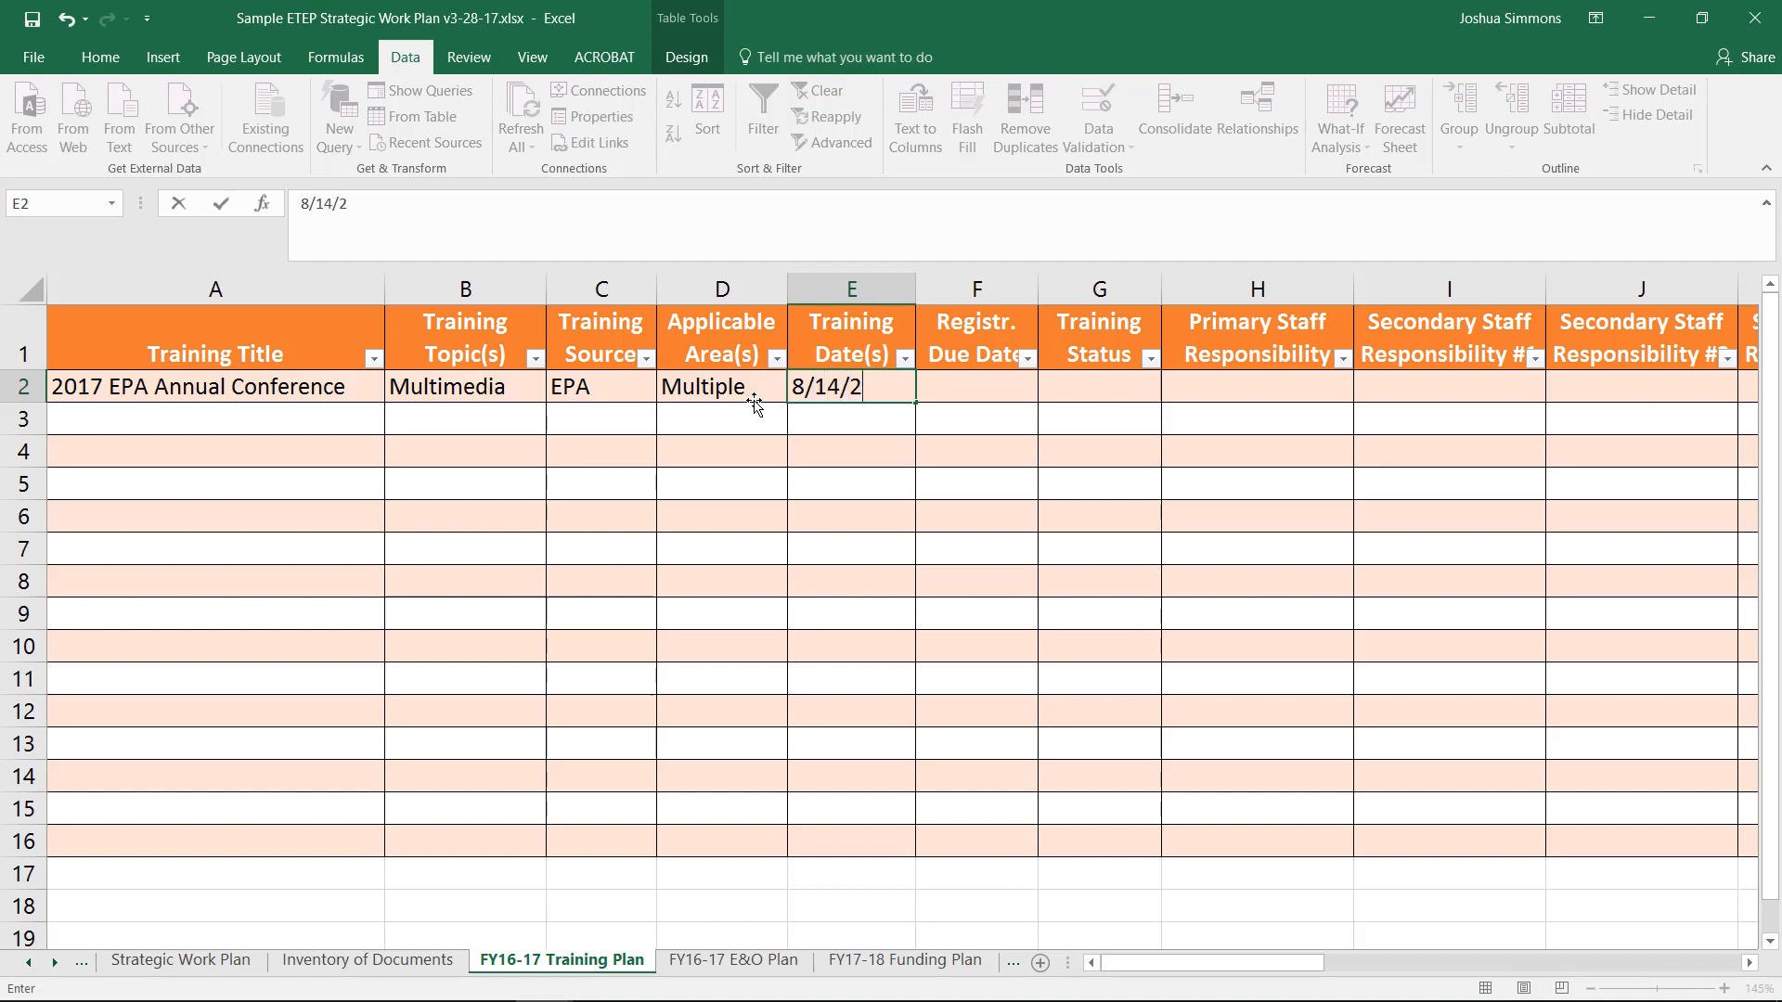
text(01)
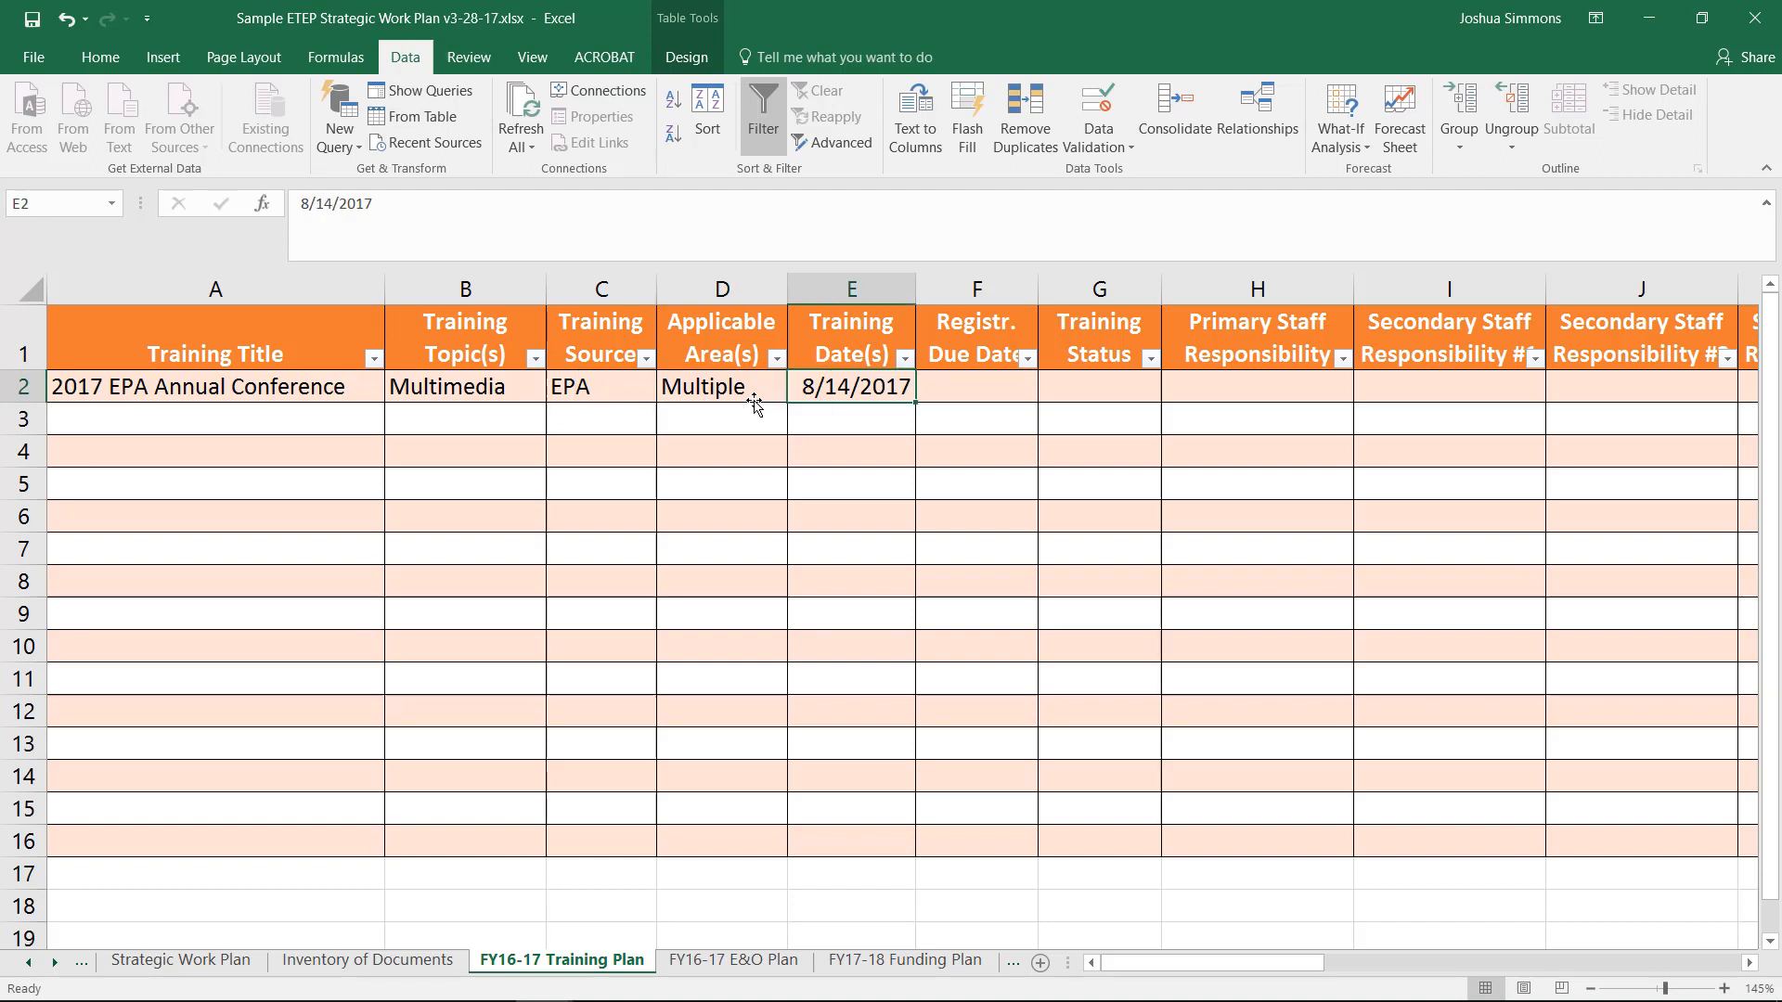
text(7/)
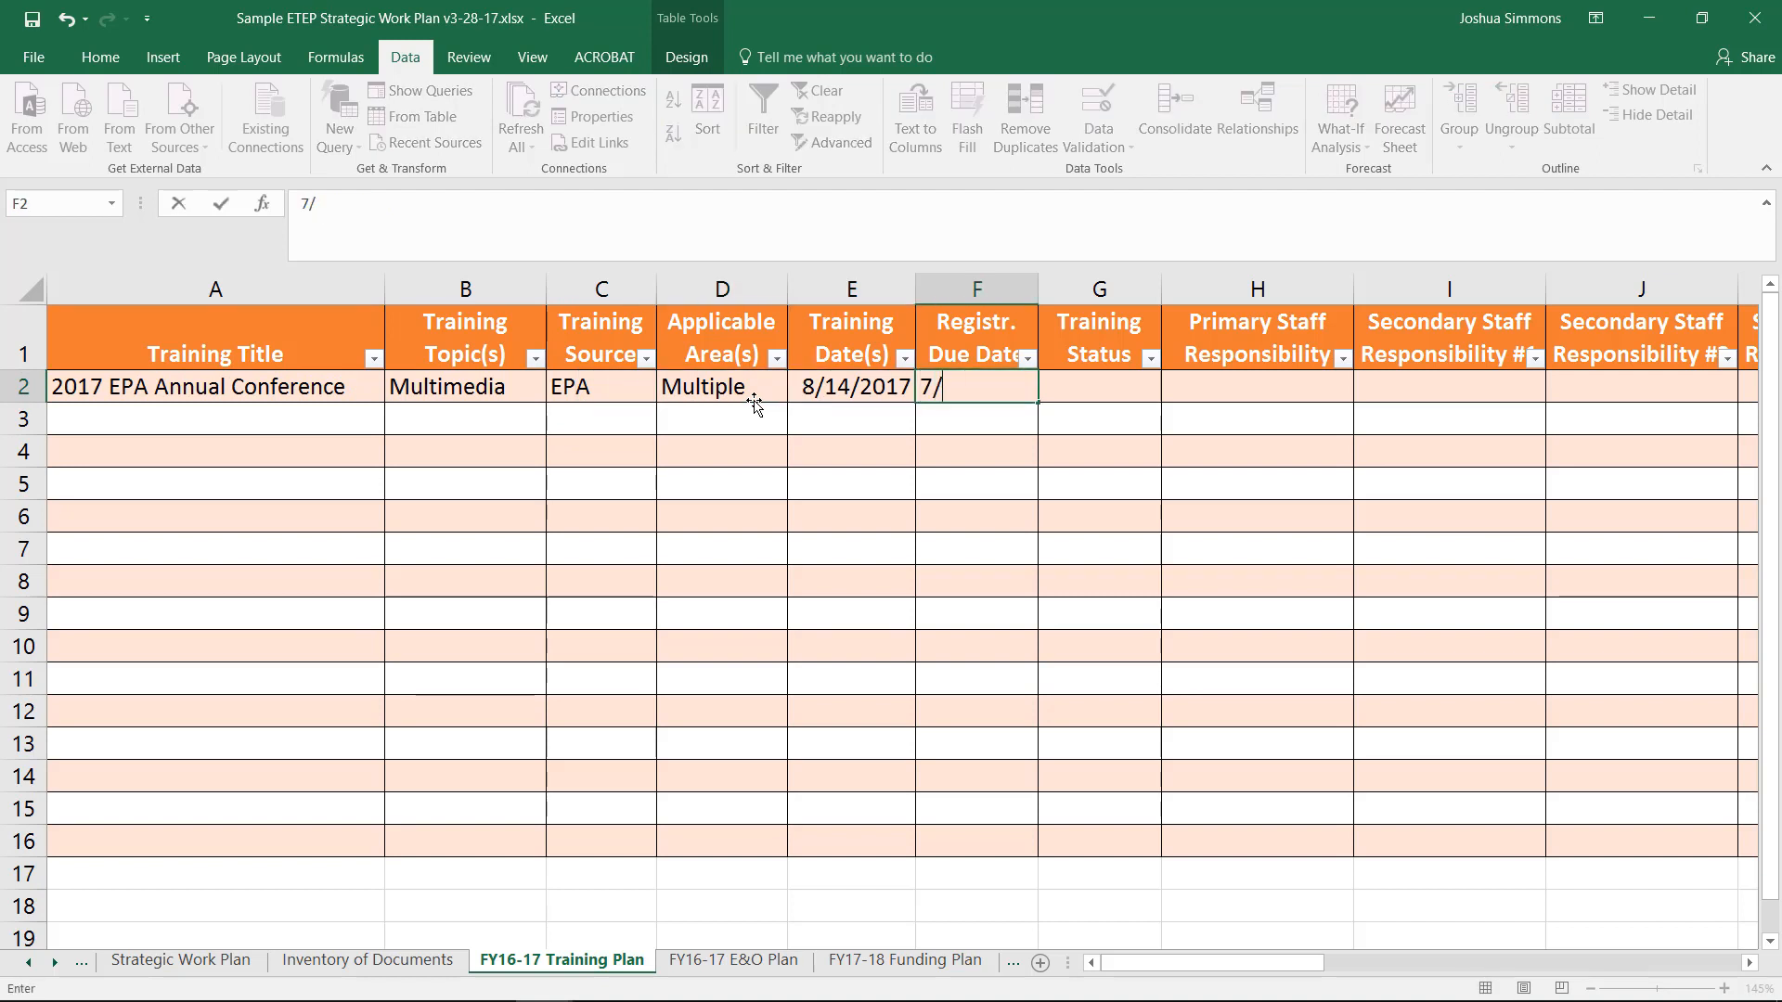
text(1/17)
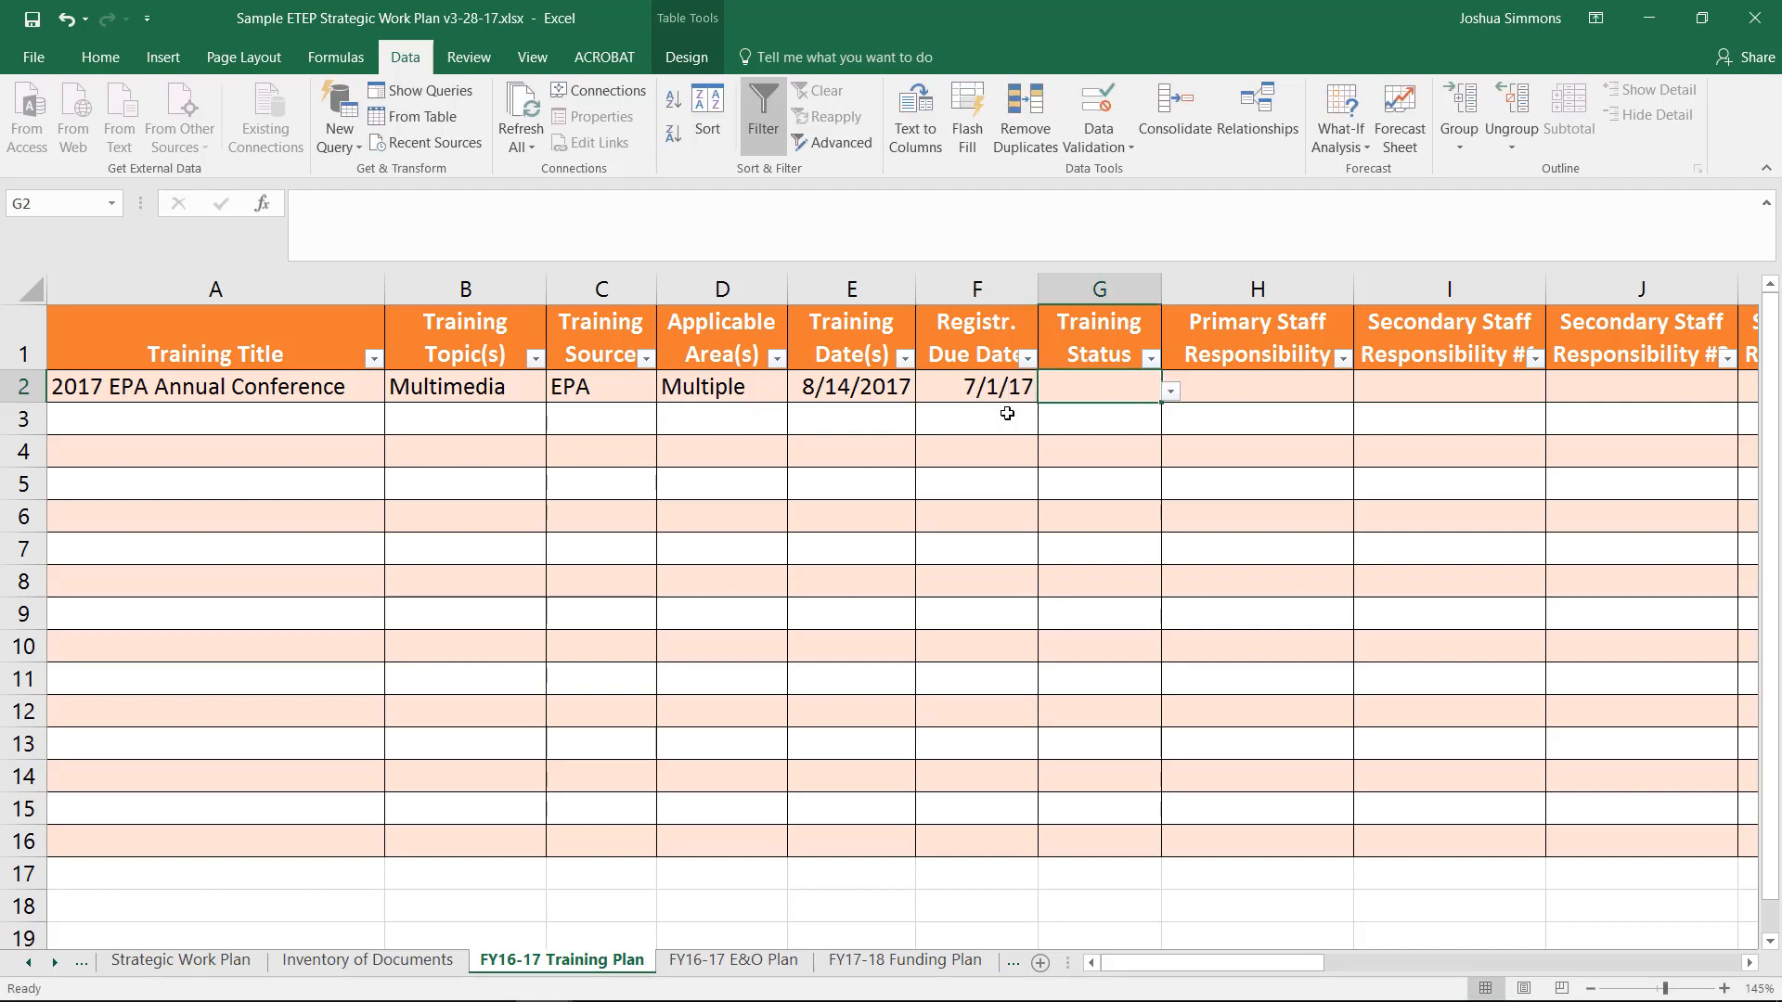
click(1168, 392)
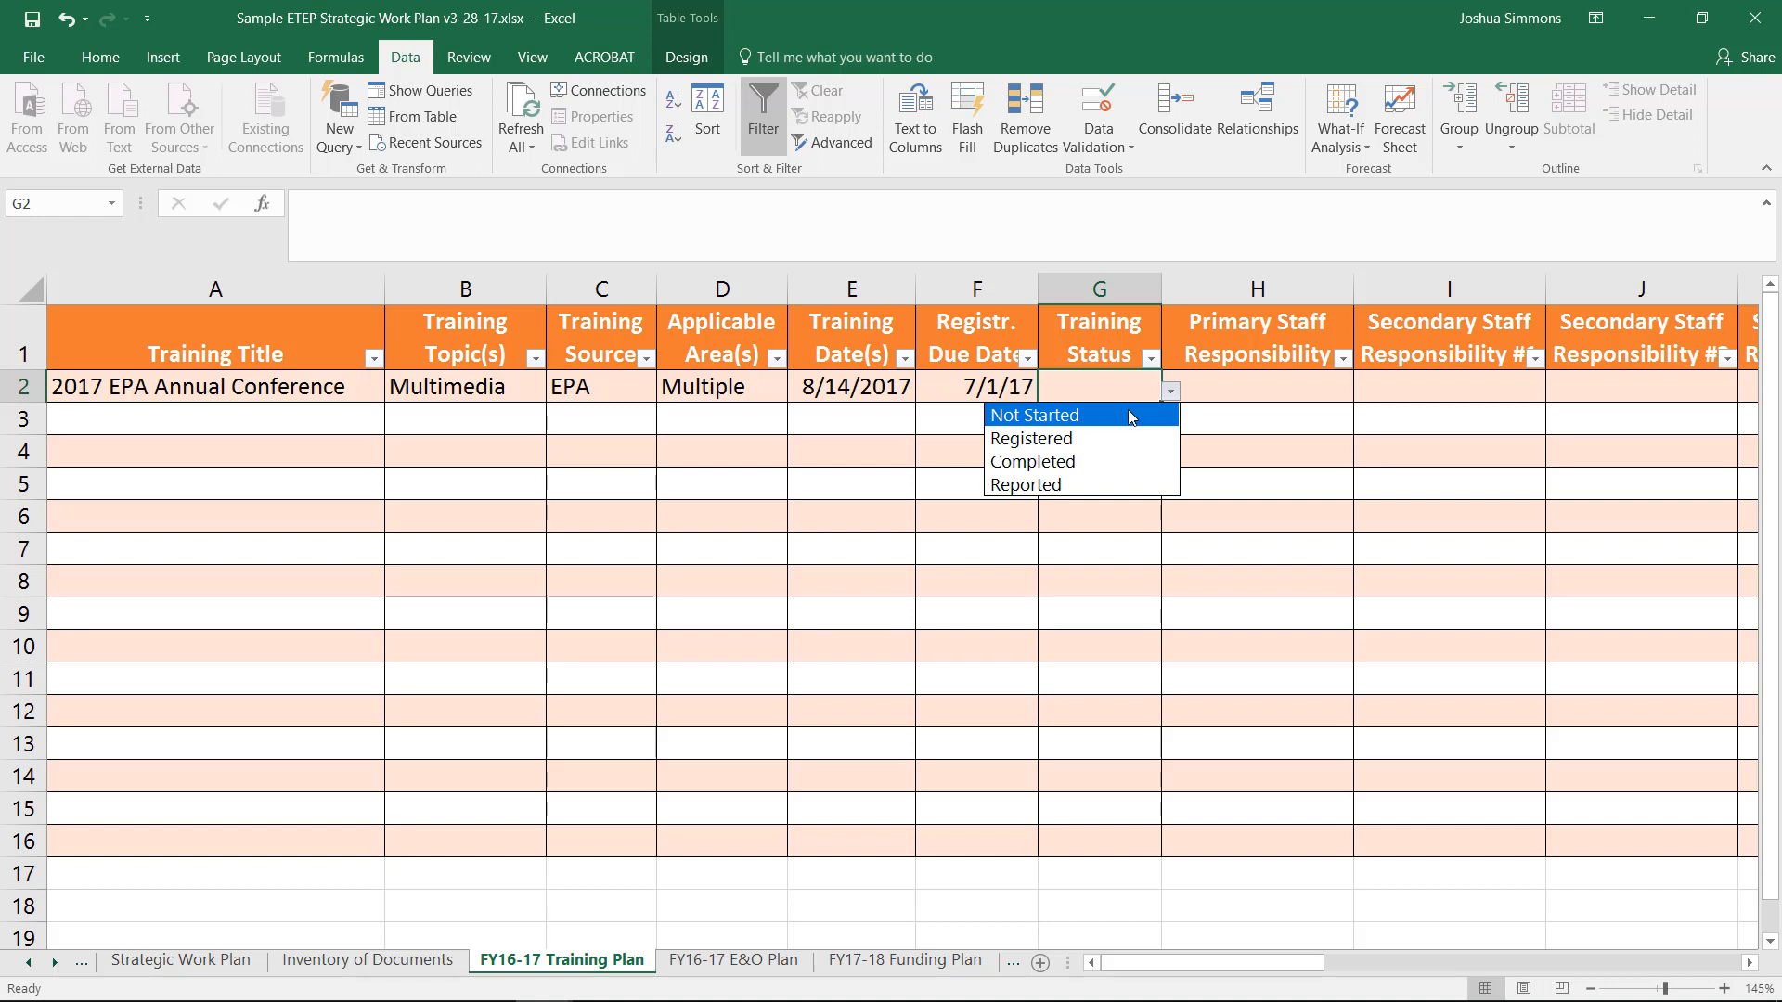
click(1034, 414)
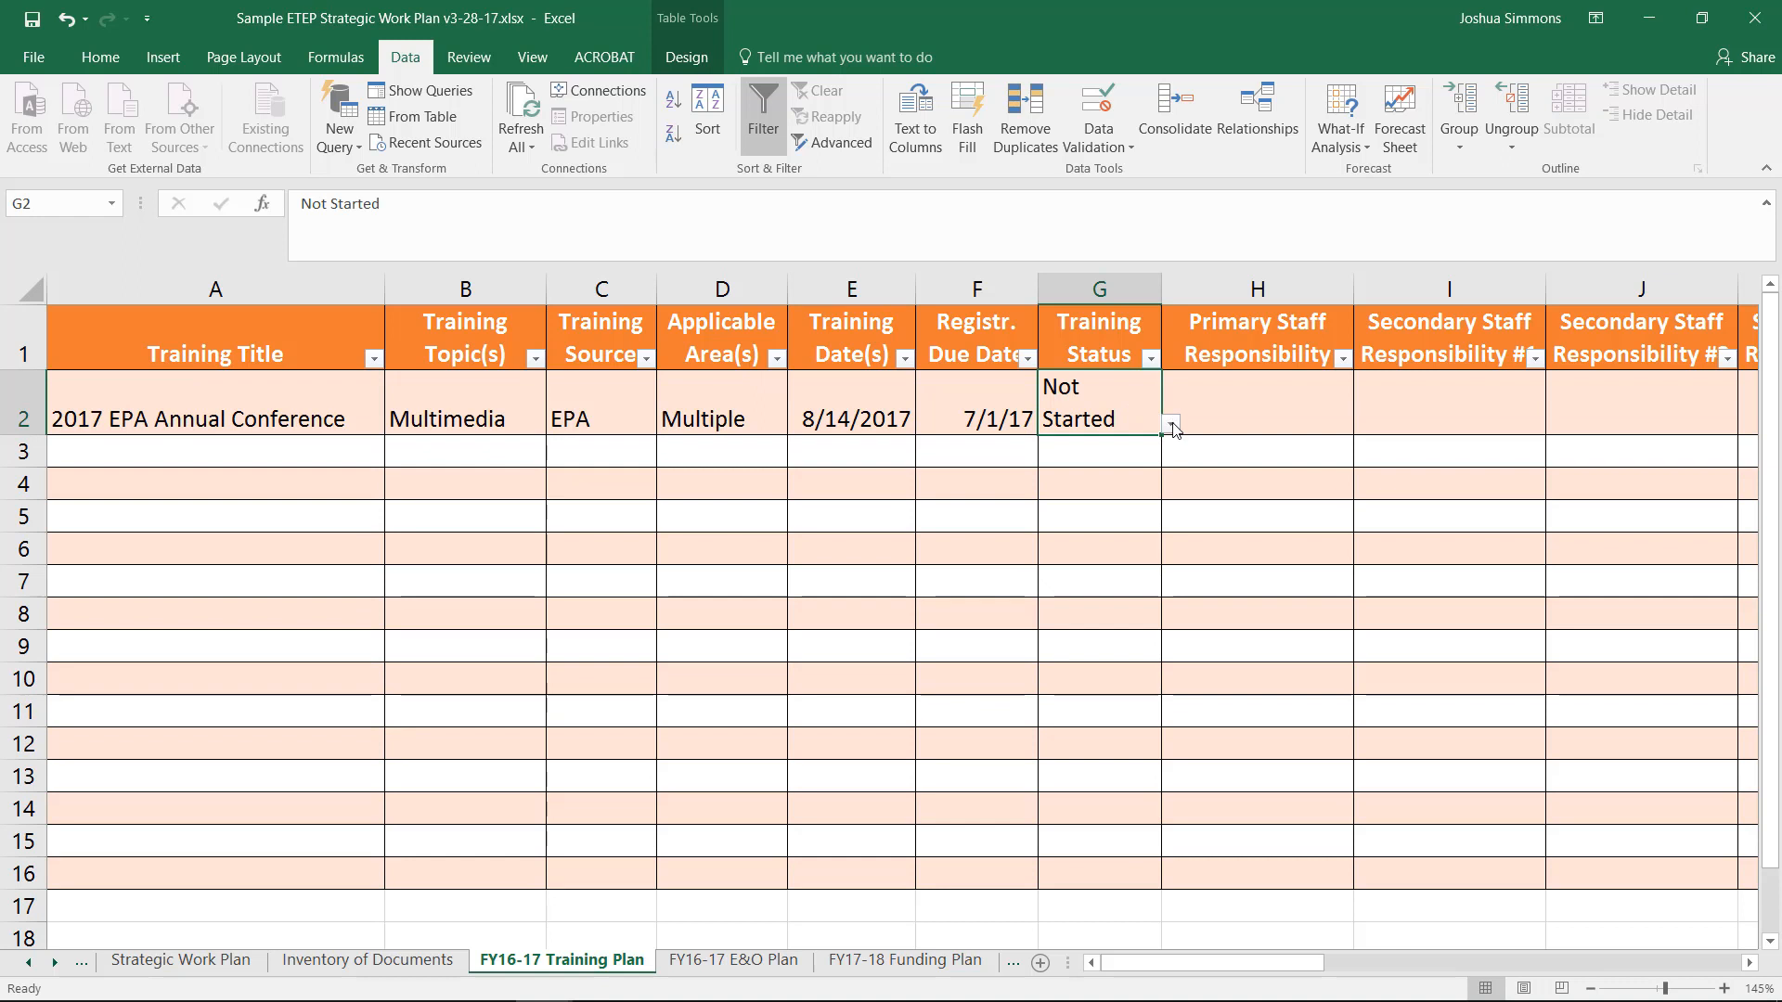
mouse_move(1125, 415)
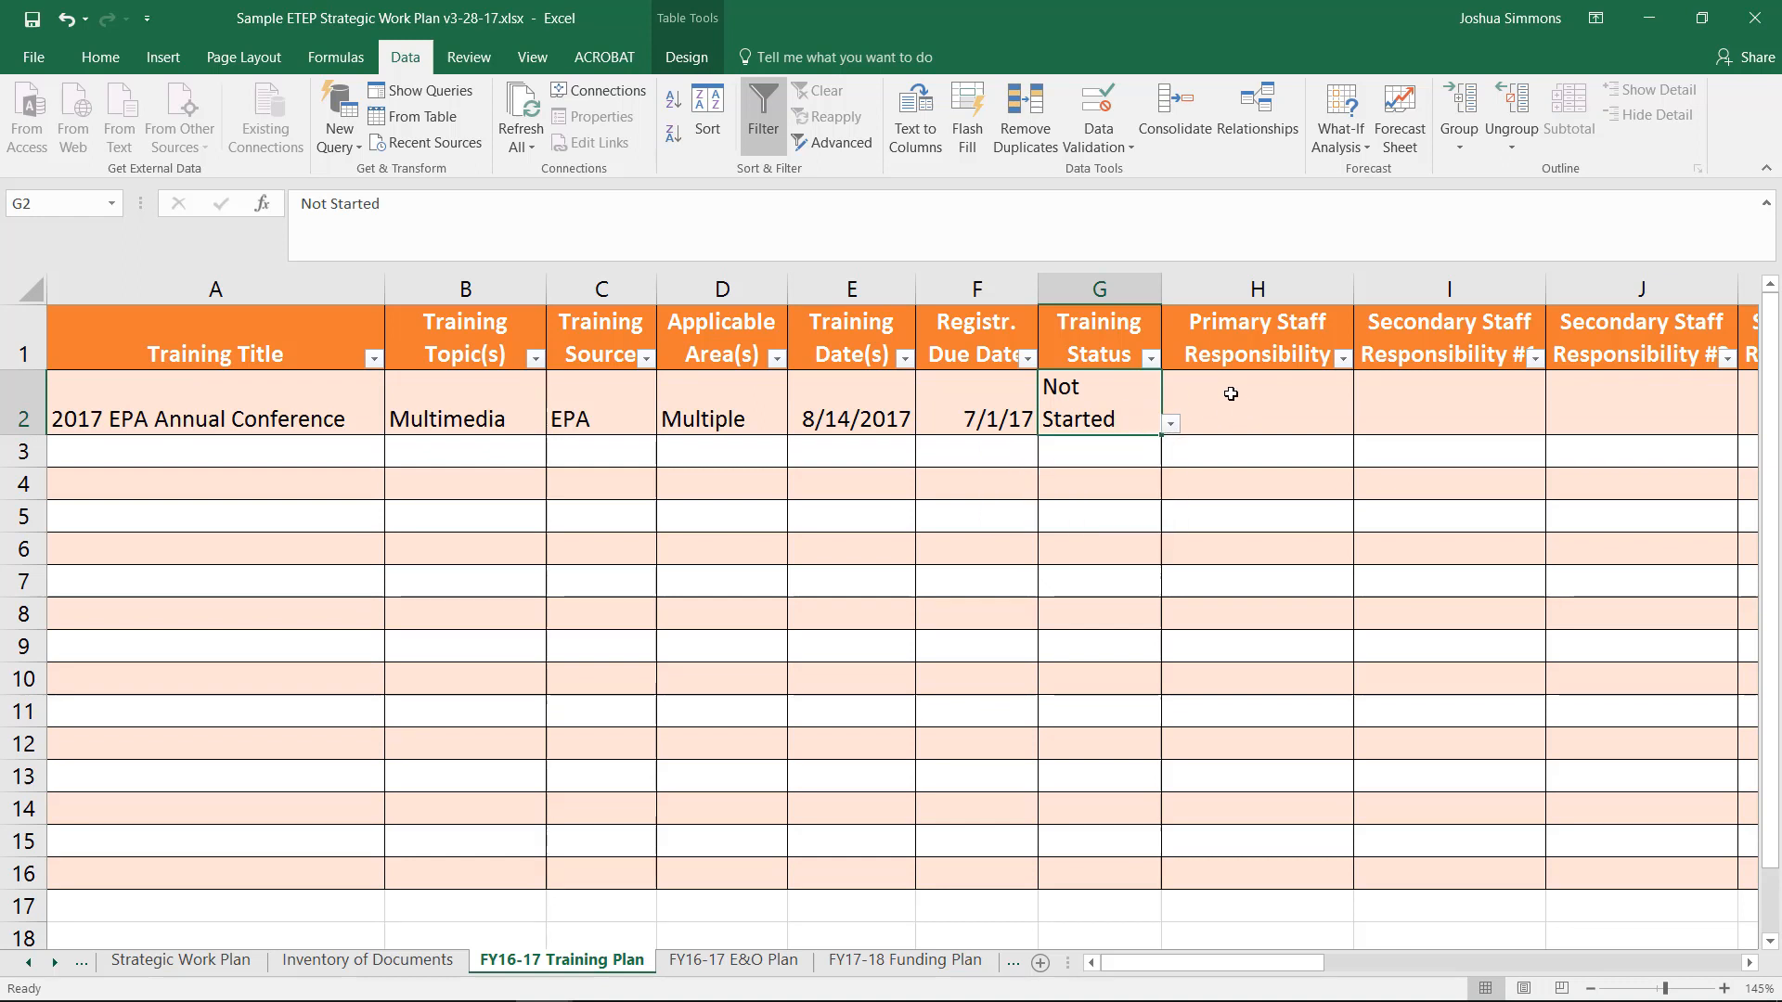
Assign ED as primary staff responsibility from the row 2 dropdown
click(1257, 403)
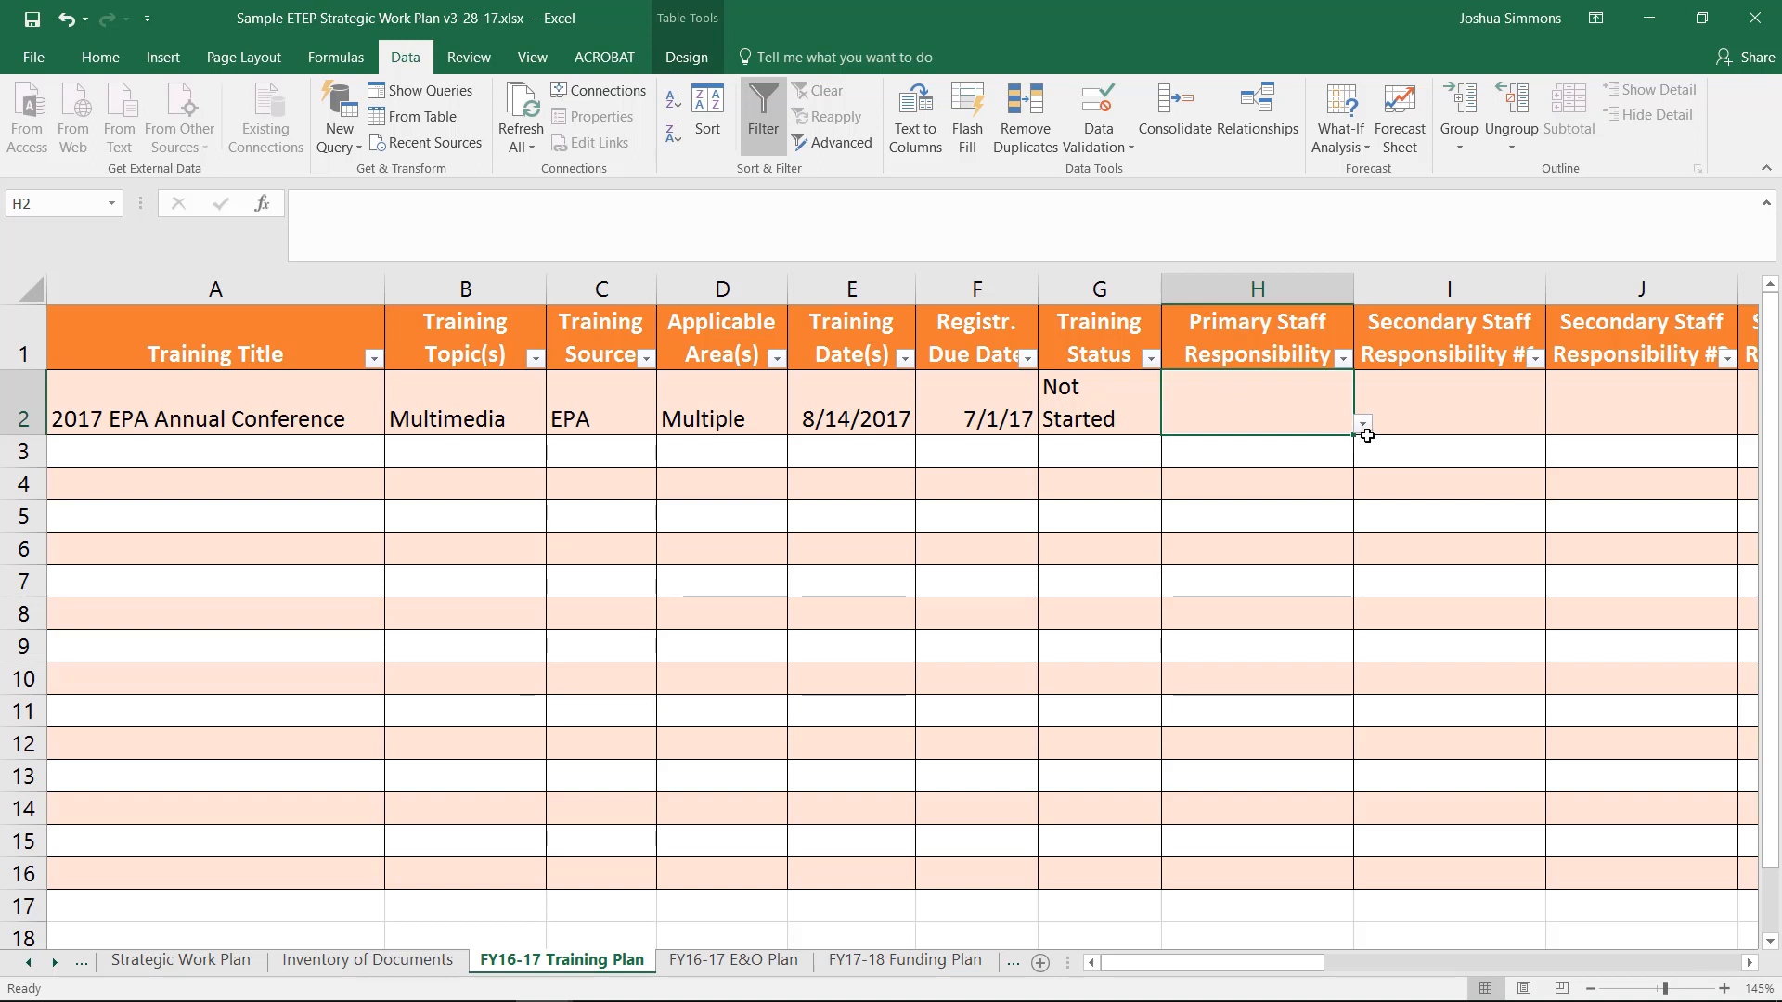
click(1360, 423)
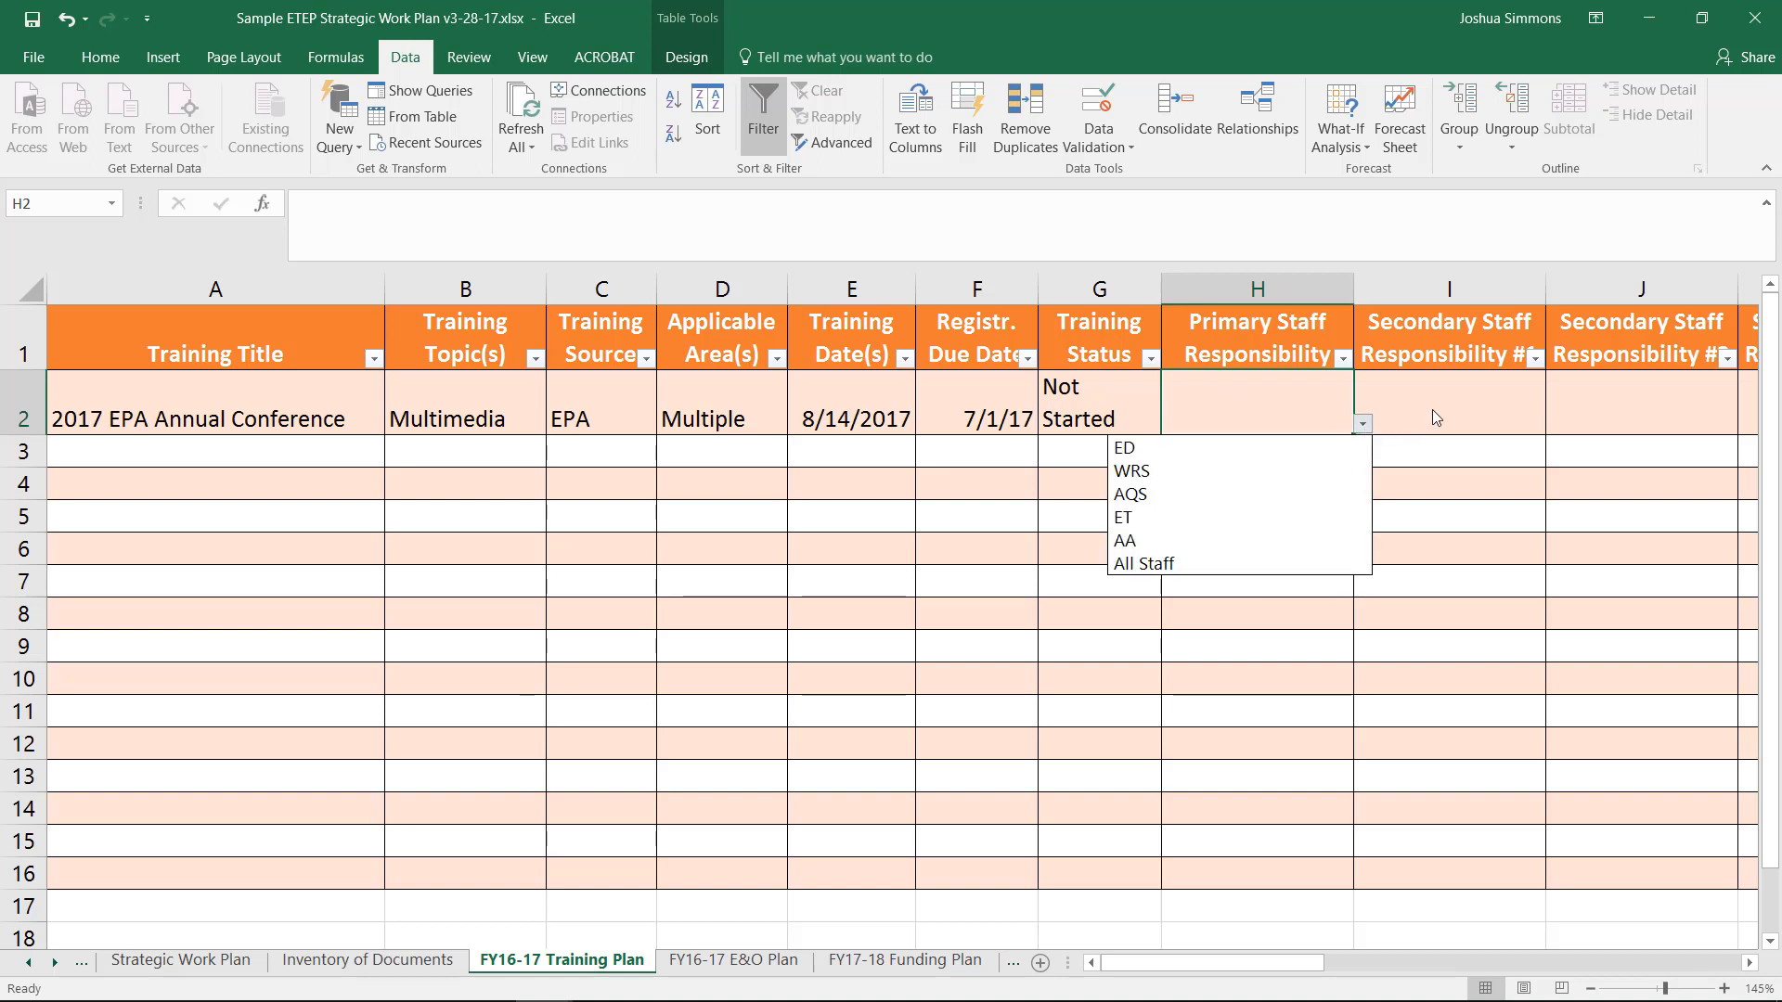
click(1240, 402)
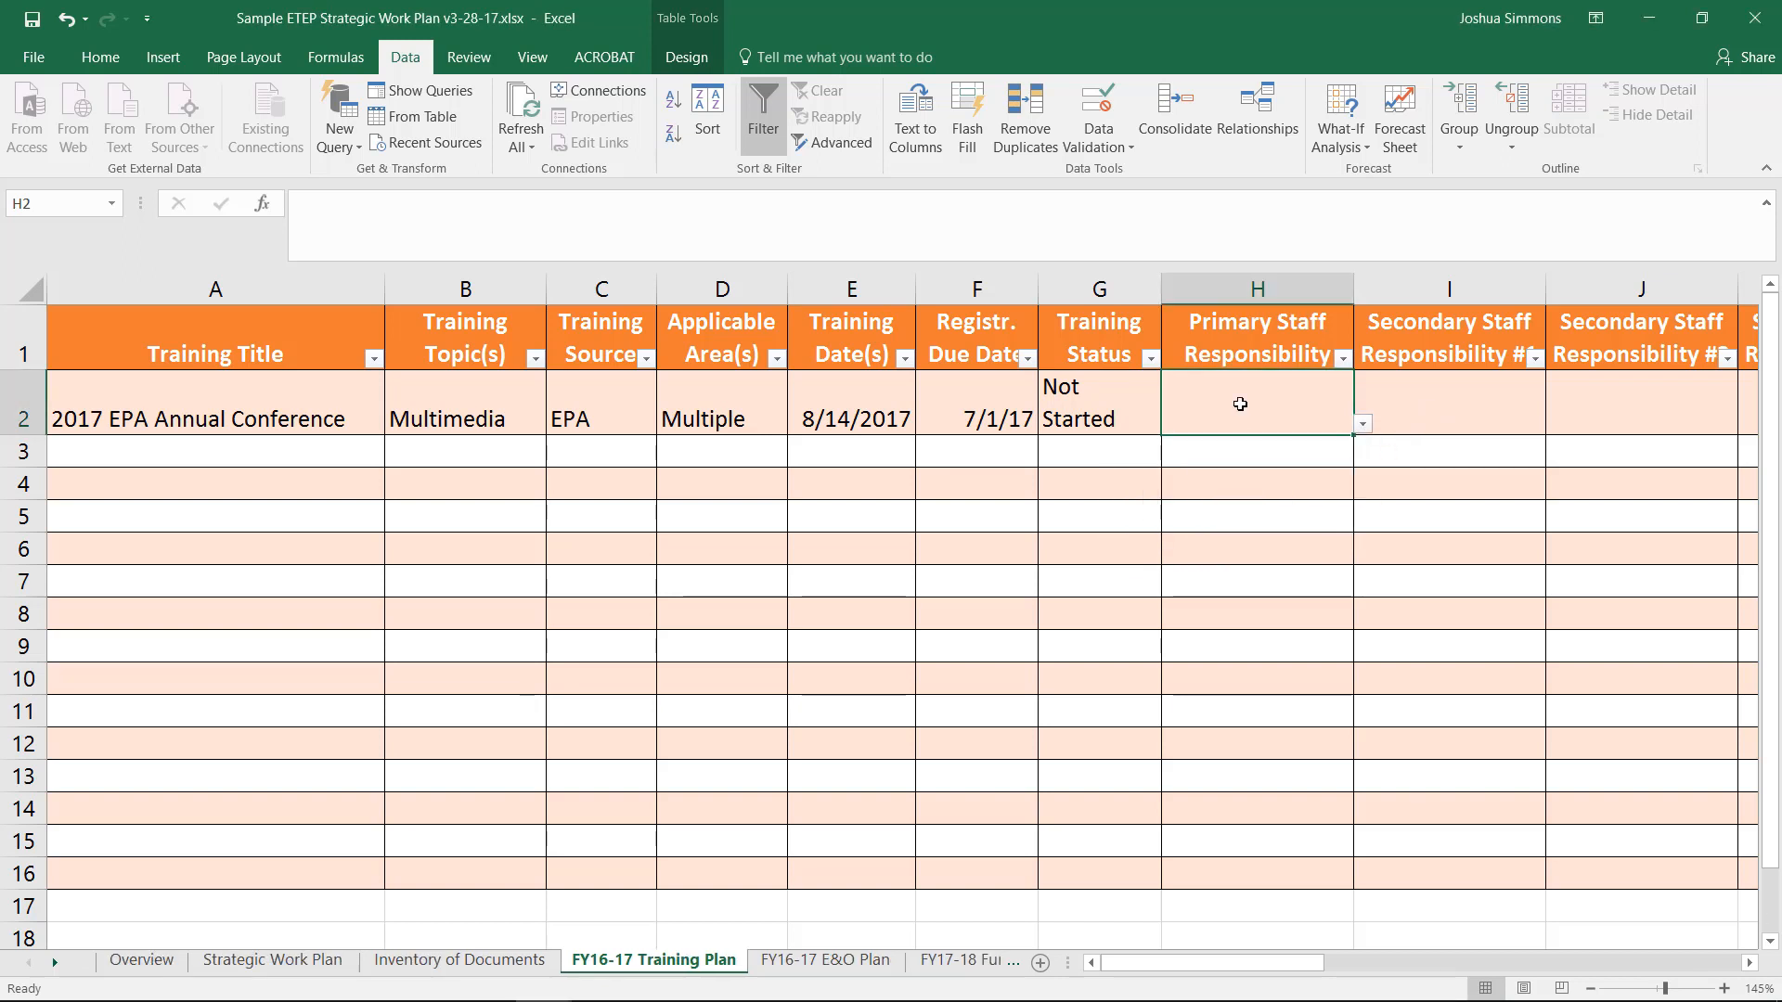
click(1363, 423)
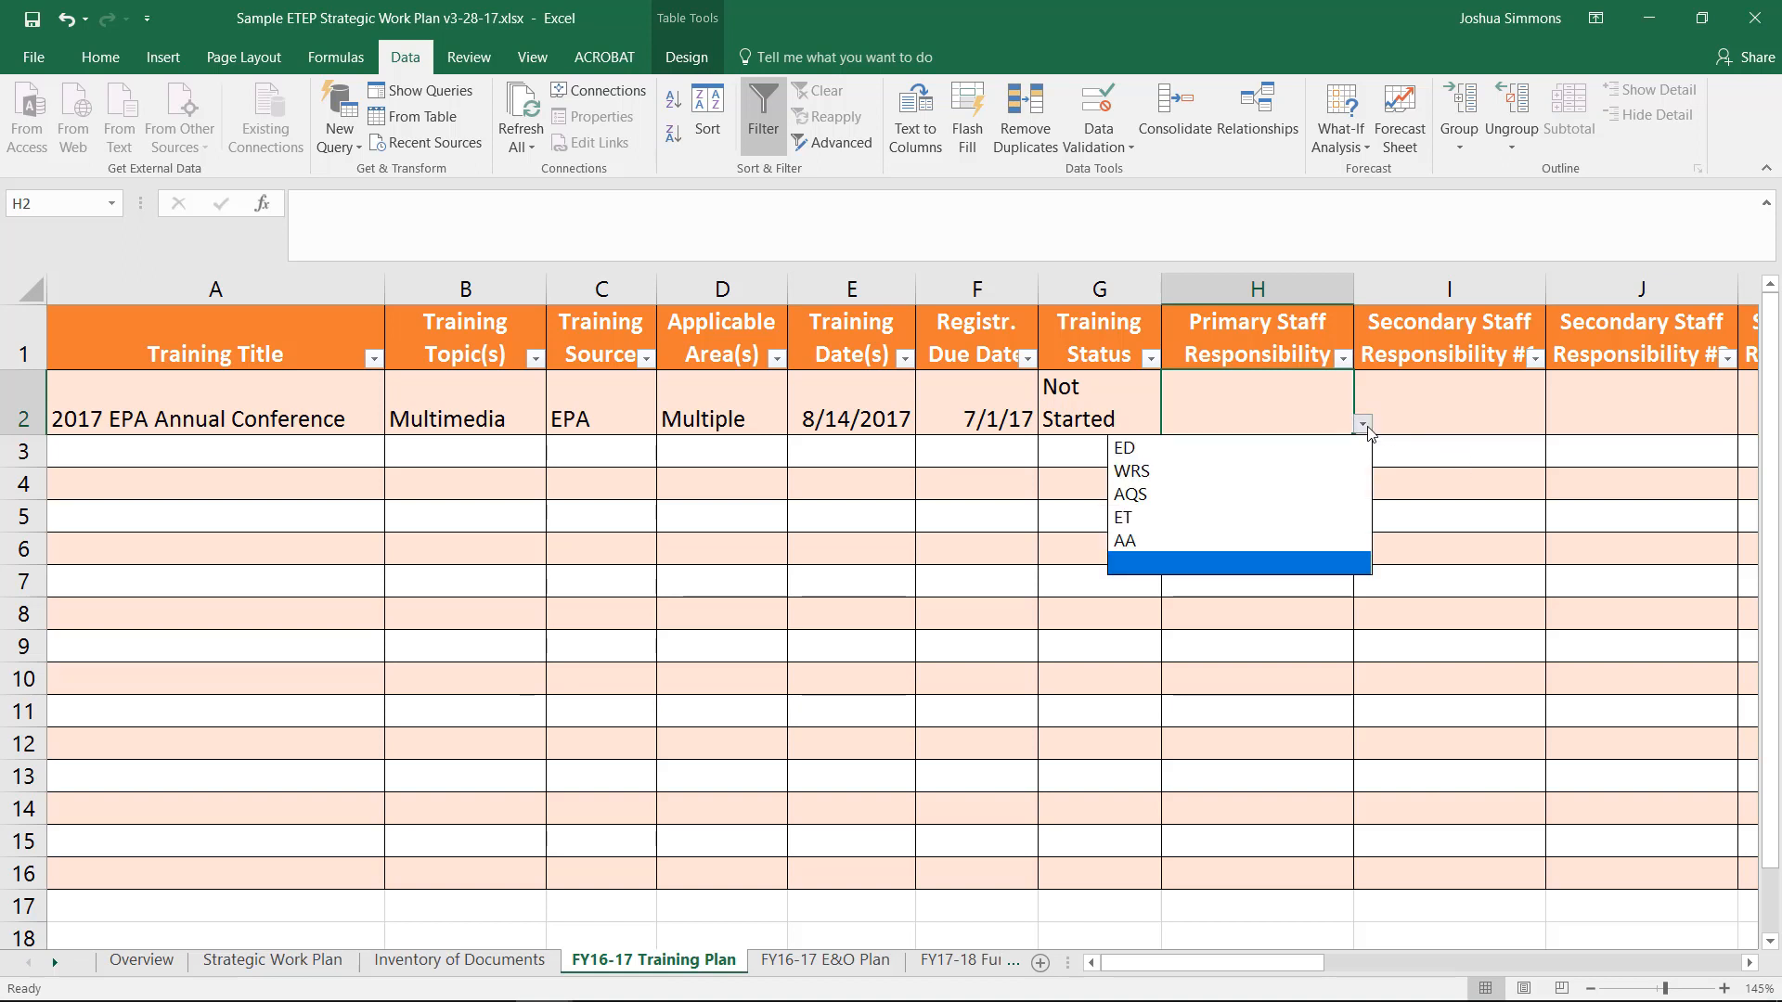
click(1125, 448)
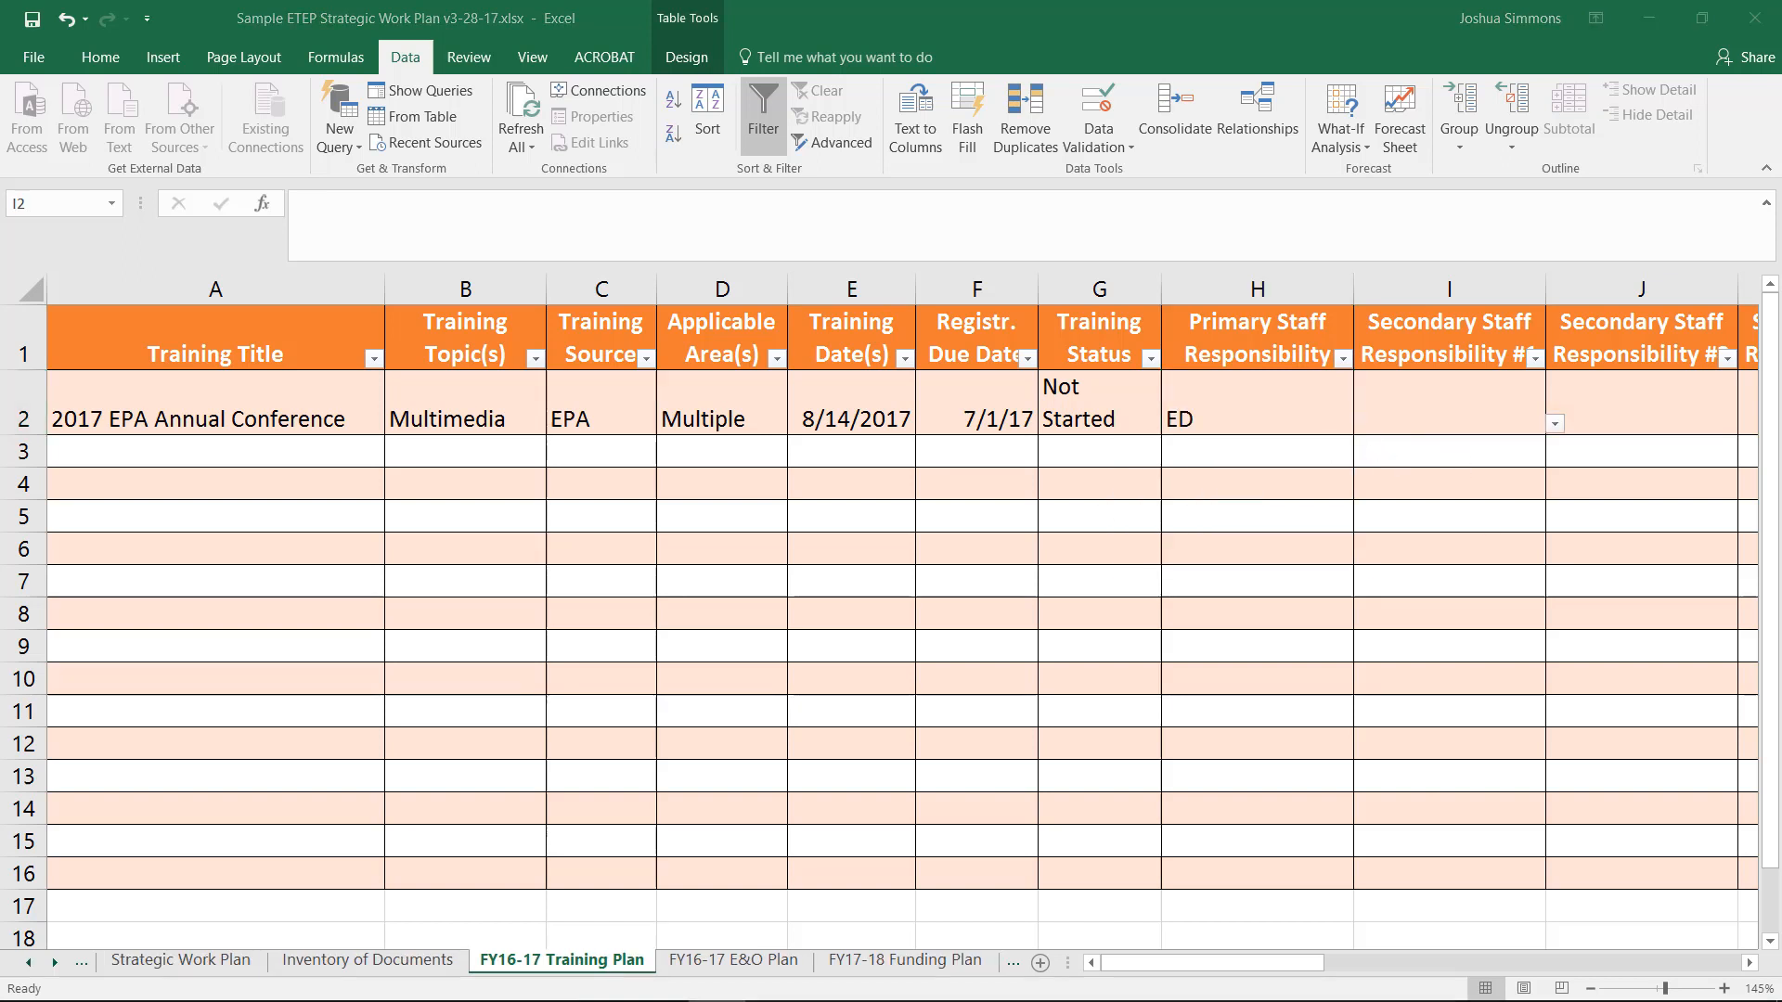
Enter AQS as the first secondary staff responsibility
click(1448, 403)
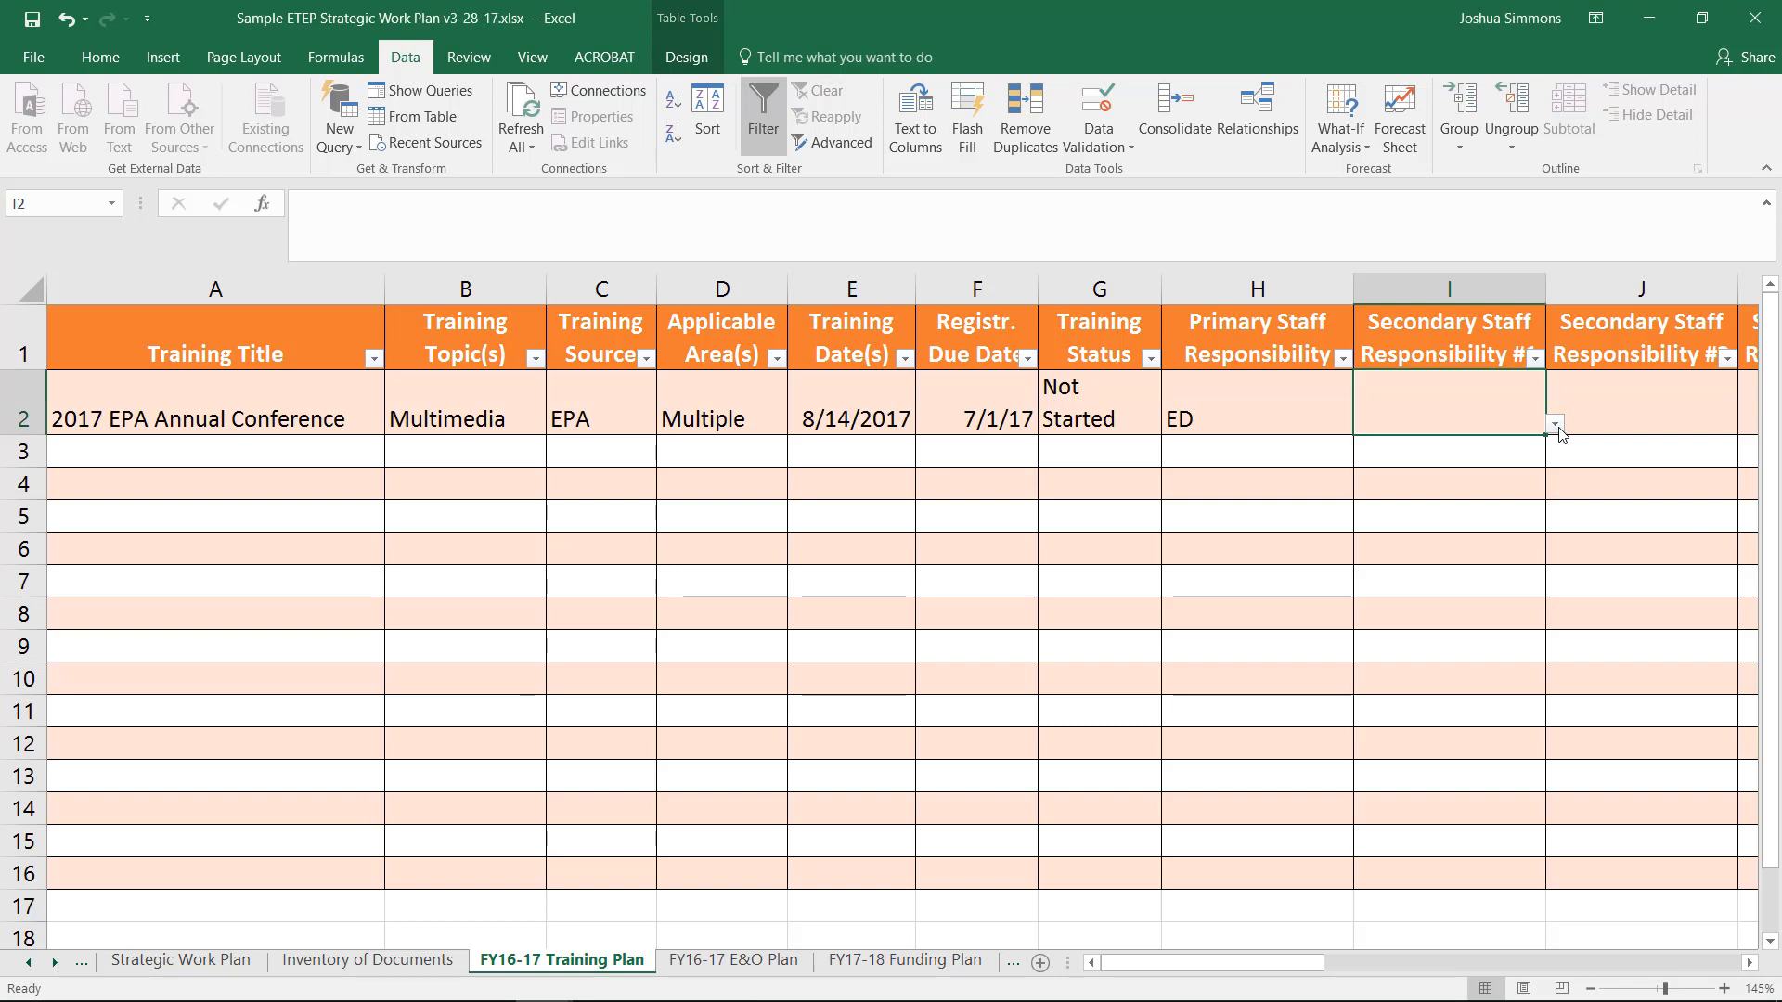
text(AQS)
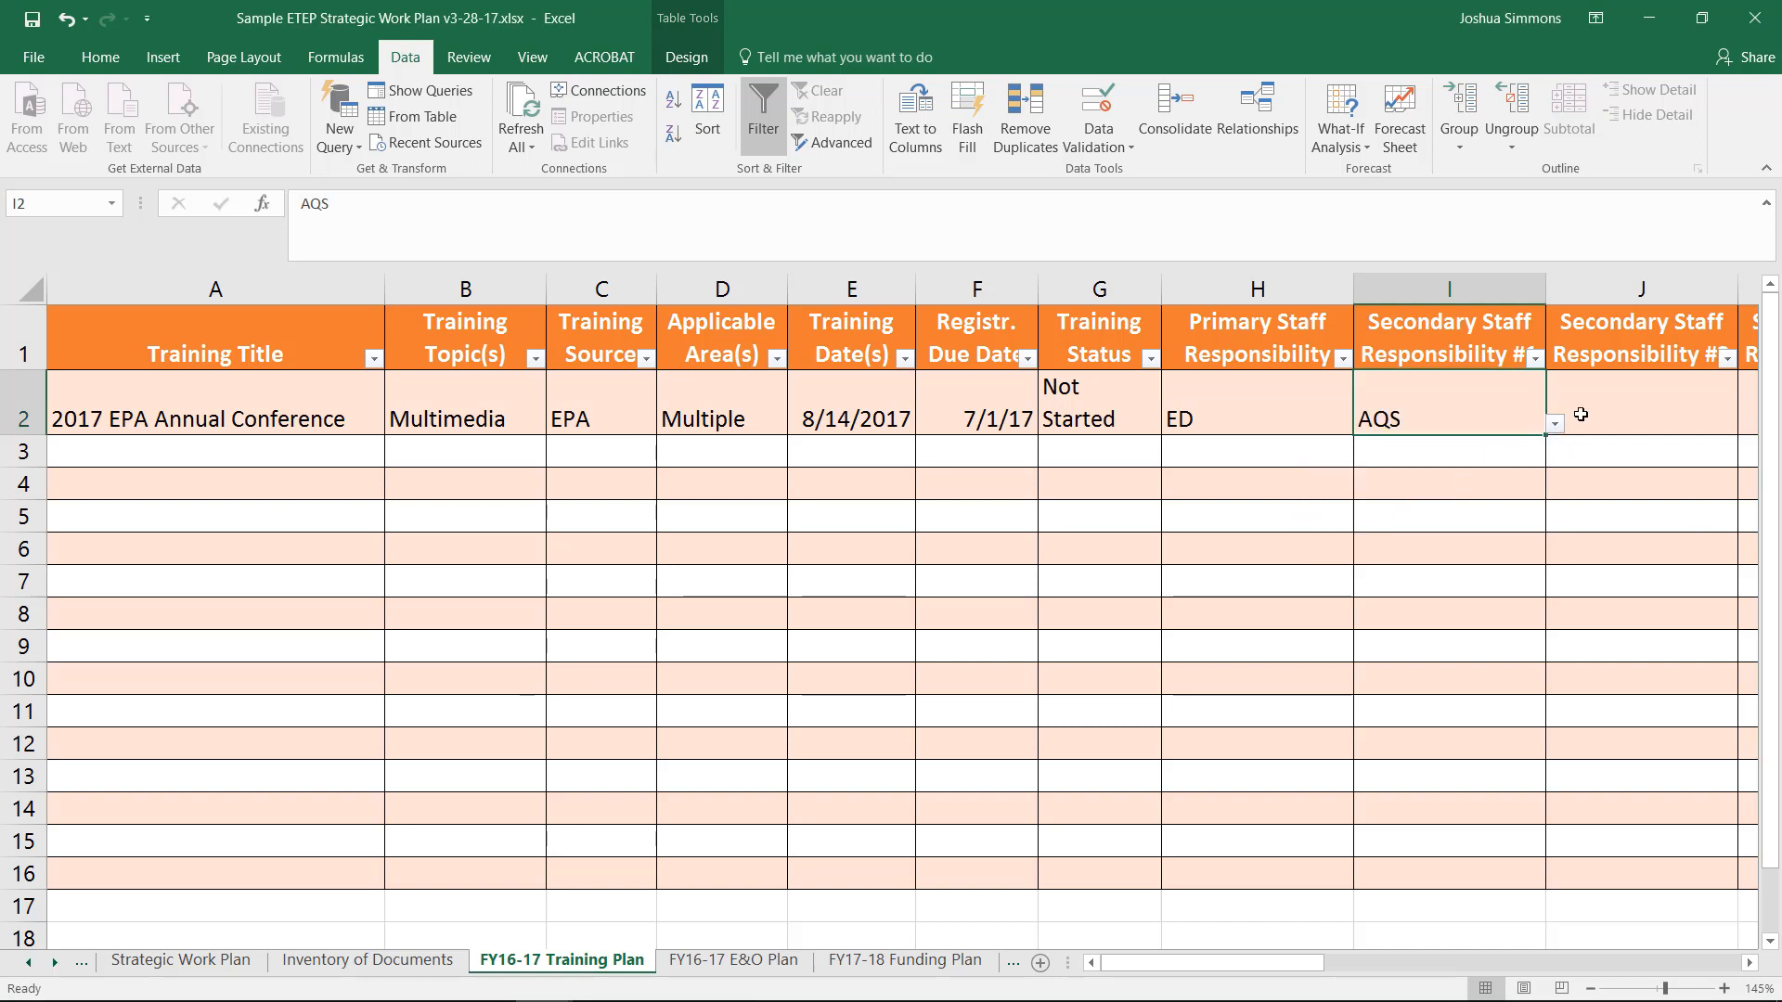
click(1747, 424)
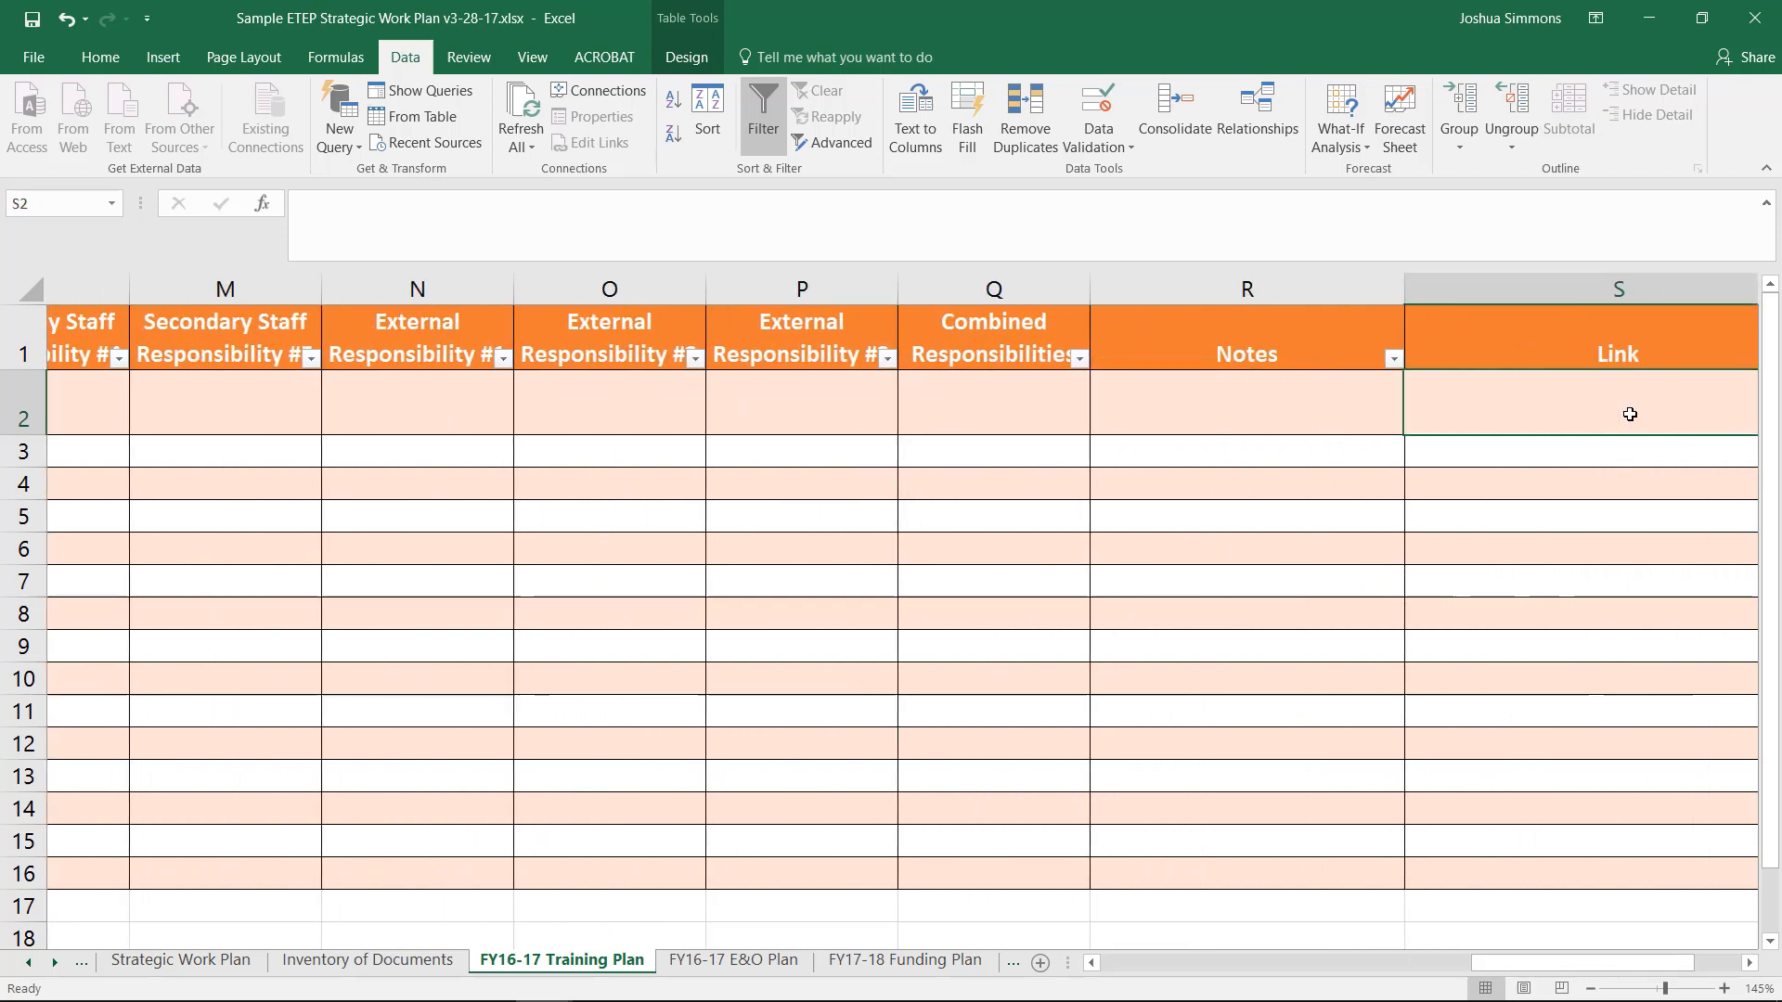
Scroll right to the Combined Responsibilities, Notes and Link columns and back
scroll(right, 3)
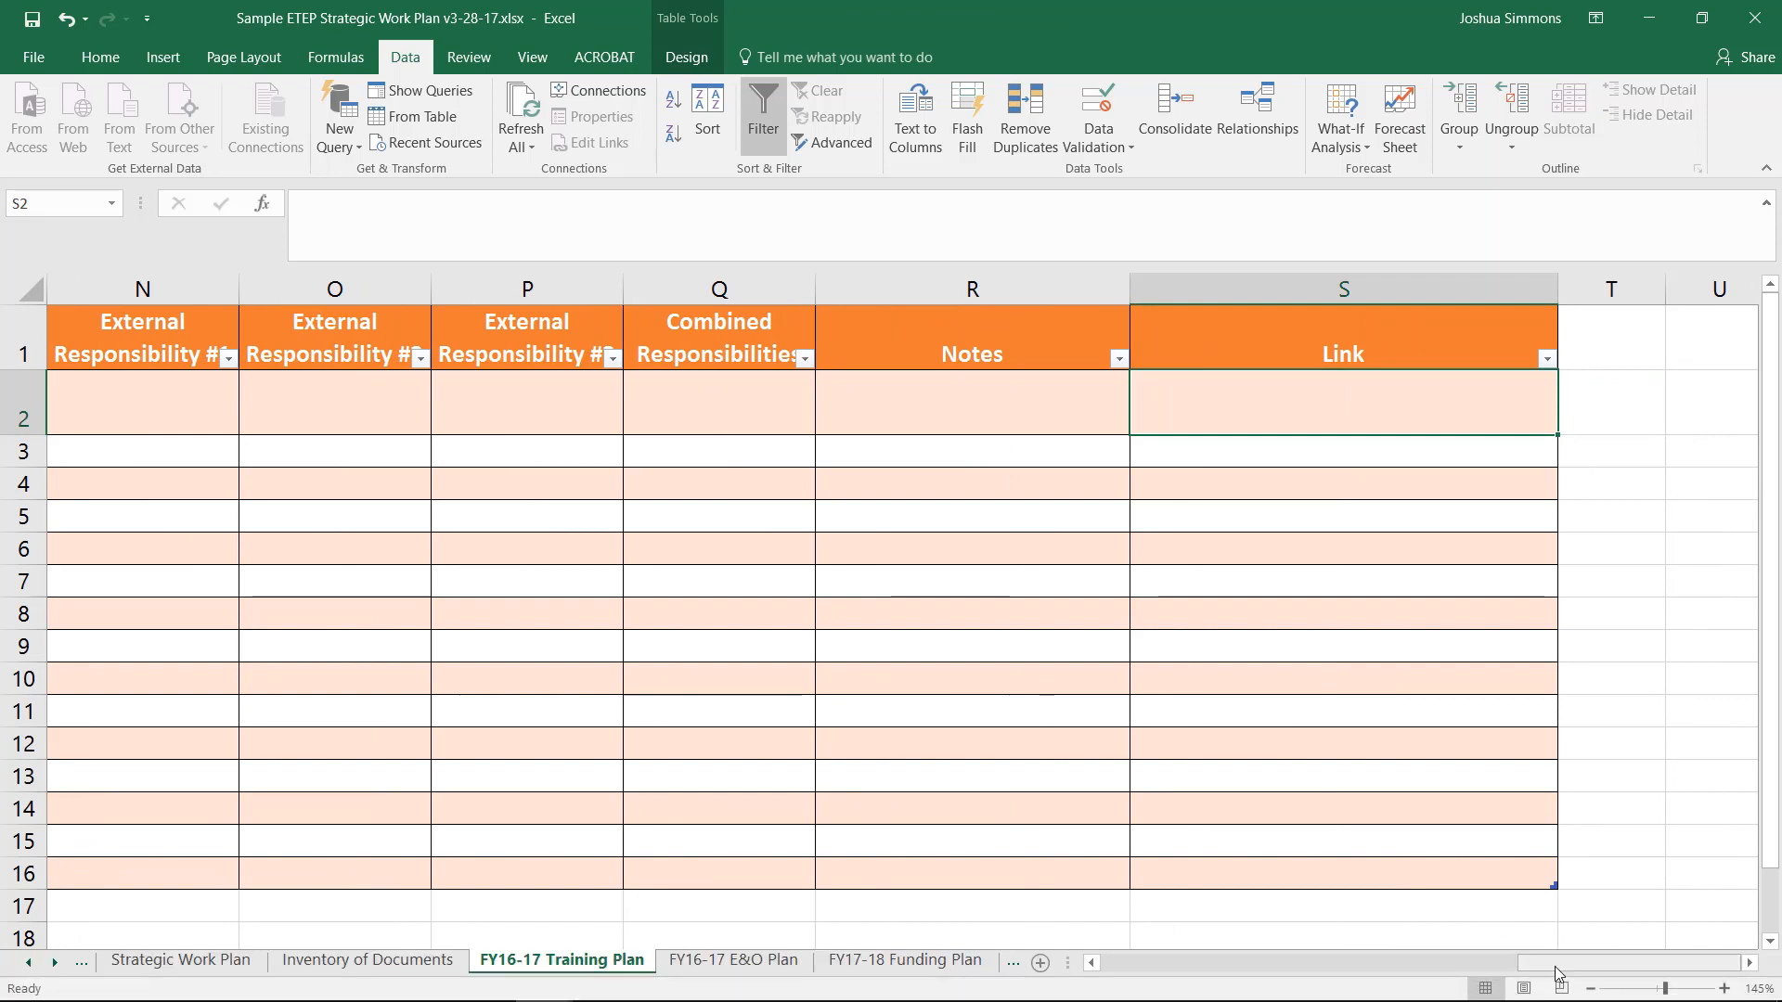
scroll(left, 3)
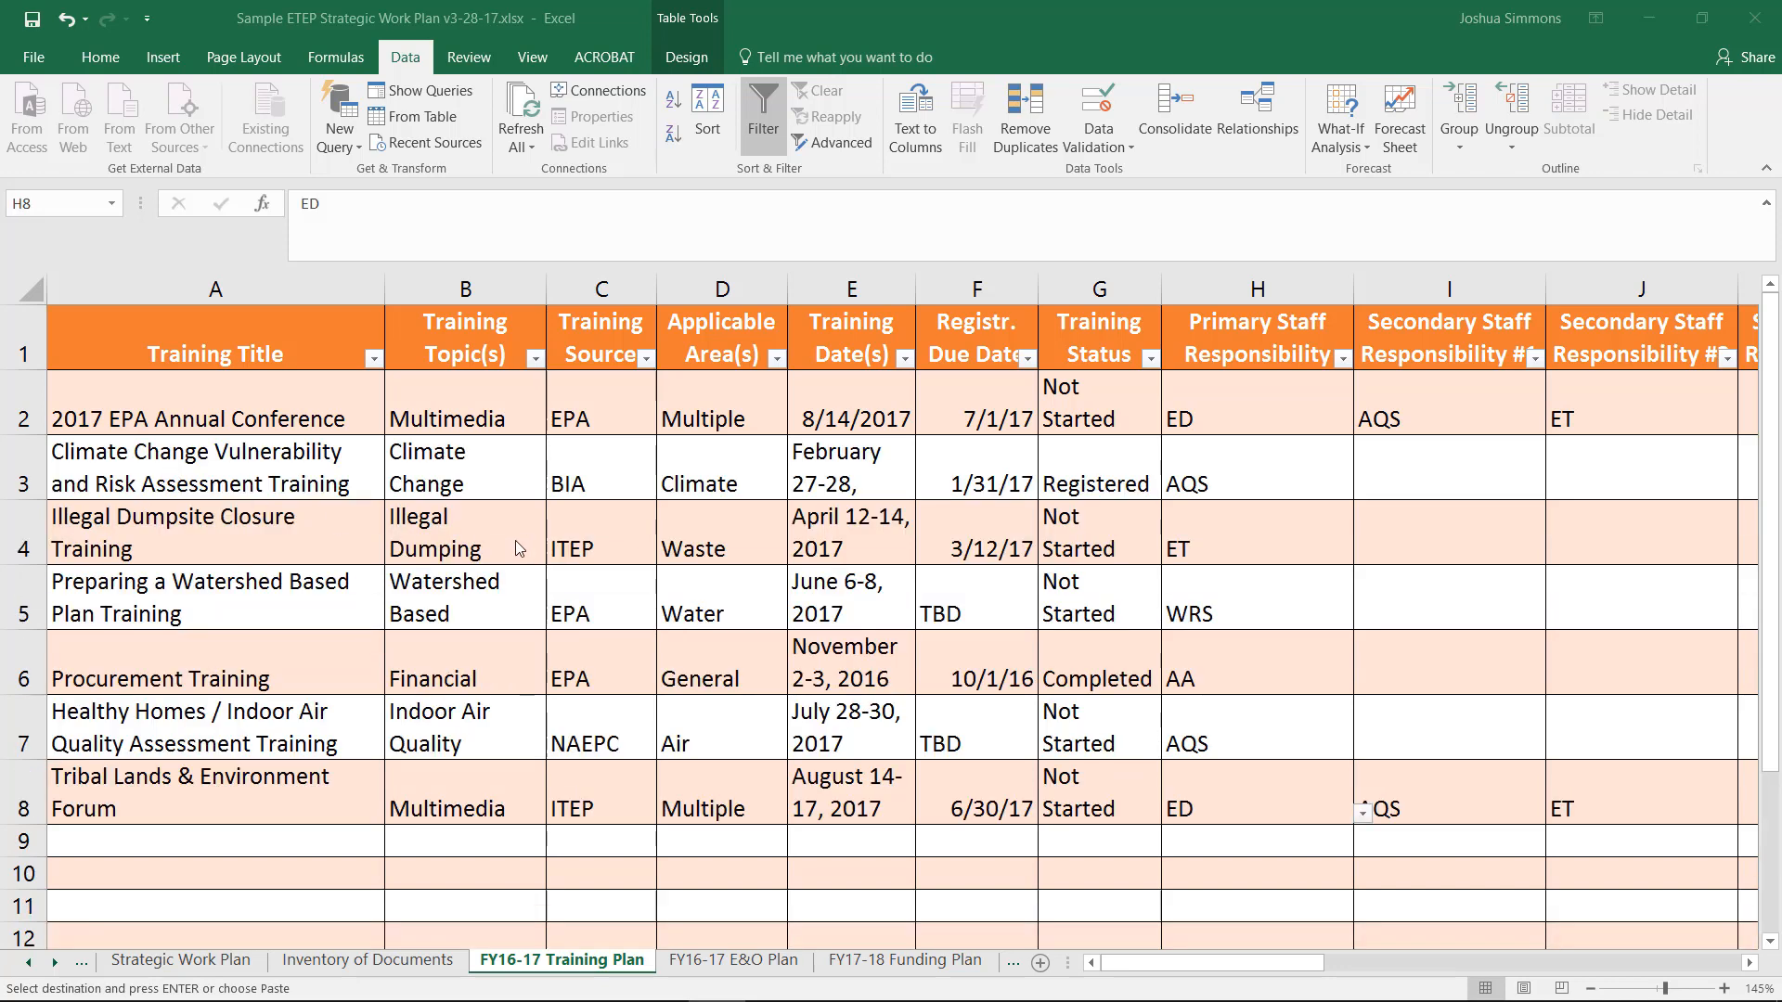
mouse_move(318, 483)
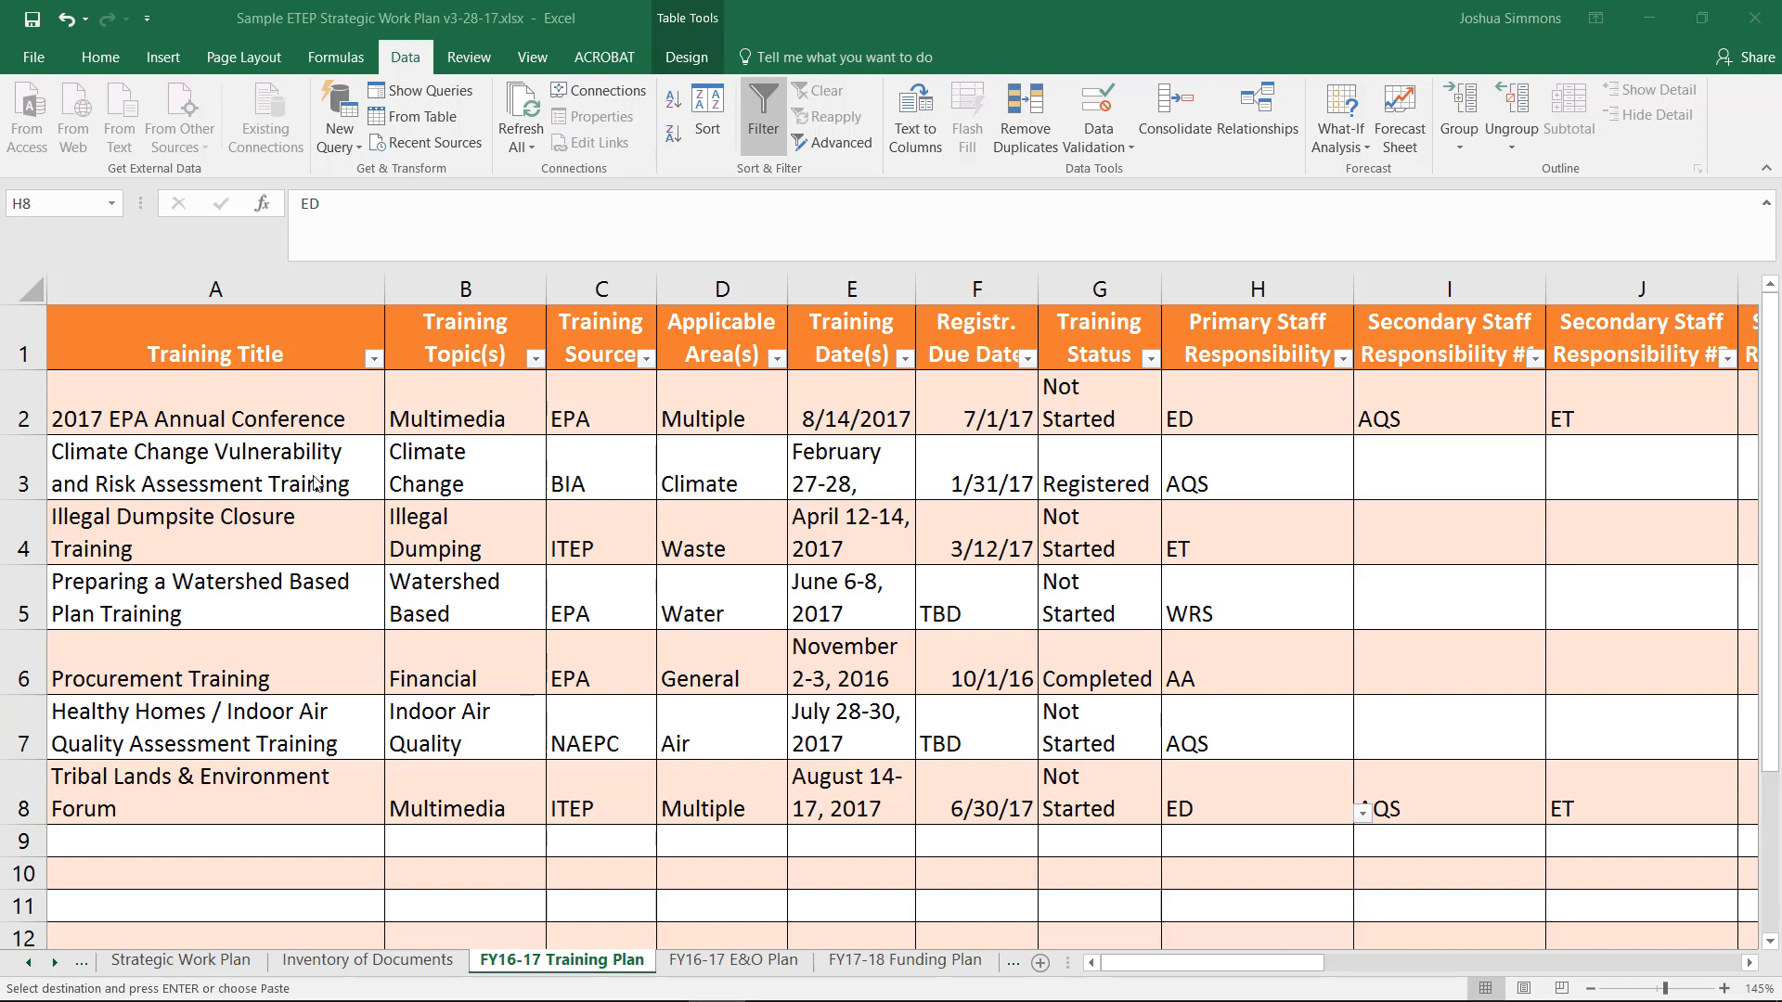
mouse_move(422, 470)
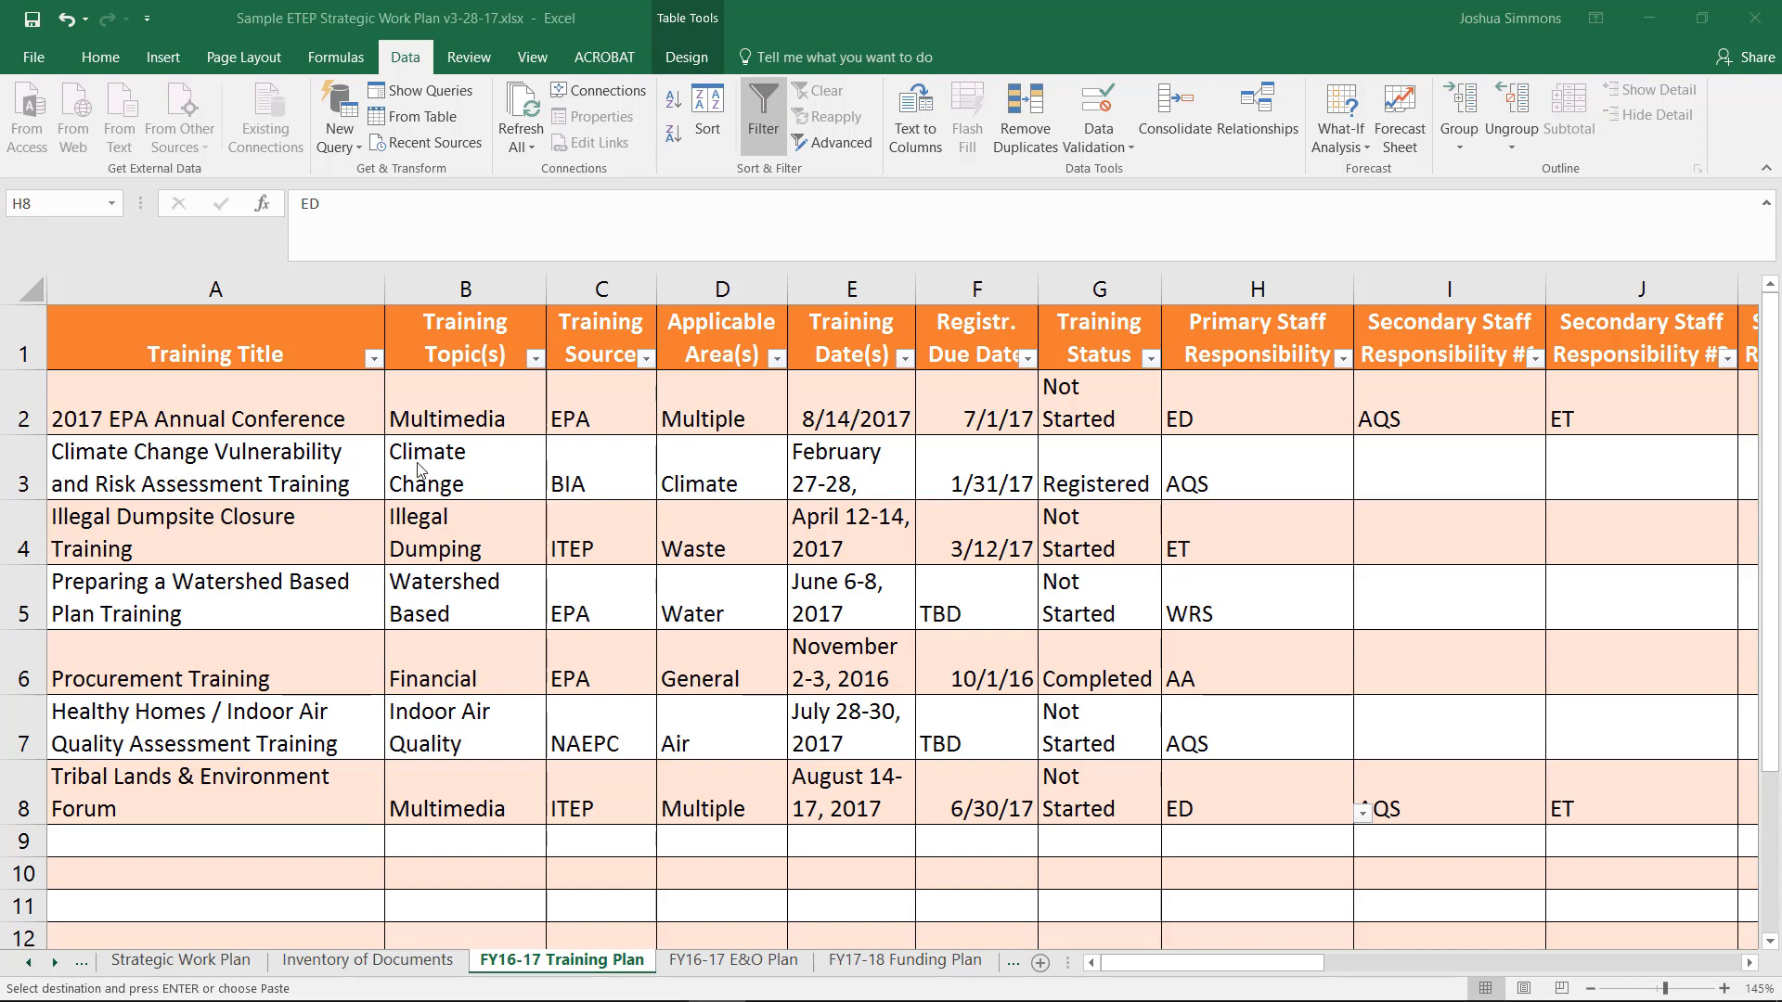
click(464, 468)
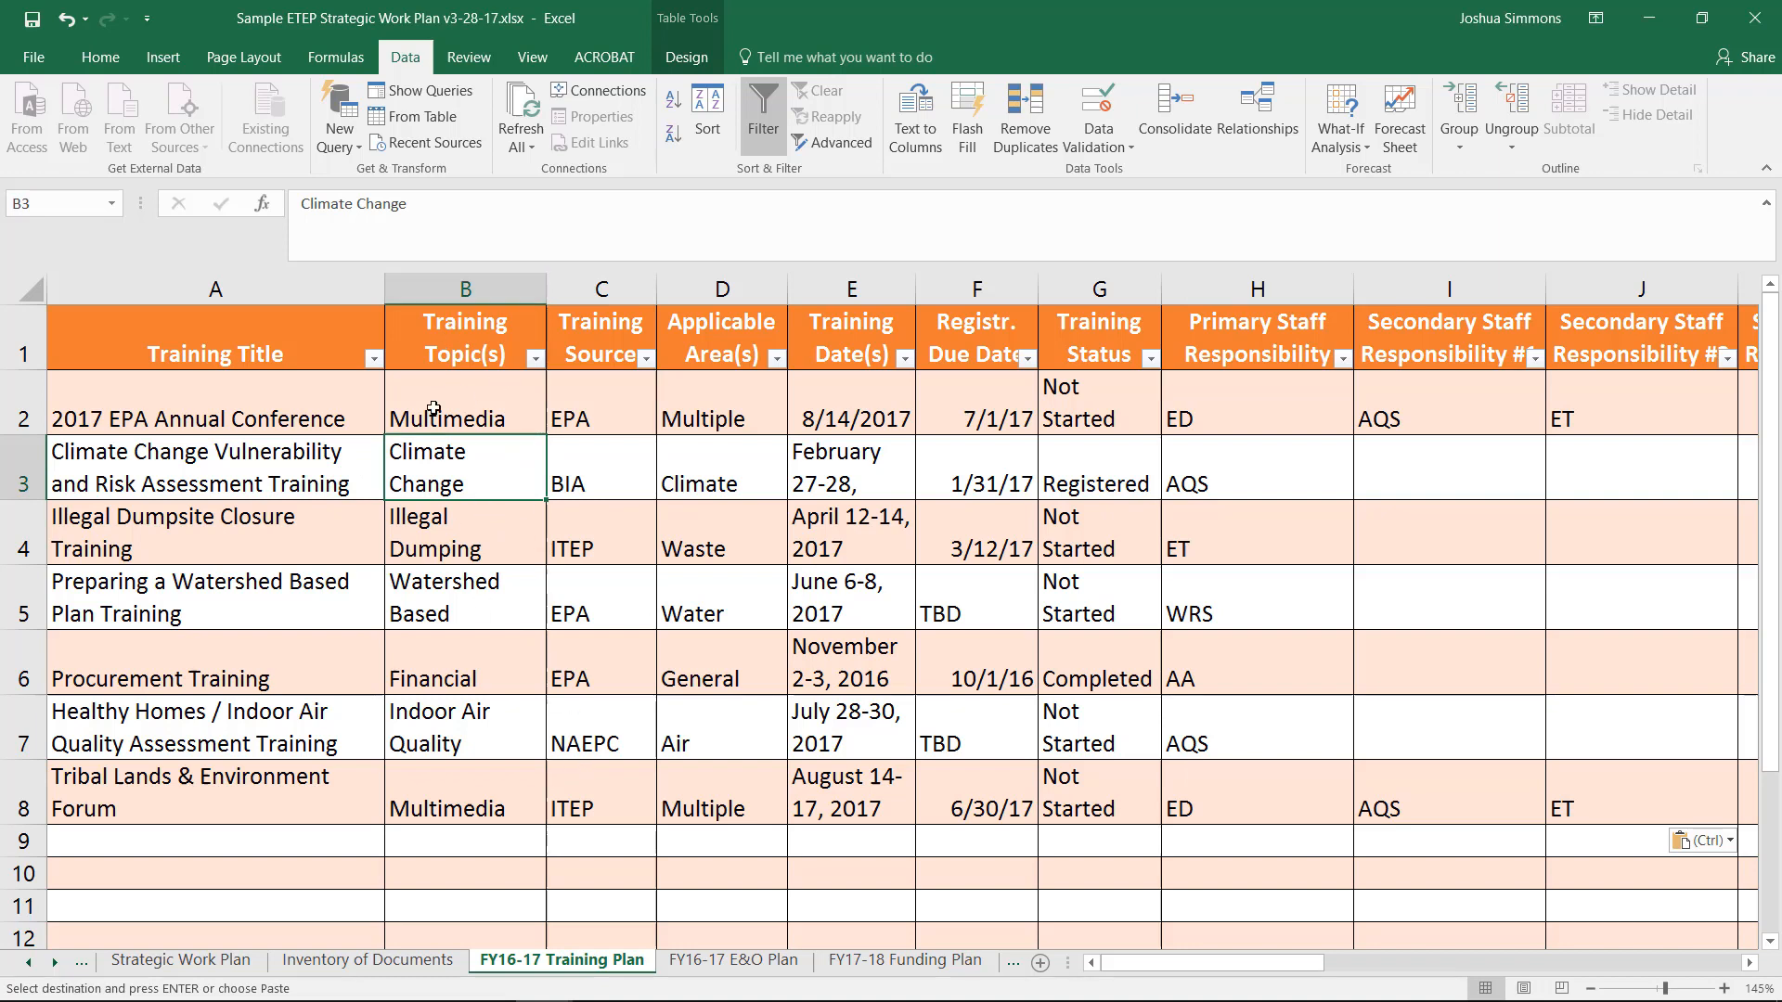
mouse_move(476, 626)
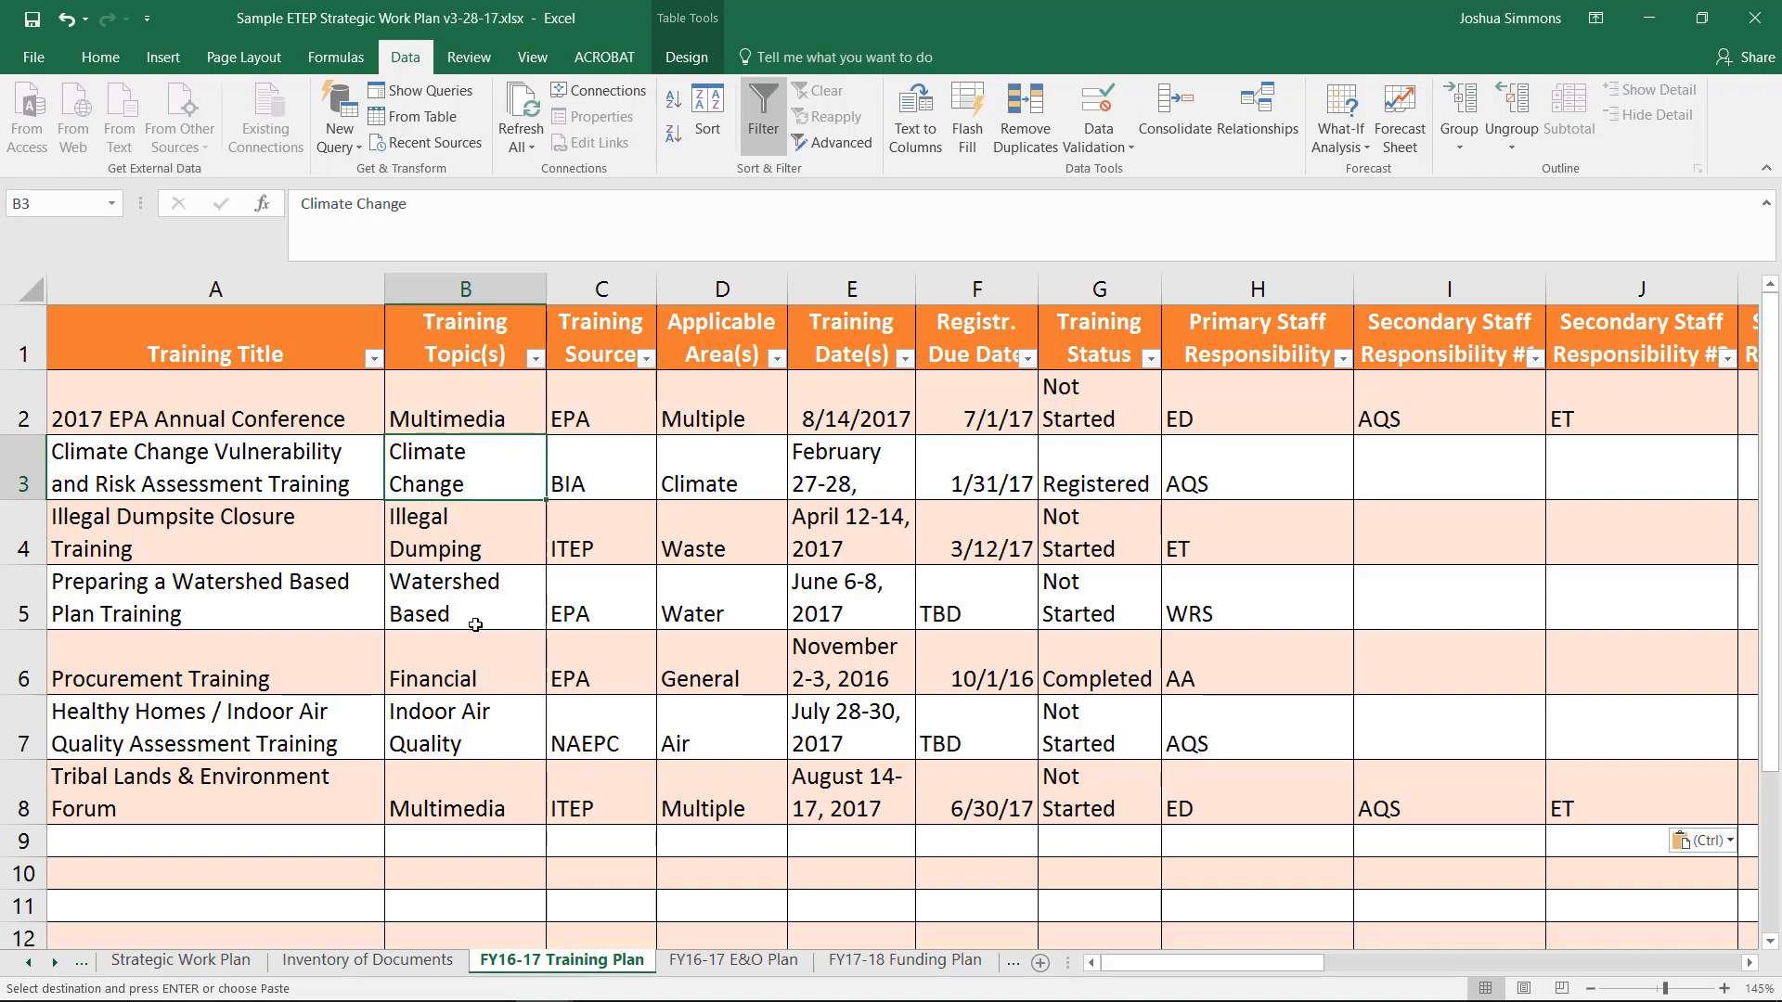
click(464, 596)
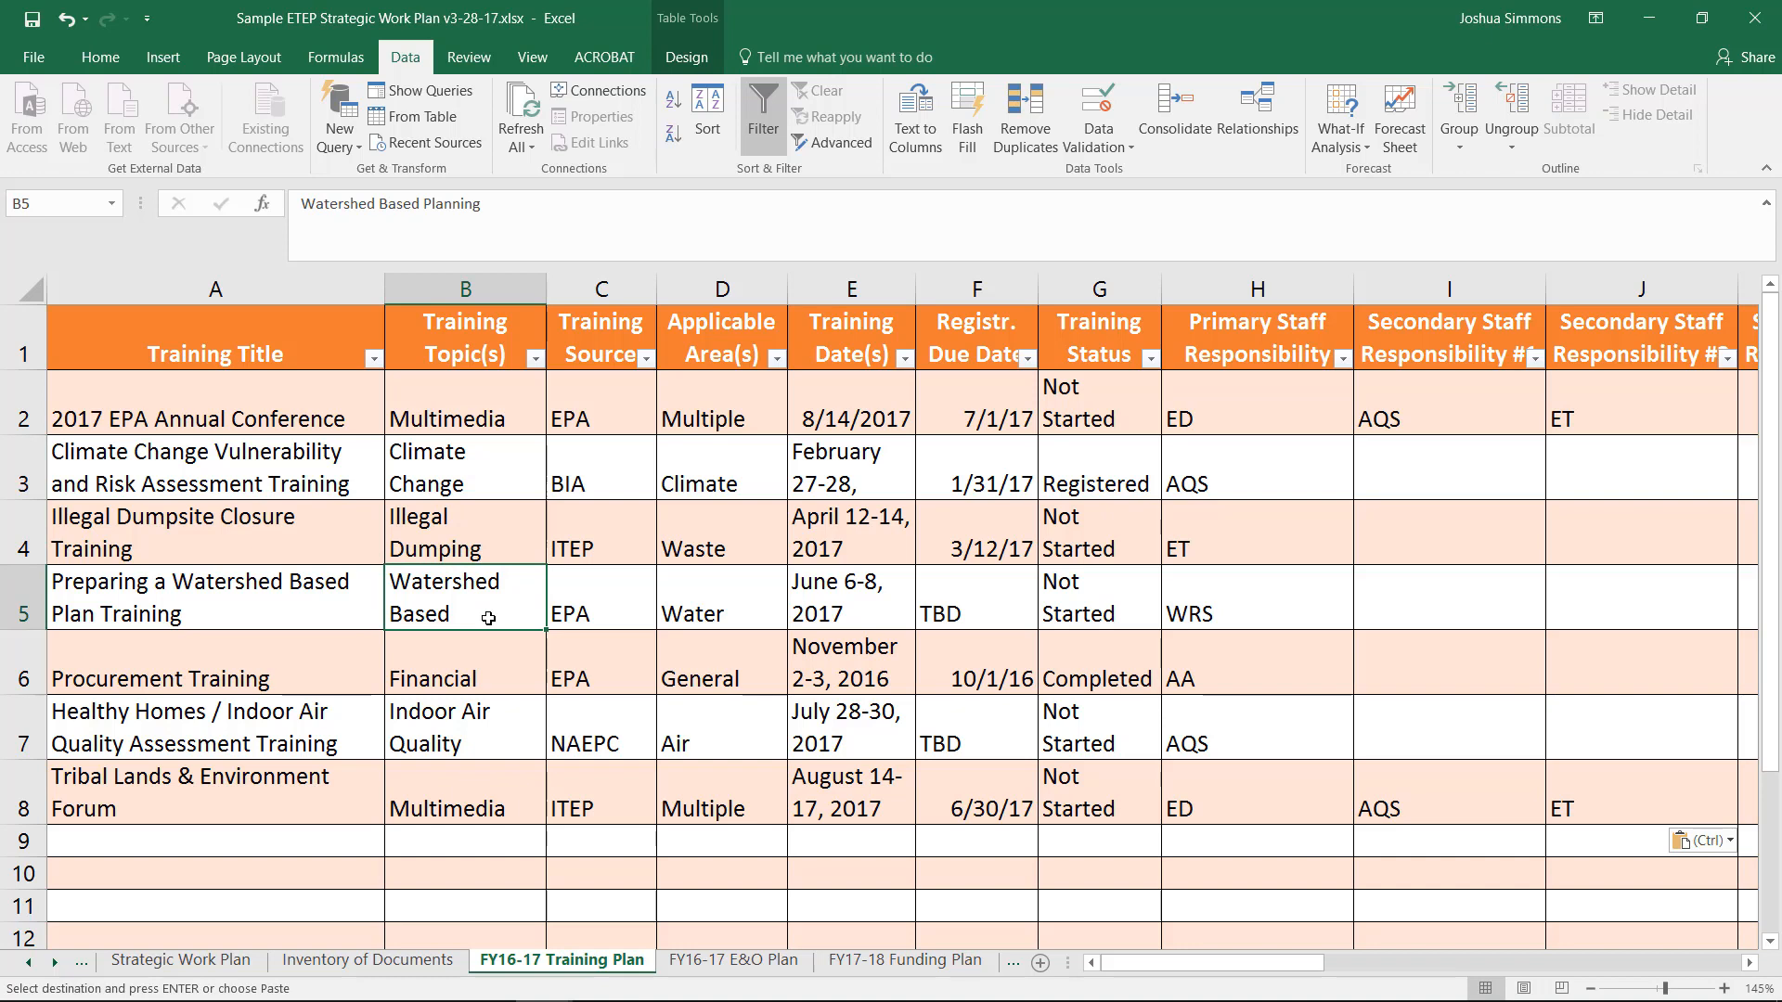
click(464, 680)
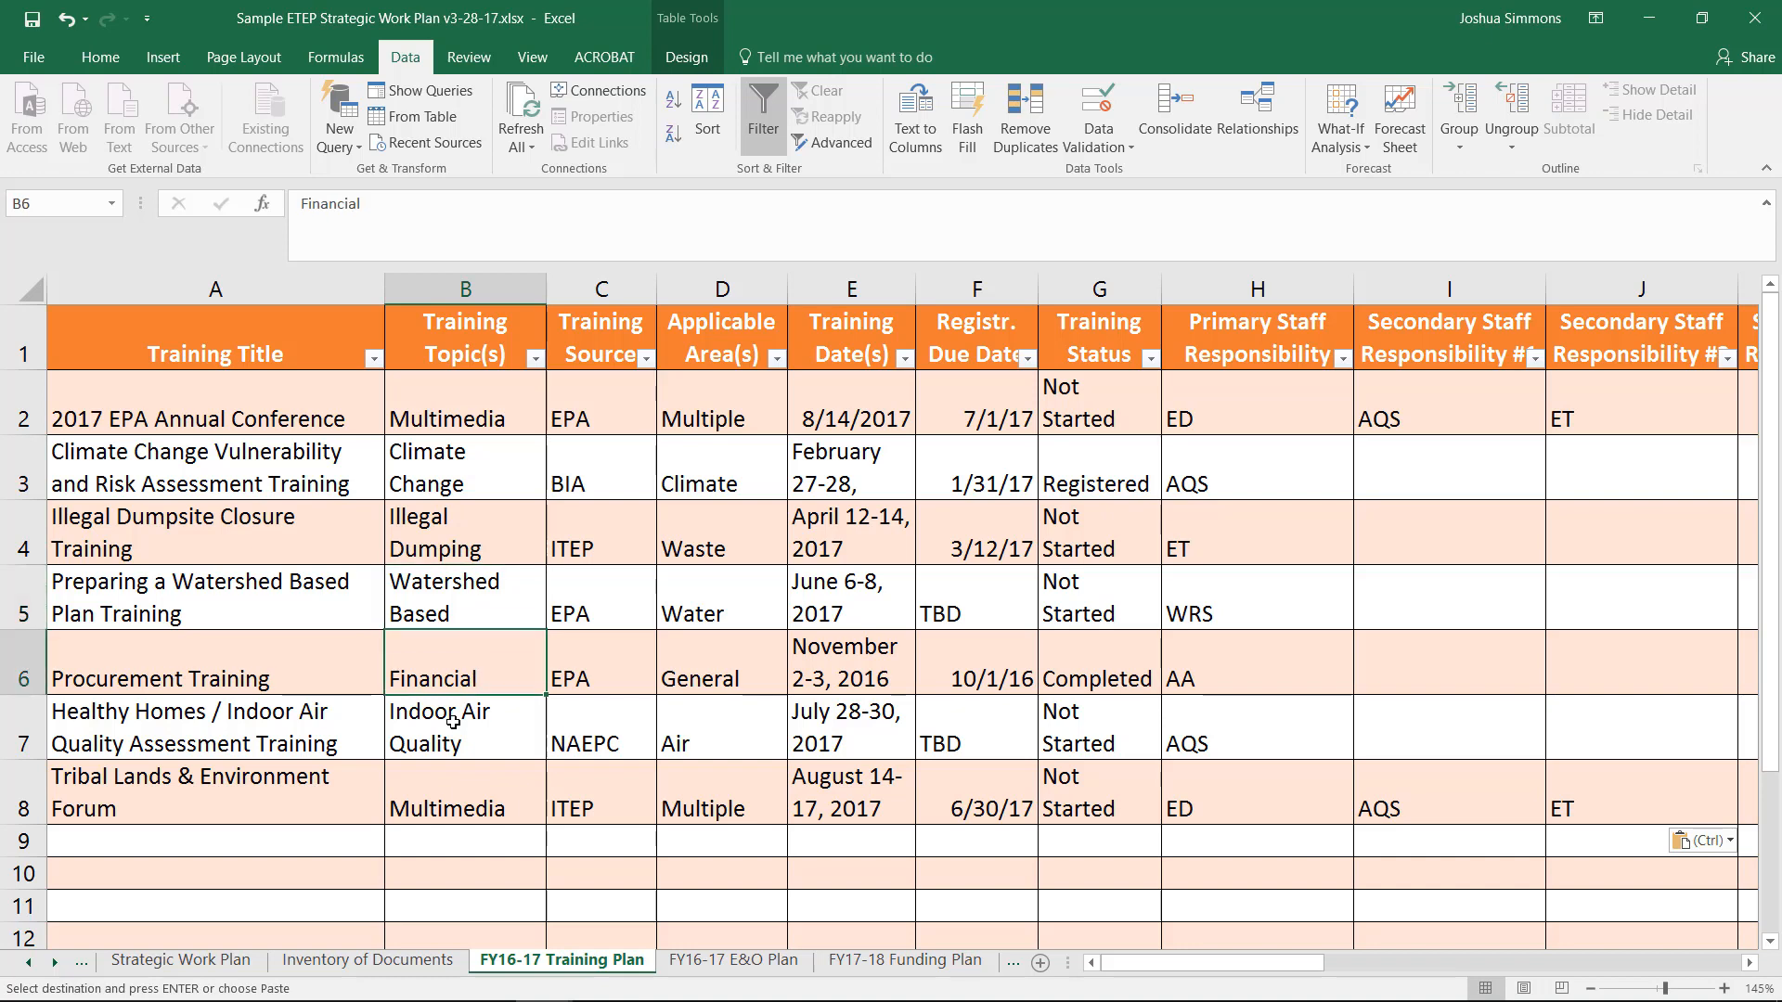
click(464, 793)
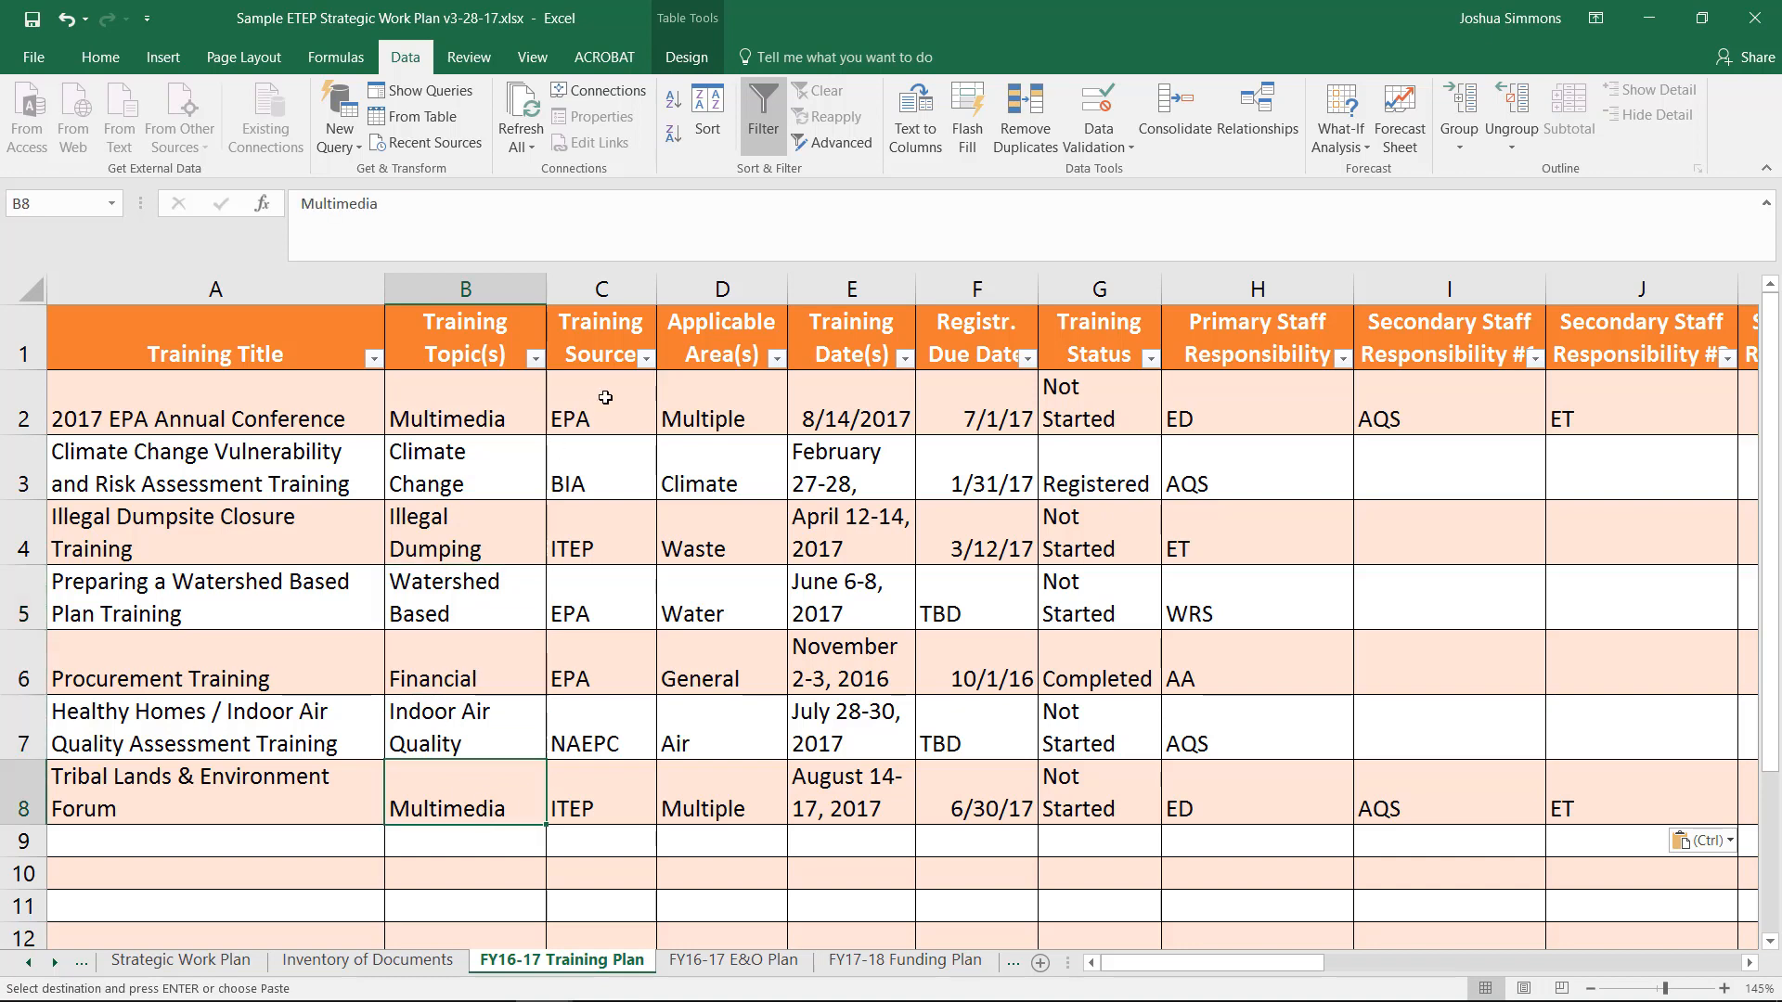
click(599, 533)
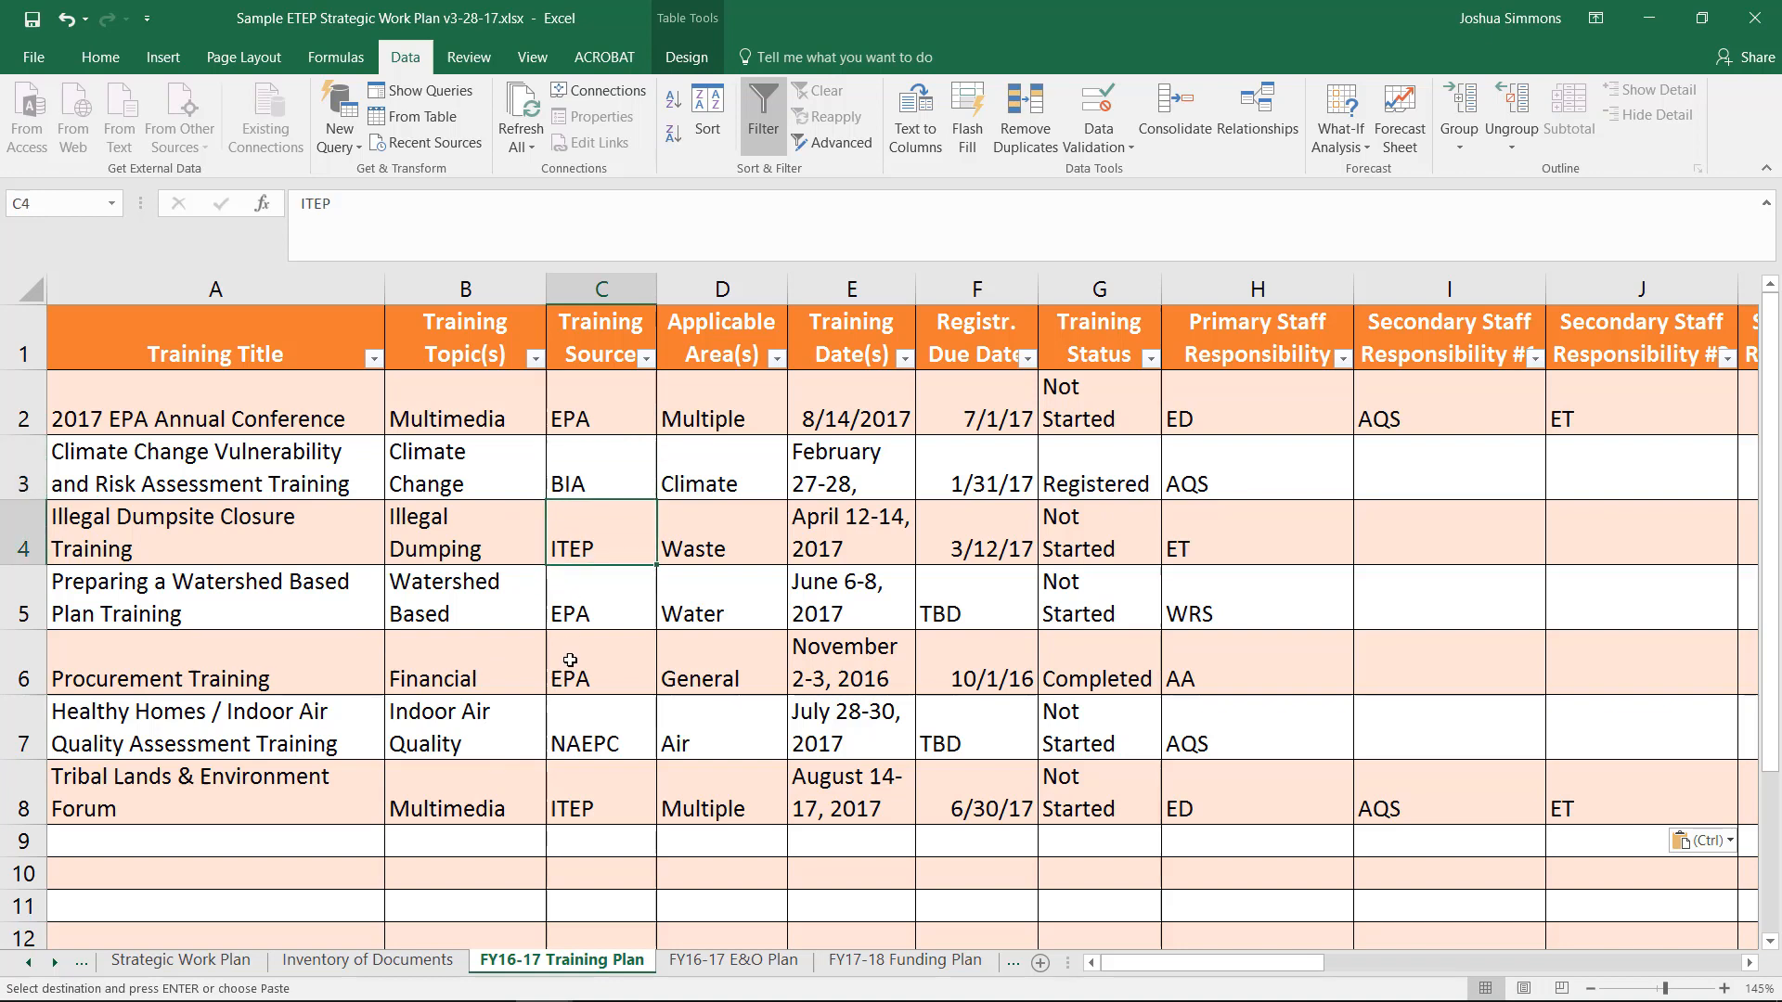
click(600, 743)
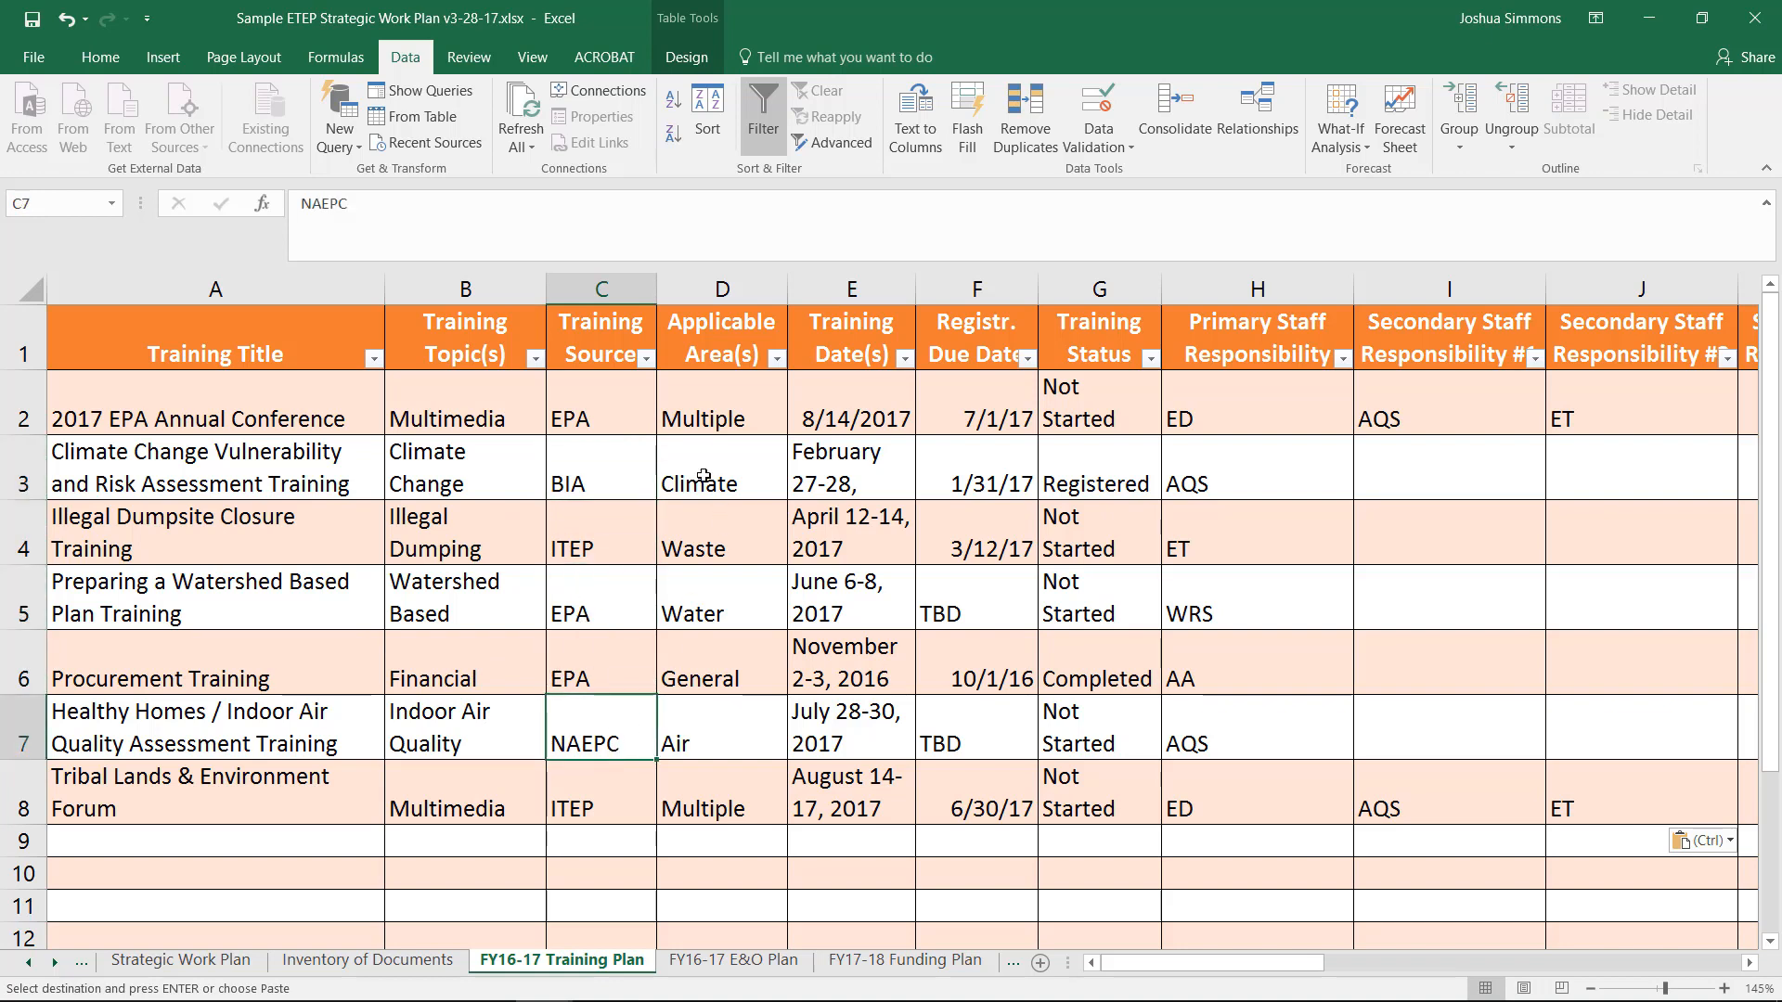
click(721, 468)
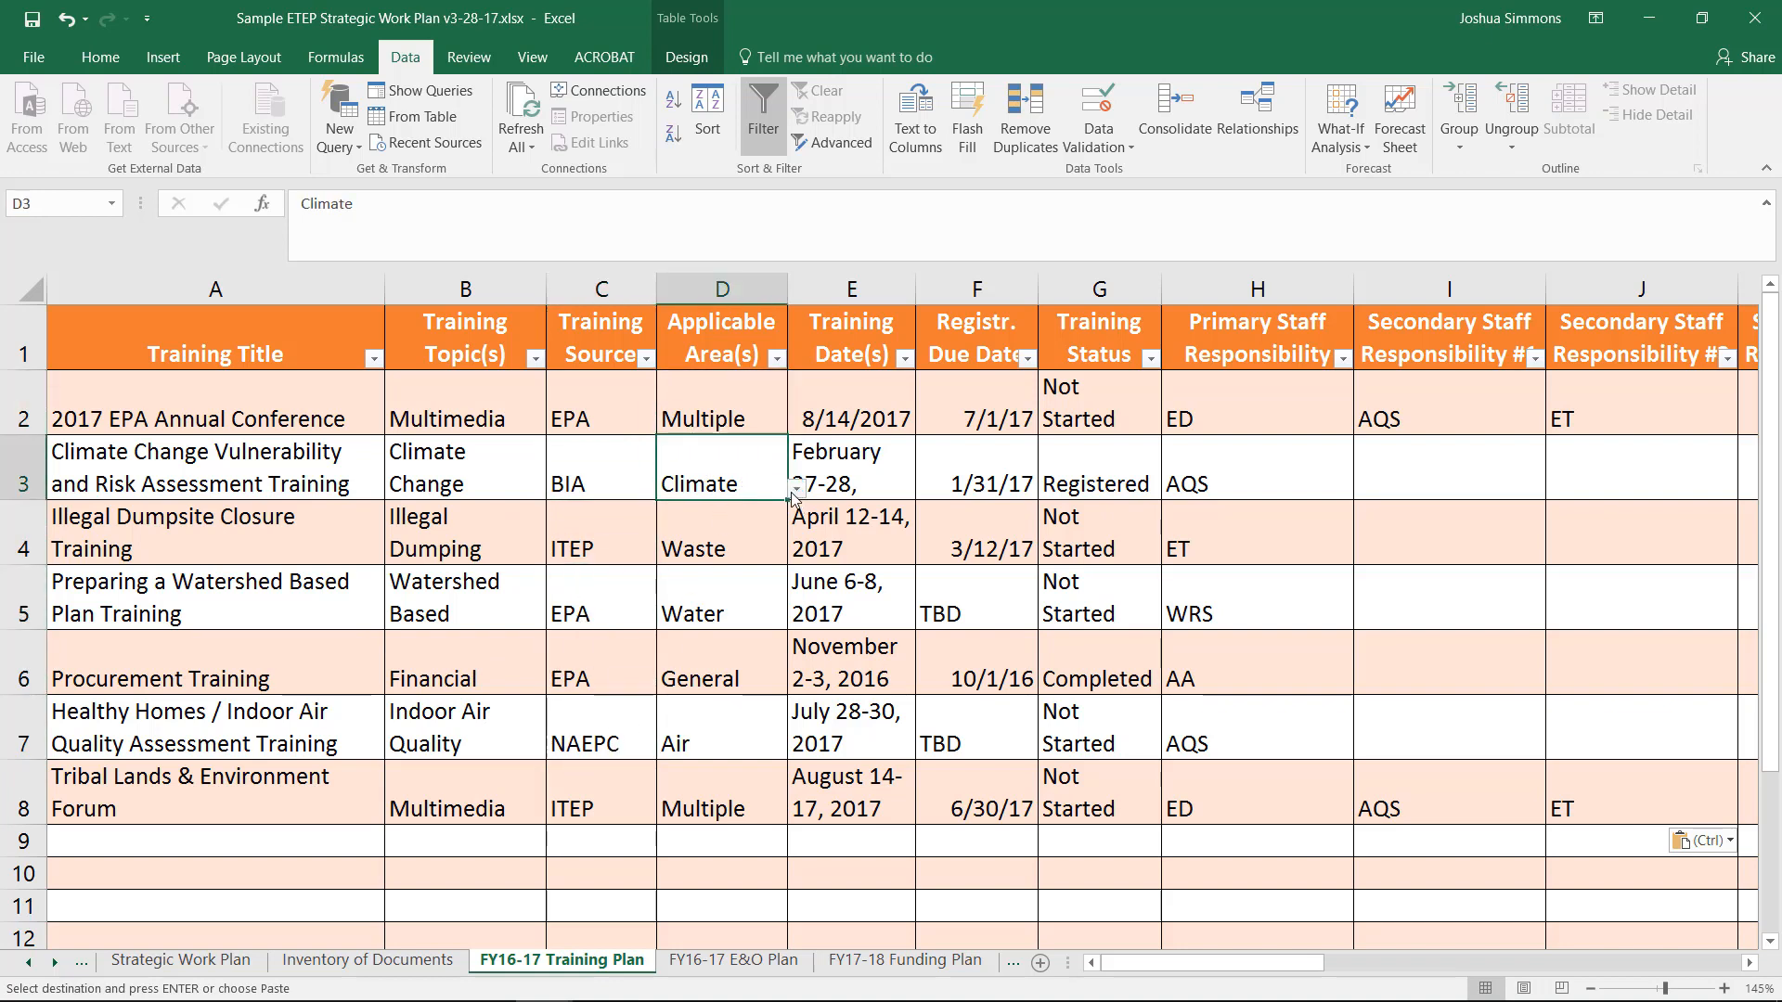
mouse_move(893, 596)
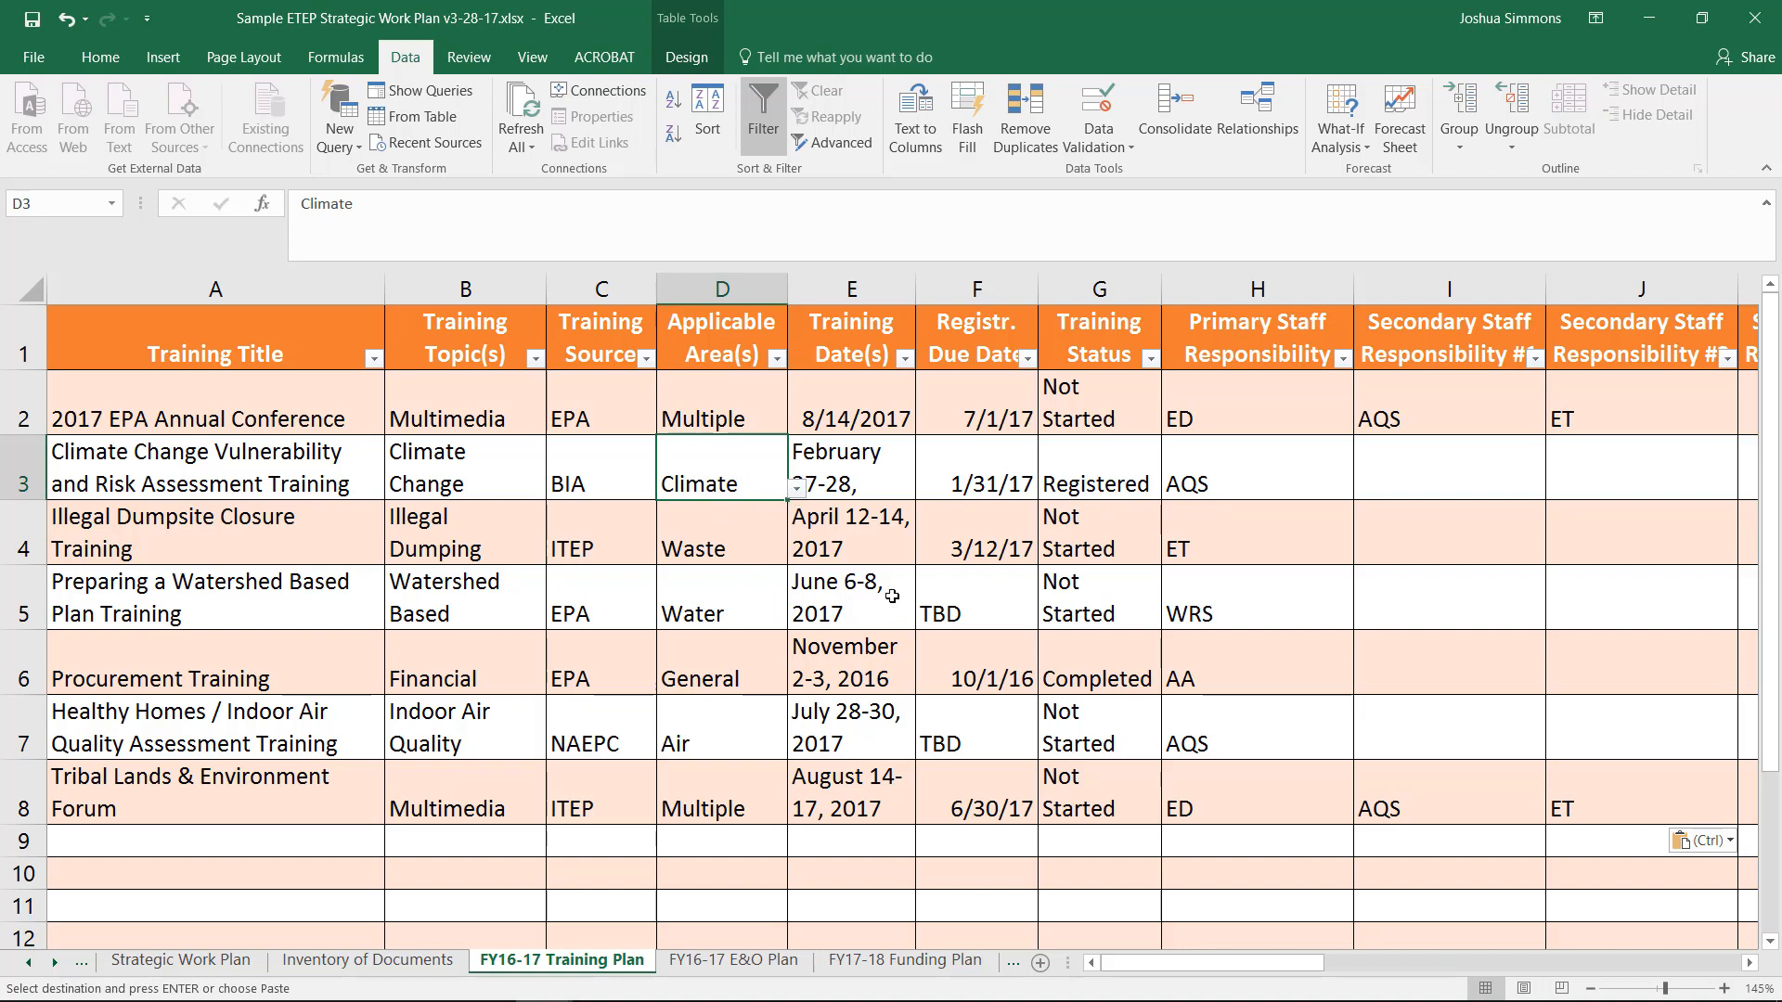
click(850, 466)
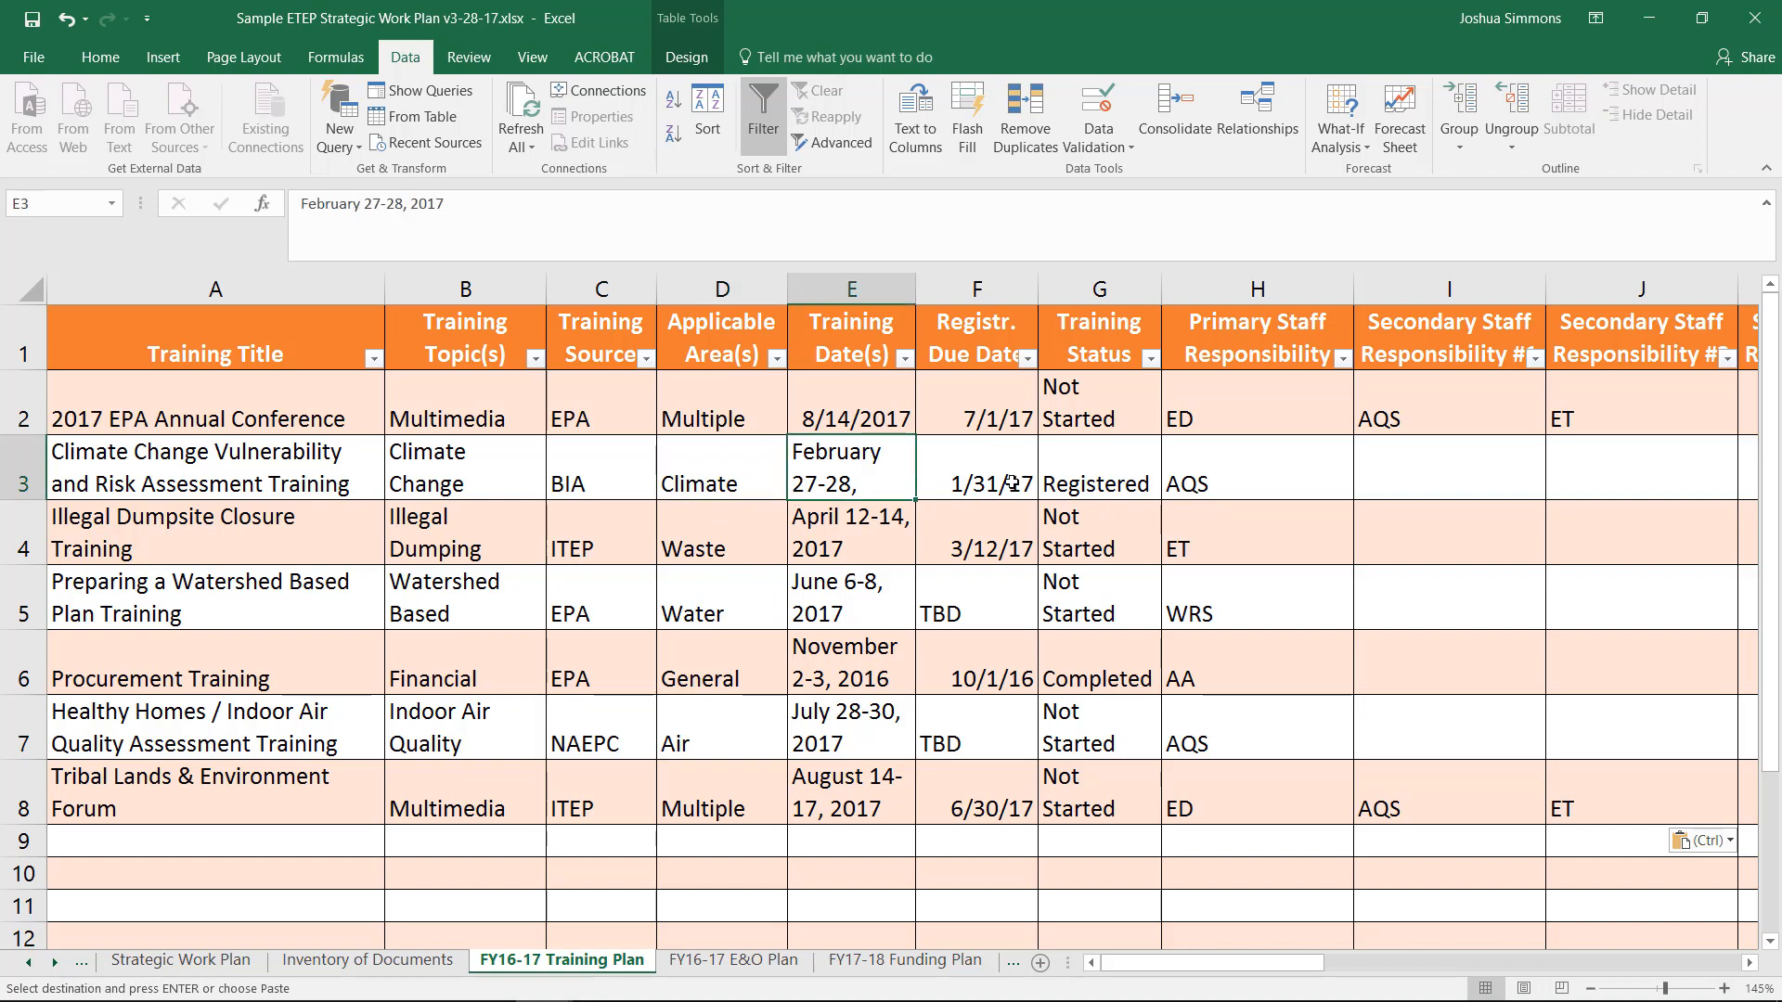
click(975, 466)
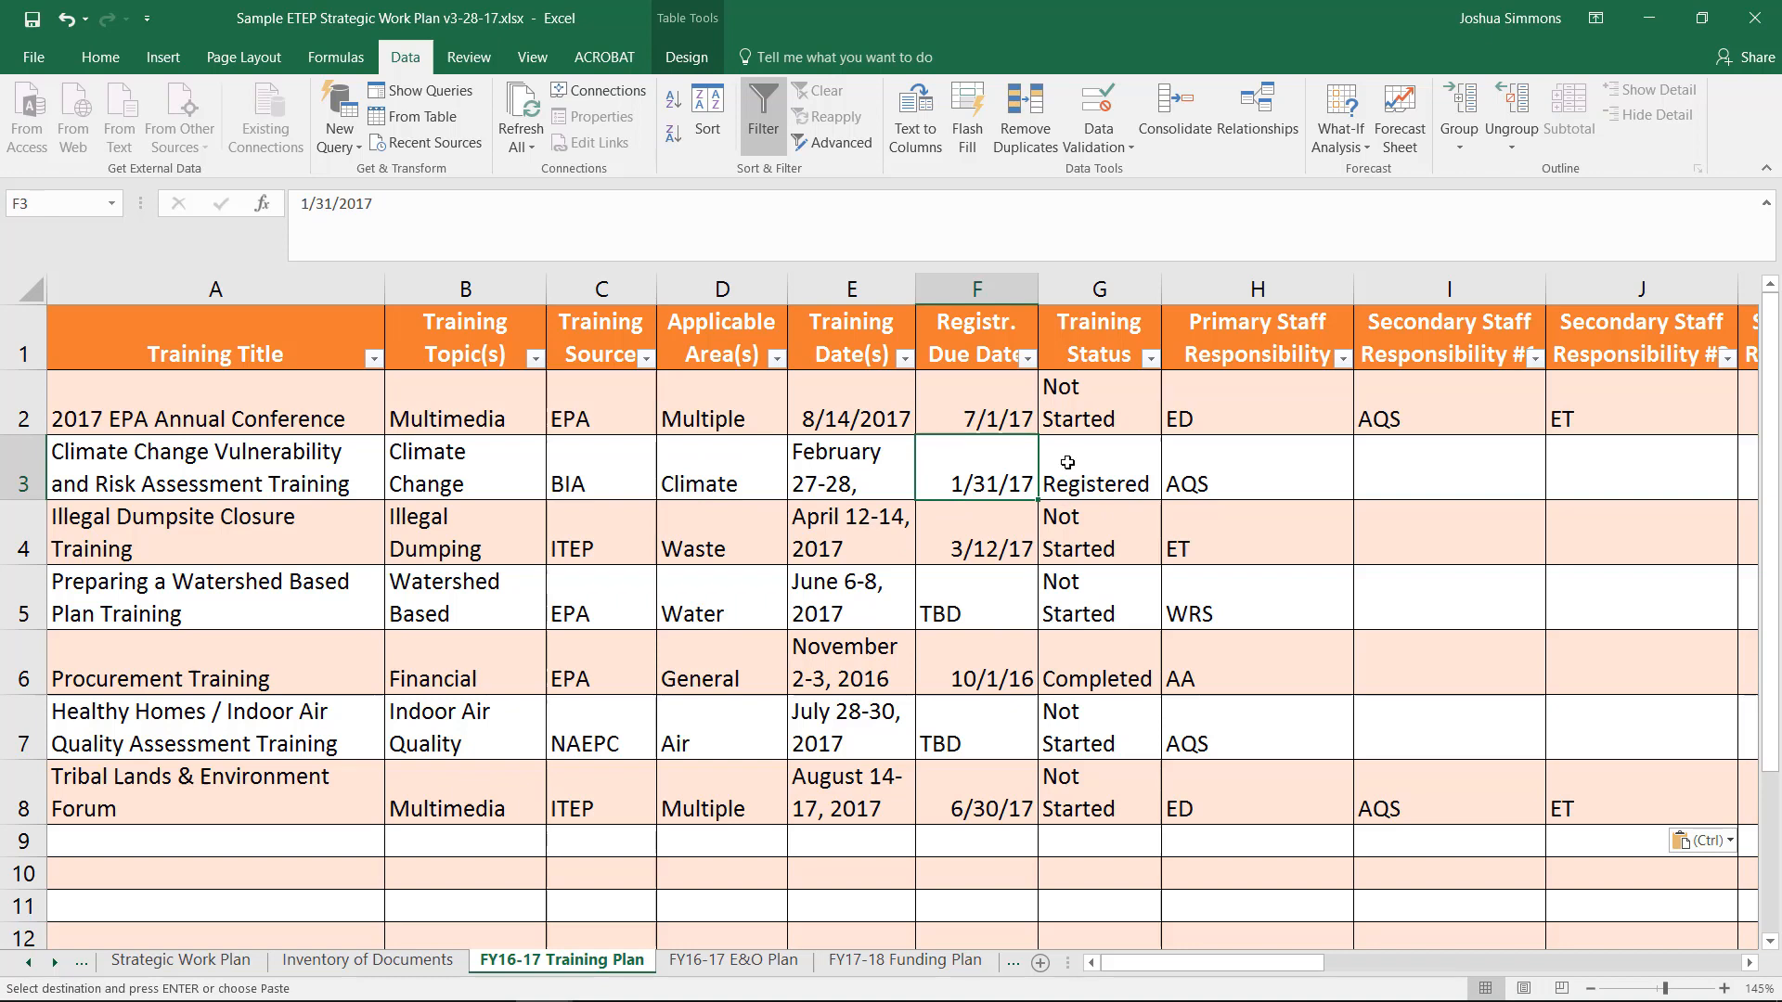
click(1097, 464)
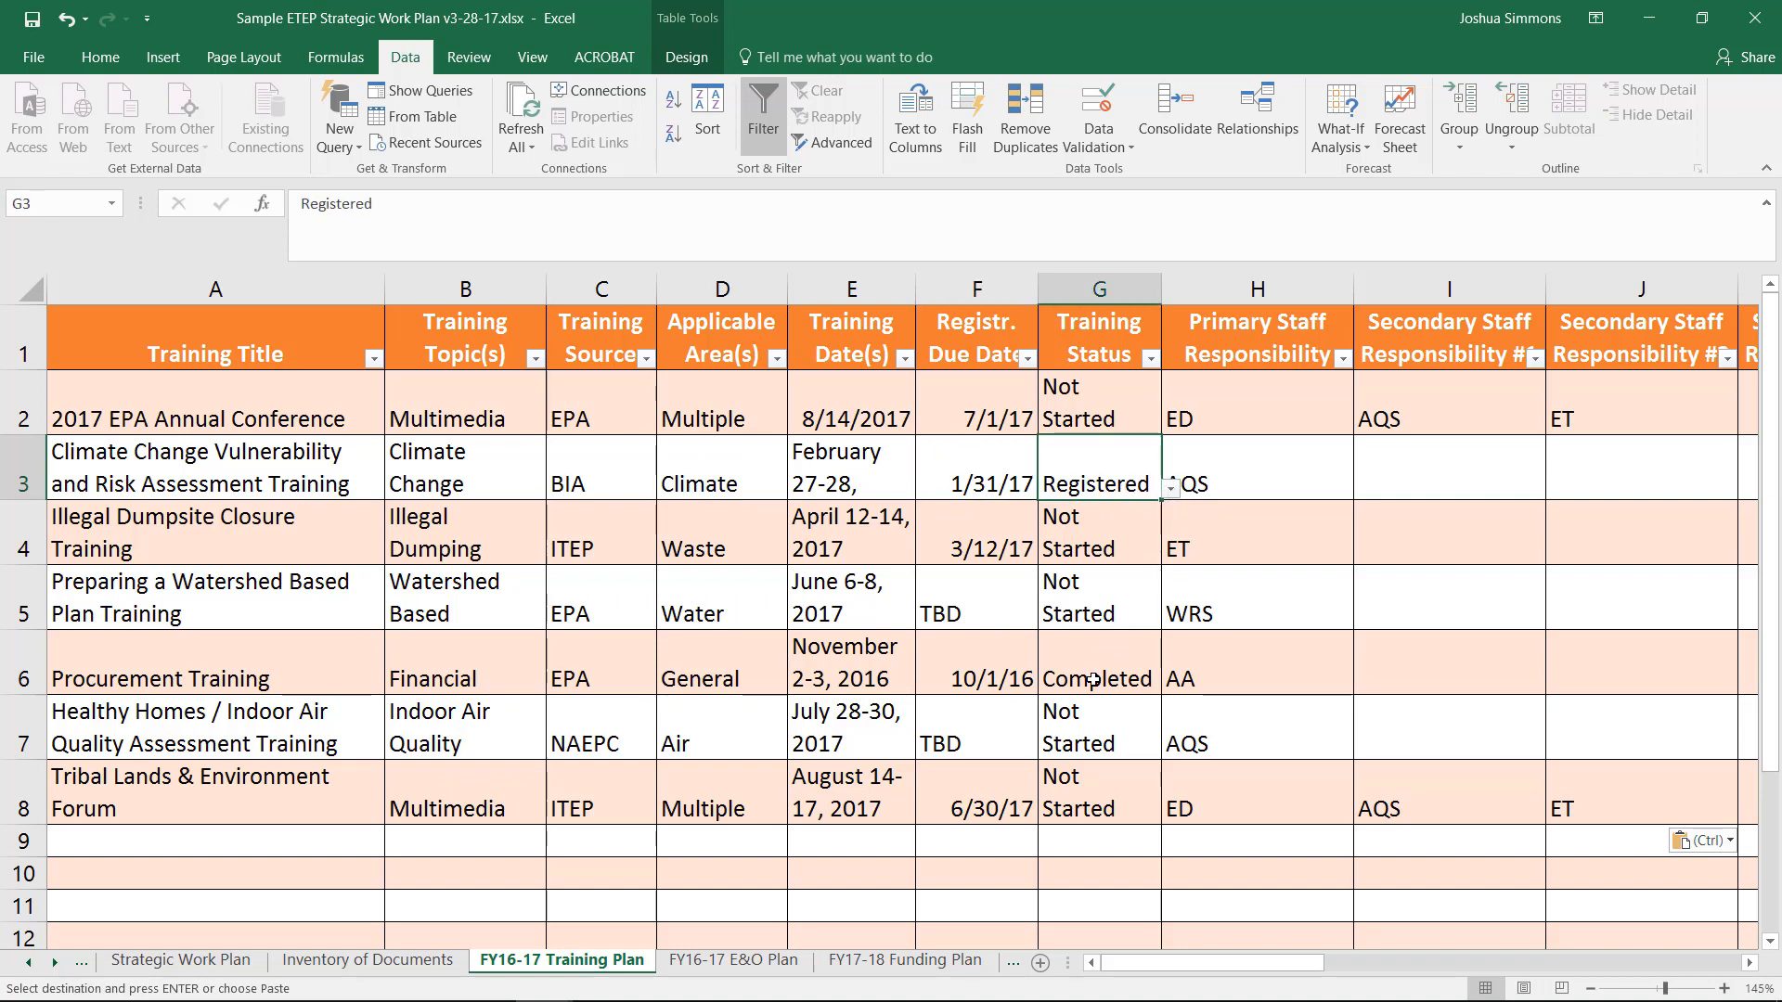
click(1097, 680)
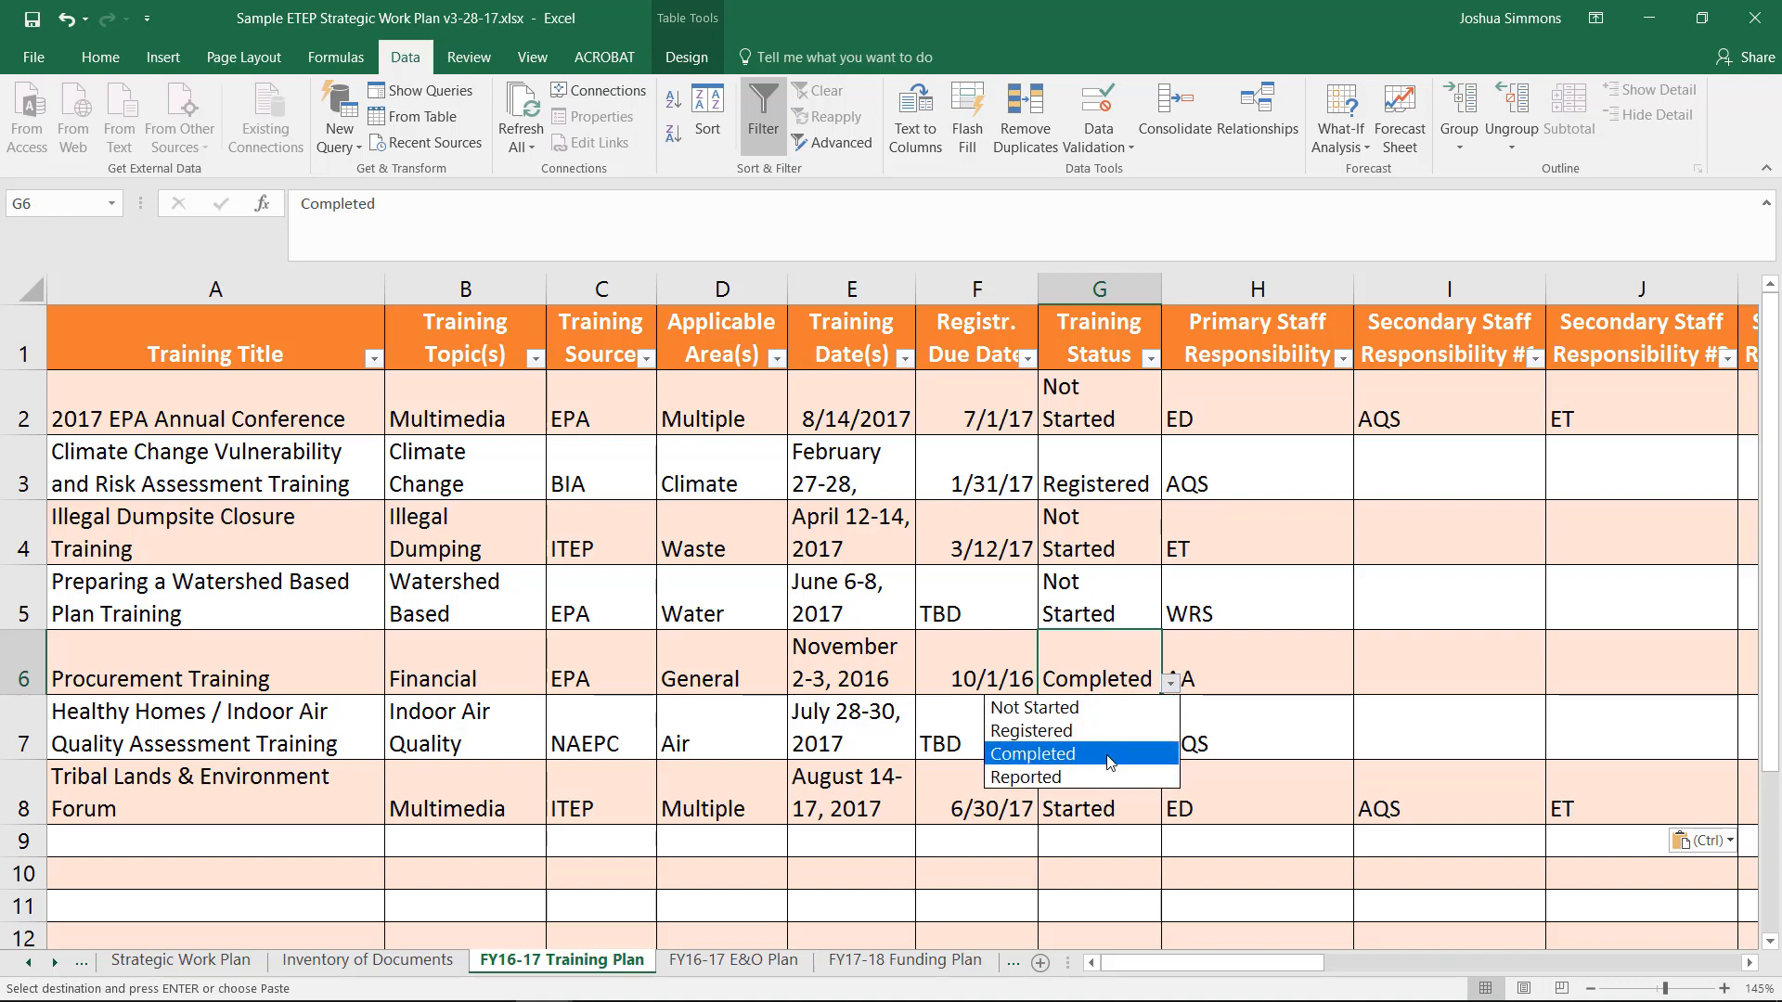
click(1025, 776)
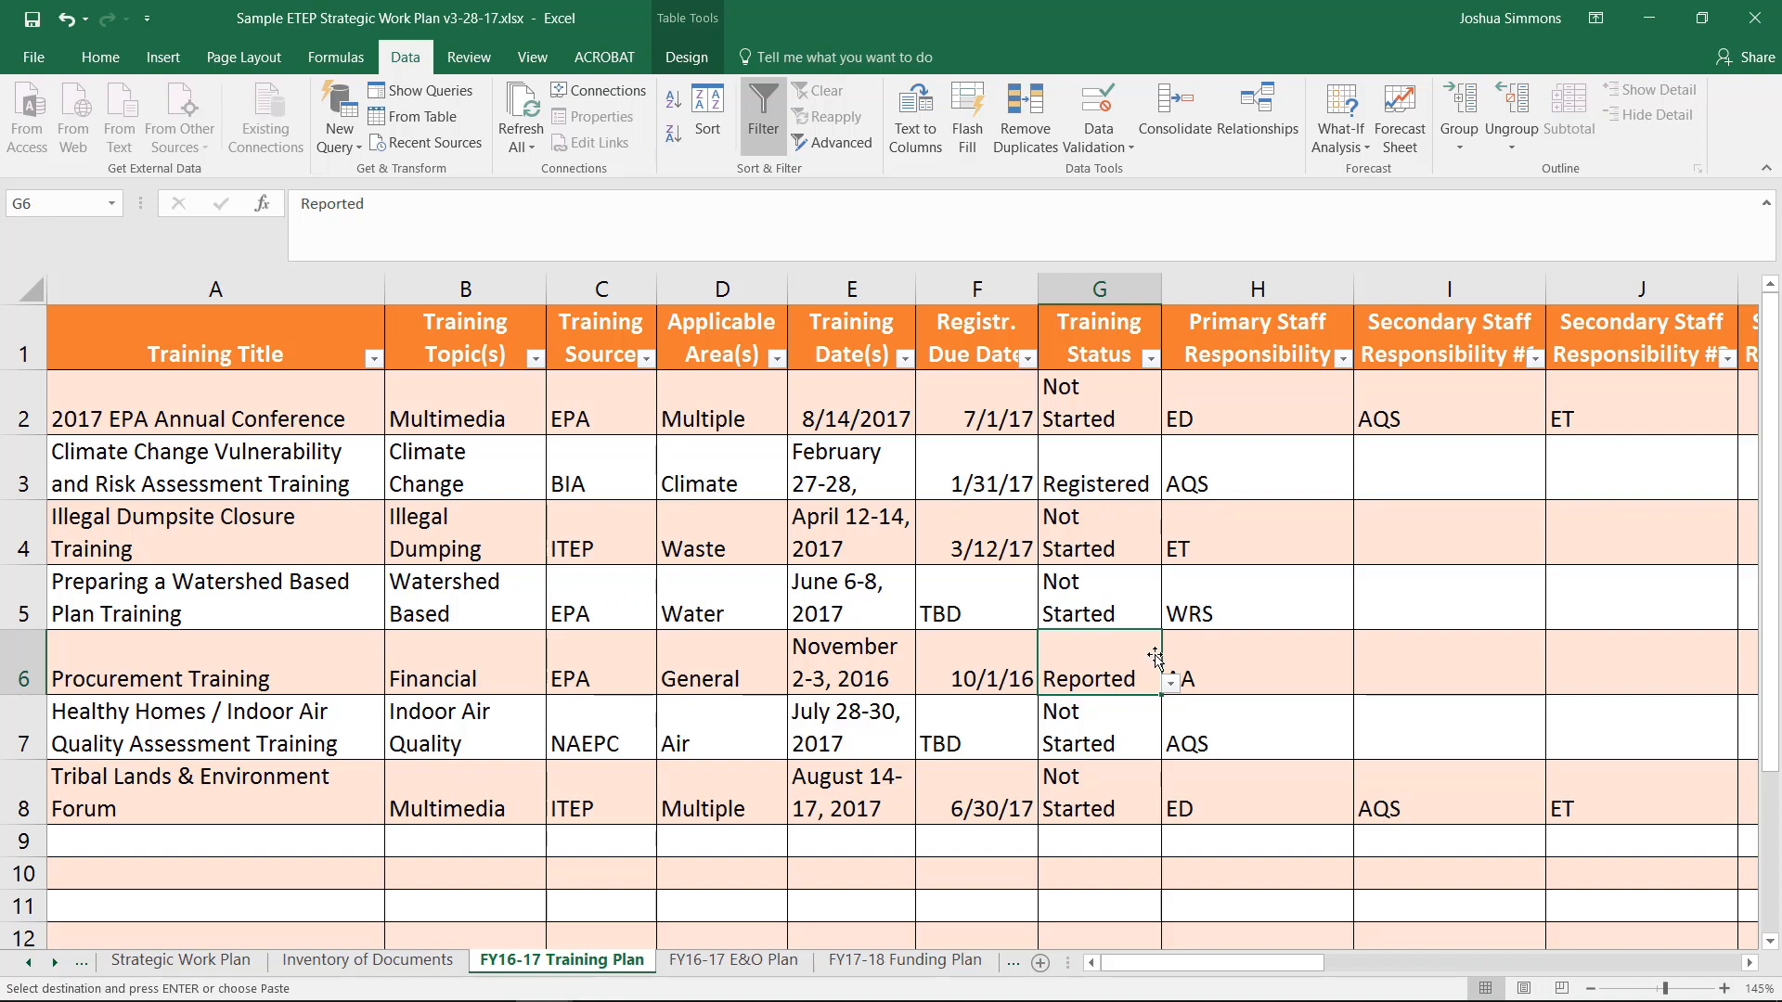
mouse_move(1171, 697)
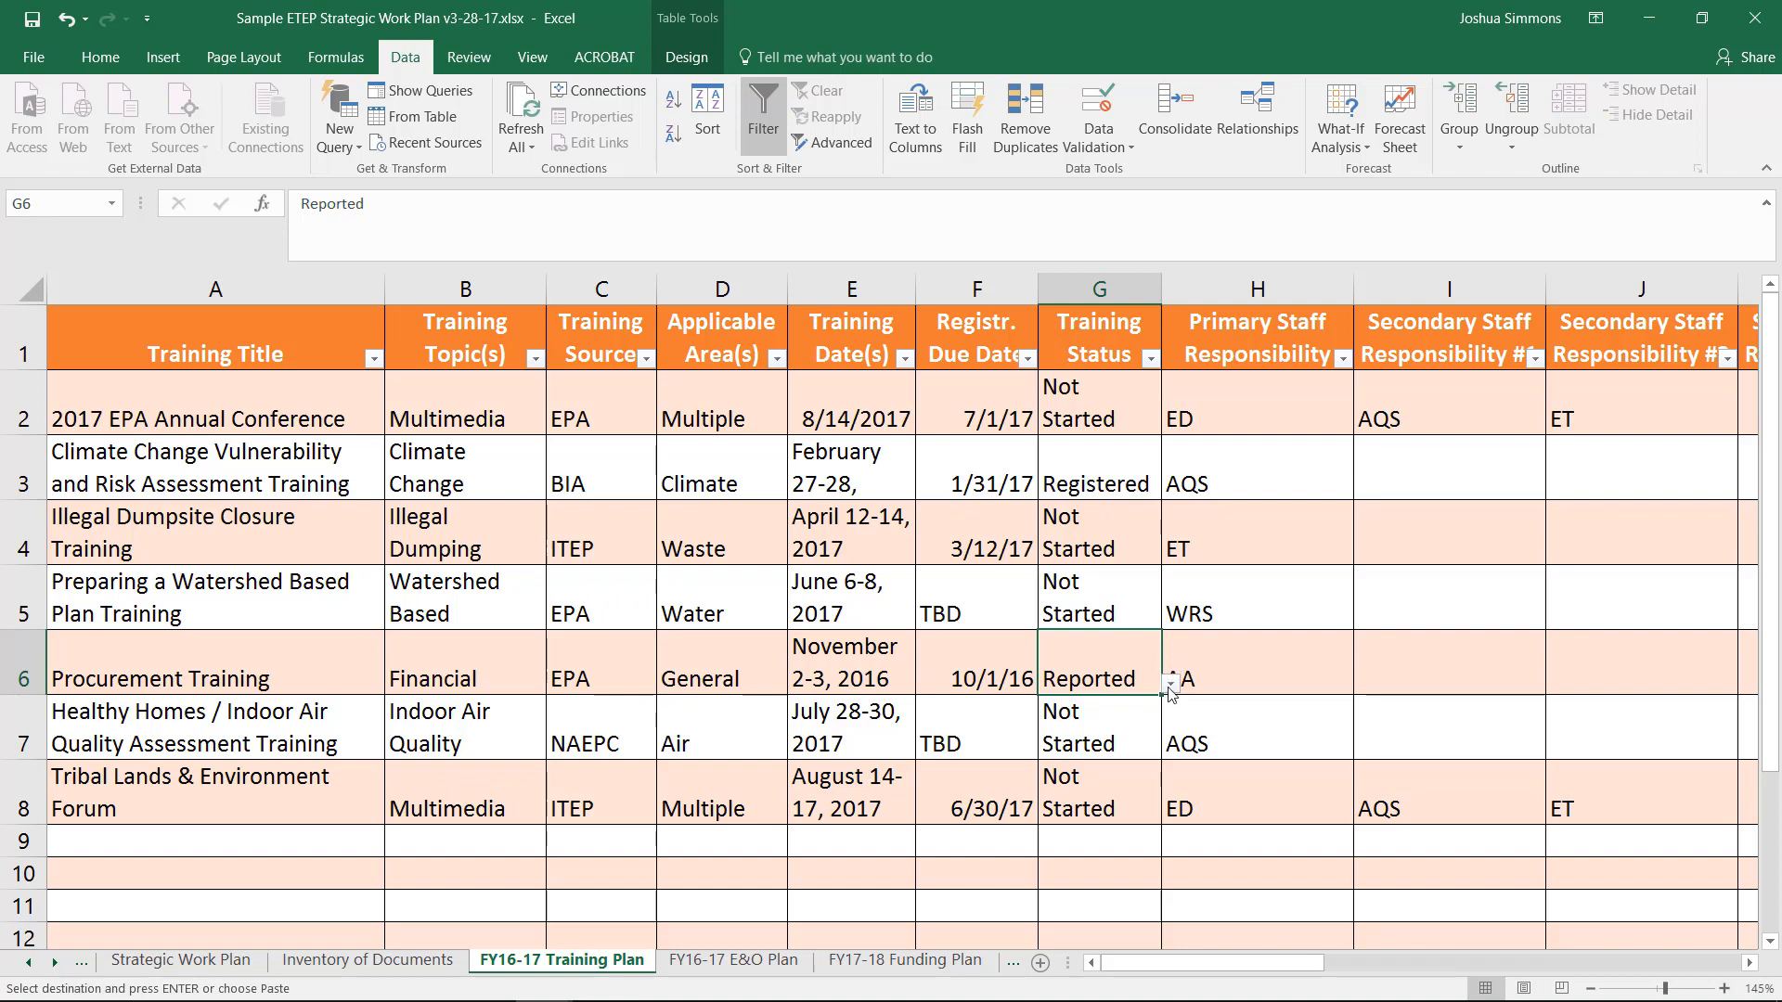
click(1172, 681)
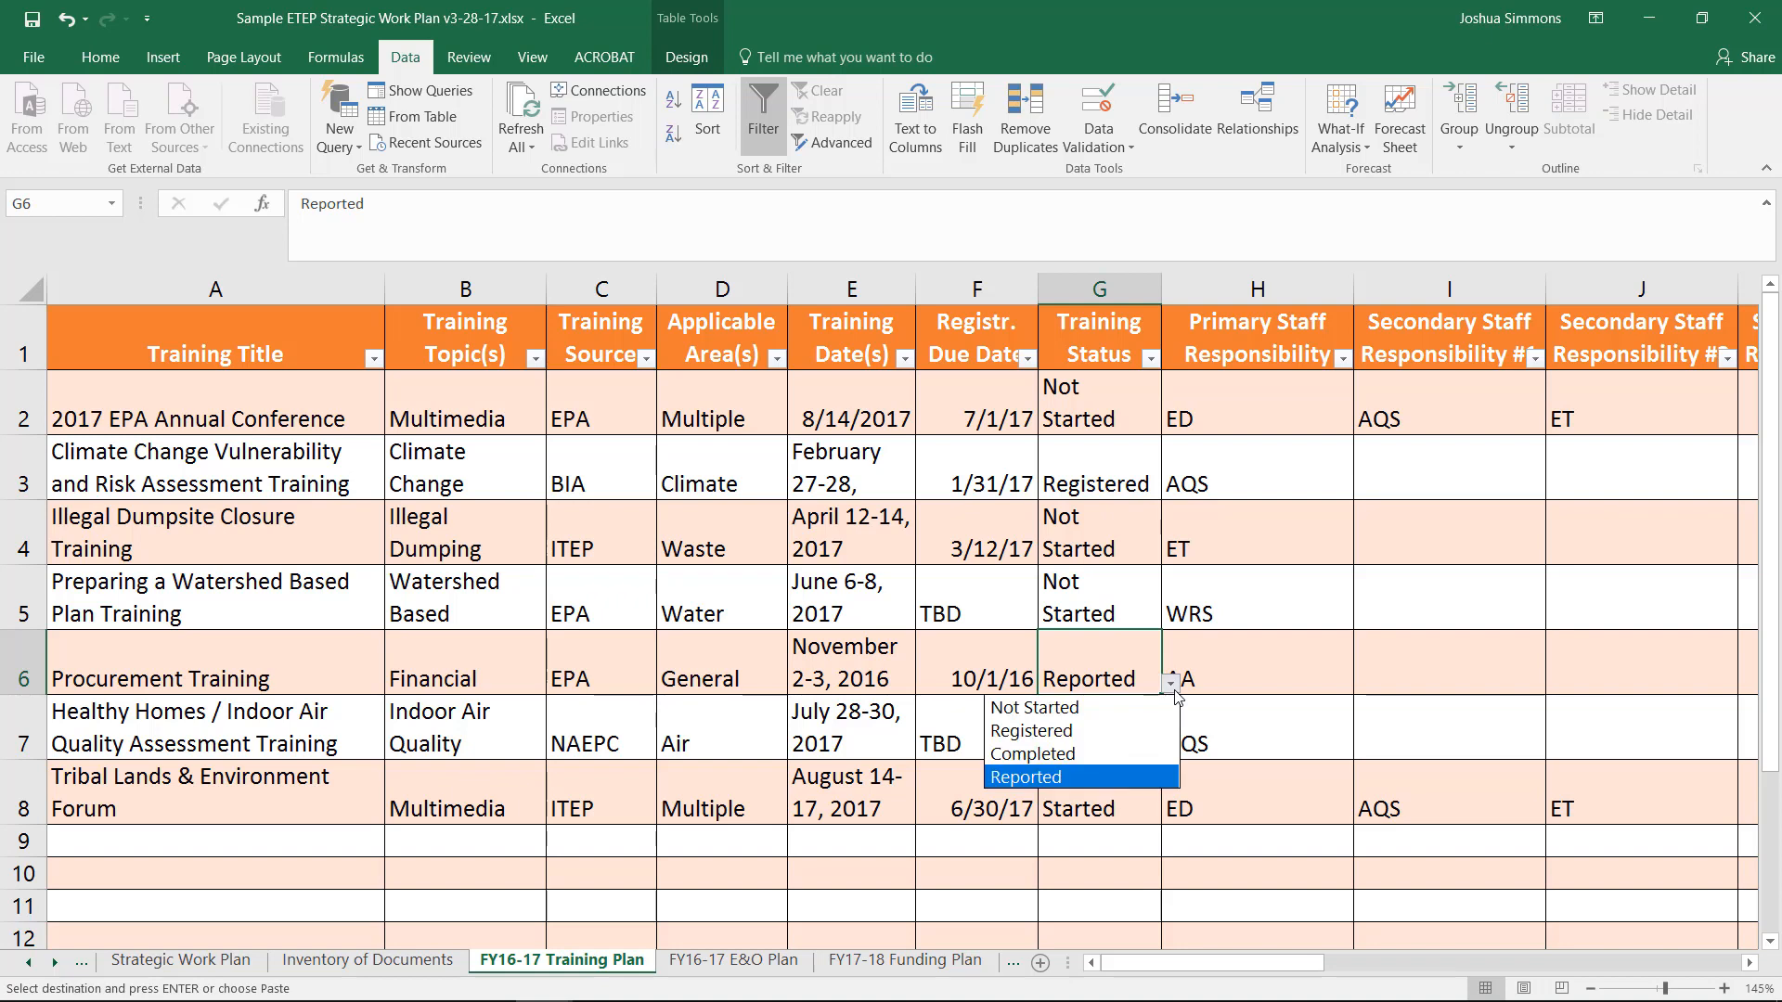
click(1032, 754)
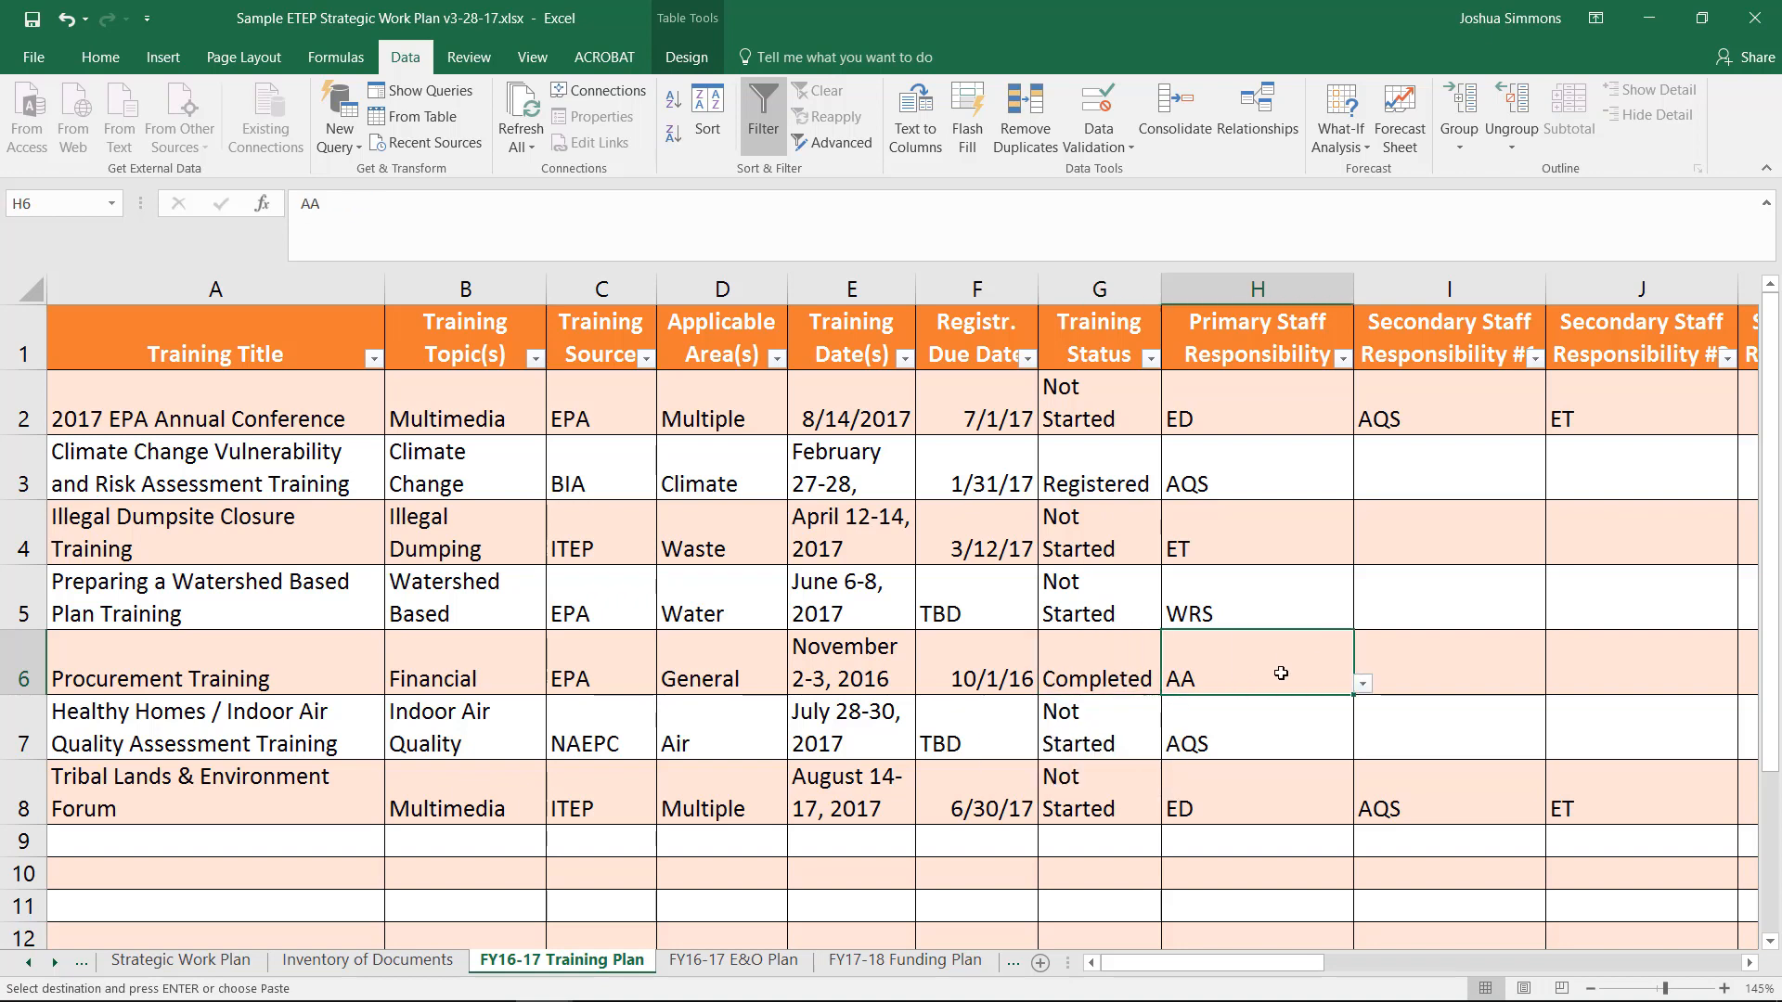
mouse_move(1400, 700)
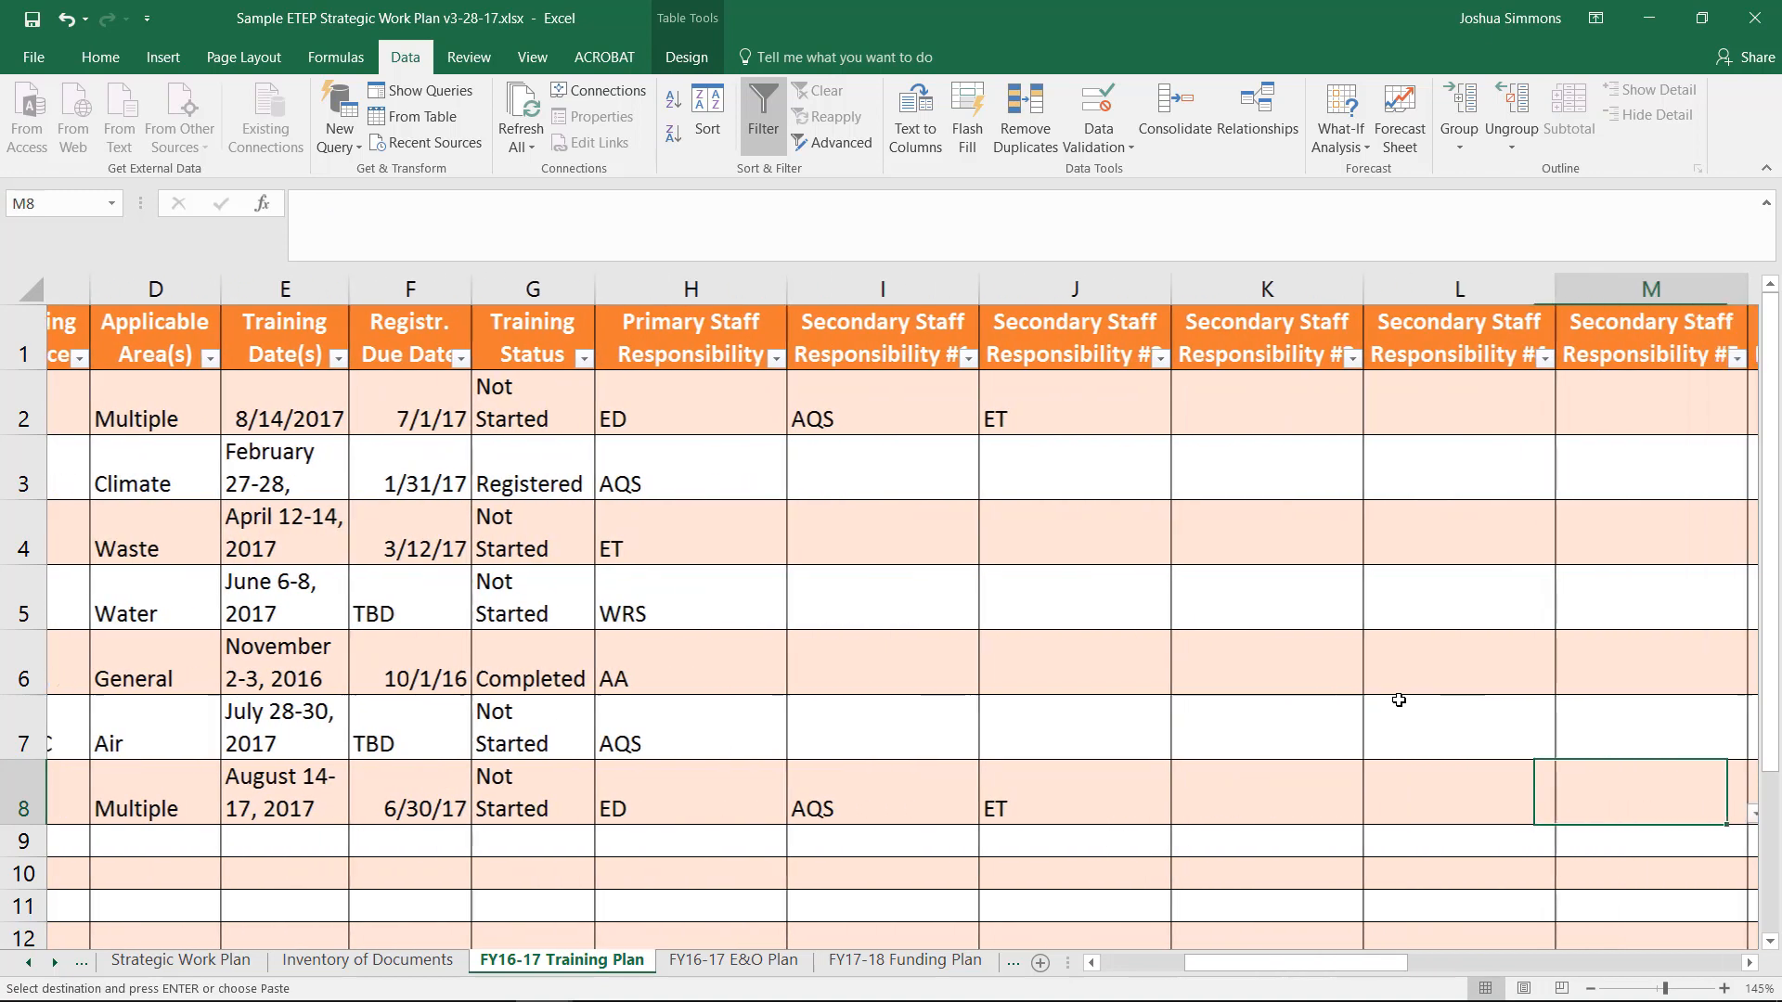
Review responsibility cells and bring up the Combined Responsibilities filter choices
scroll(right, 3)
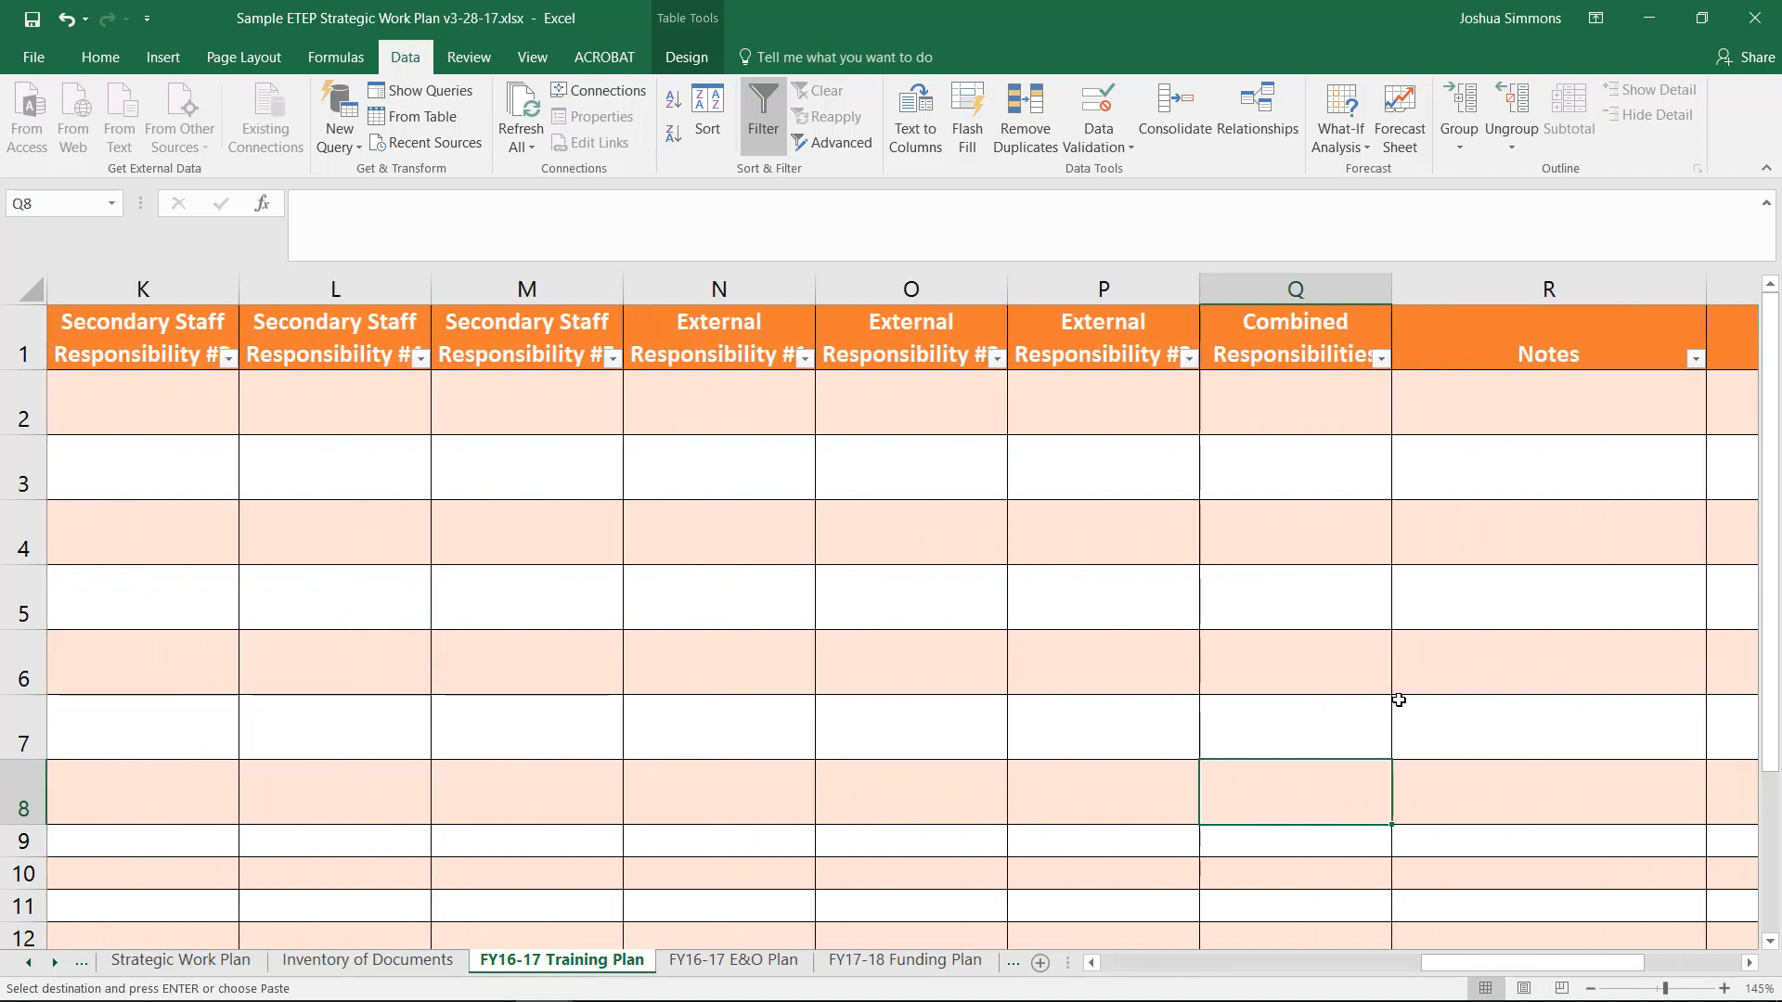
click(1294, 401)
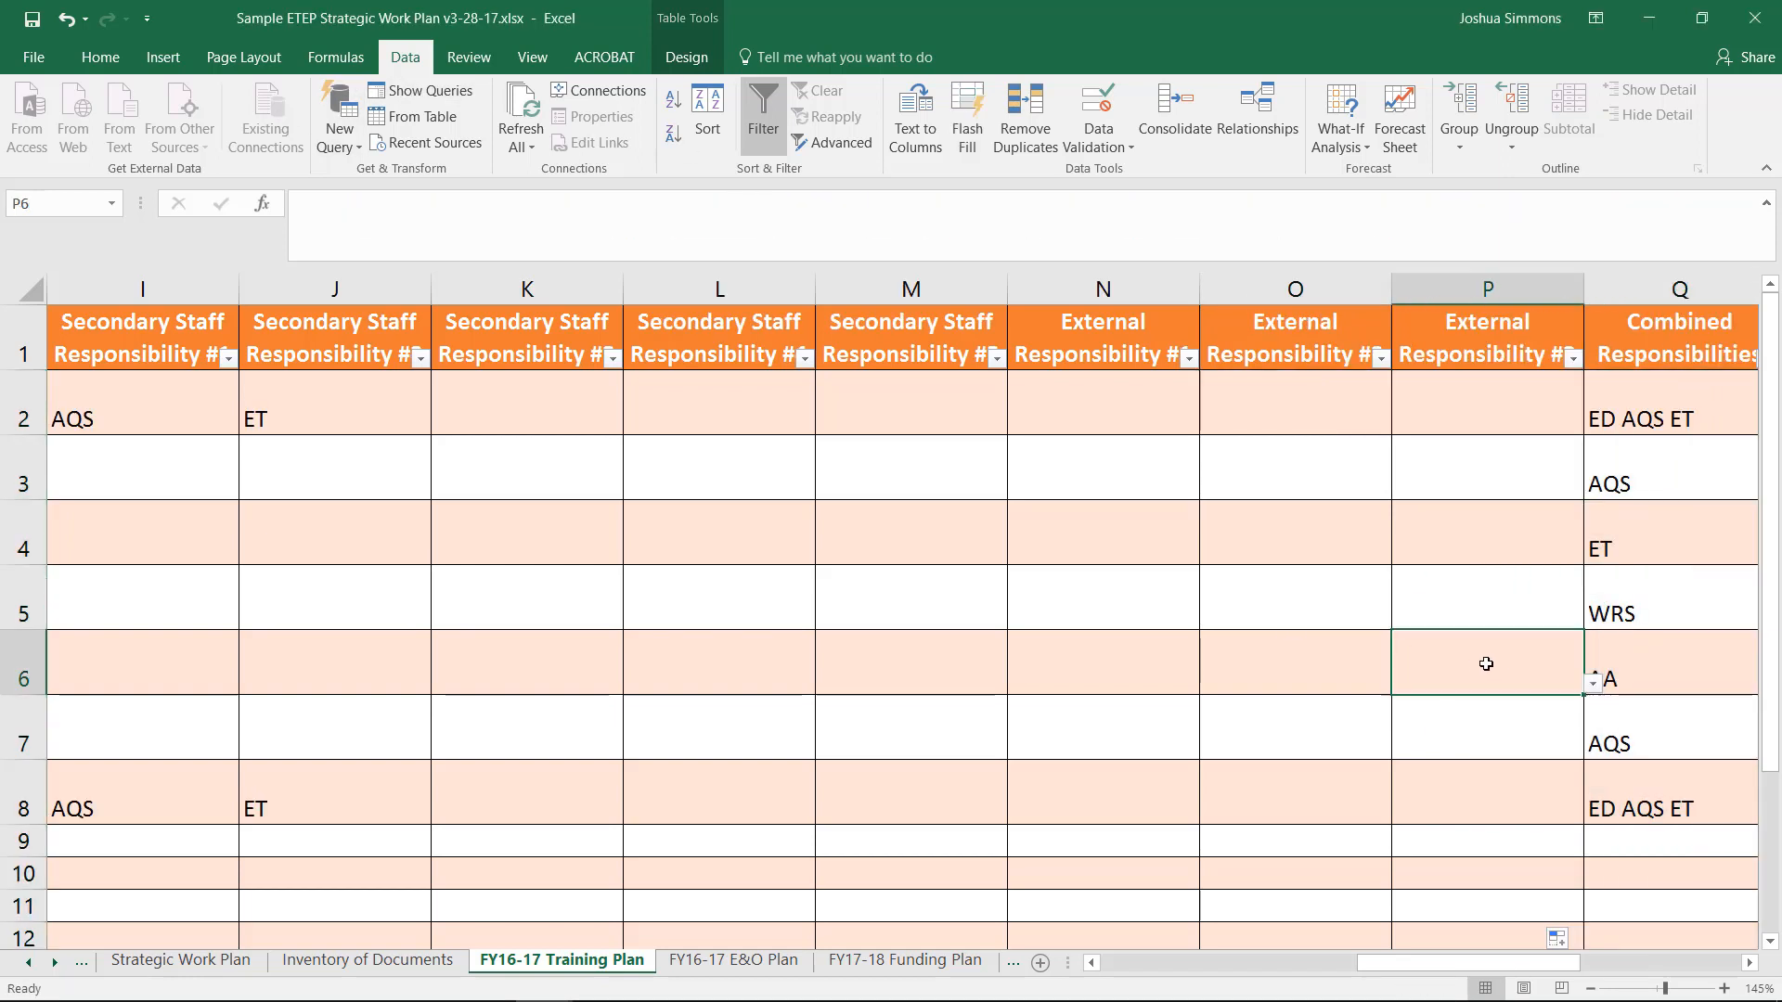
click(1485, 531)
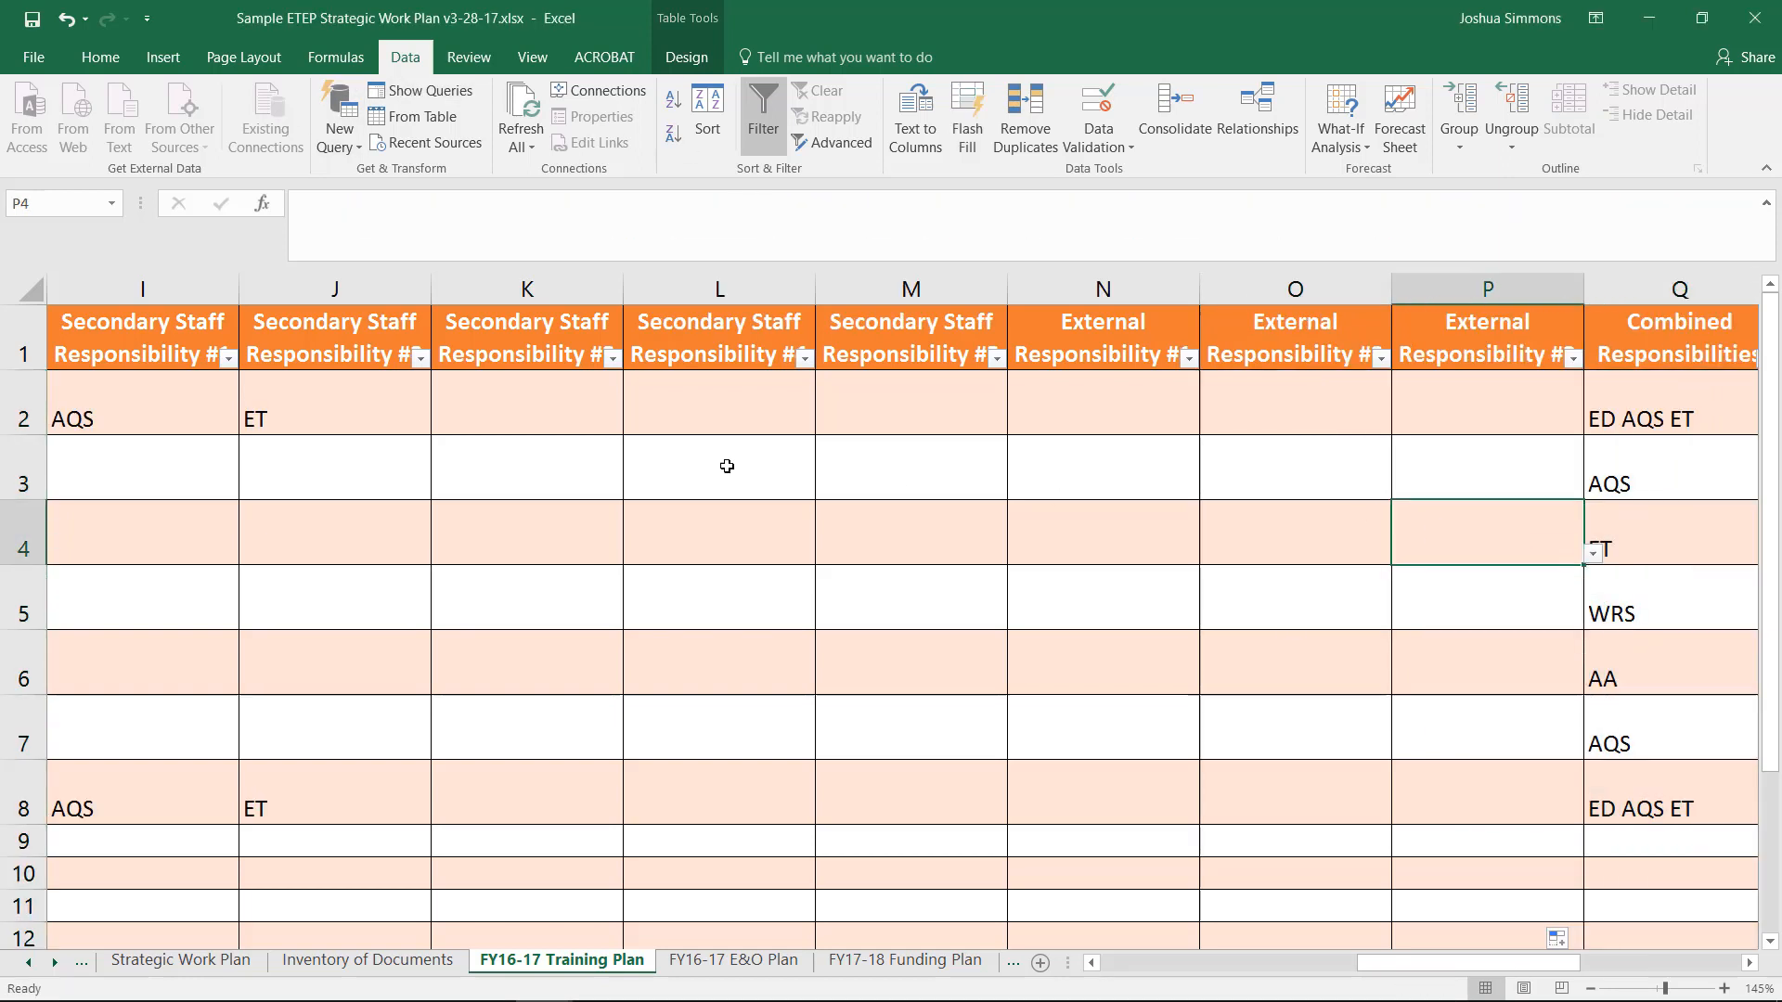
click(334, 405)
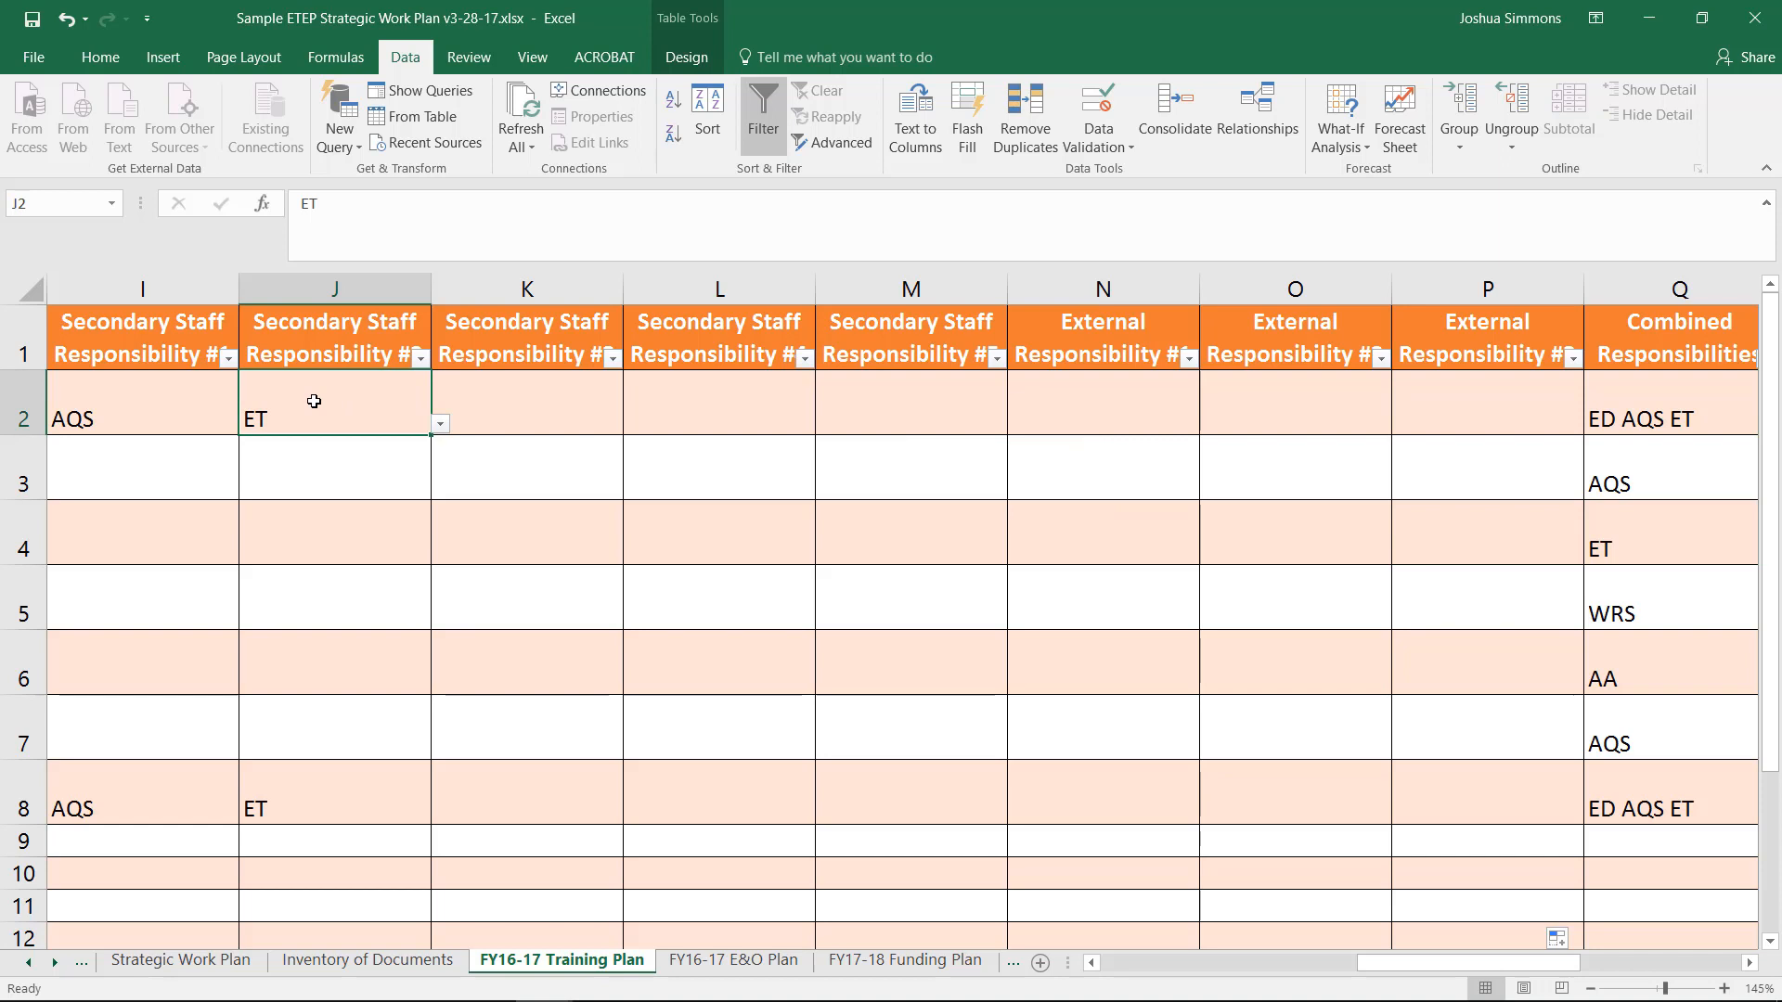
key(Delete)
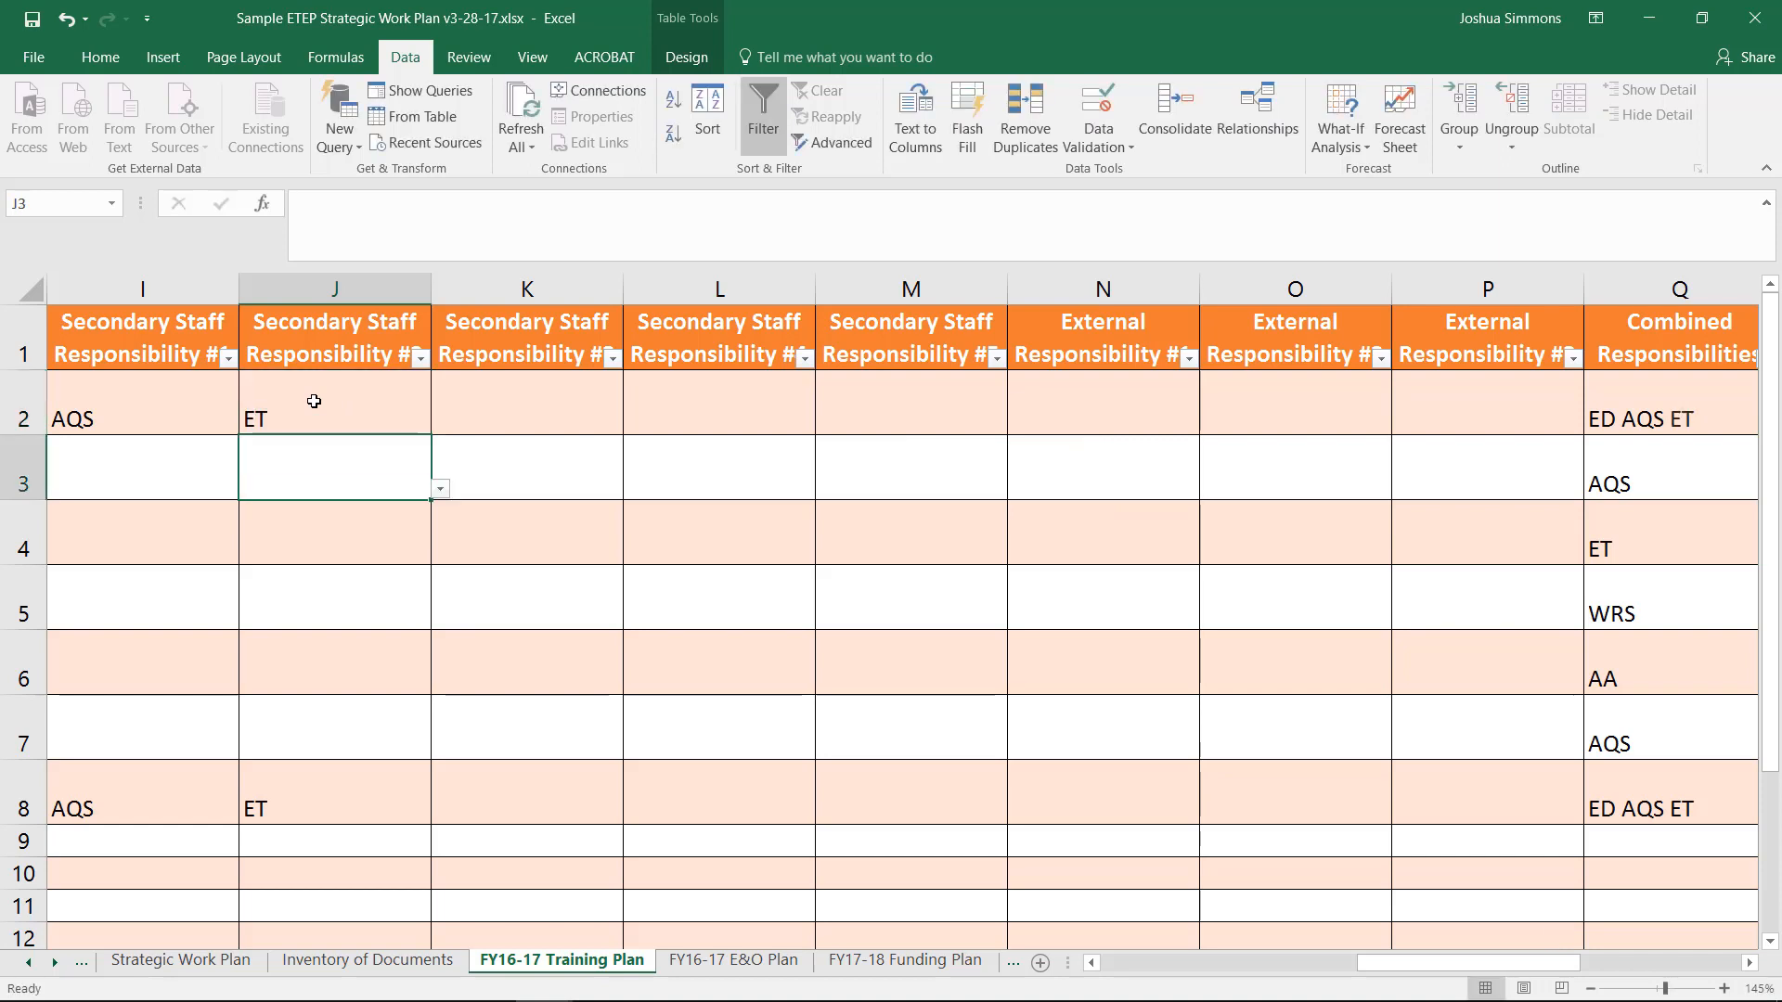
click(1377, 358)
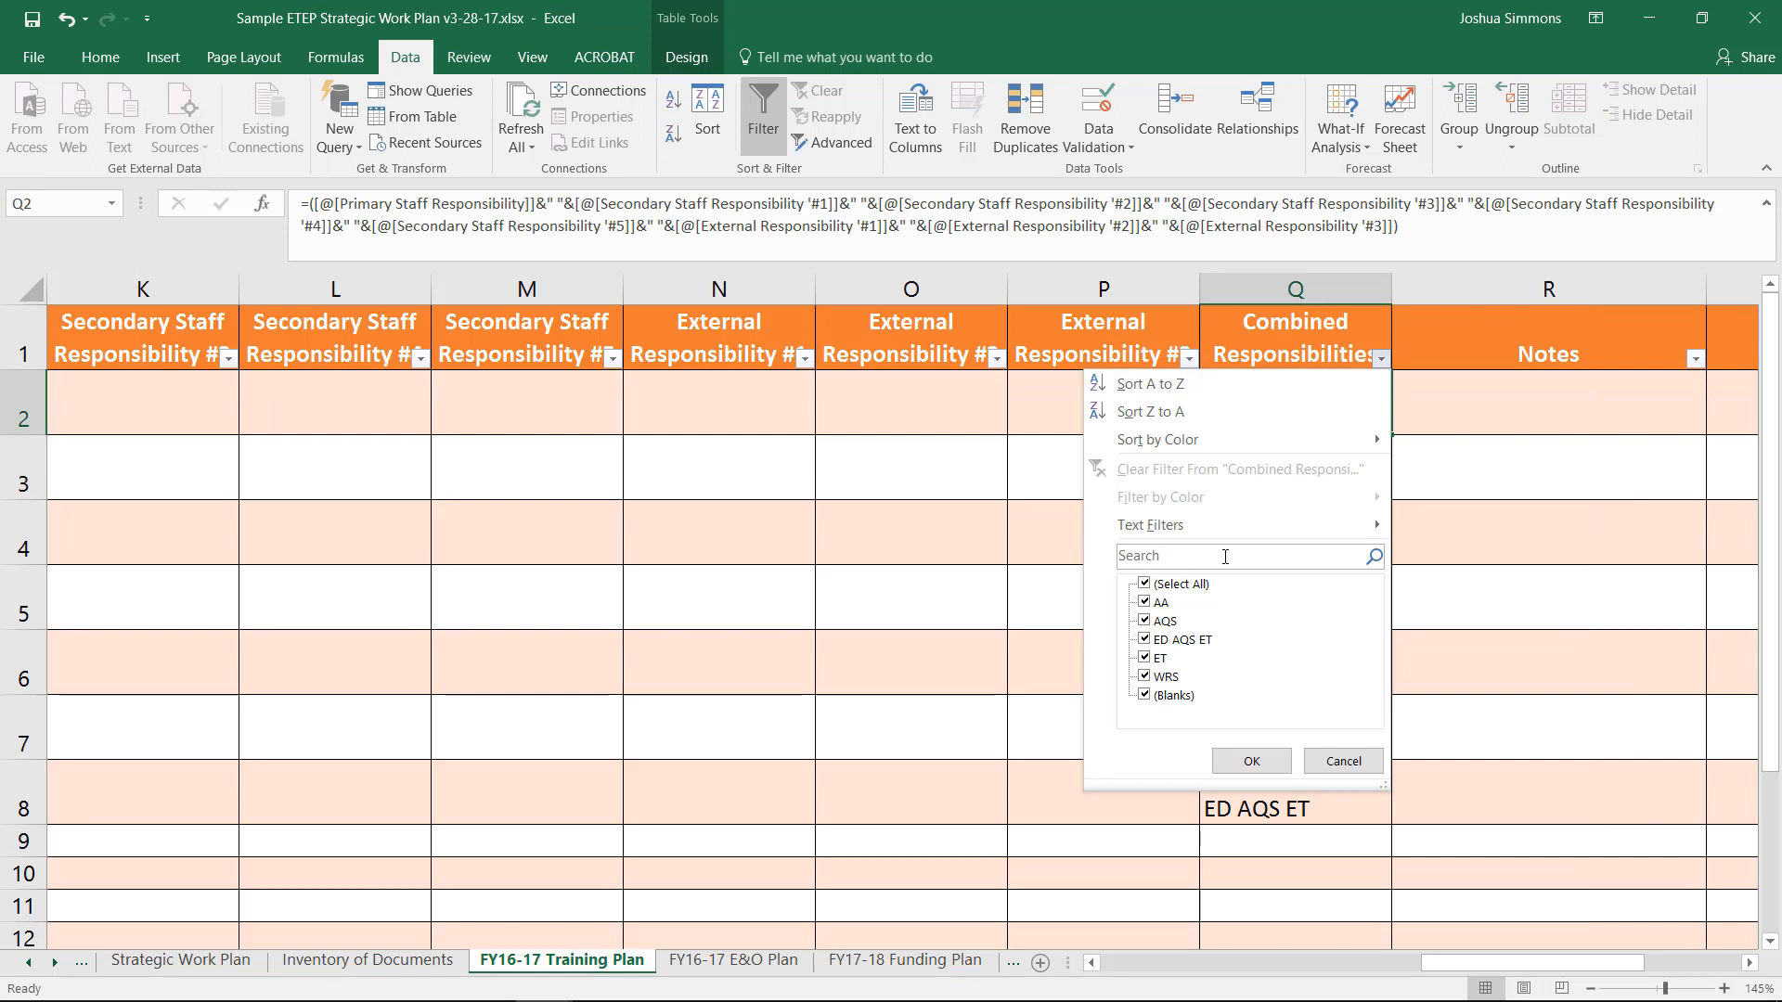
Filter Combined Responsibilities to the AQS trainings, then clear the filter to show all seven
text(A)
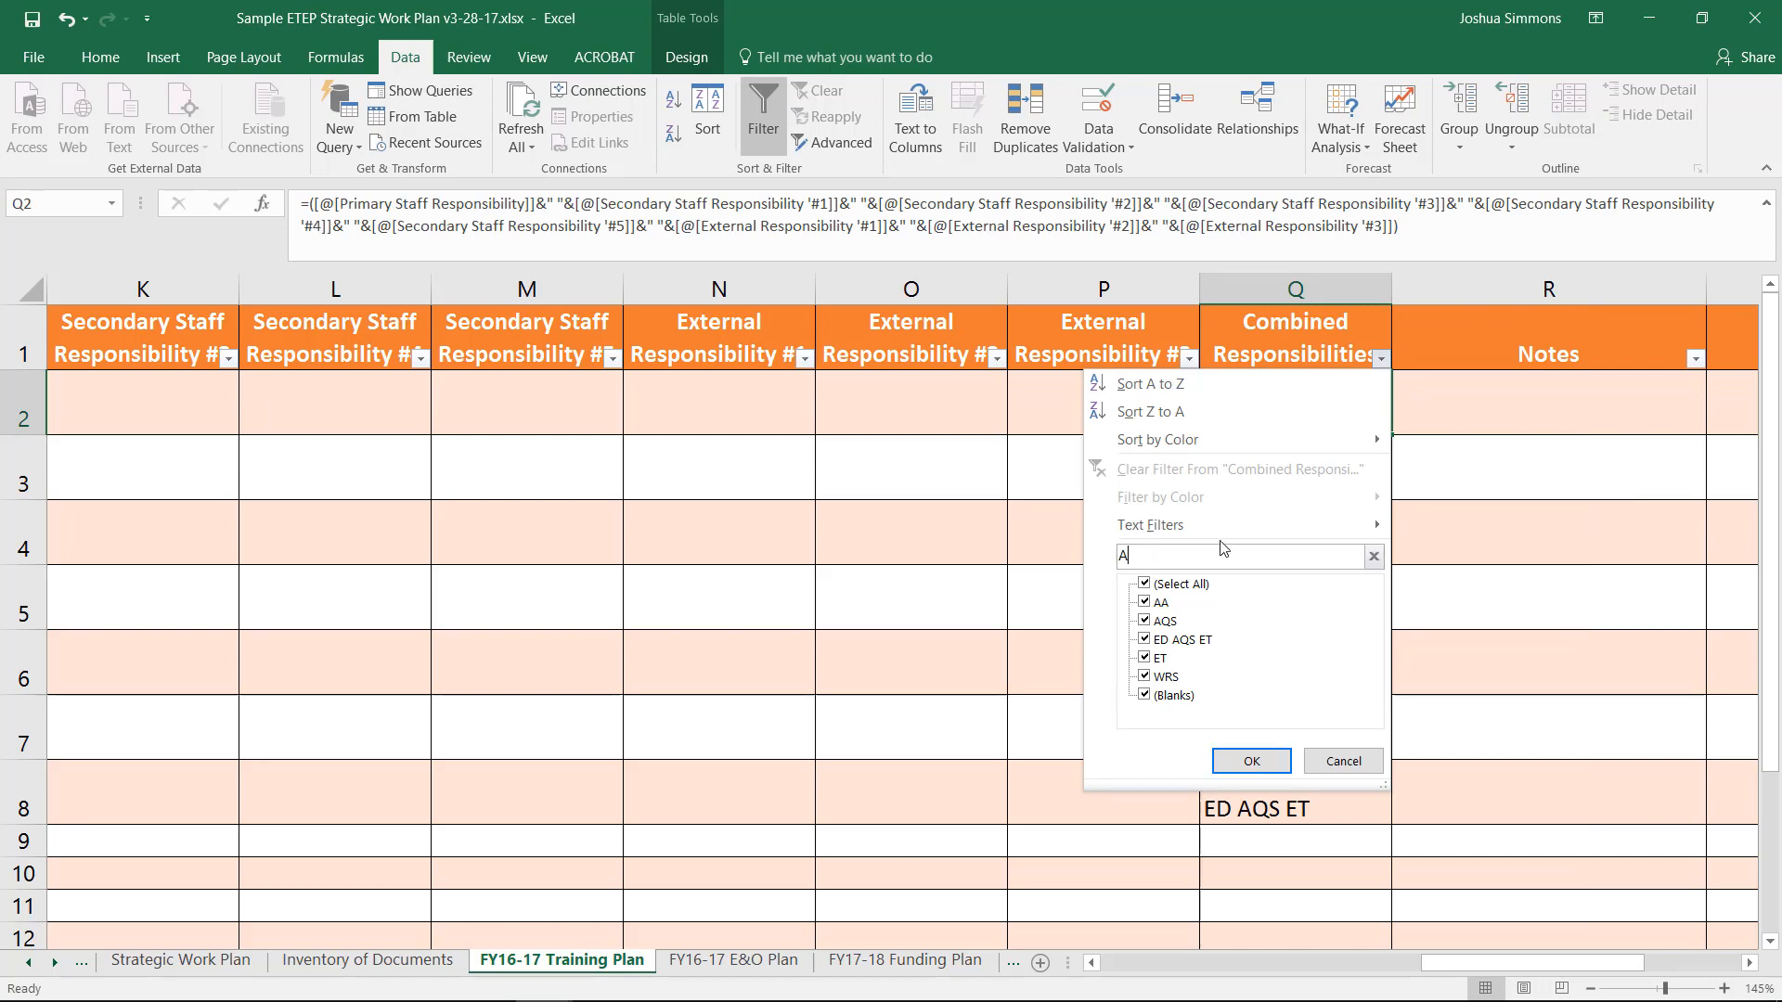
click(1249, 762)
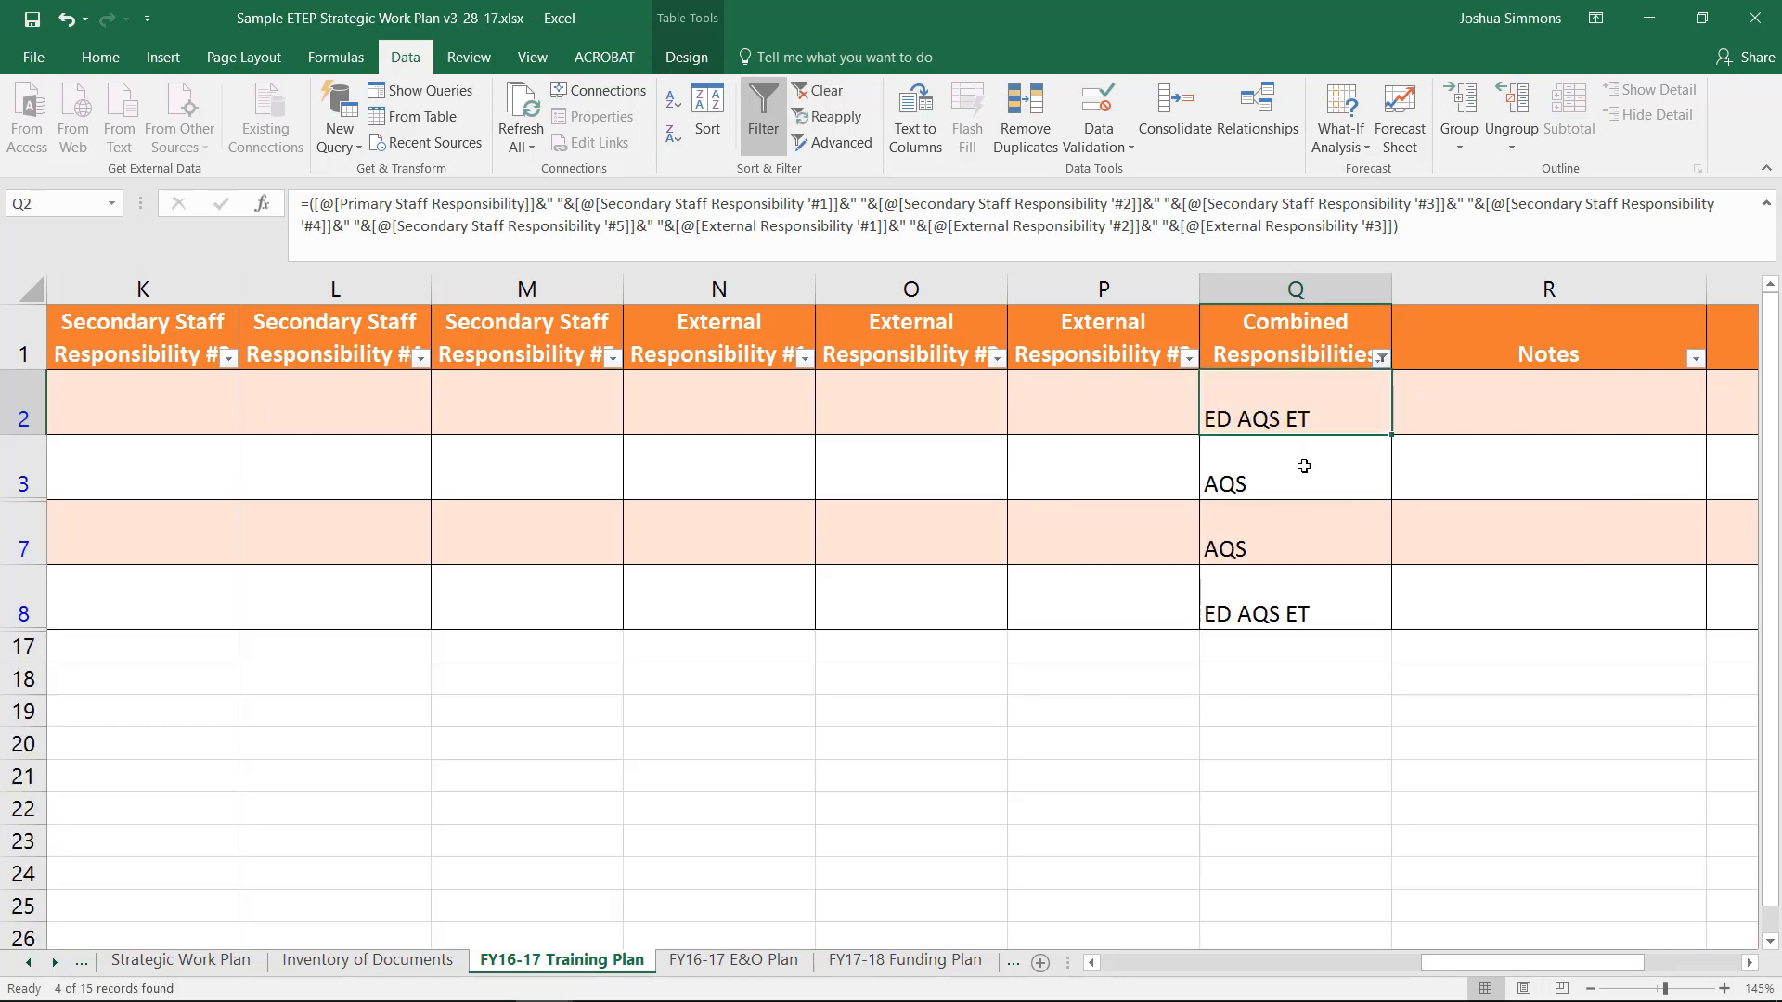
mouse_move(1383, 469)
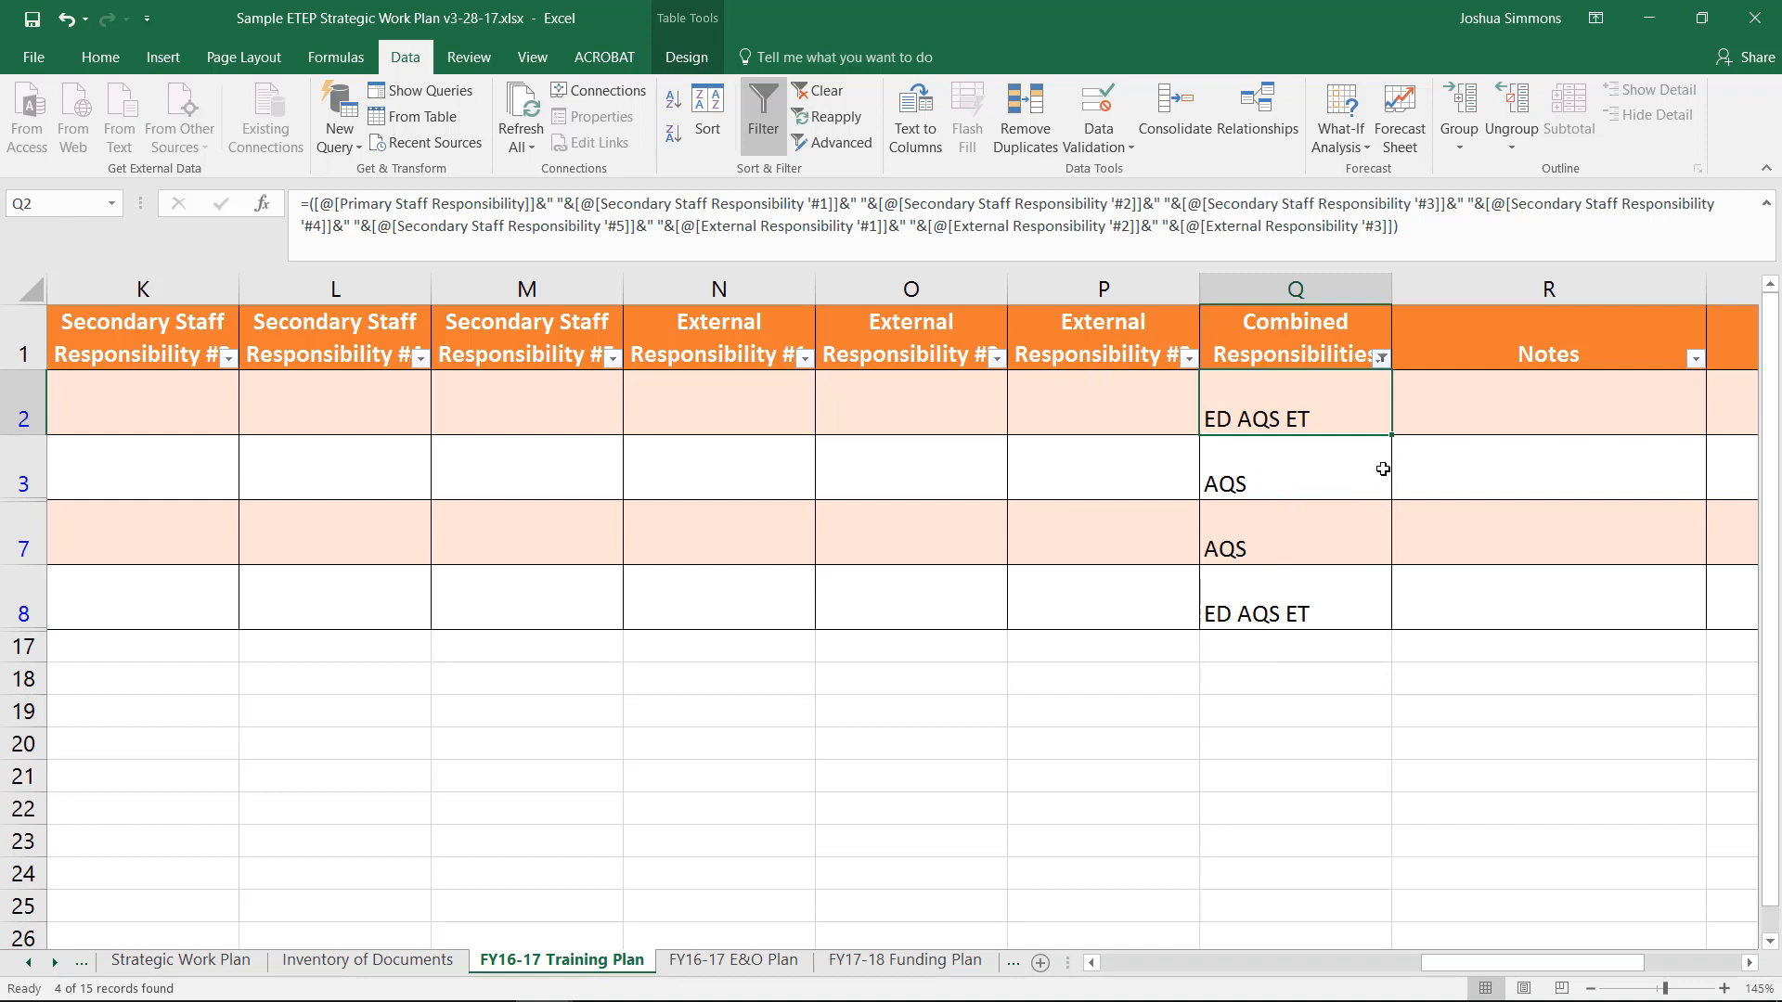
click(817, 89)
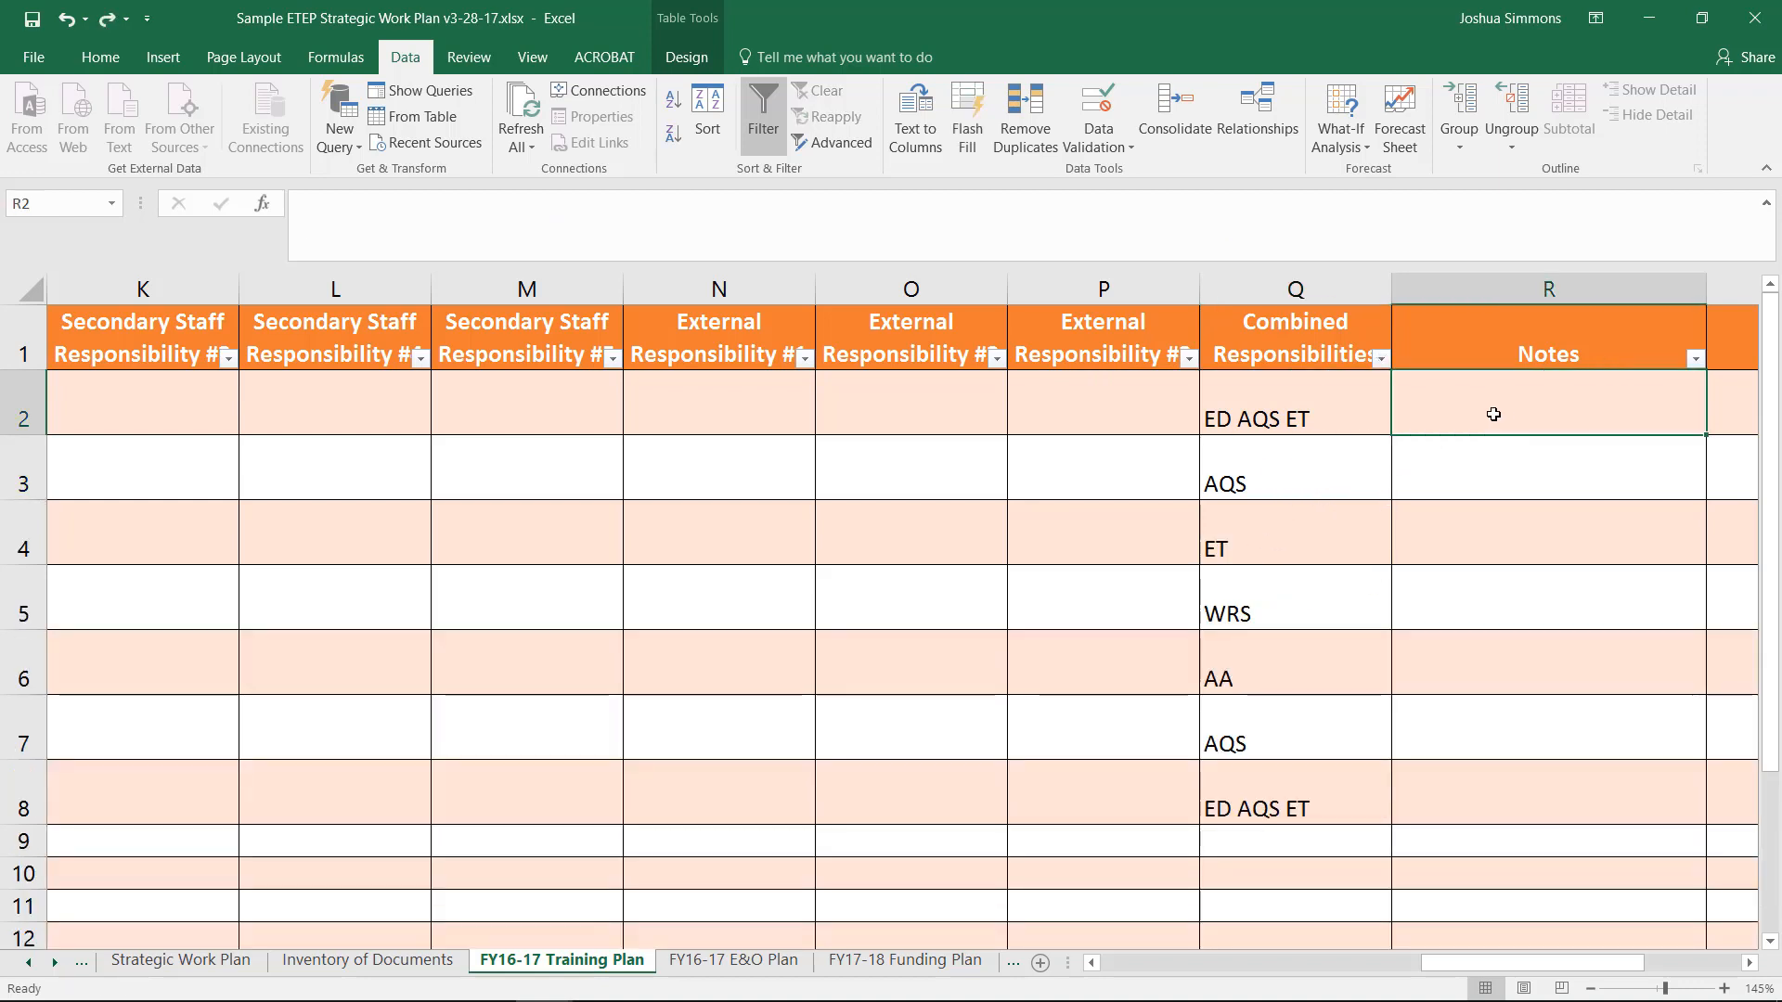